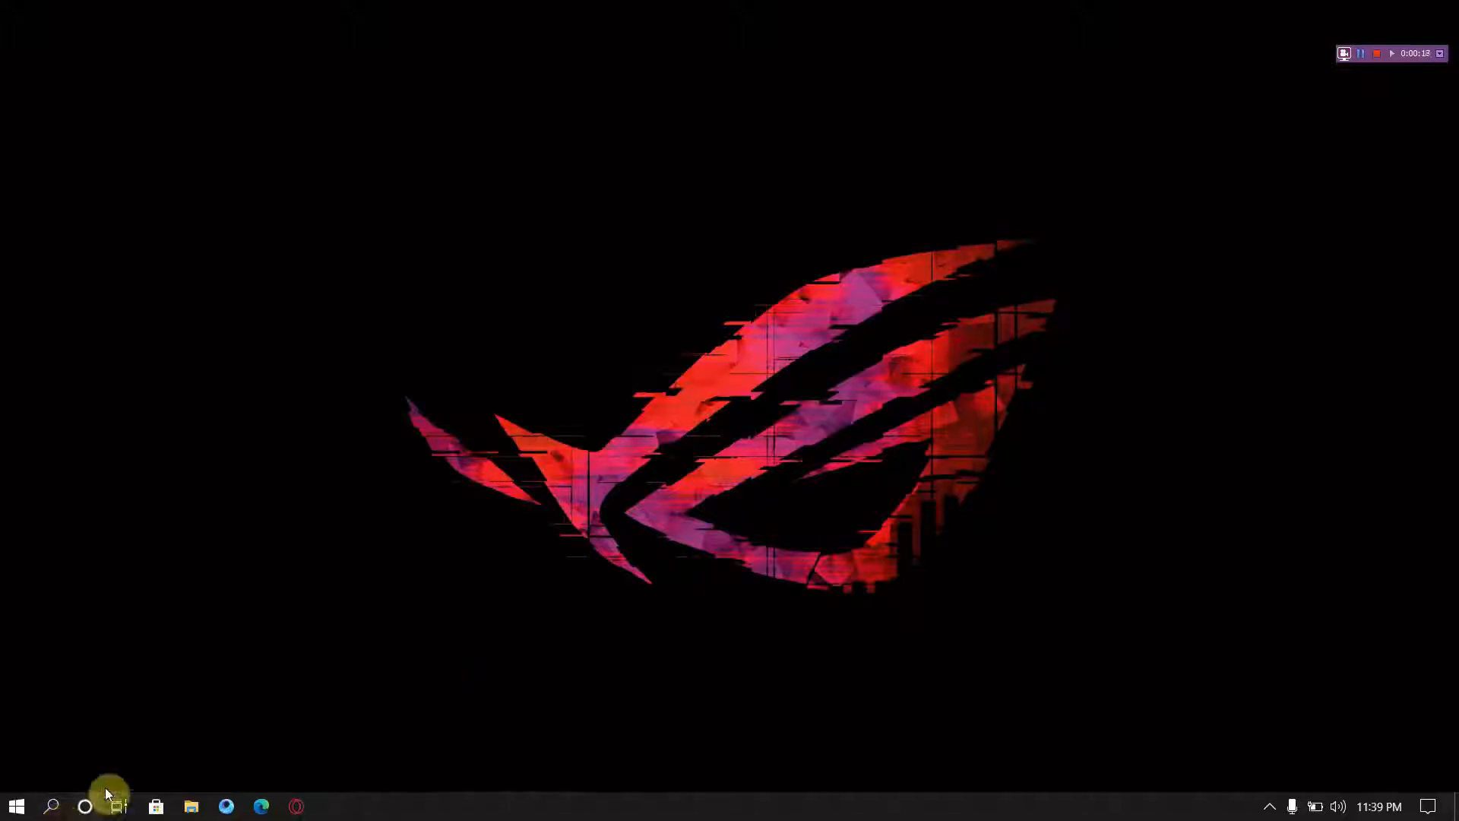
{"action": "mouse_move", "coordinate": [15, 805]}
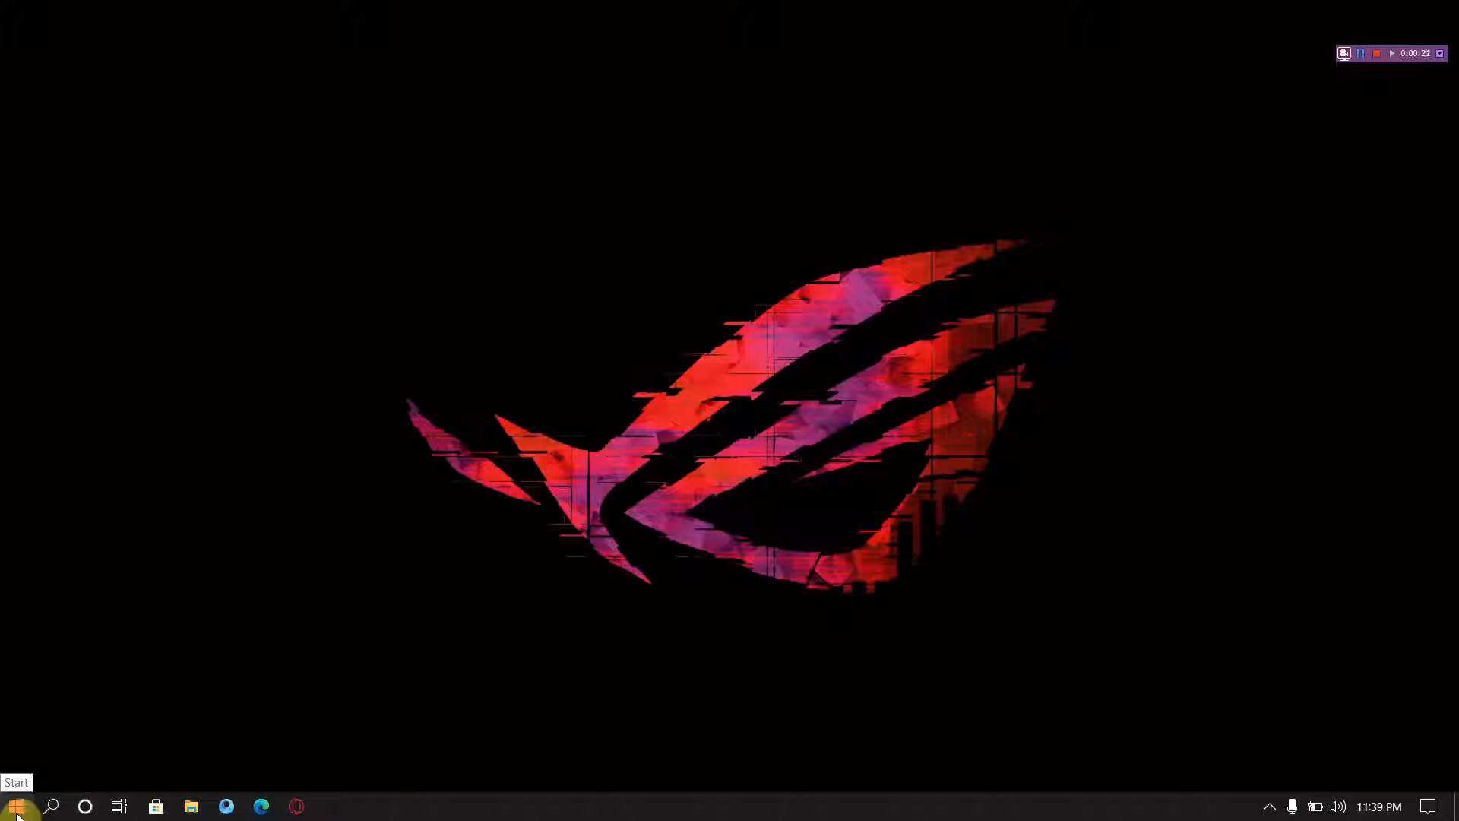
Launch Atmel Studio 7 from the Windows Start menu
{"action": "left_click", "coordinate": [16, 805]}
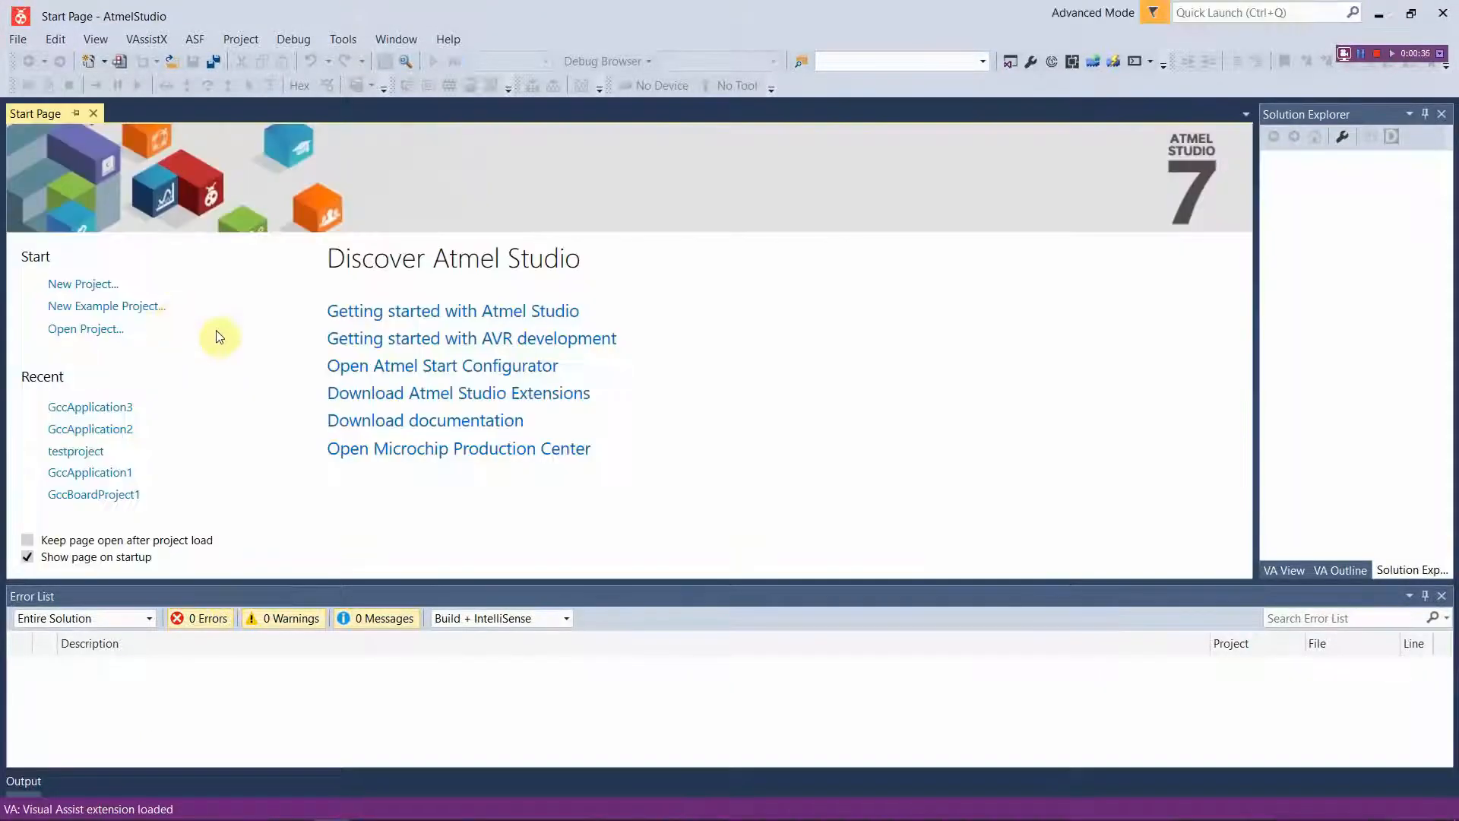
Start a new GCC C Executable project named 'led blink'
{"action": "left_click", "coordinate": [82, 284]}
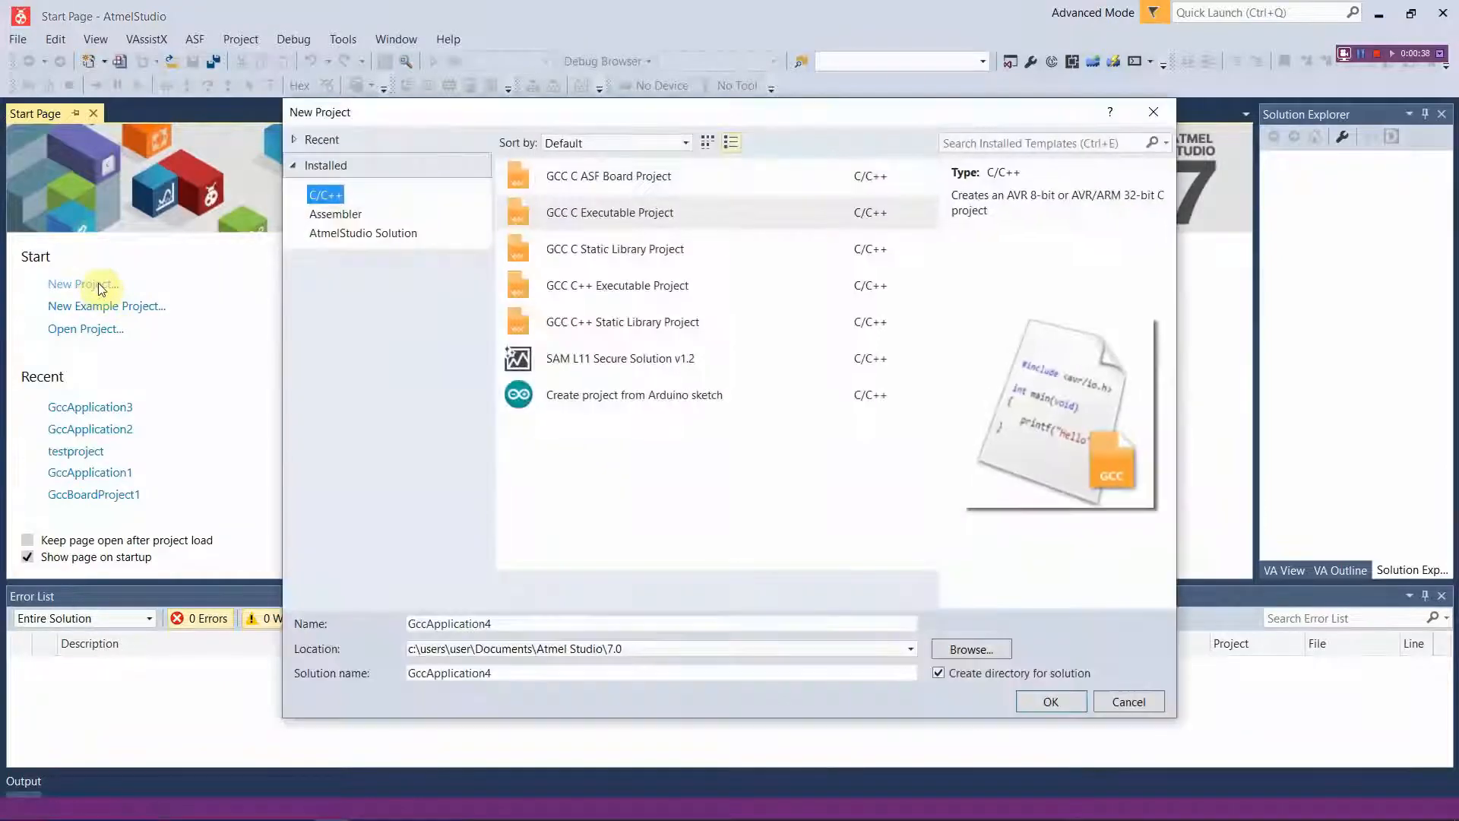
{"action": "left_click", "coordinate": [609, 212]}
{"action": "type", "text": "led"}
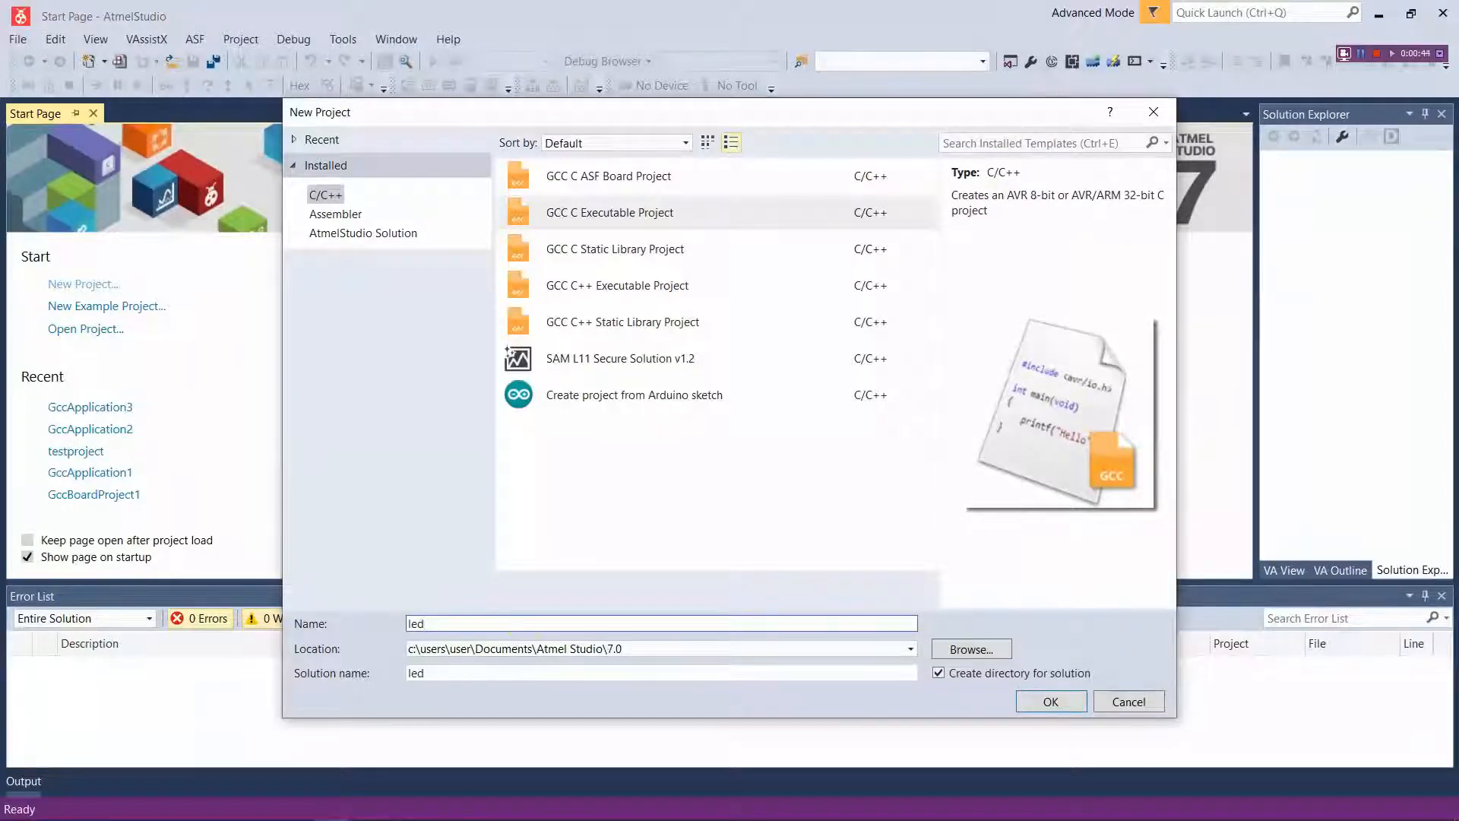
{"action": "type", "text": "blin"}
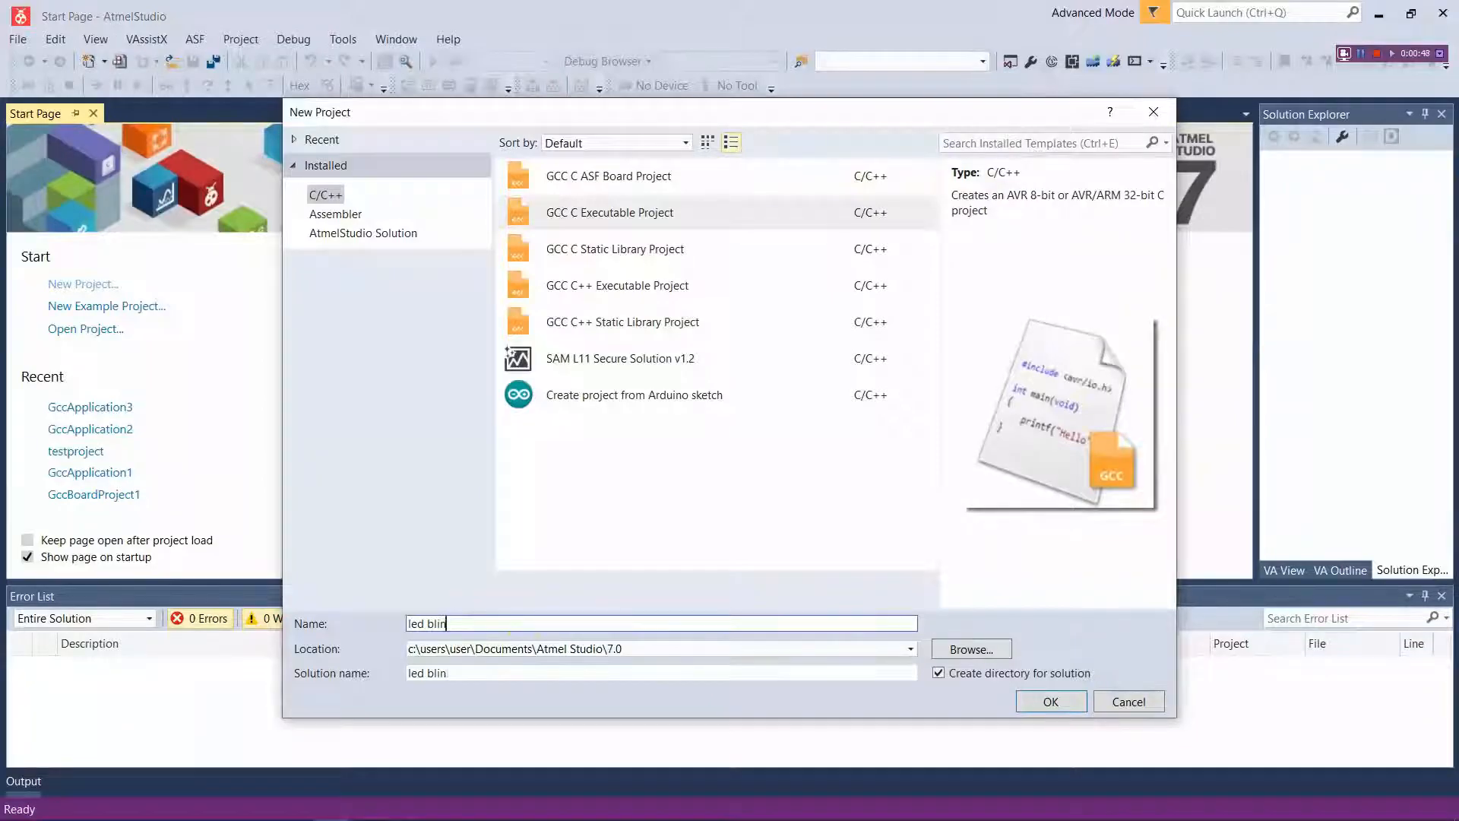
{"action": "type", "text": "k"}
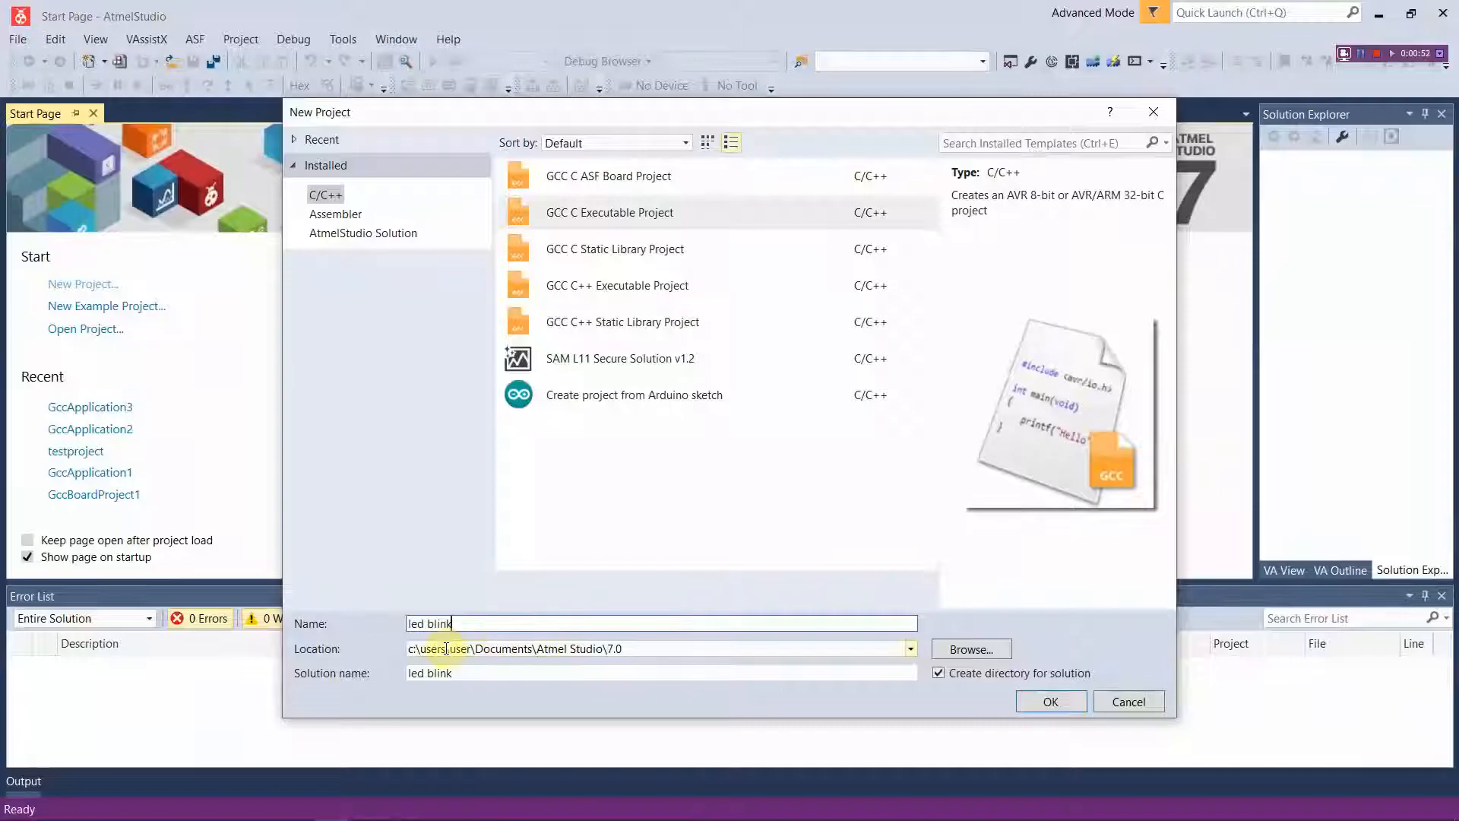
{"action": "mouse_move", "coordinate": [858, 649]}
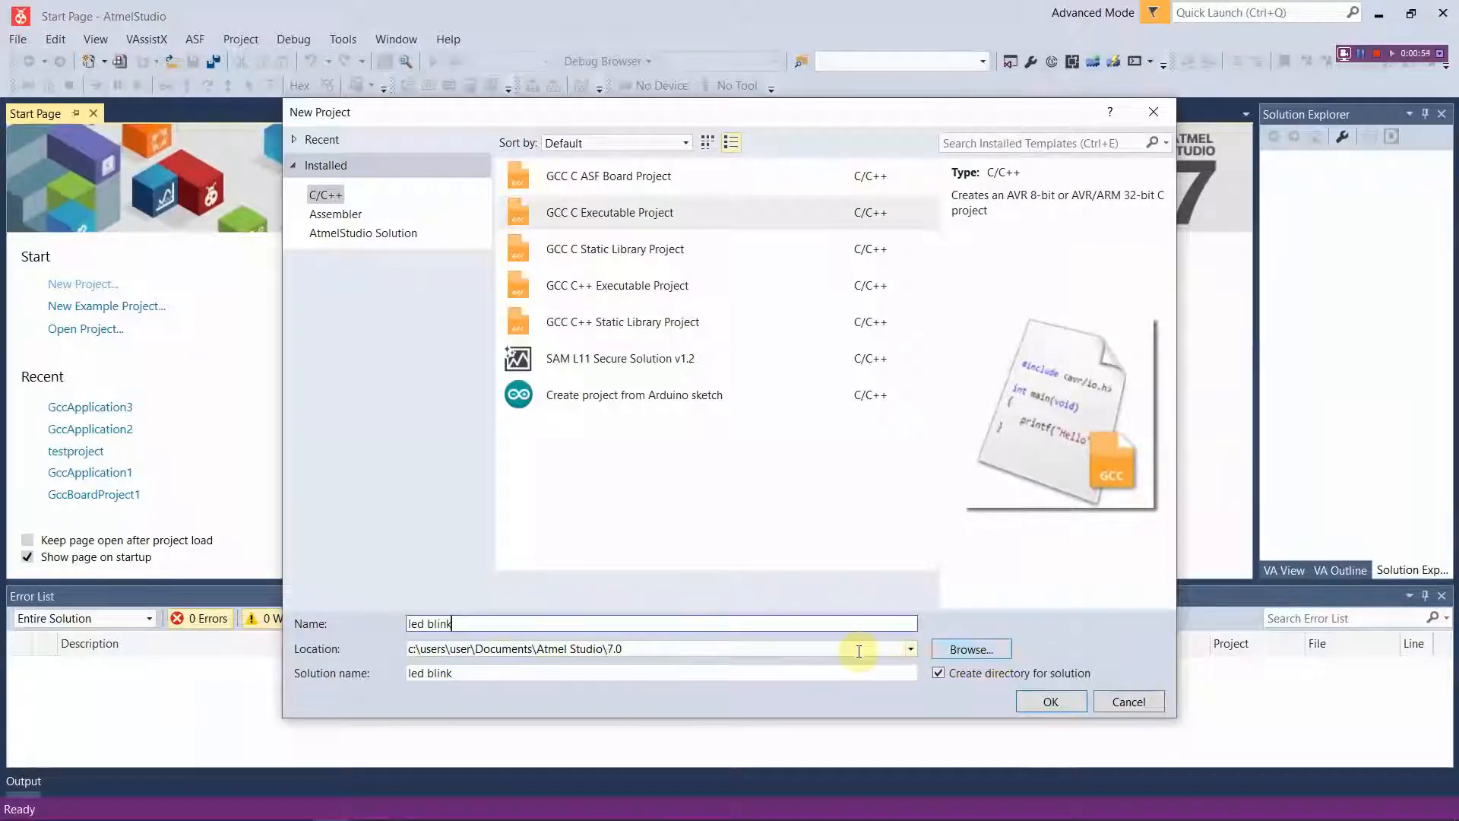
Keep the default Atmel Studio 7.0 documents folder as the project location
{"action": "left_click", "coordinate": [969, 649]}
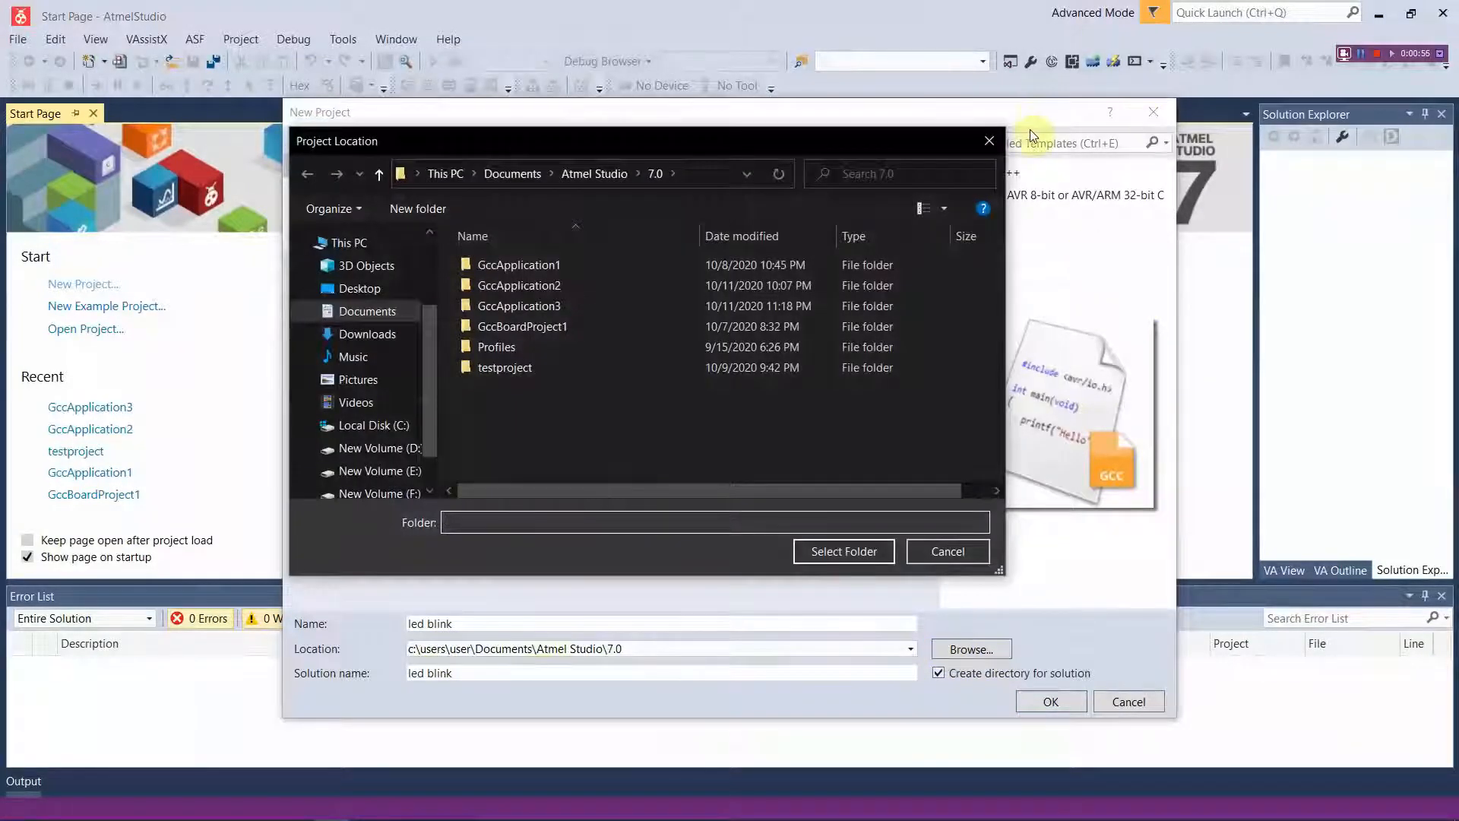
{"action": "left_click", "coordinate": [947, 550]}
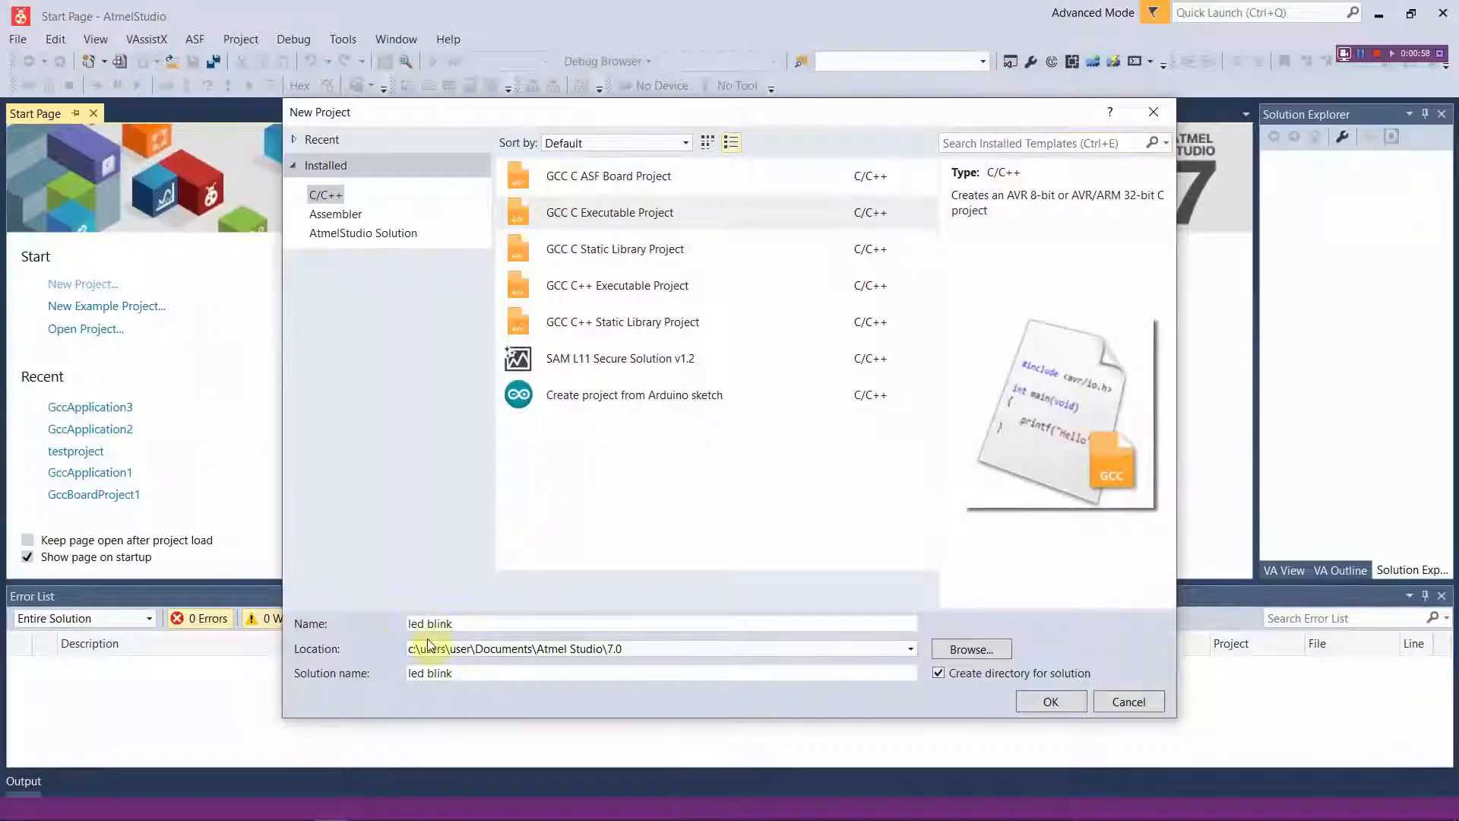
{"action": "mouse_move", "coordinate": [653, 649]}
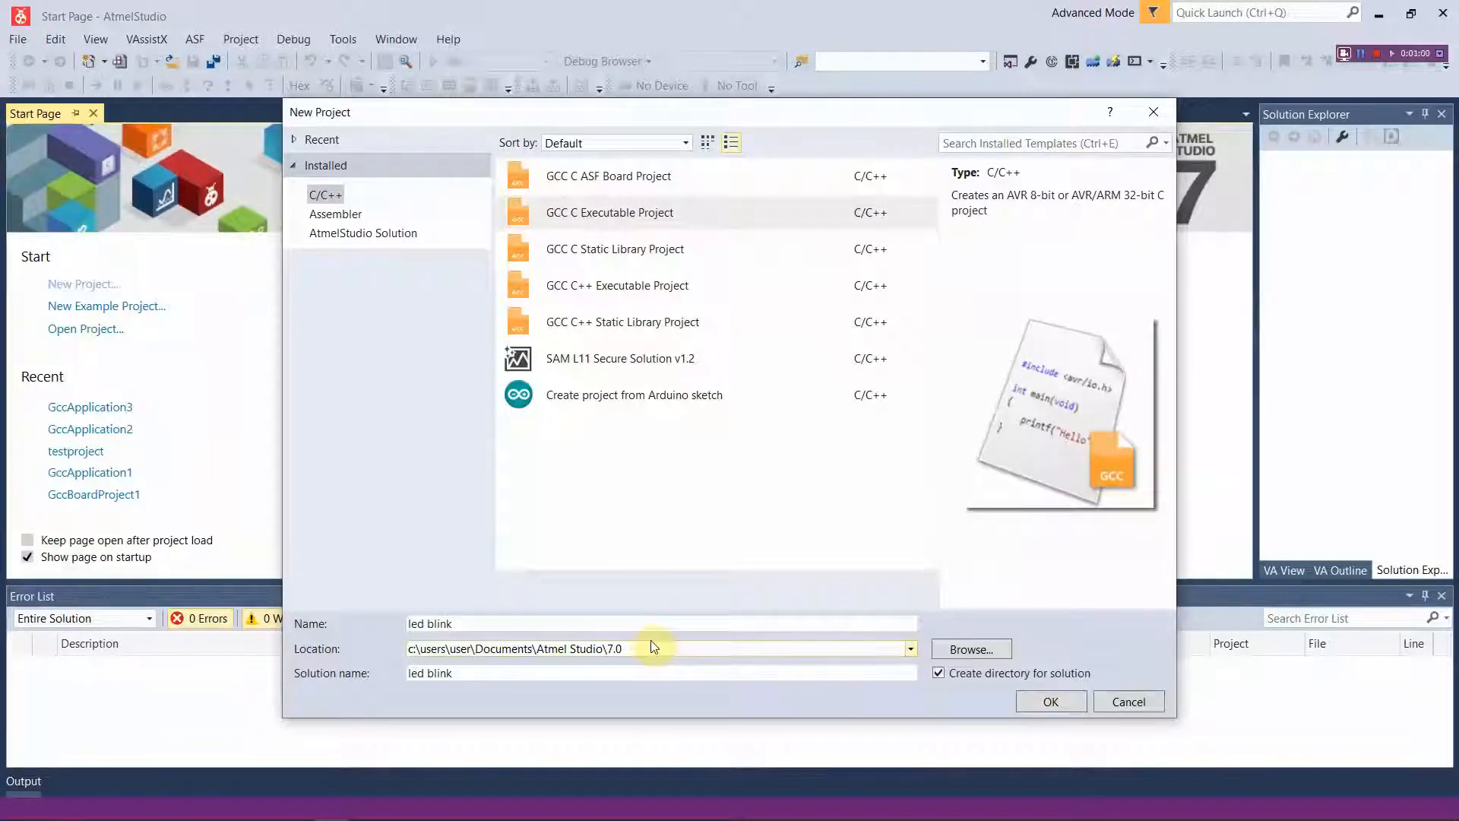
{"action": "mouse_move", "coordinate": [658, 676]}
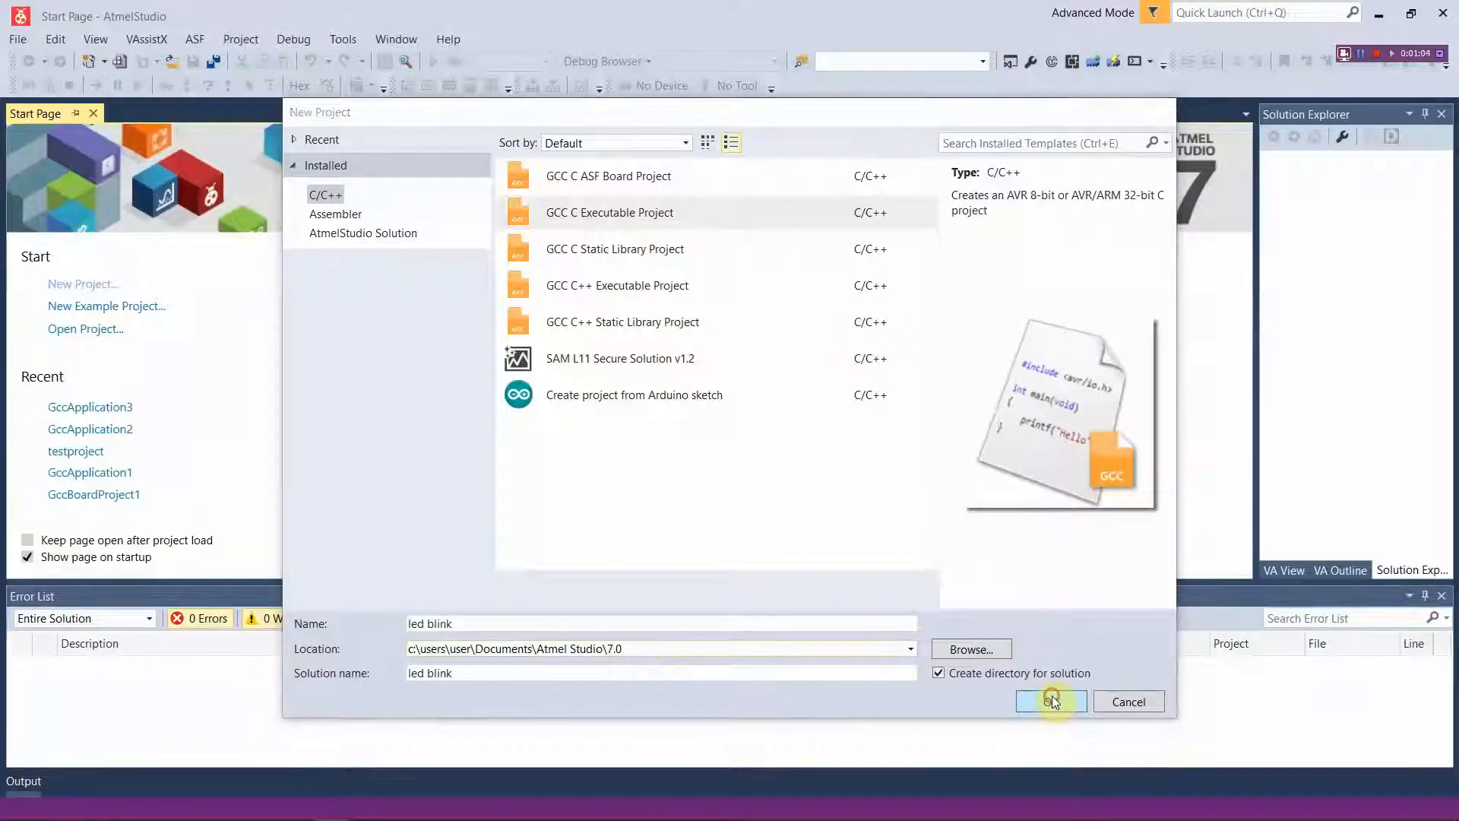
Create the project and filter the device list to the ATmega family
{"action": "left_click", "coordinate": [1050, 701]}
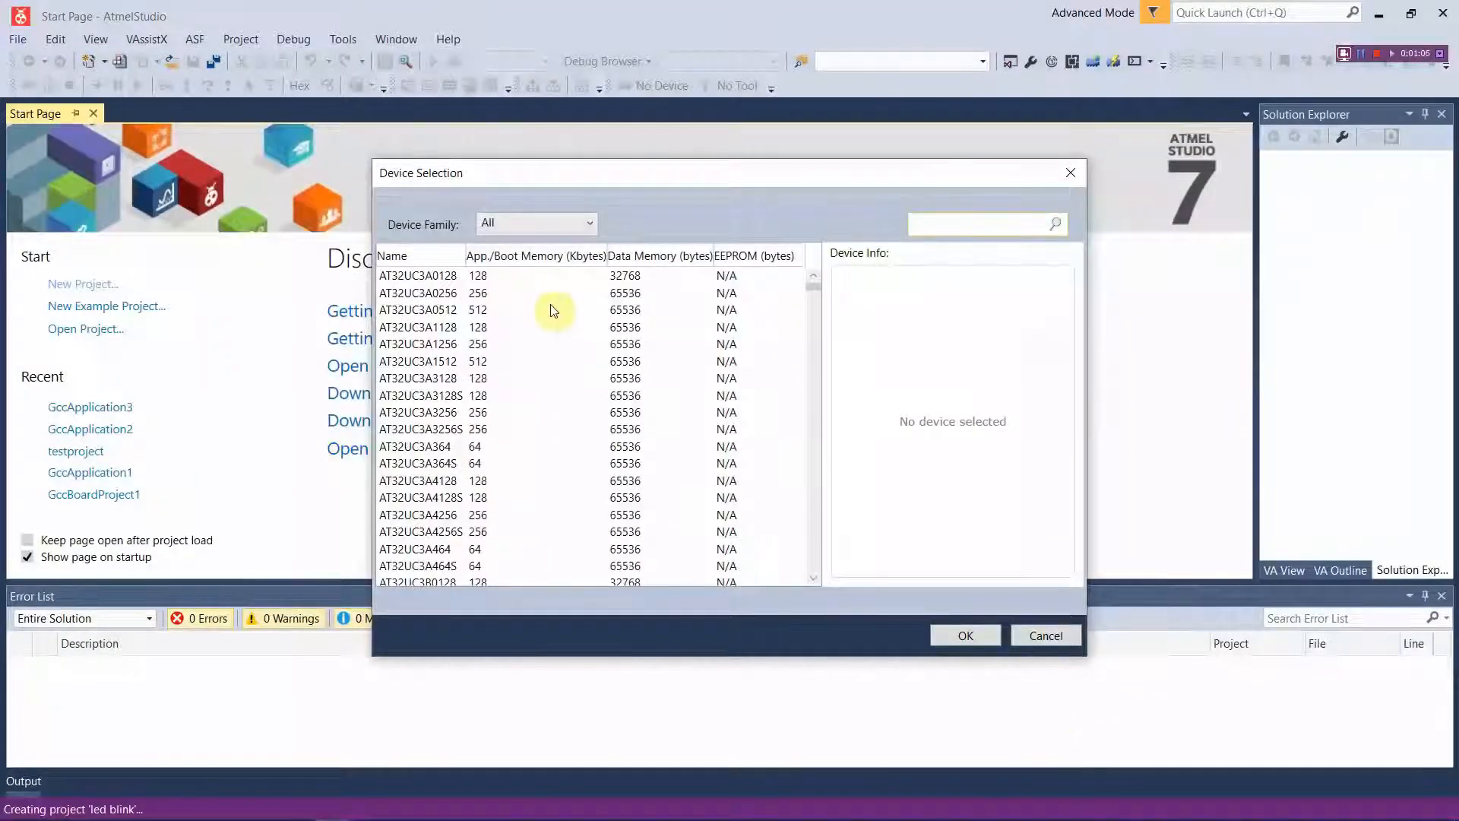
{"action": "left_click", "coordinate": [589, 223]}
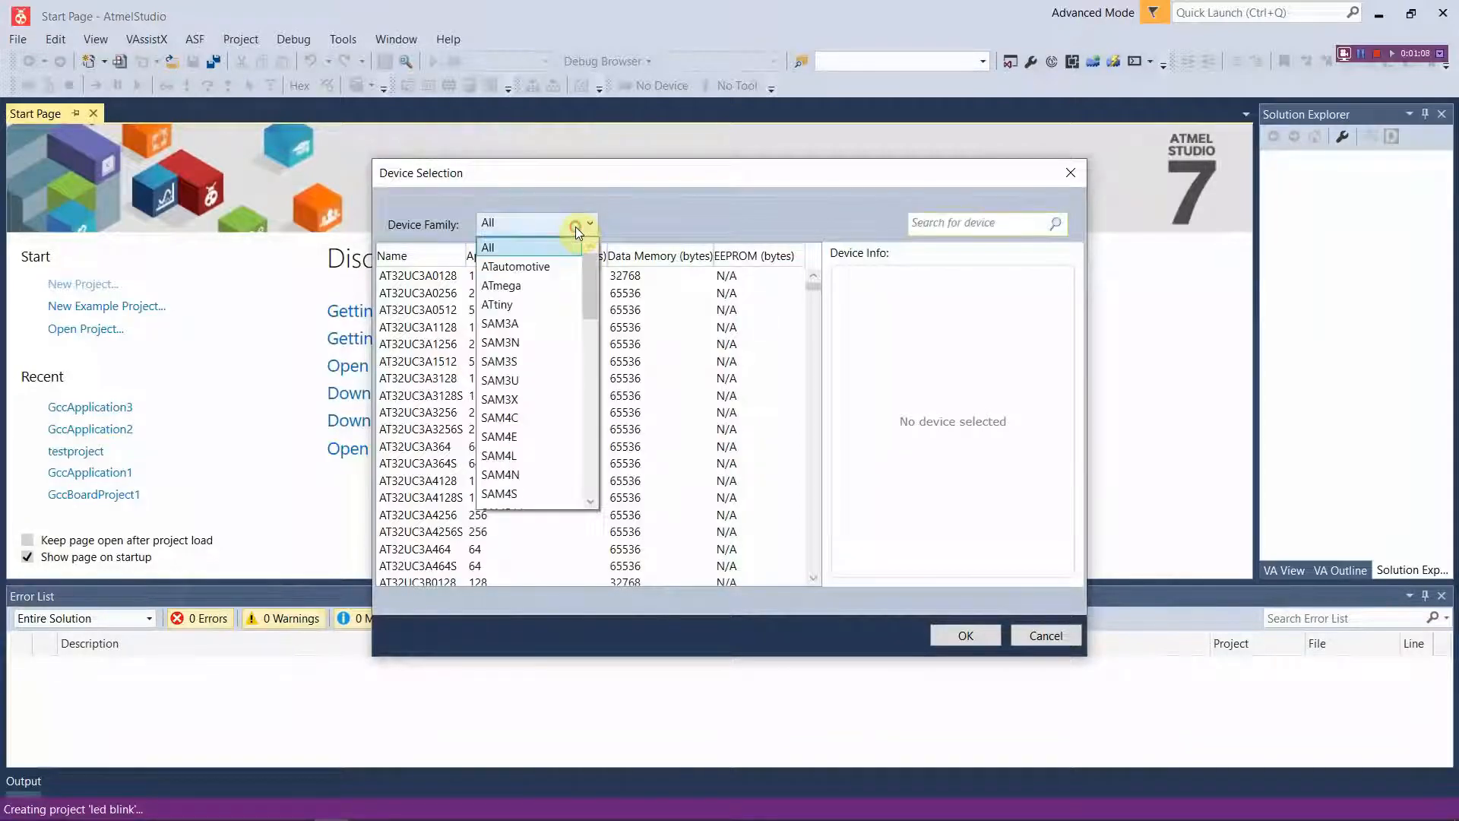
{"action": "mouse_move", "coordinate": [529, 286]}
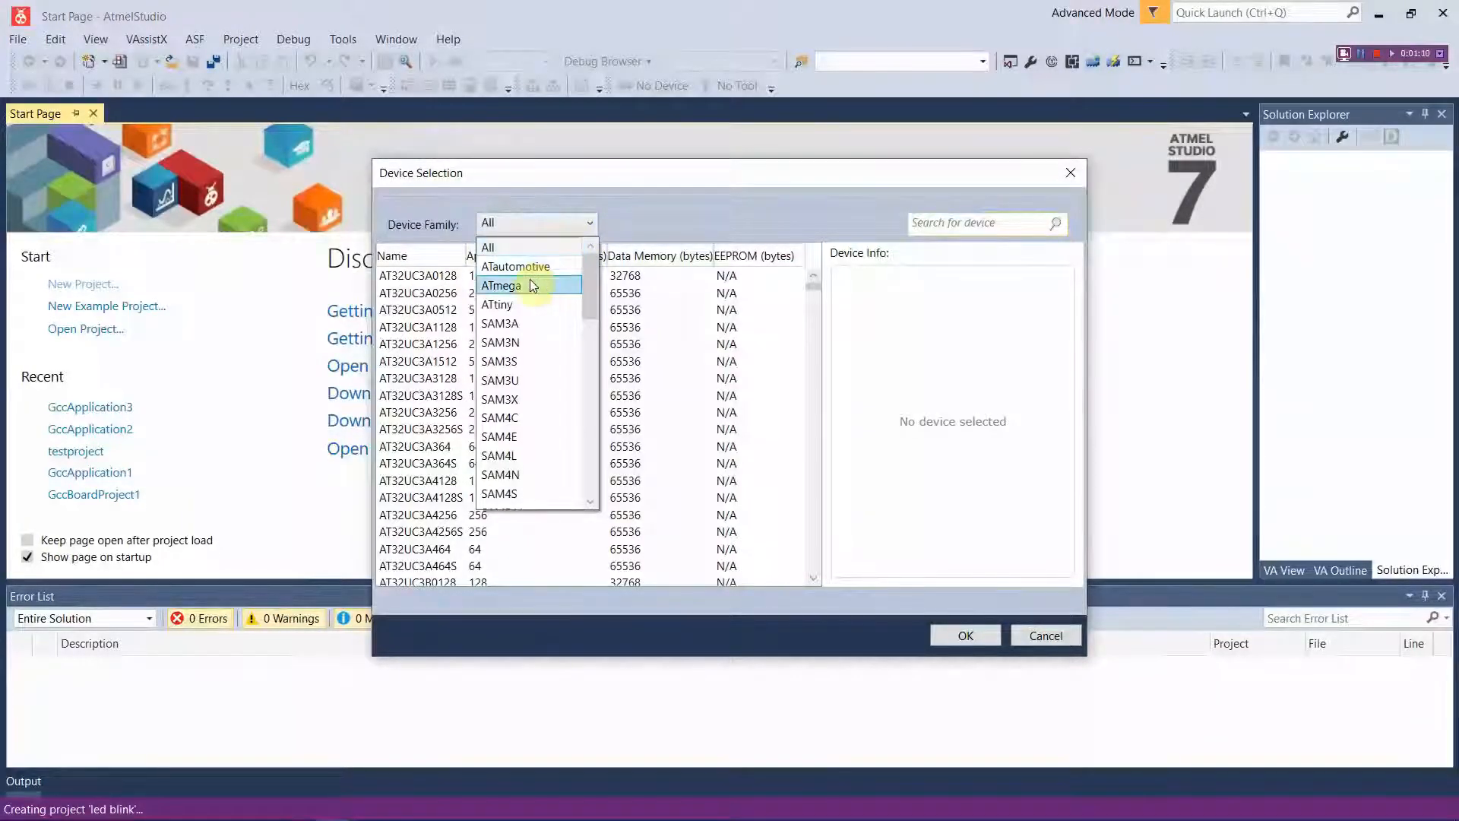
{"action": "left_click", "coordinate": [501, 286]}
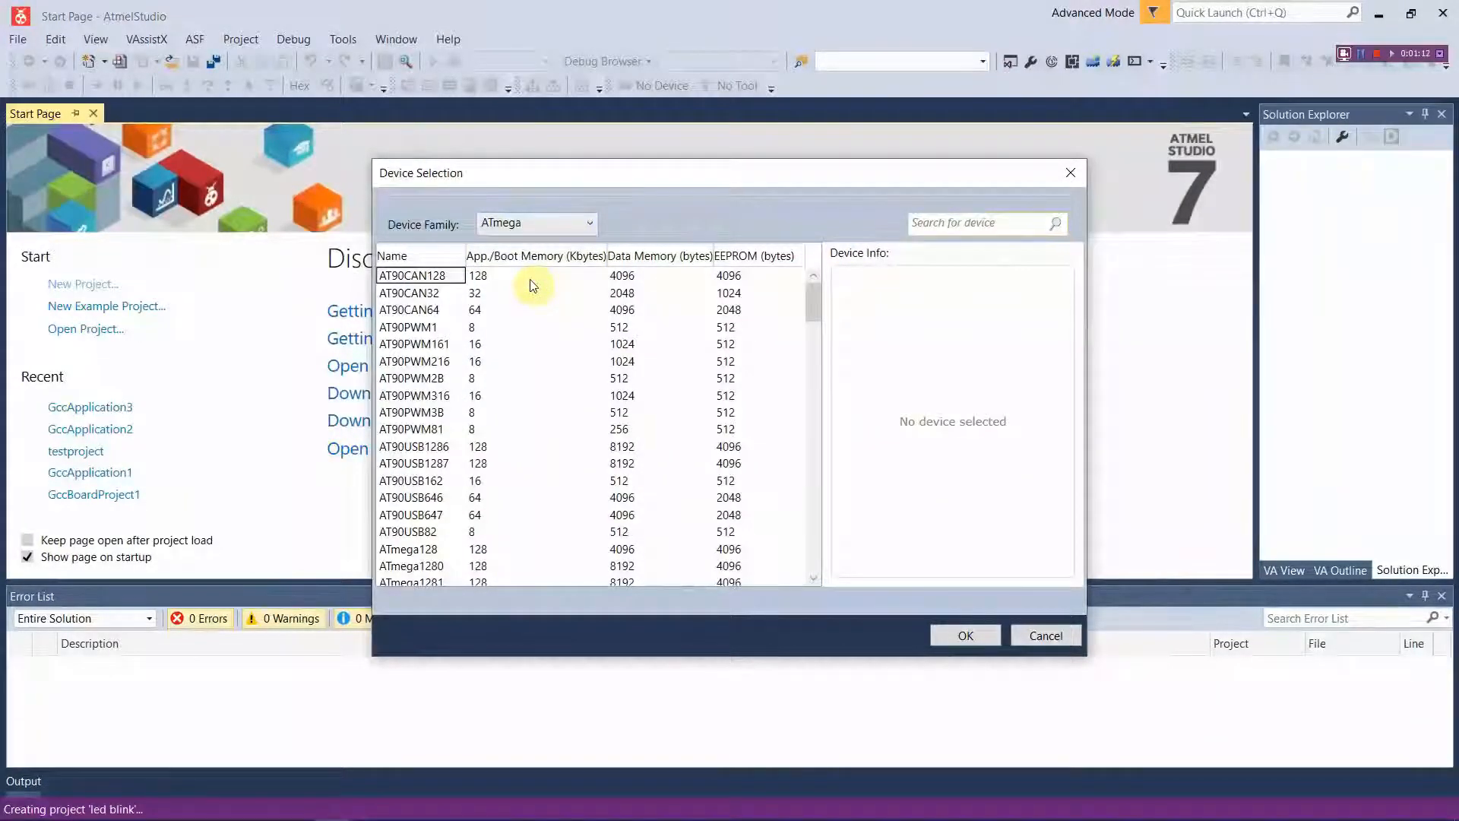
Select ATmega32 as the target device and confirm it
{"action": "scroll", "scroll_direction": "down", "scroll_amount": 3}
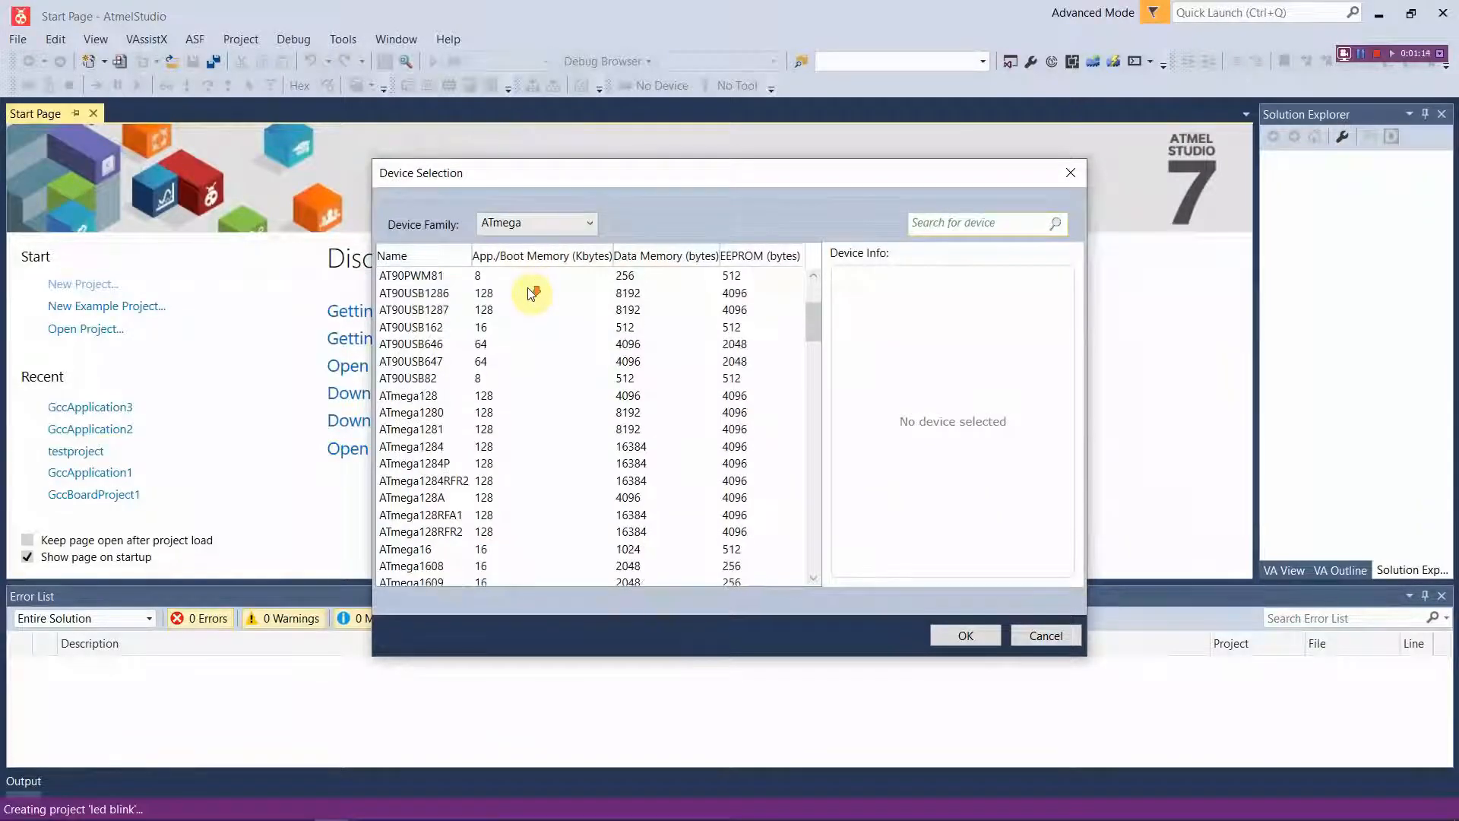
{"action": "scroll", "scroll_direction": "down", "scroll_amount": 3}
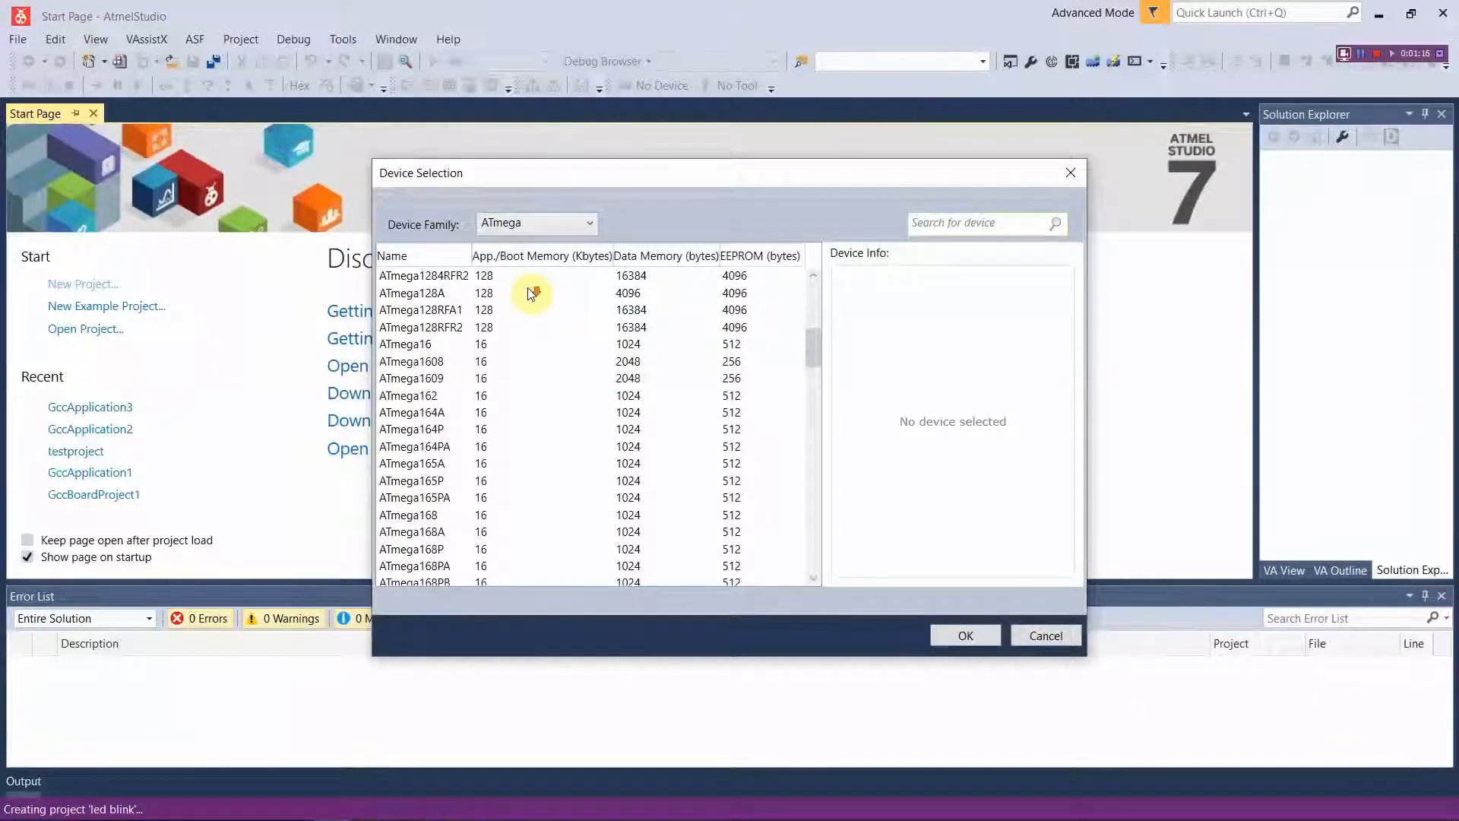
{"action": "scroll", "scroll_direction": "down", "scroll_amount": 3}
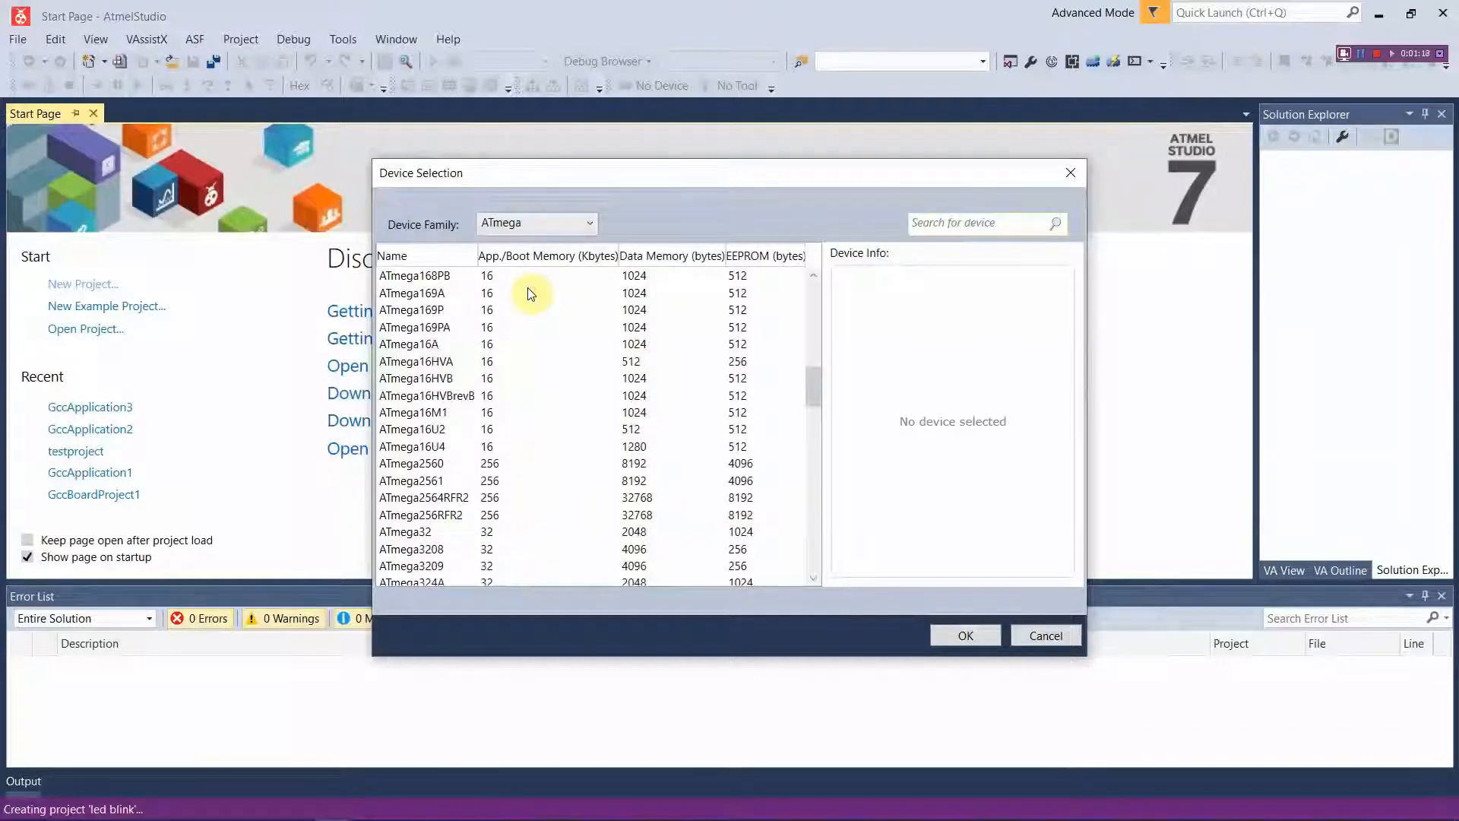
{"action": "scroll", "scroll_direction": "down", "scroll_amount": 3}
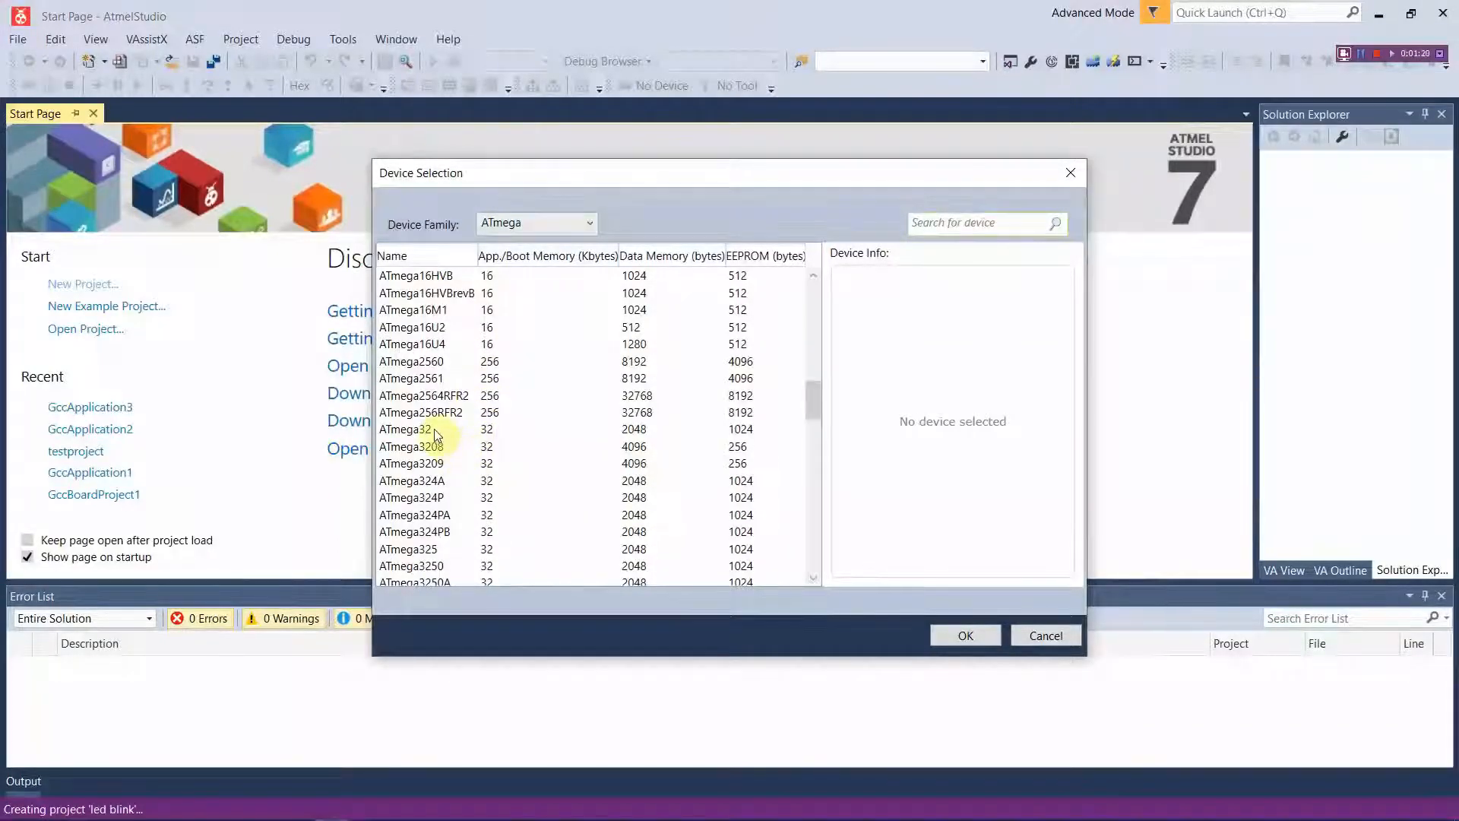
{"action": "left_click", "coordinate": [413, 428]}
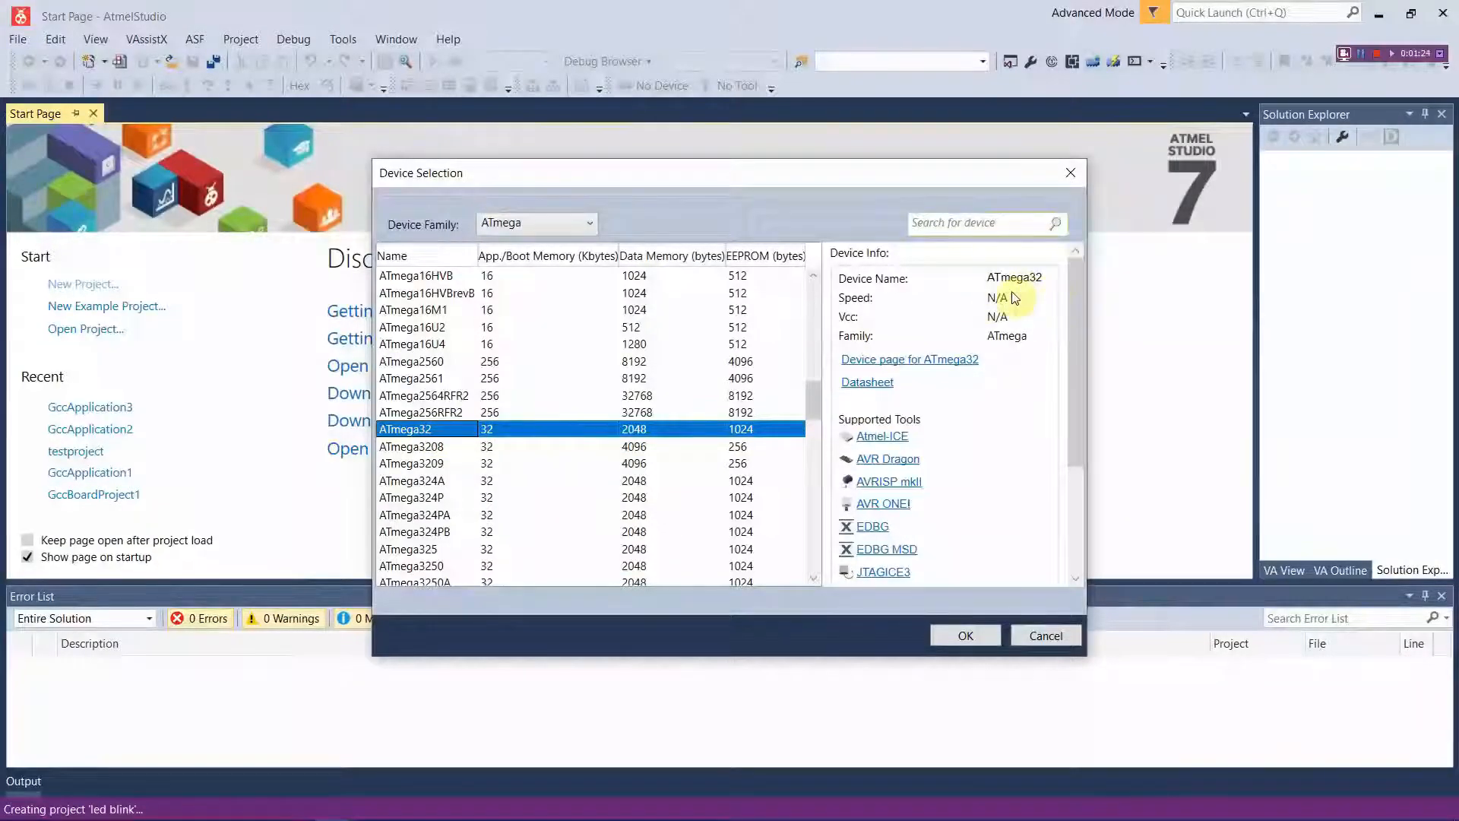
{"action": "left_click", "coordinate": [965, 635]}
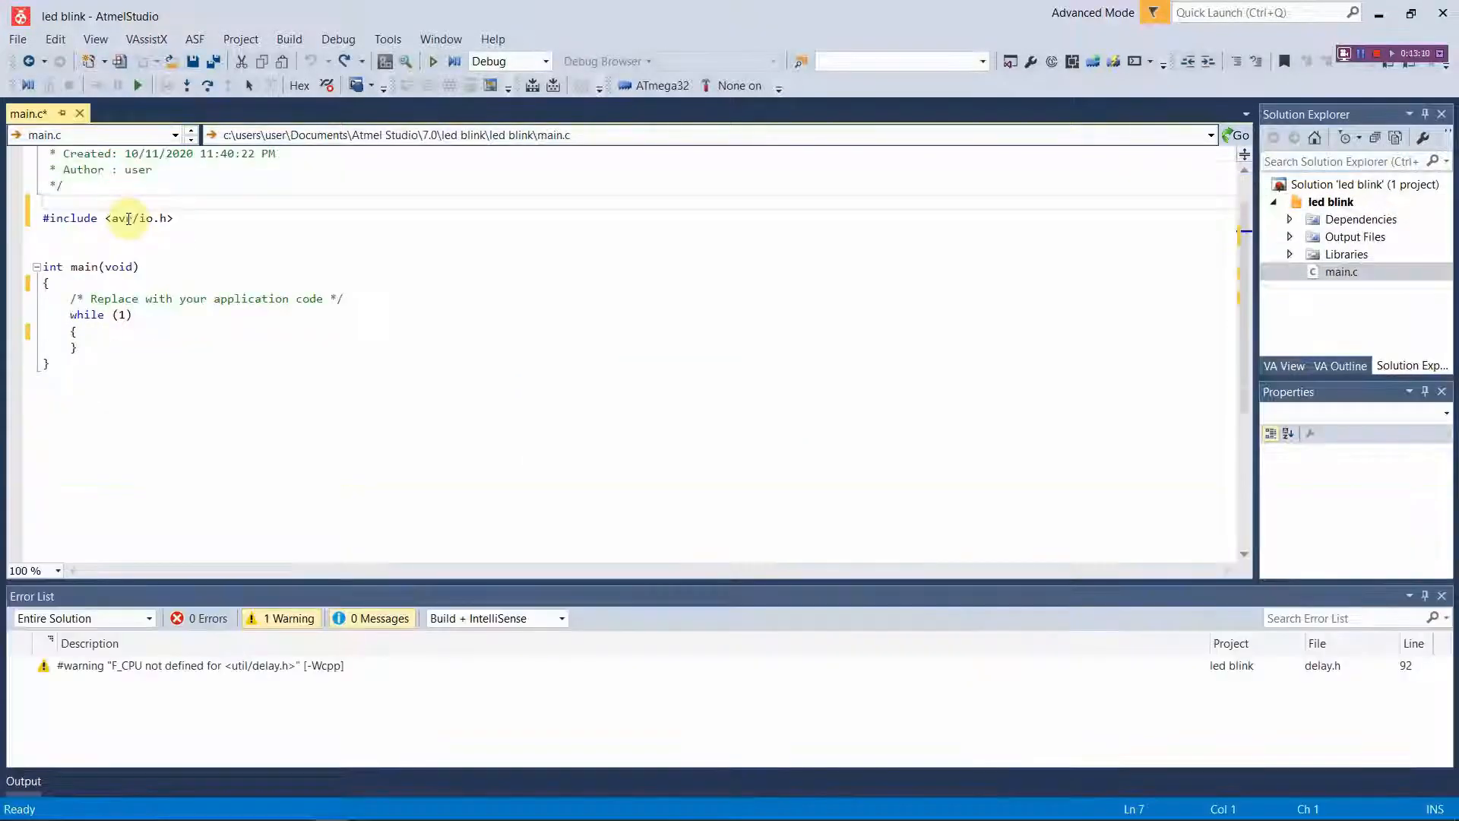
Add an #ifndef F_CPU guard above the avr/io.h include in main.c
{"action": "type", "text": "#"}
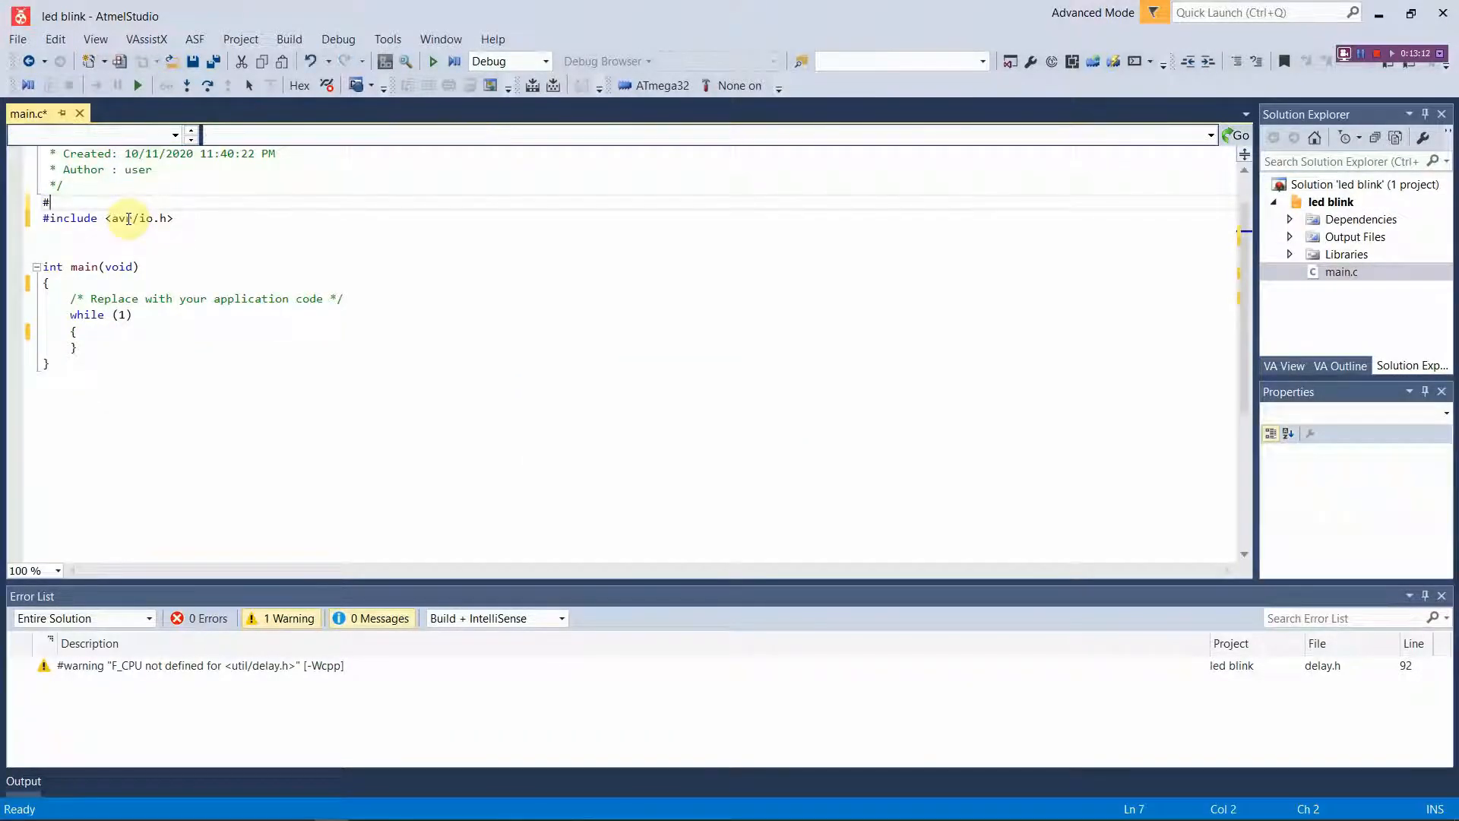
{"action": "type", "text": "IF"}
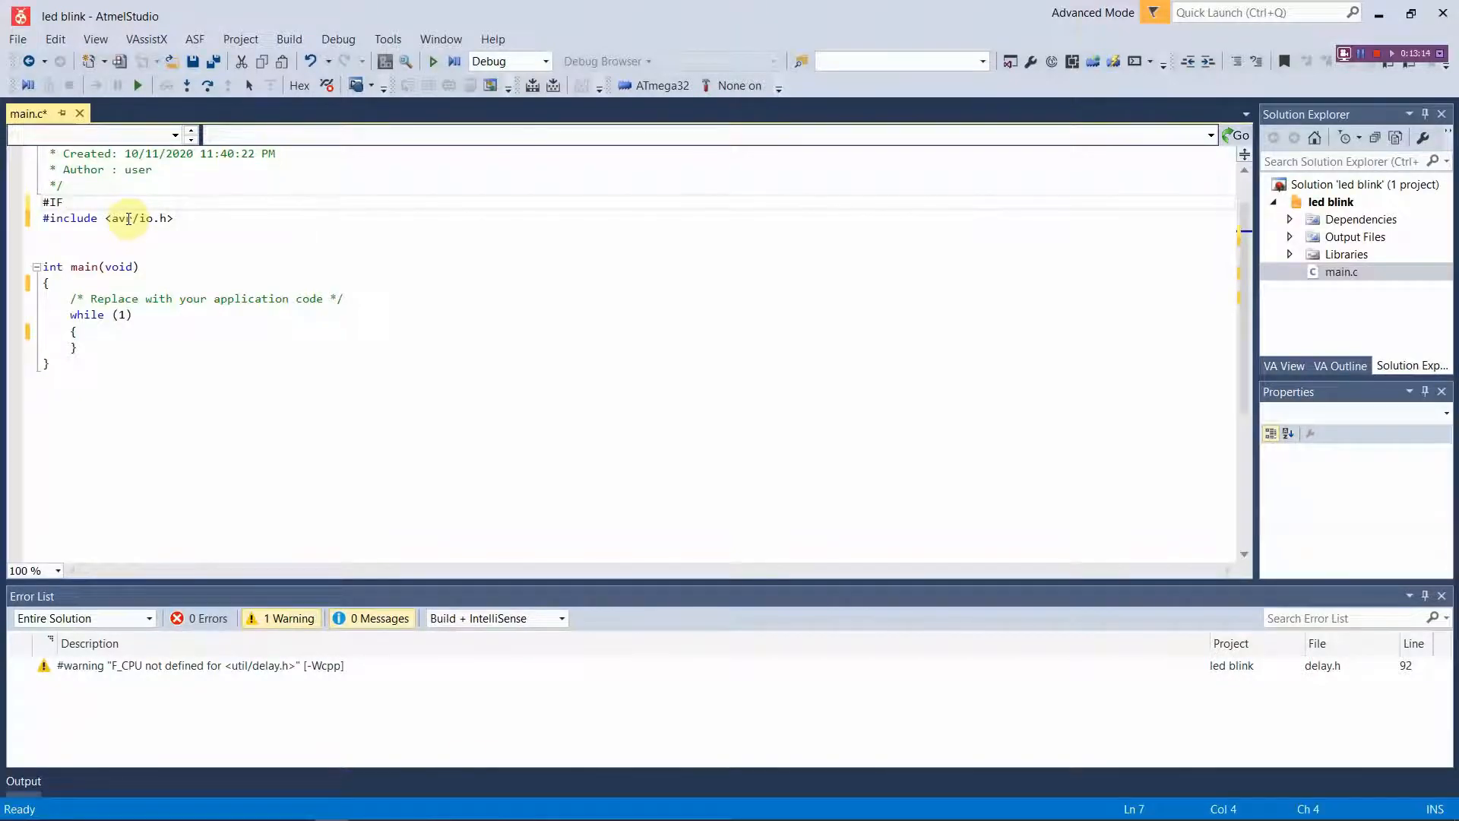
{"action": "key", "text": "BackSpace"}
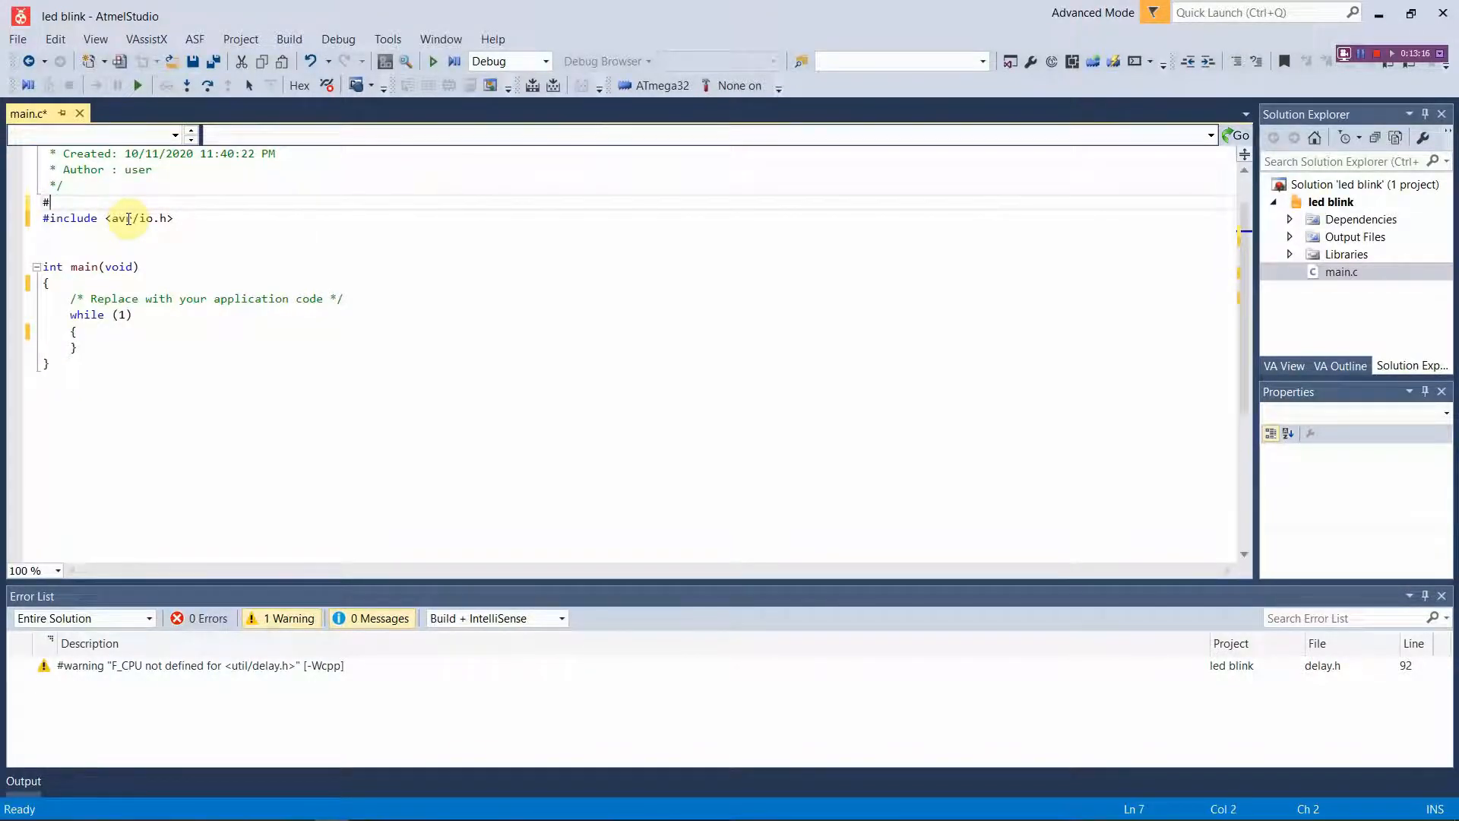
{"action": "type", "text": "if"}
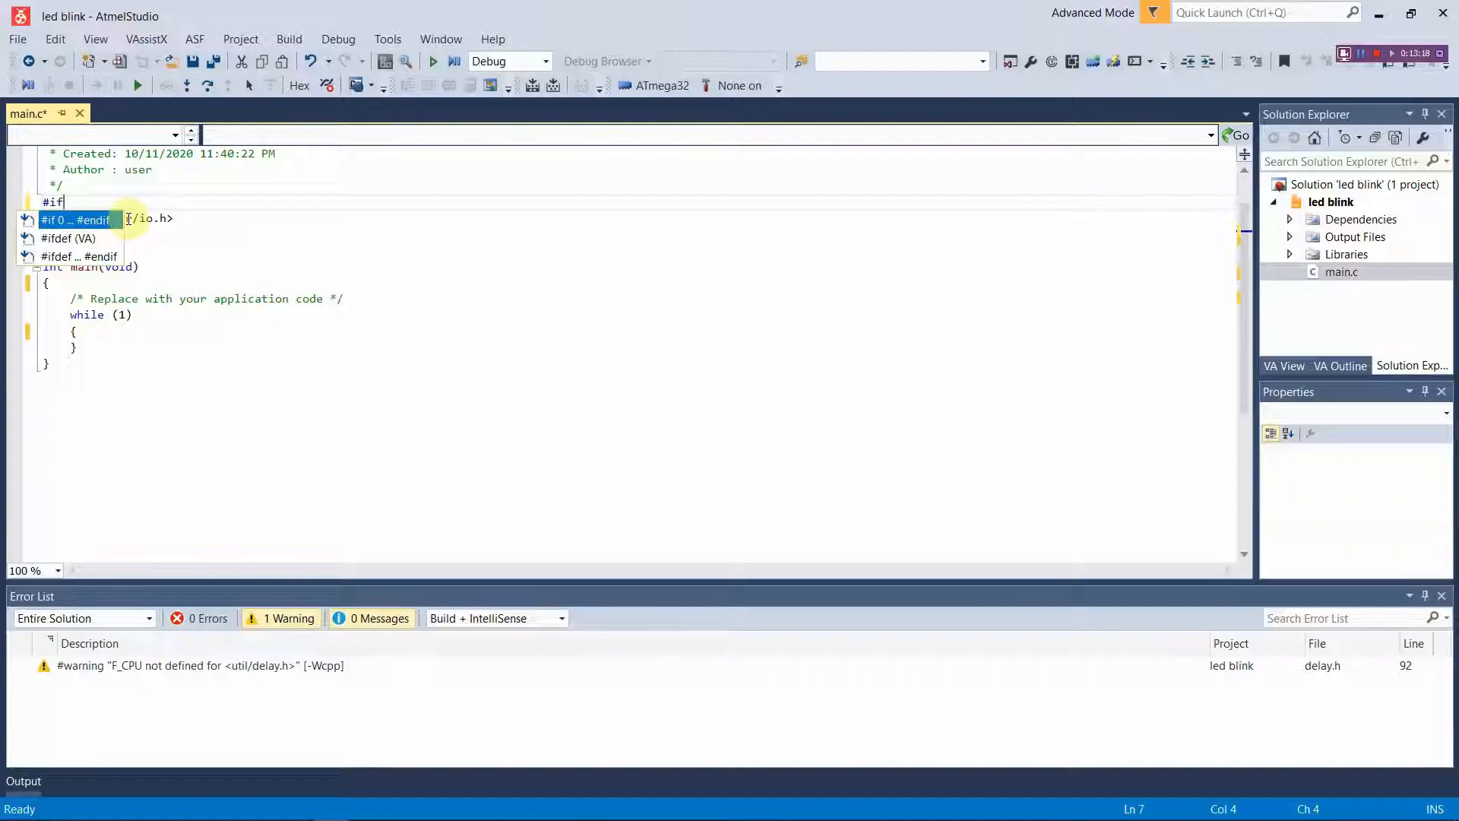
{"action": "type", "text": "ndef"}
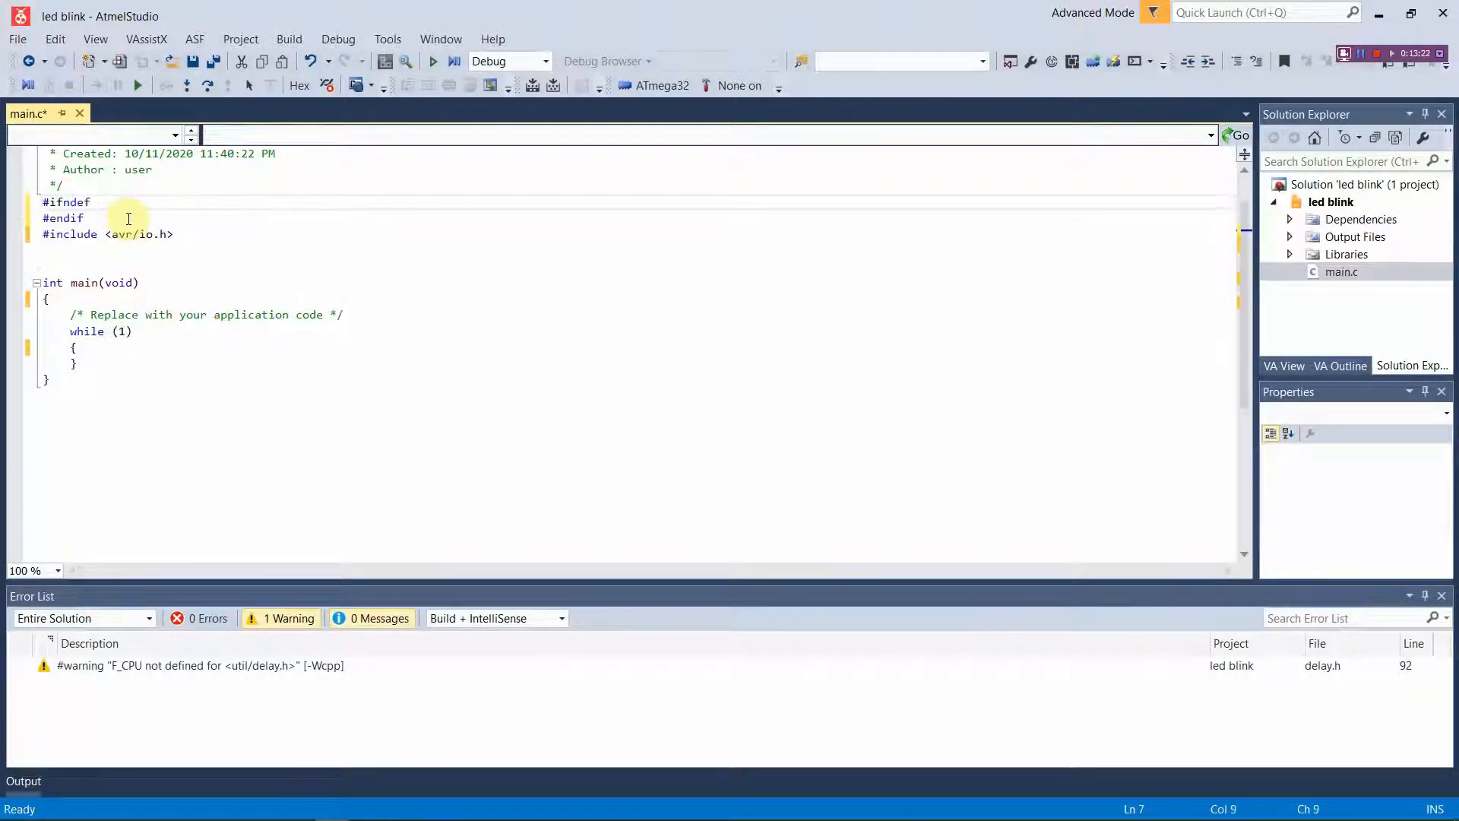
{"action": "left_click", "coordinate": [97, 202]}
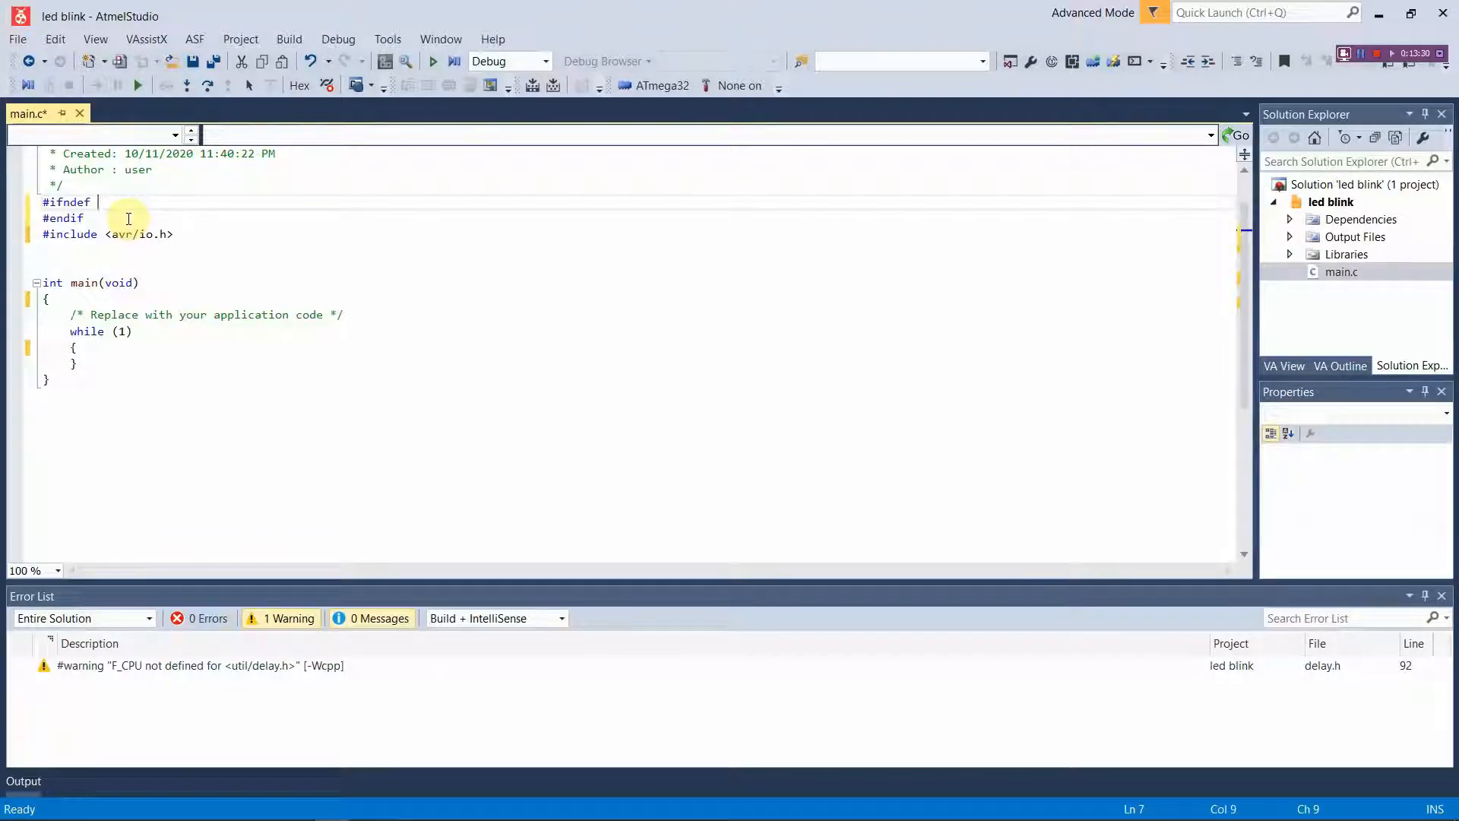
{"action": "type", "text": "F_CPU"}
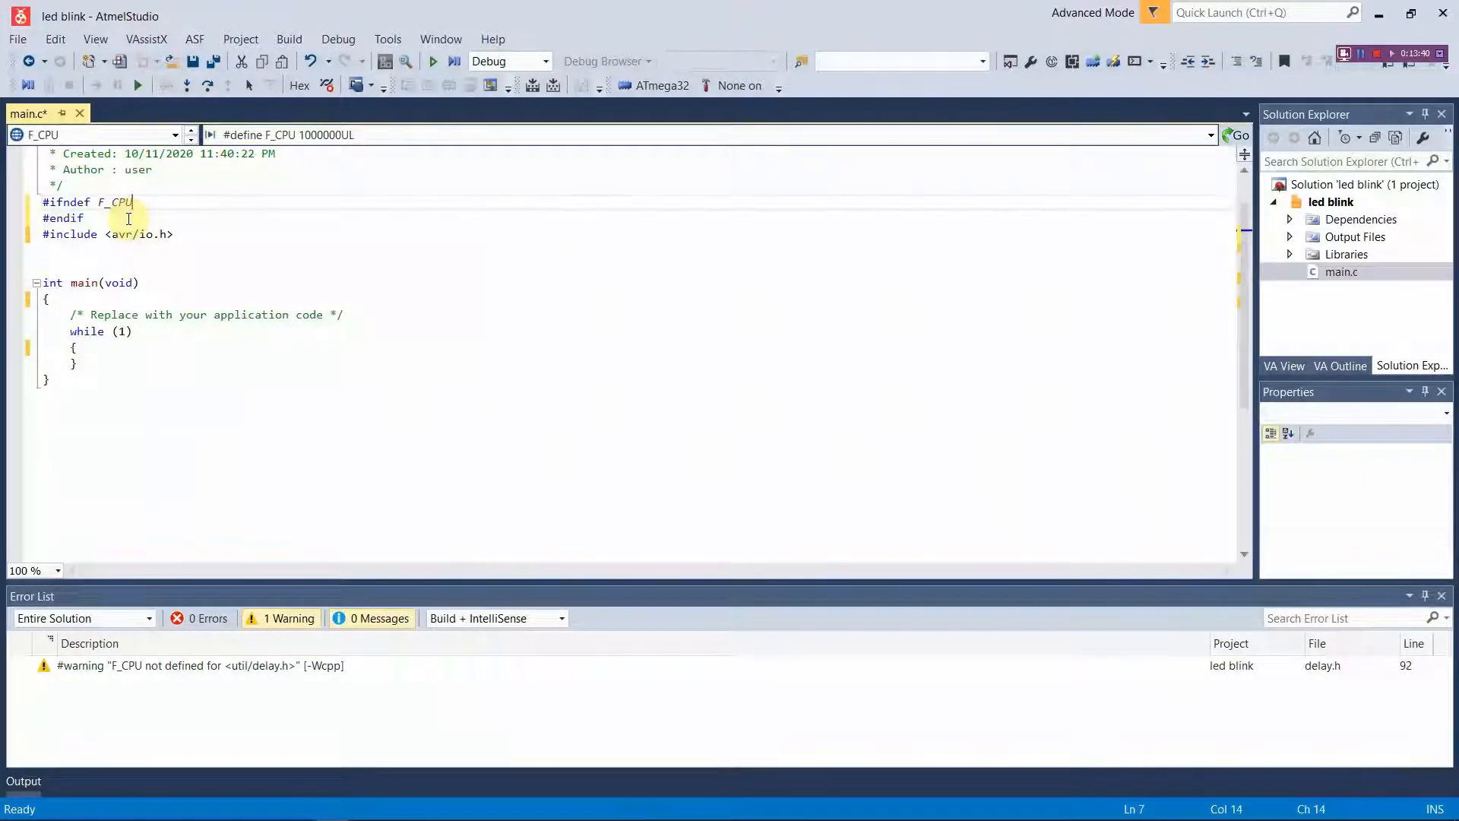
Type 8000000UL after #ifndef F_CPU, then remove it again
{"action": "type", "text": "8"}
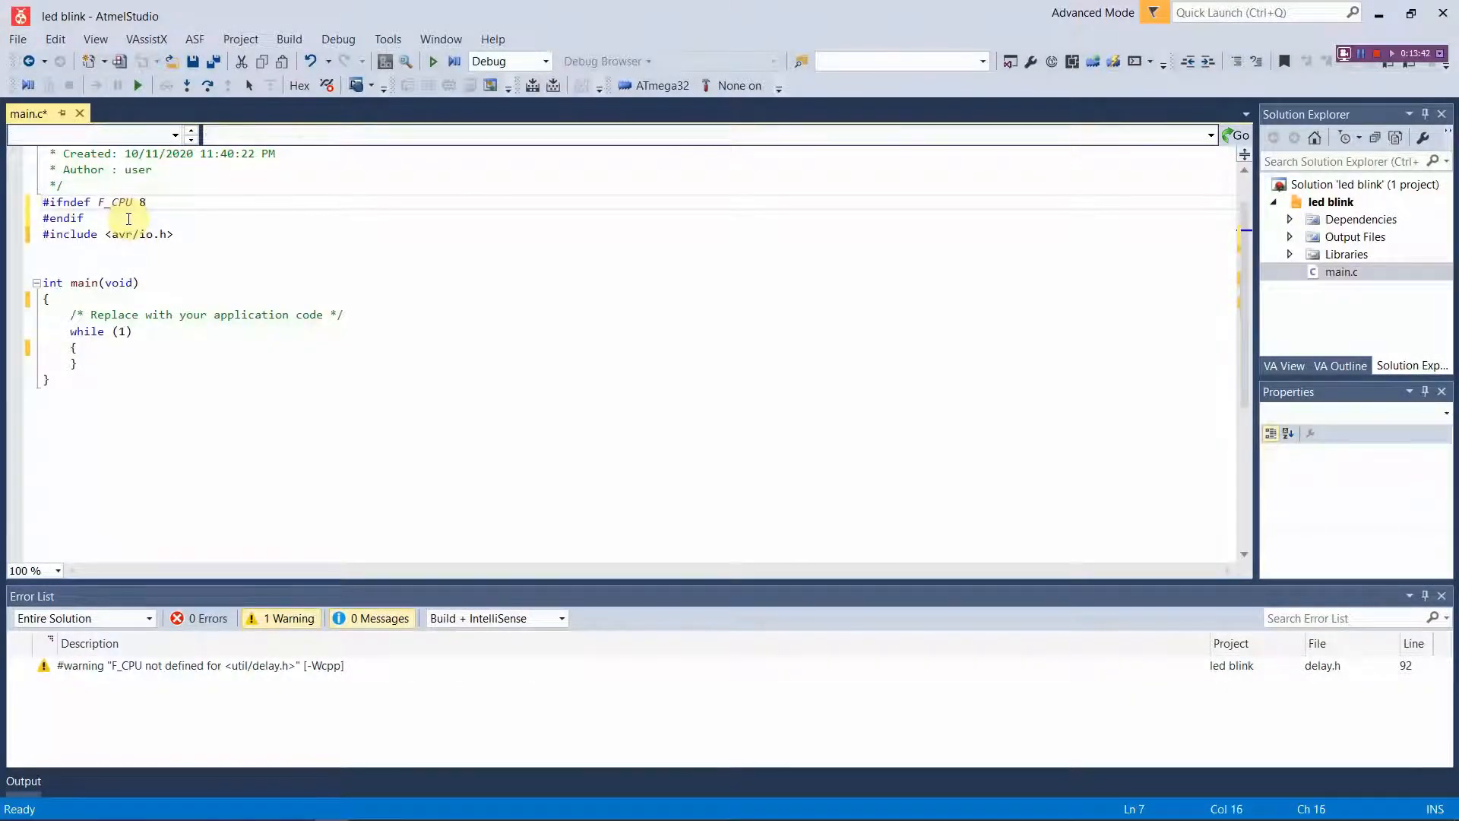
{"action": "type", "text": "000000"}
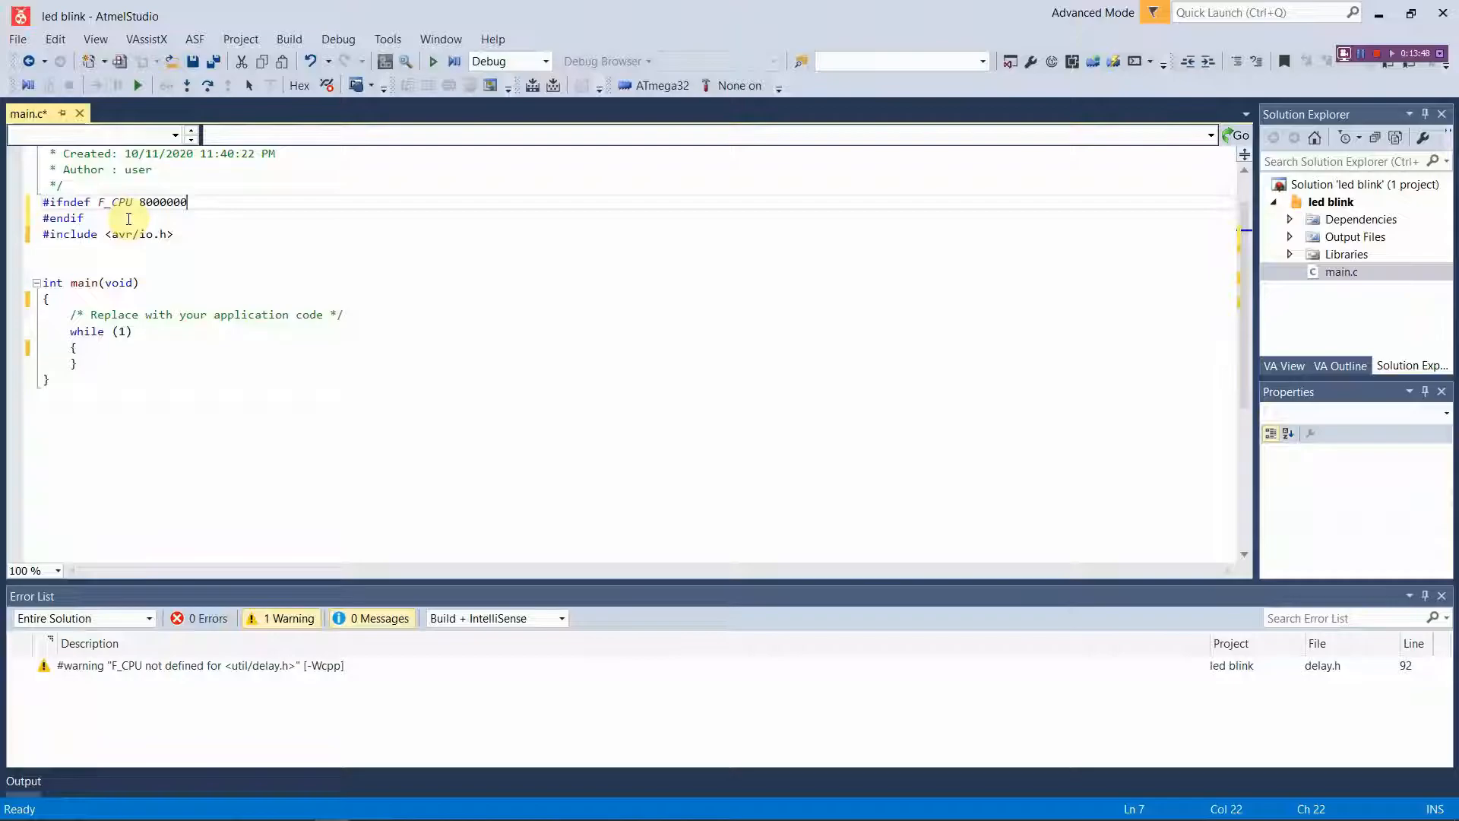
{"action": "type", "text": "U"}
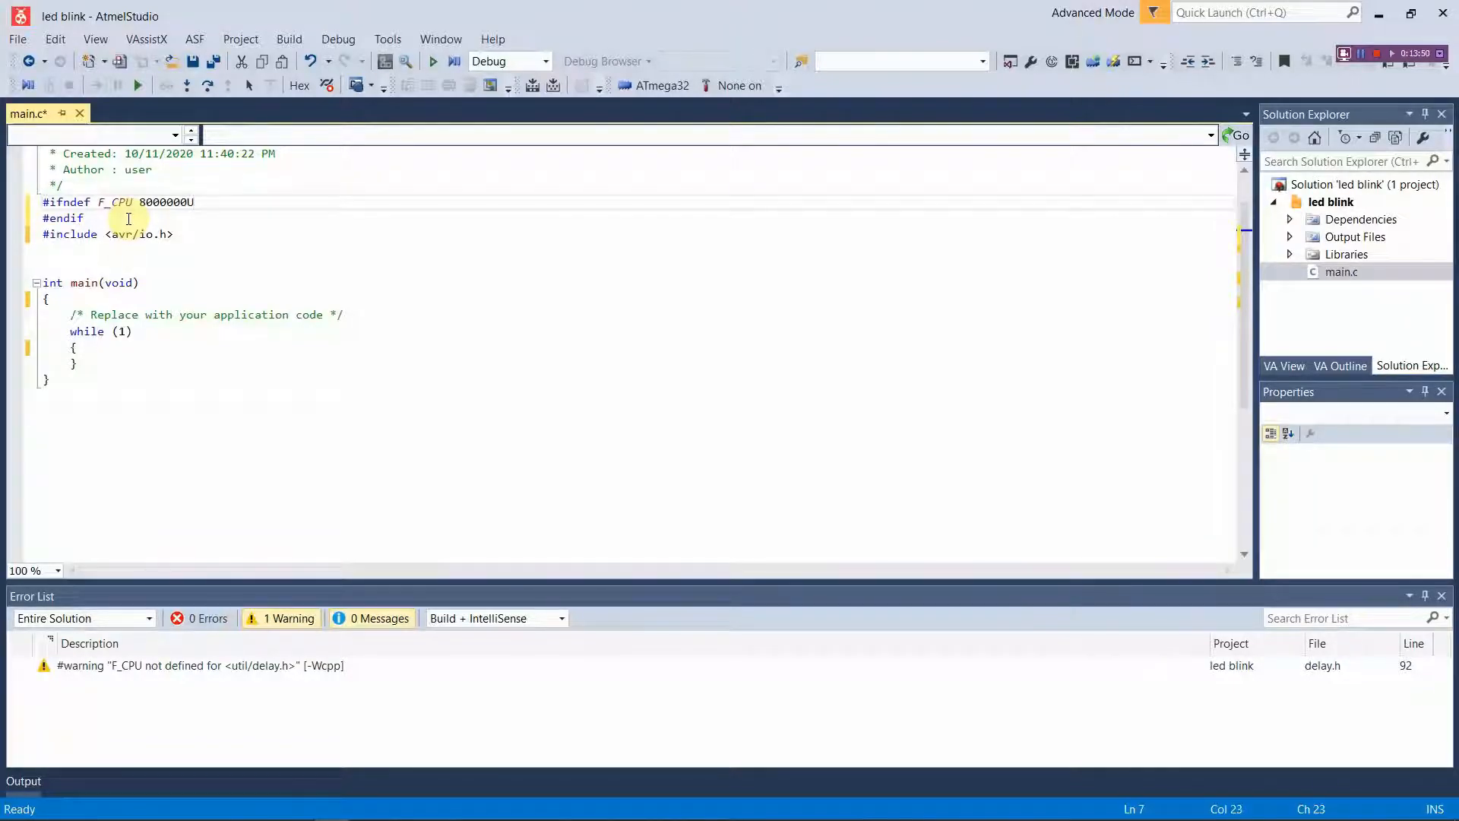
{"action": "type", "text": "L"}
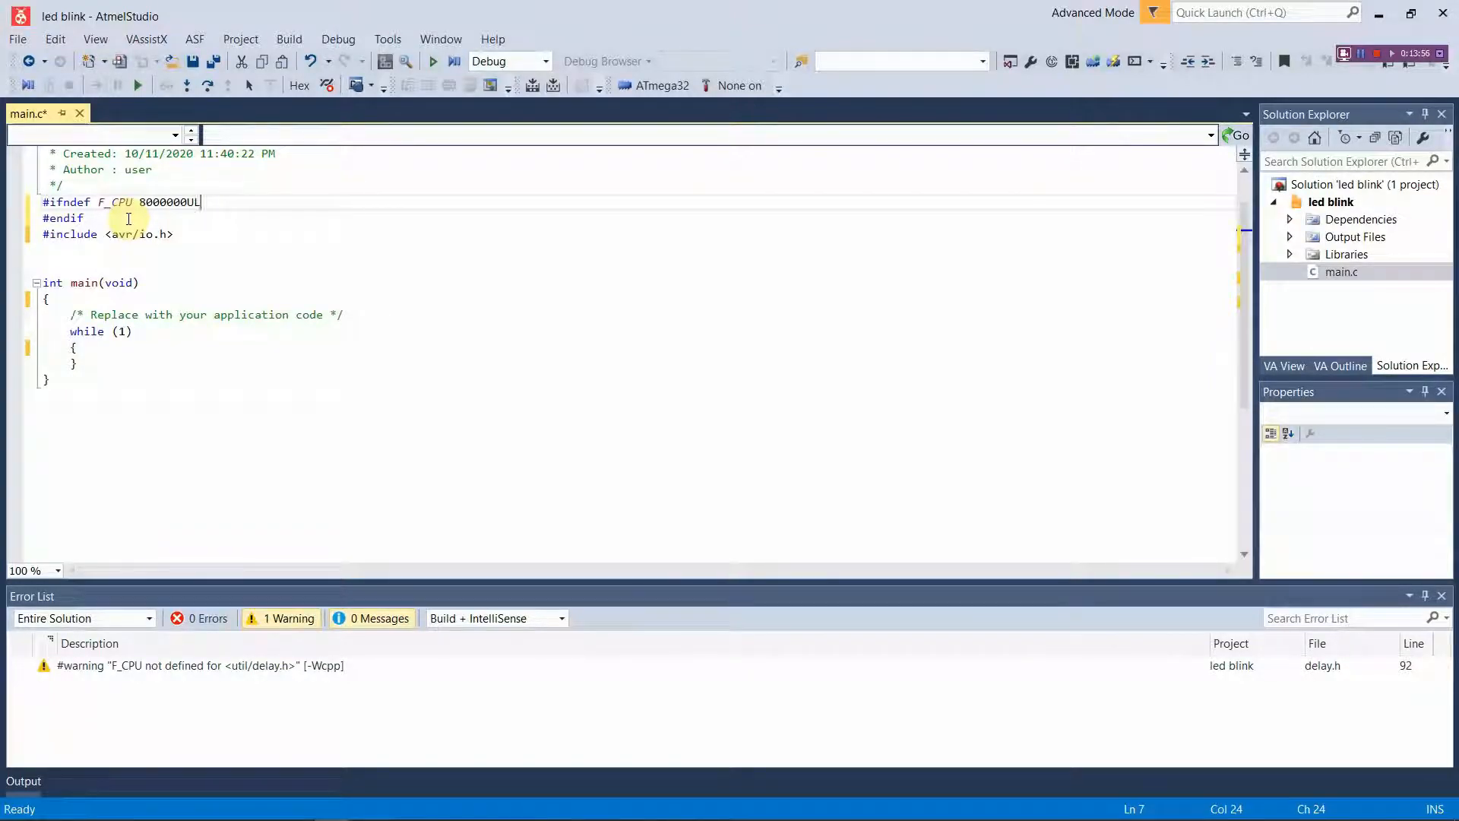
{"action": "key", "text": "Backspace"}
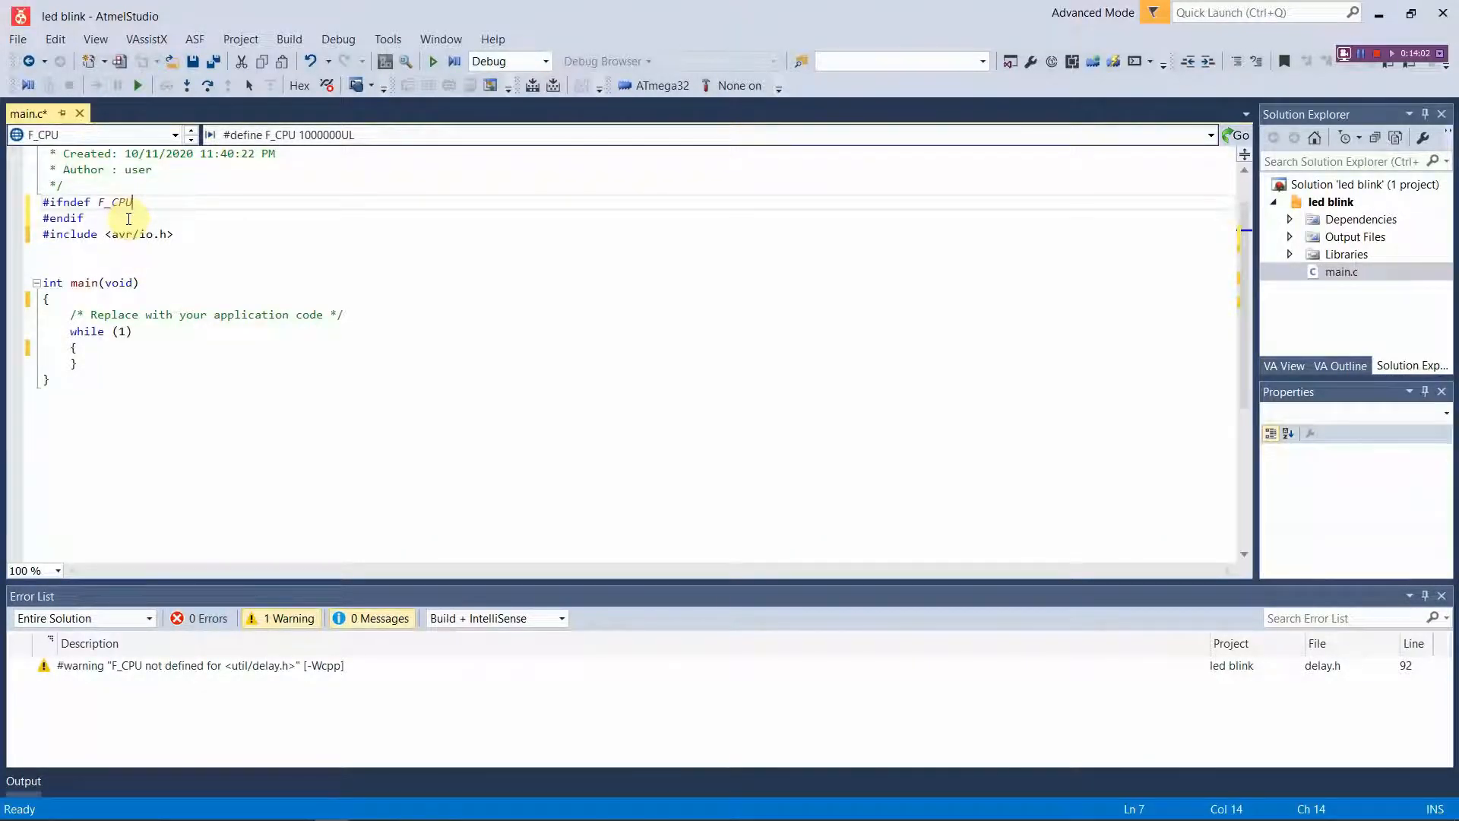
Add #define F_CPU 8000000UL inside the guard, then move below the avr/io.h include
{"action": "key", "text": "enter"}
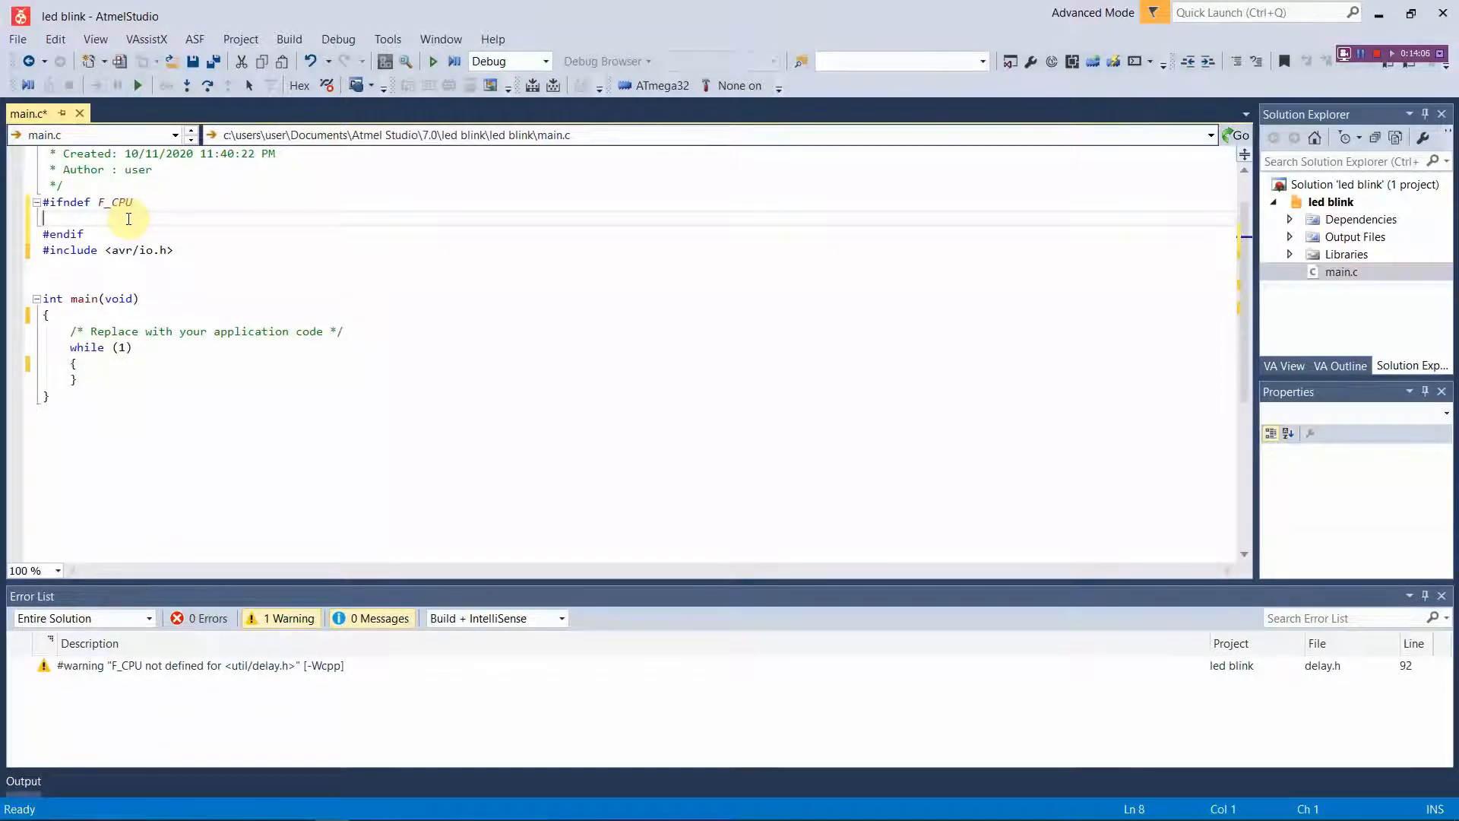
{"action": "type", "text": "#"}
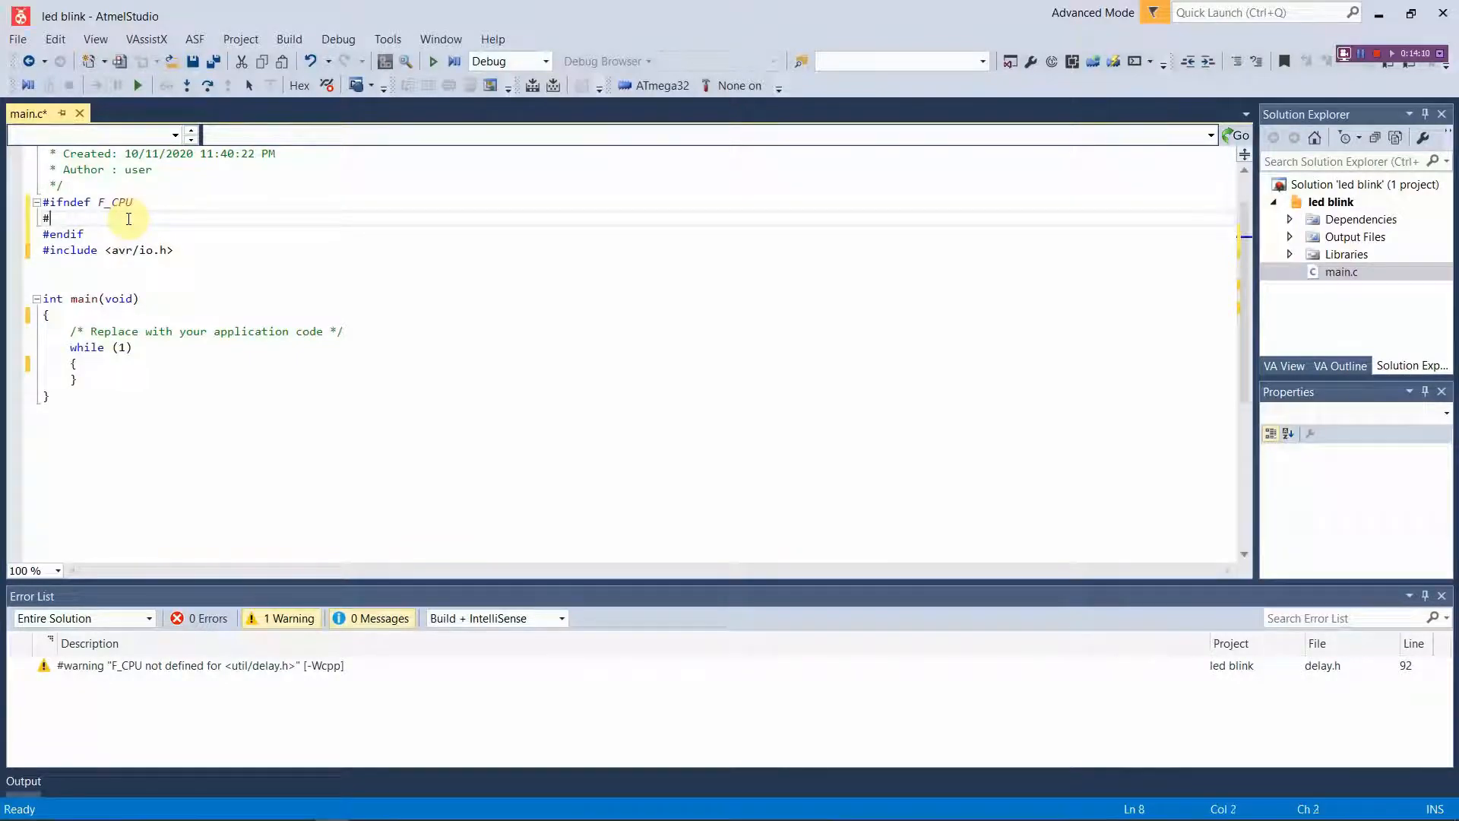
{"action": "type", "text": "d"}
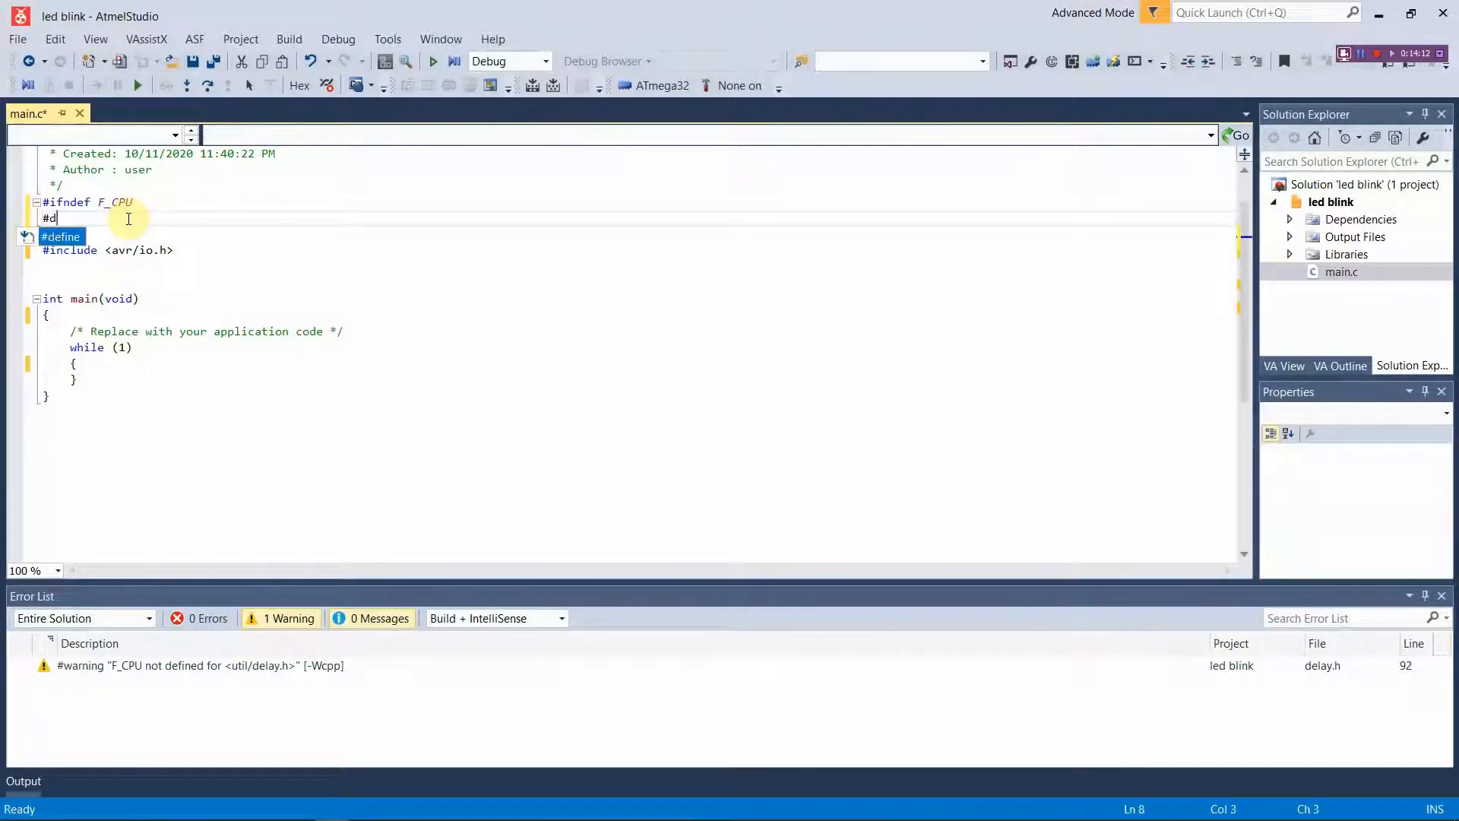
{"action": "type", "text": "efine F_CPU"}
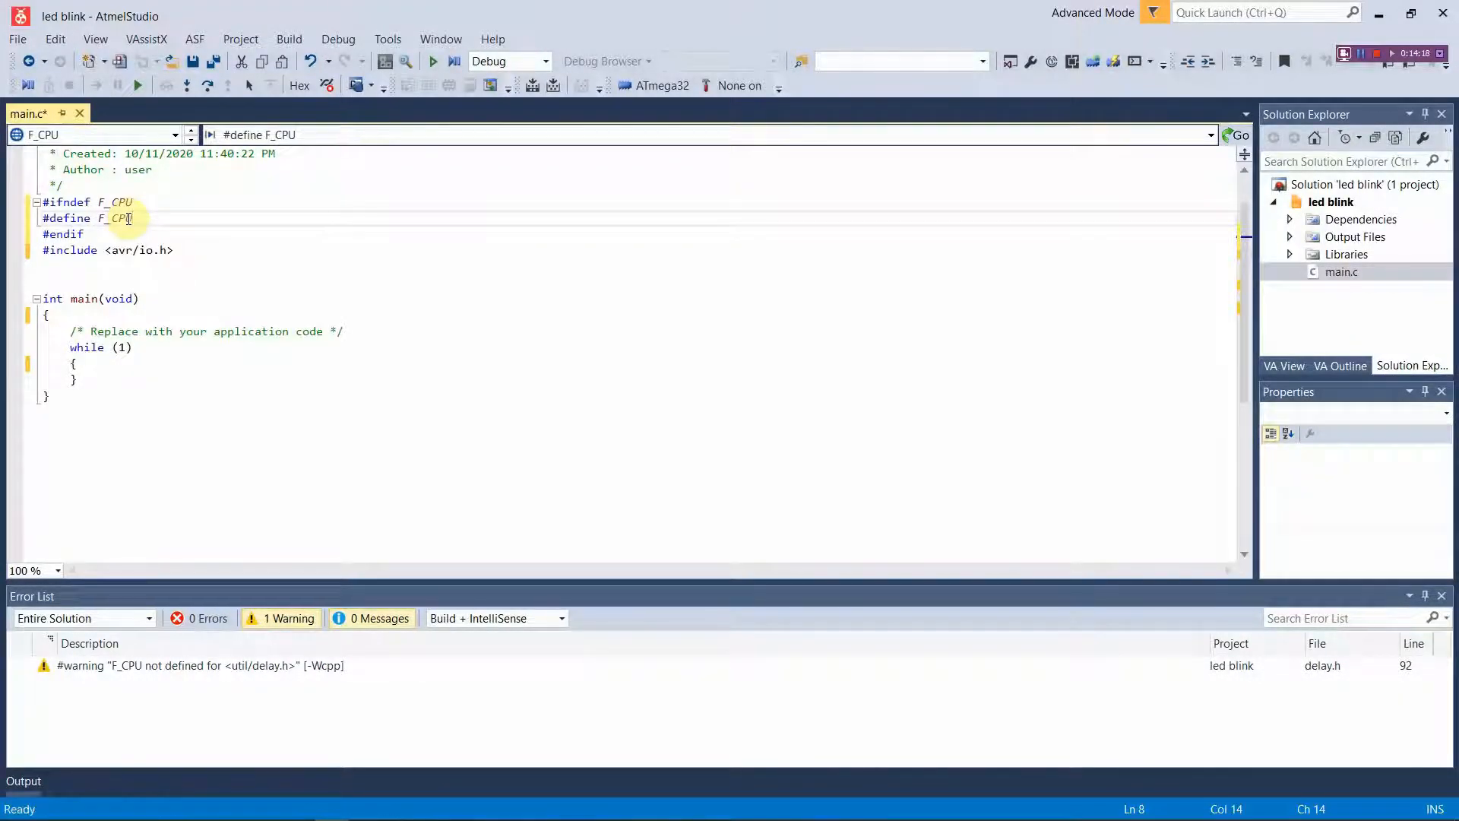
{"action": "type", "text": "800"}
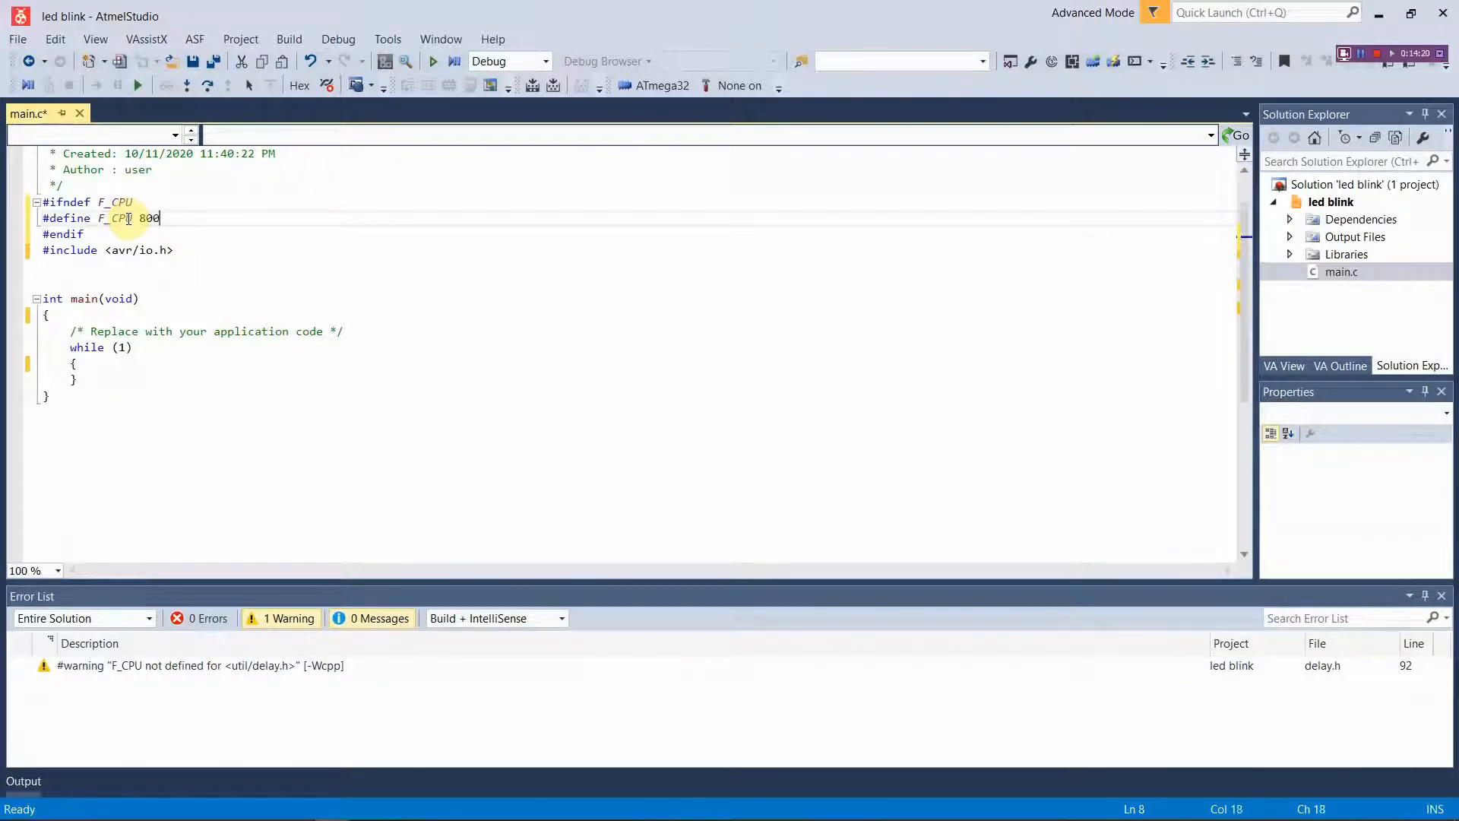
{"action": "type", "text": "0"}
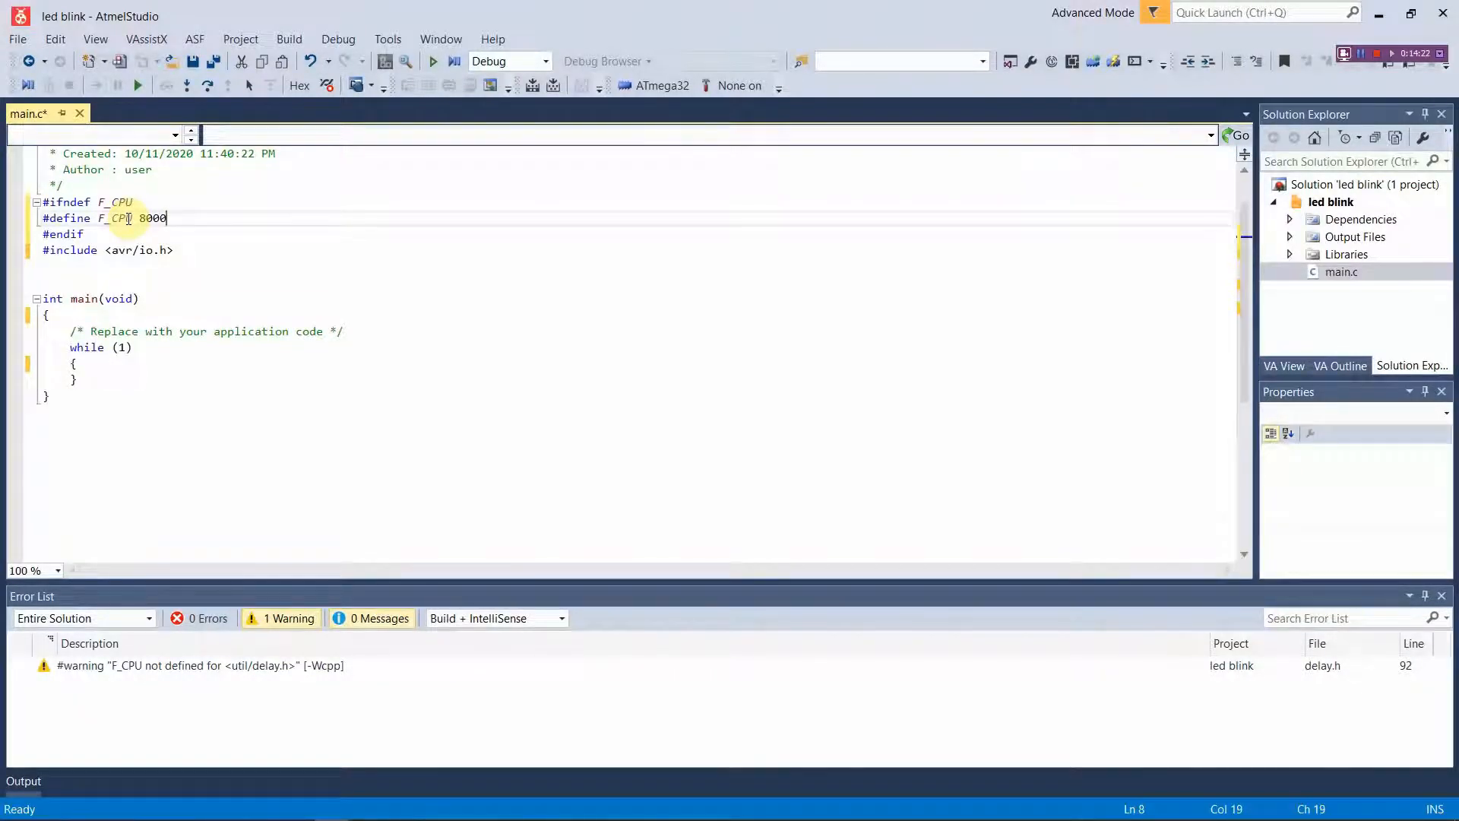
{"action": "type", "text": "00"}
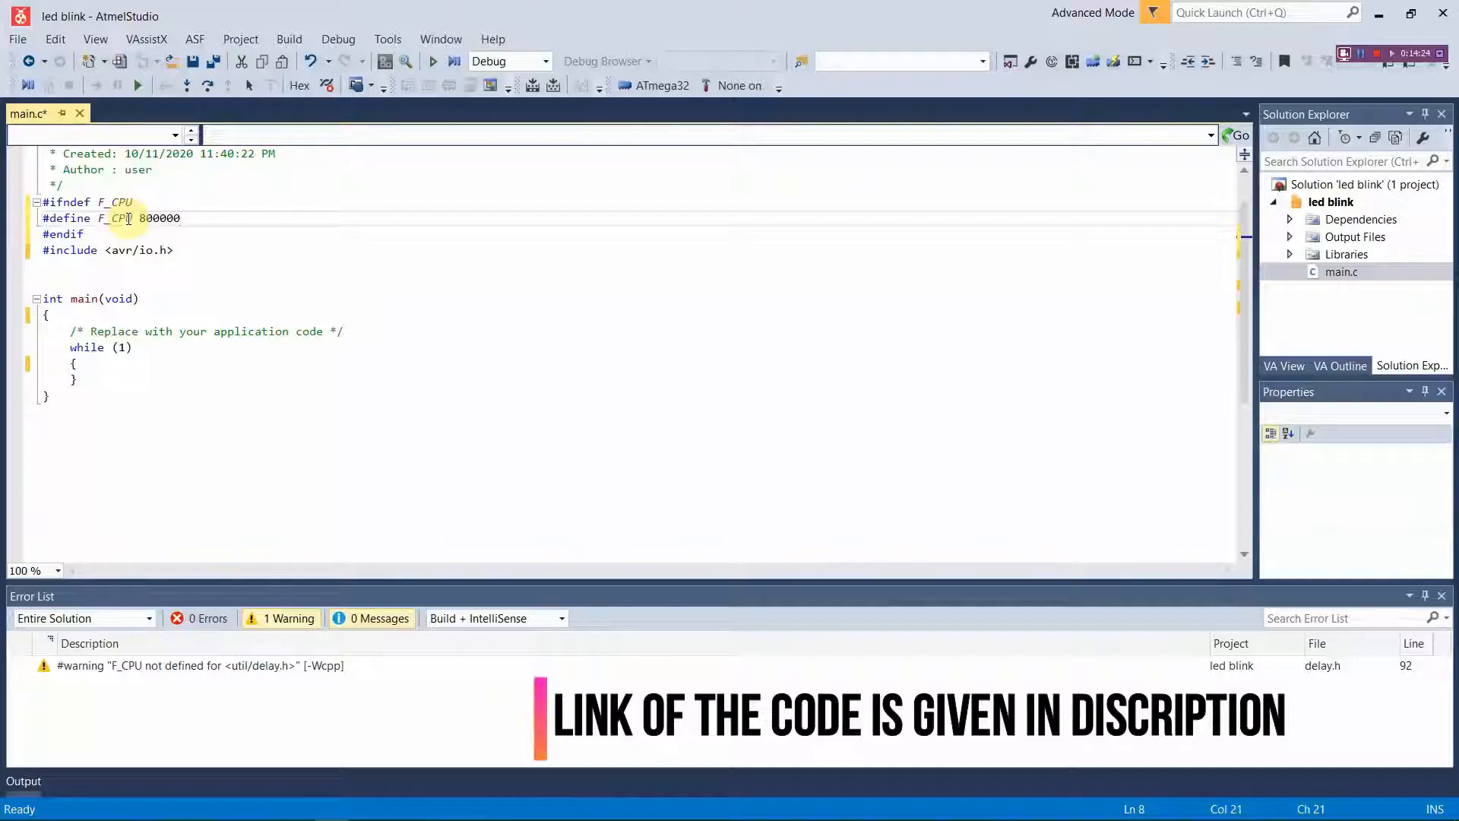
{"action": "type", "text": "0u"}
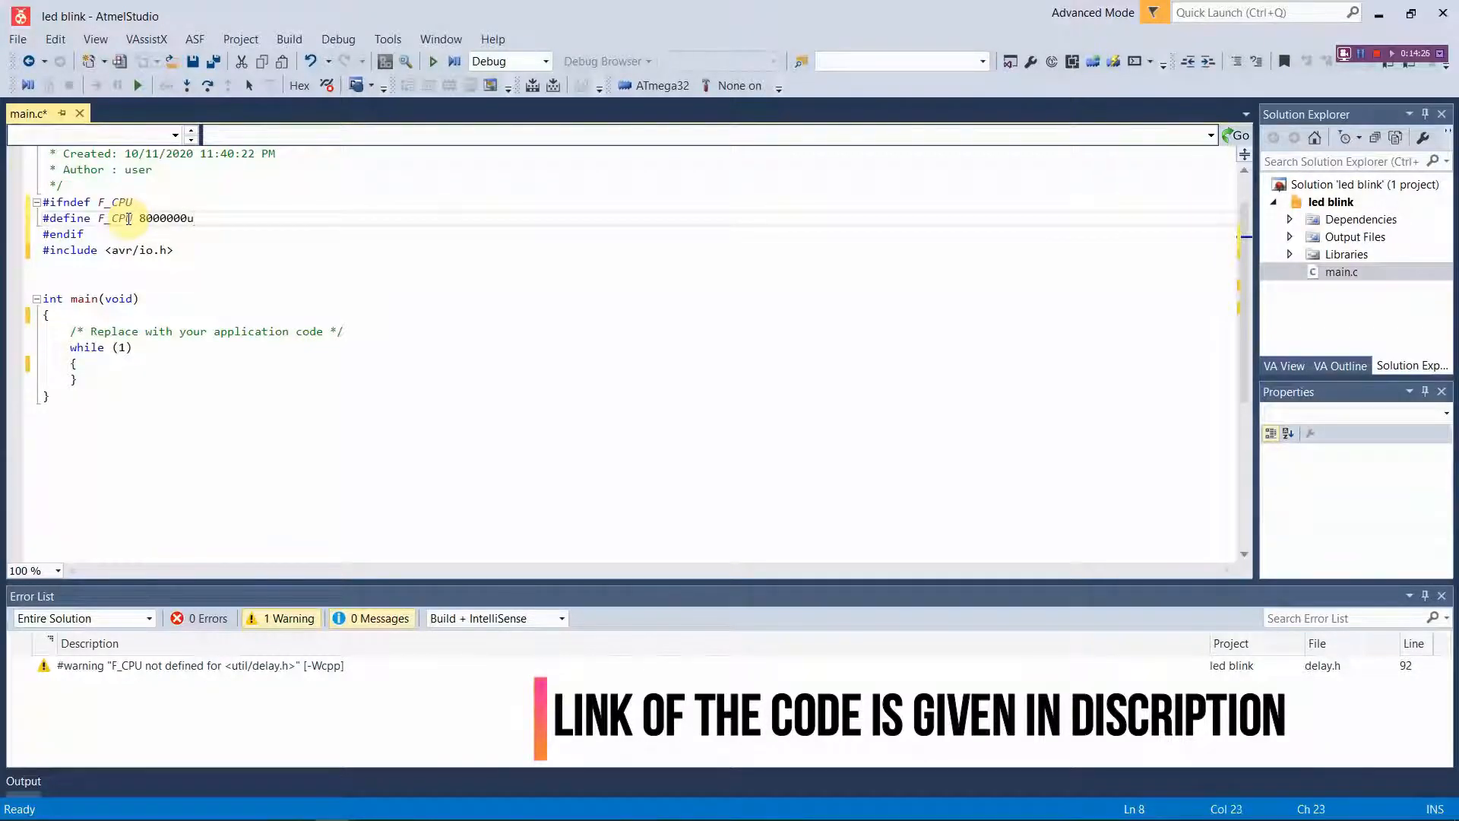
{"action": "type", "text": "L"}
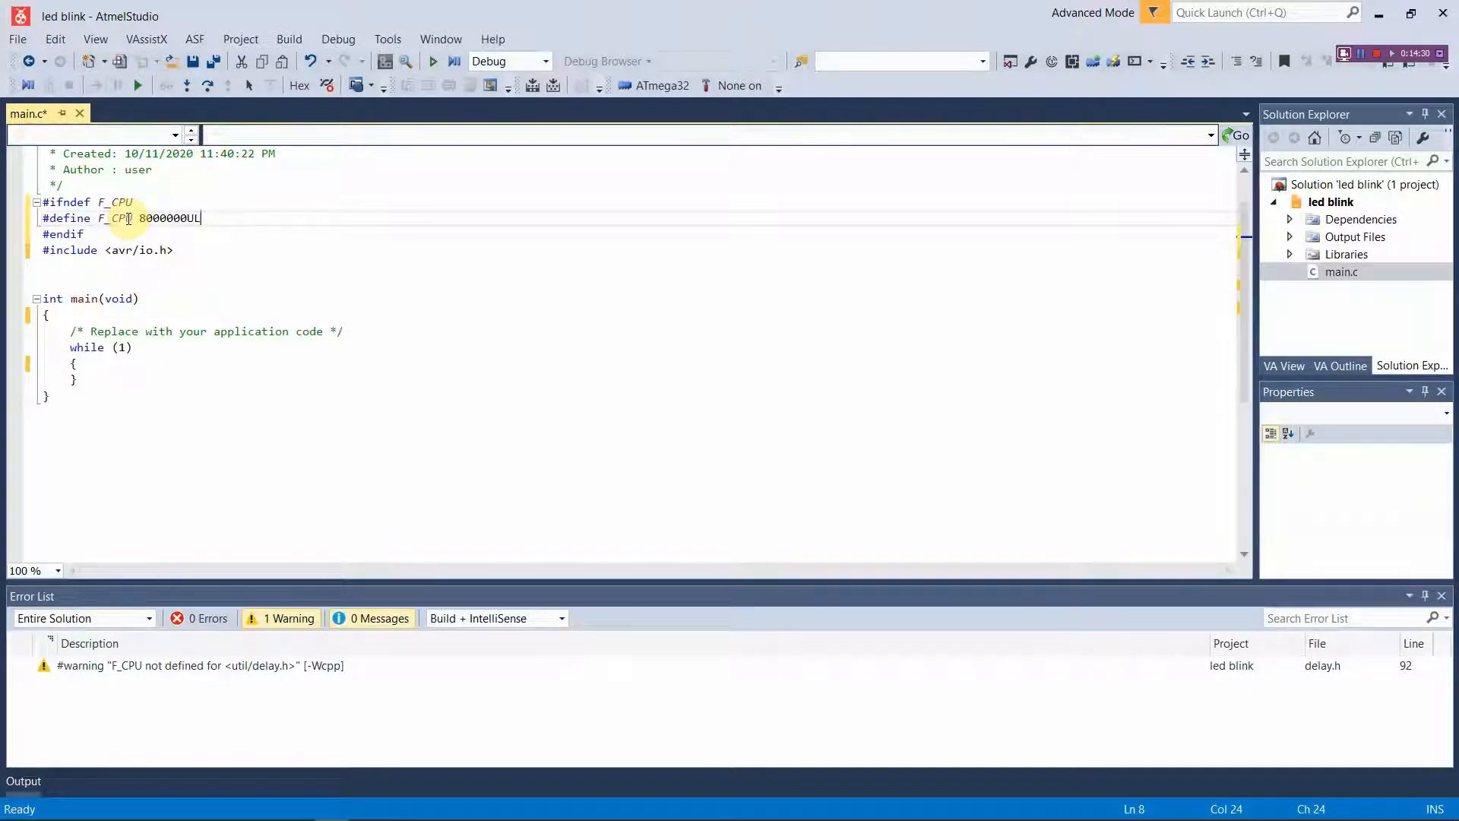
{"action": "left_click", "coordinate": [173, 250]}
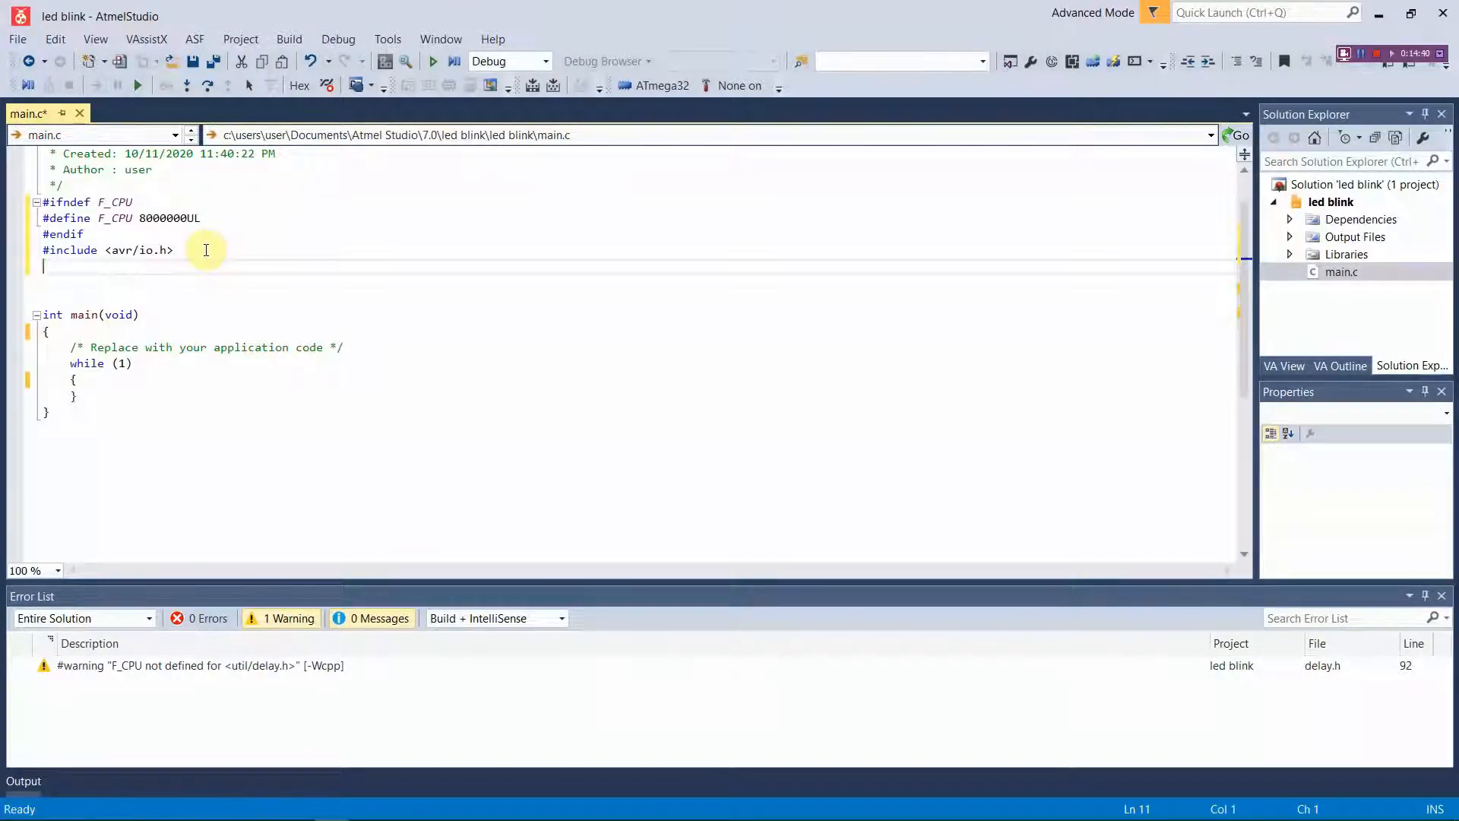
Add #include <util/delay.h> below the avr/io.h include
{"action": "type", "text": "#"}
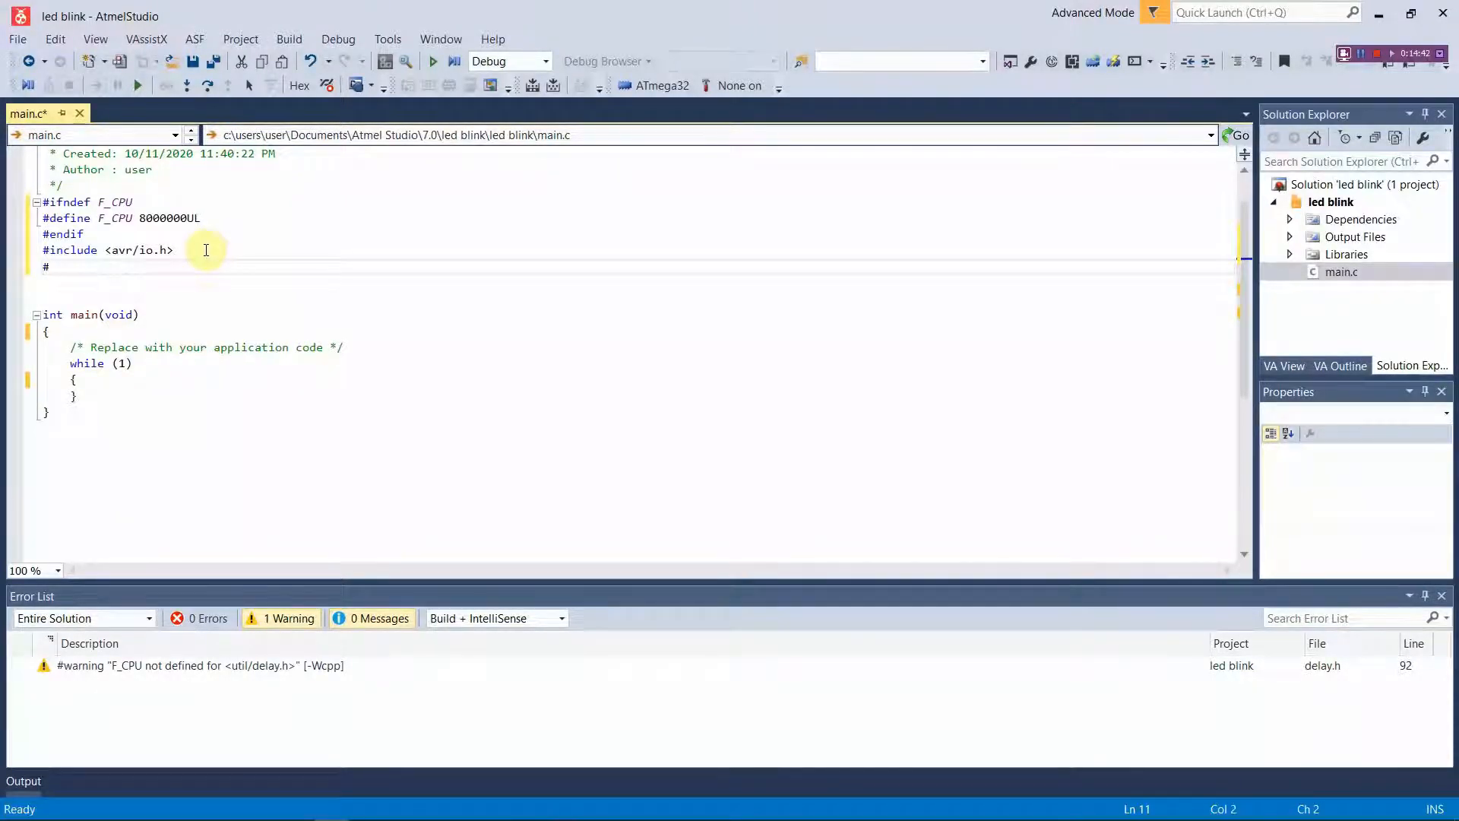
{"action": "type", "text": "INC"}
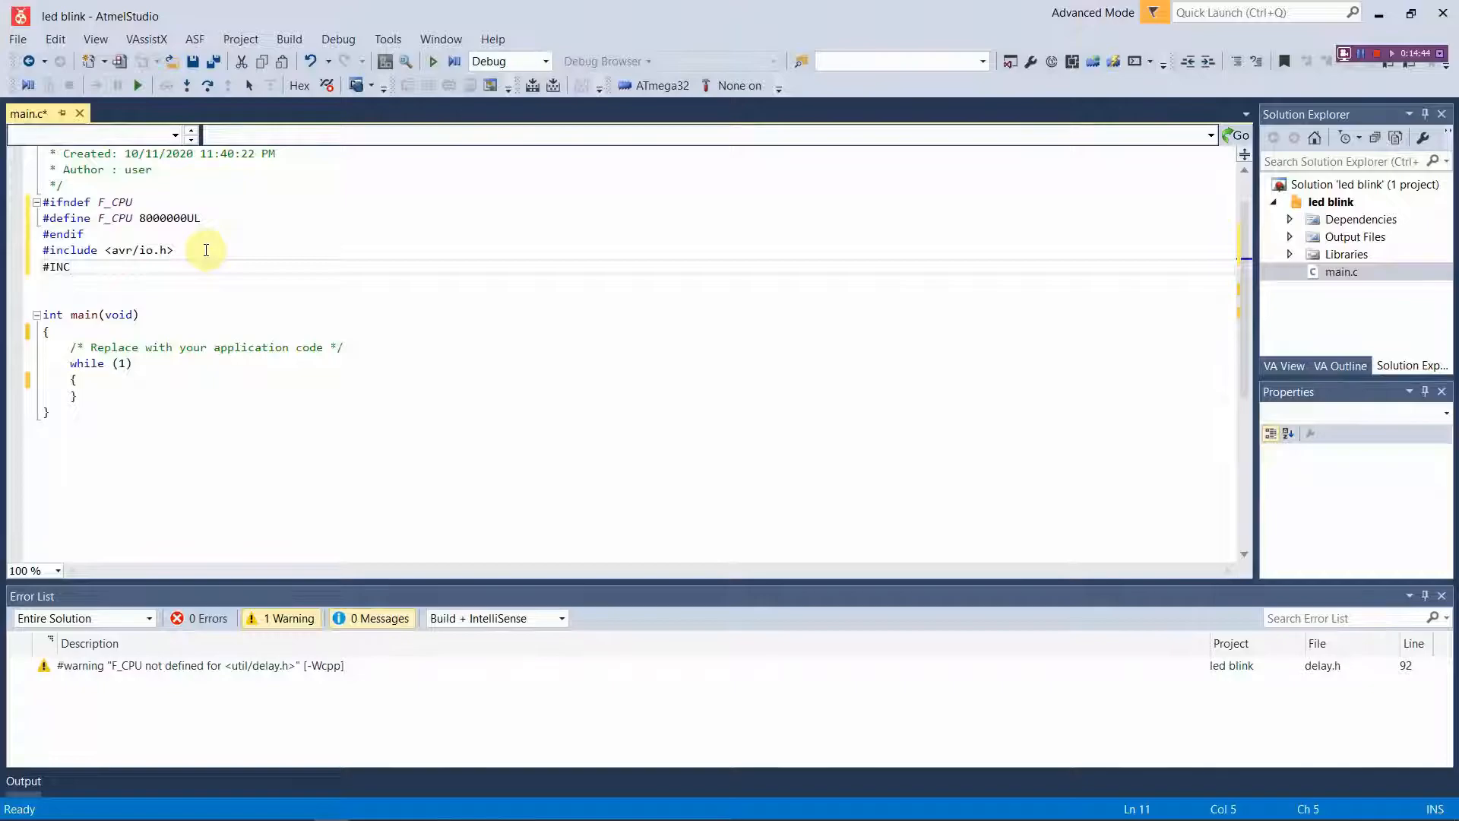
{"action": "key", "text": "Backspace"}
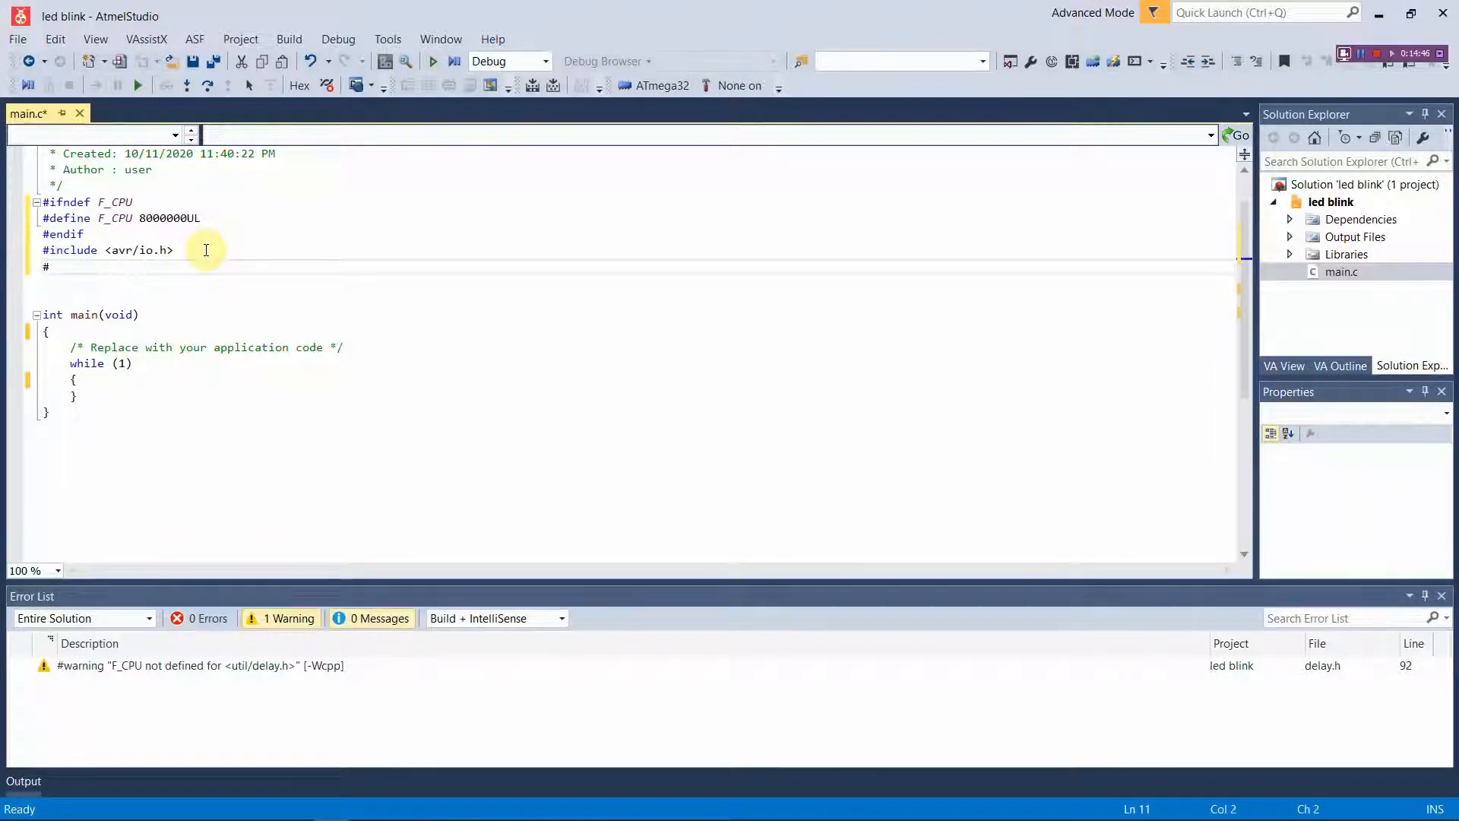
{"action": "type", "text": "include \""}
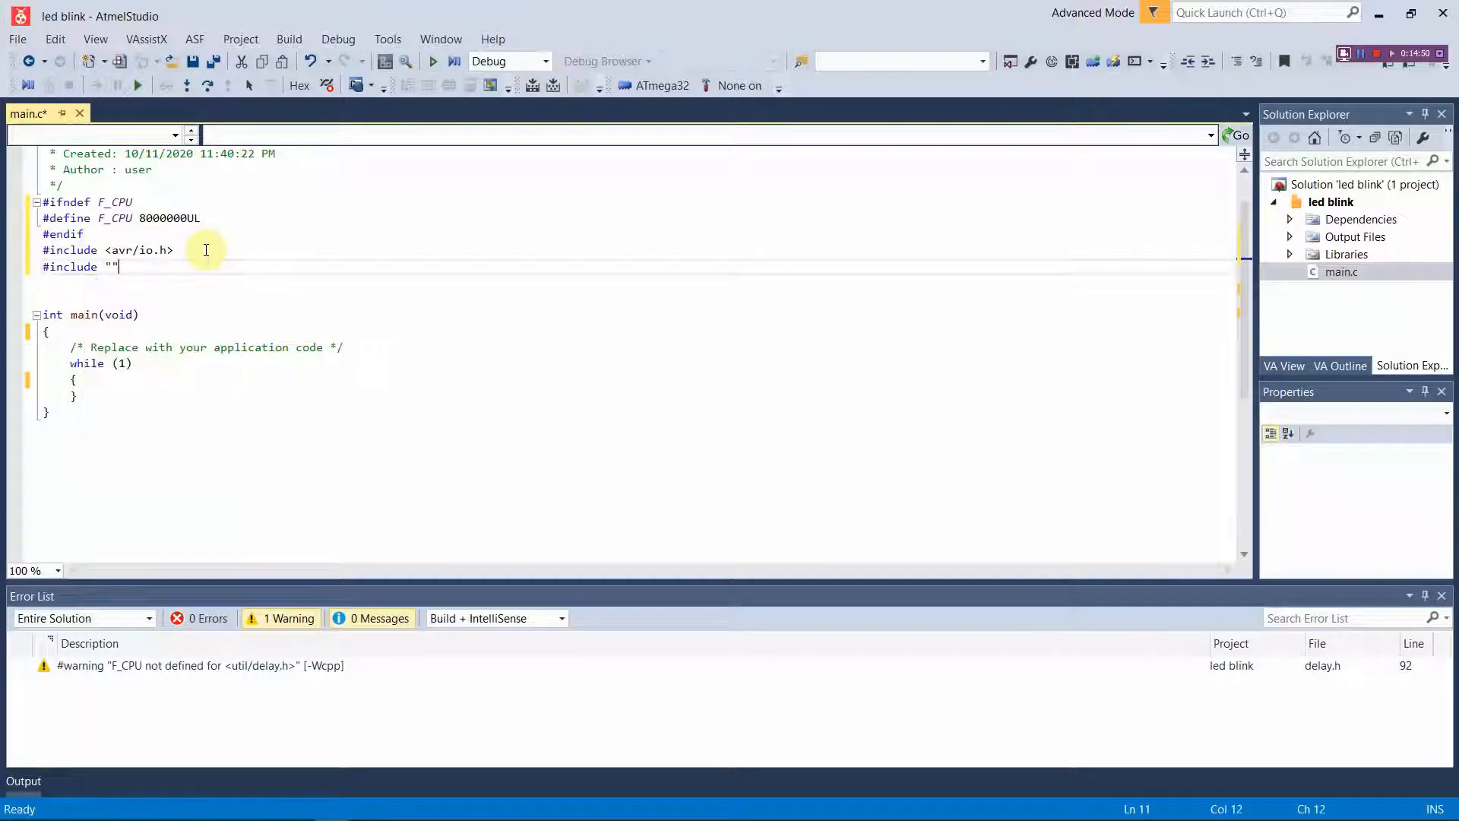
{"action": "key", "text": "Backspace"}
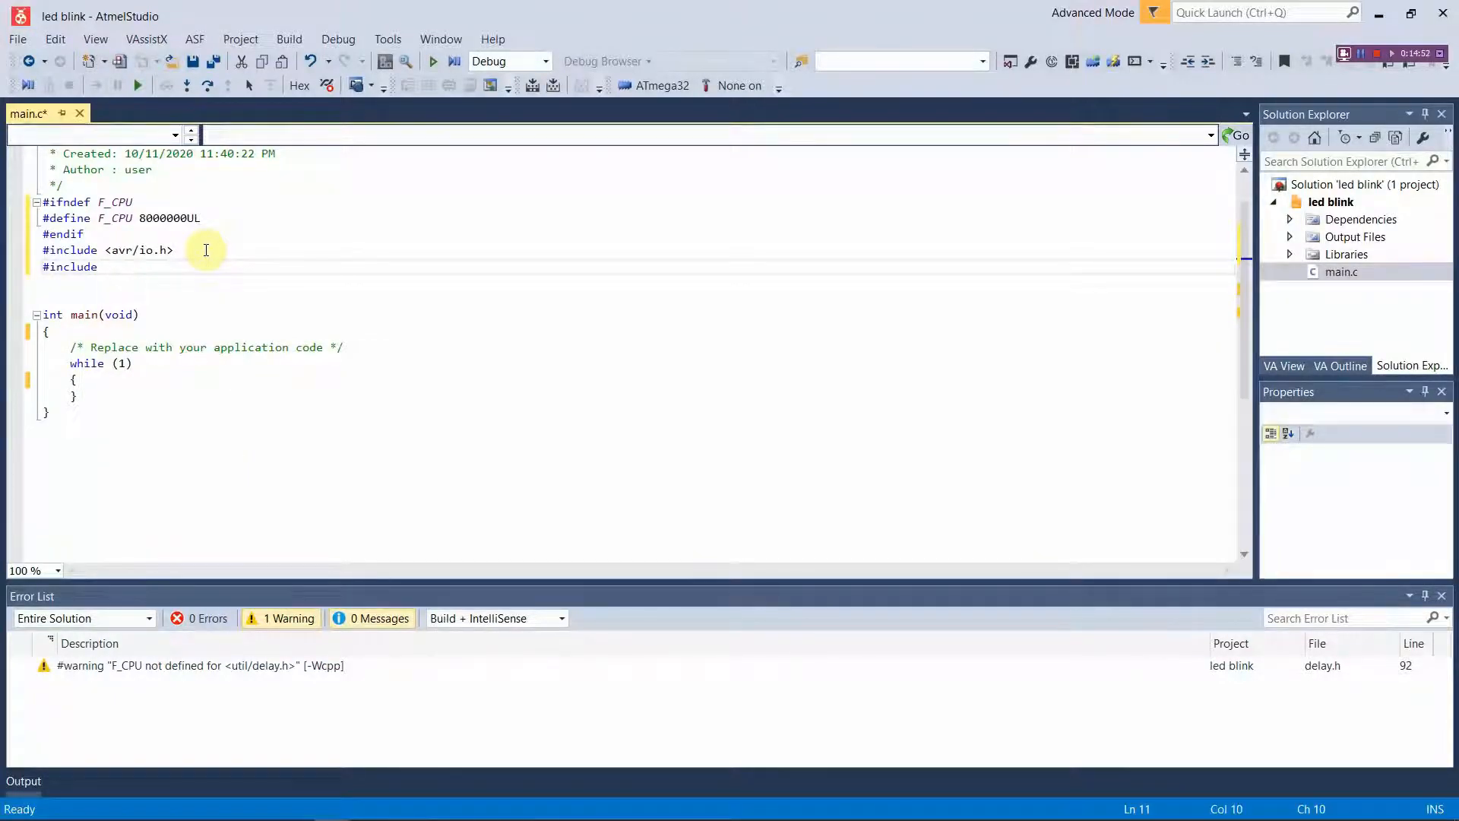
{"action": "type", "text": "<>"}
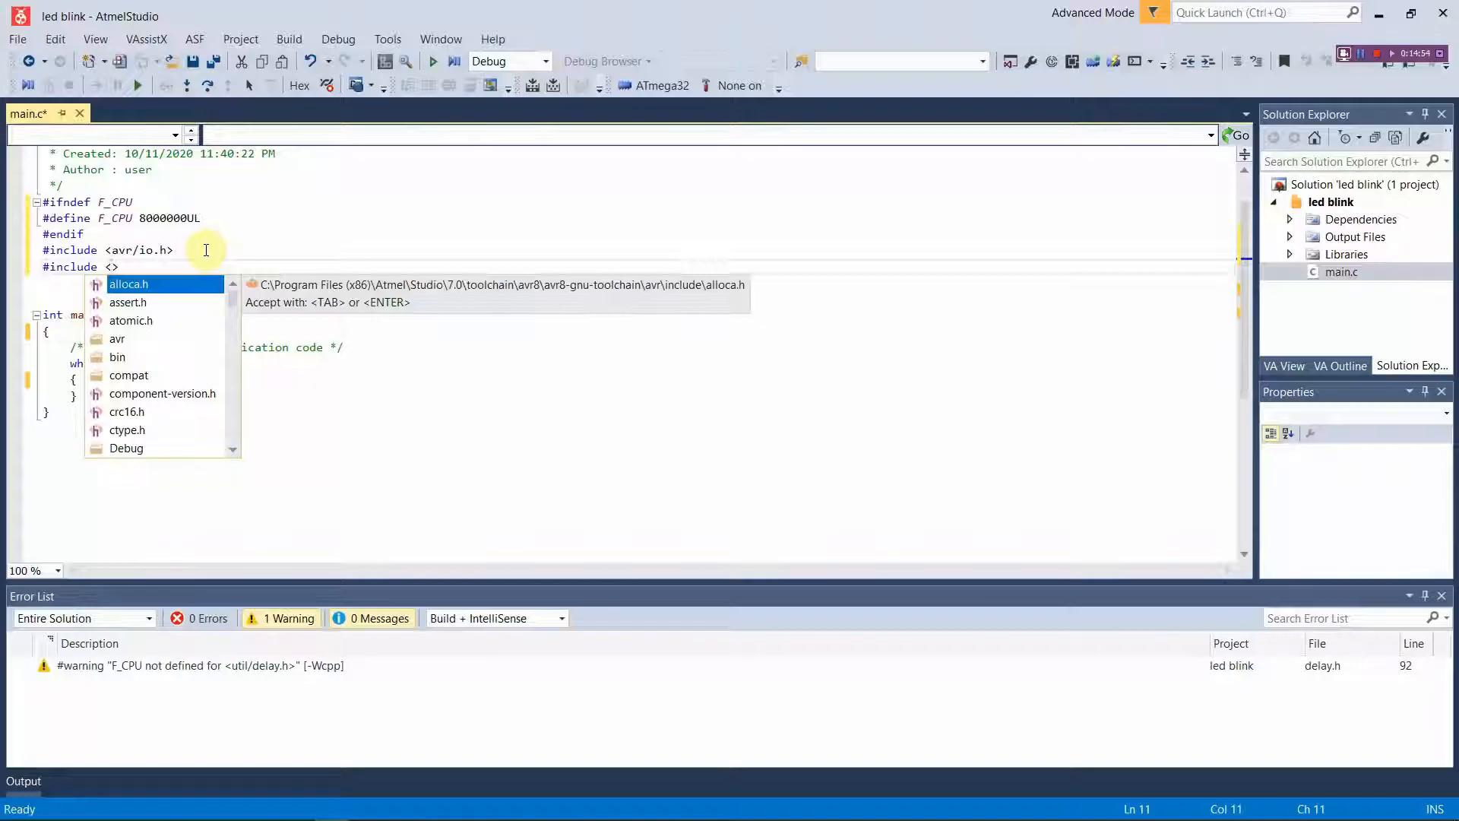
{"action": "type", "text": "util/delay.h"}
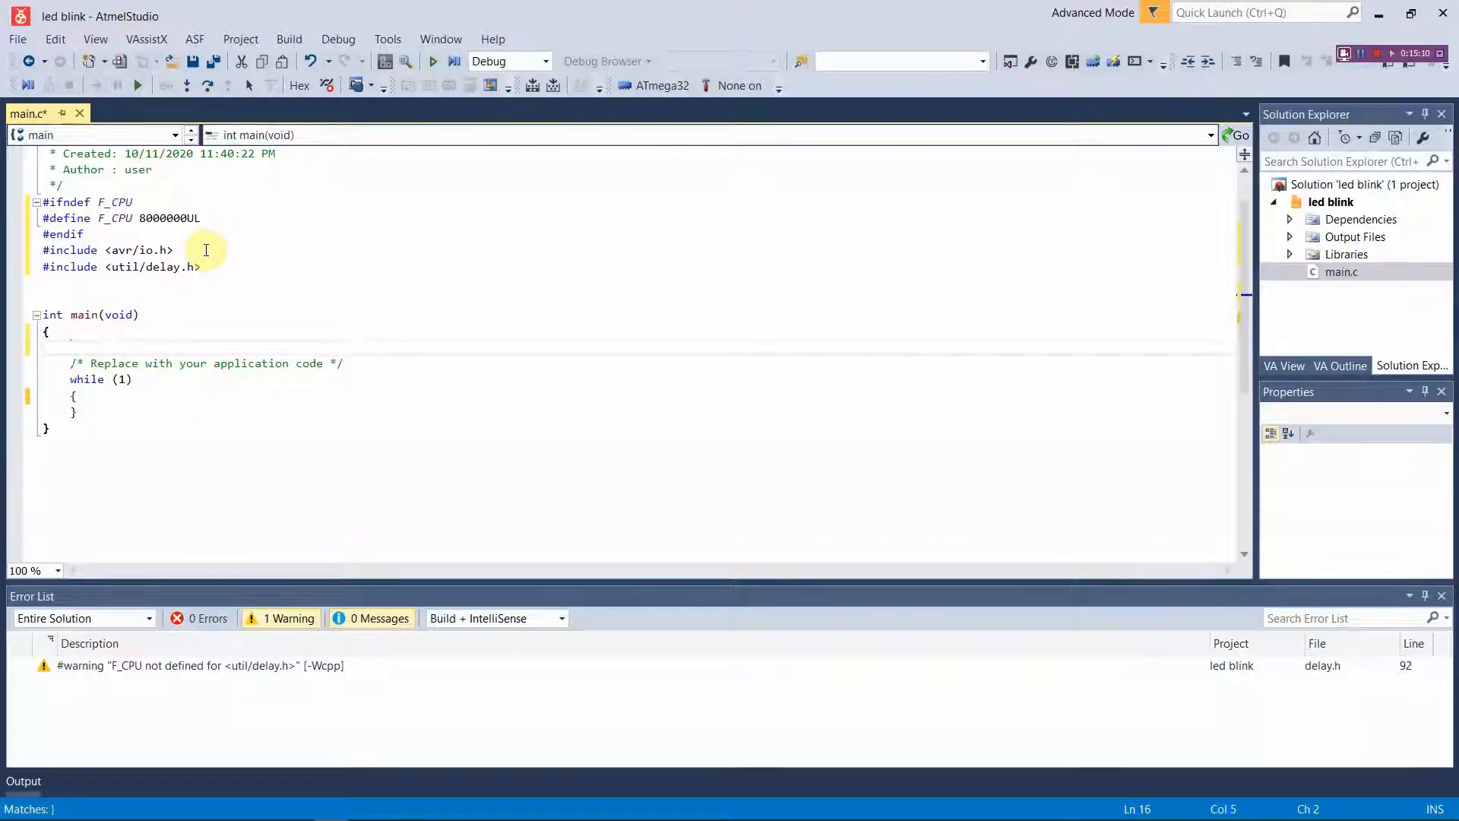
Write DDRB = 0xFF;//0b11111111 in main, then move into the while loop body
{"action": "type", "text": "DDRB"}
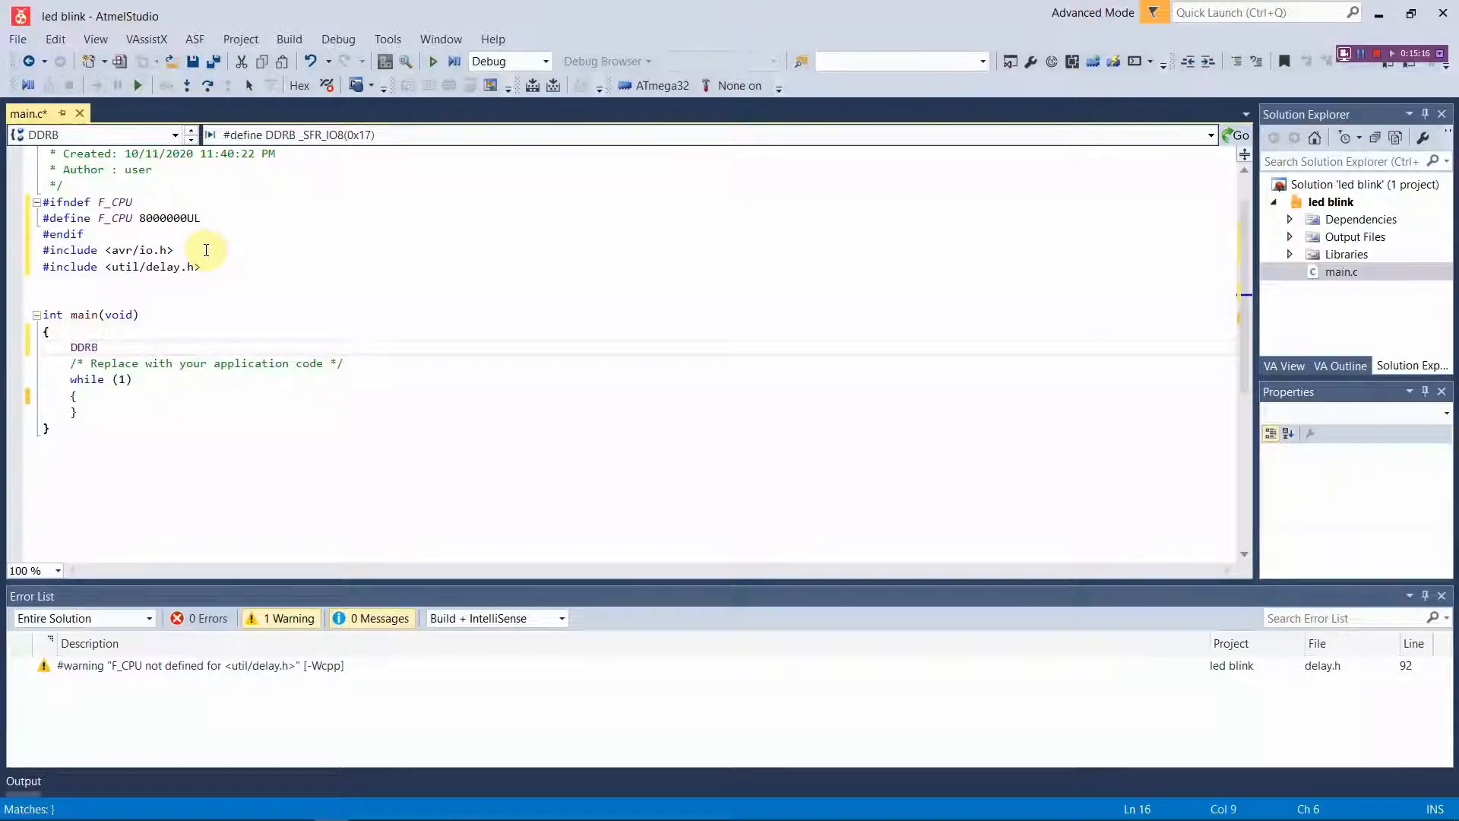
{"action": "key", "text": "Backspace"}
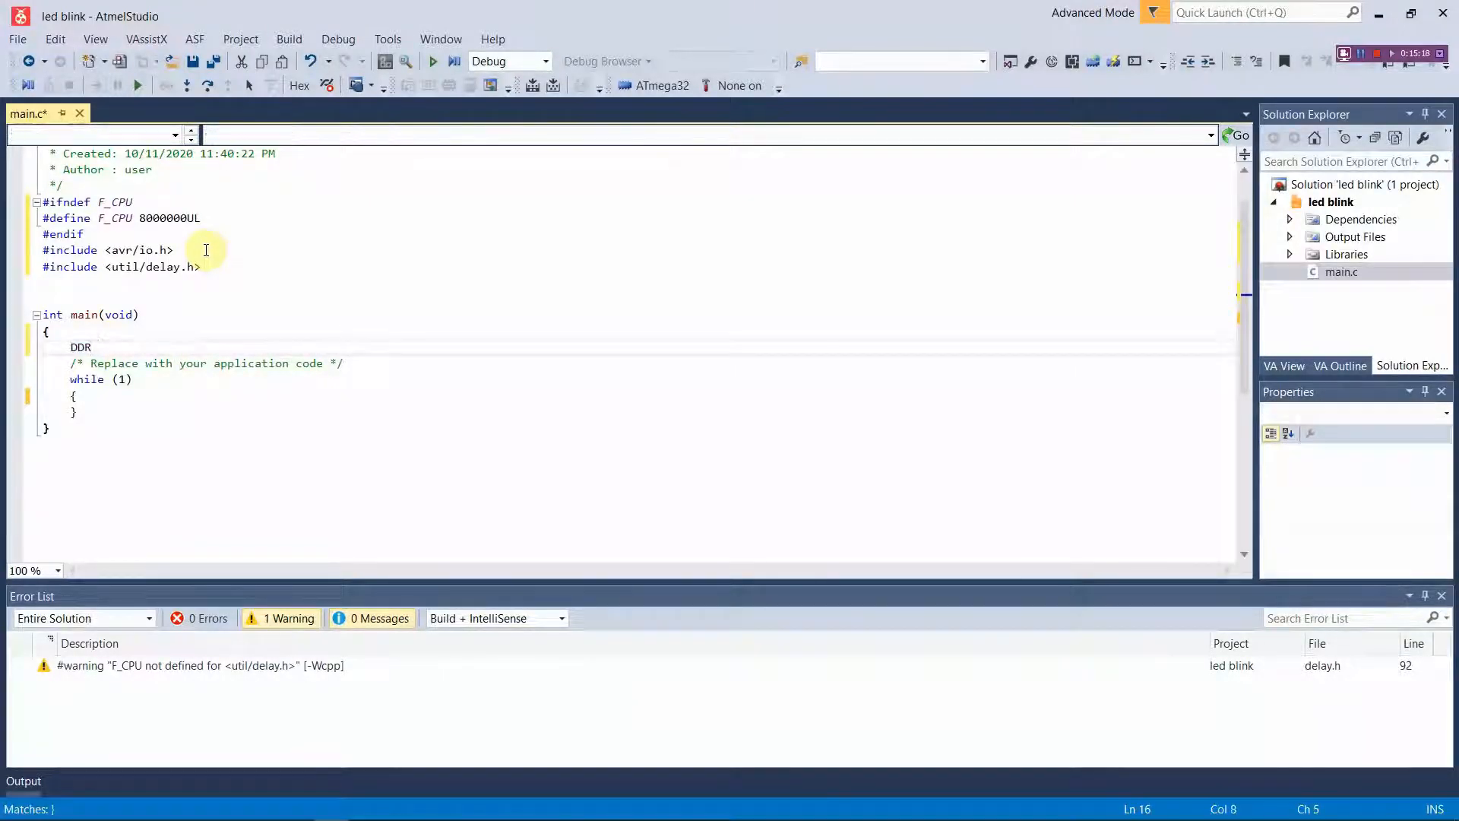
{"action": "type", "text": "C"}
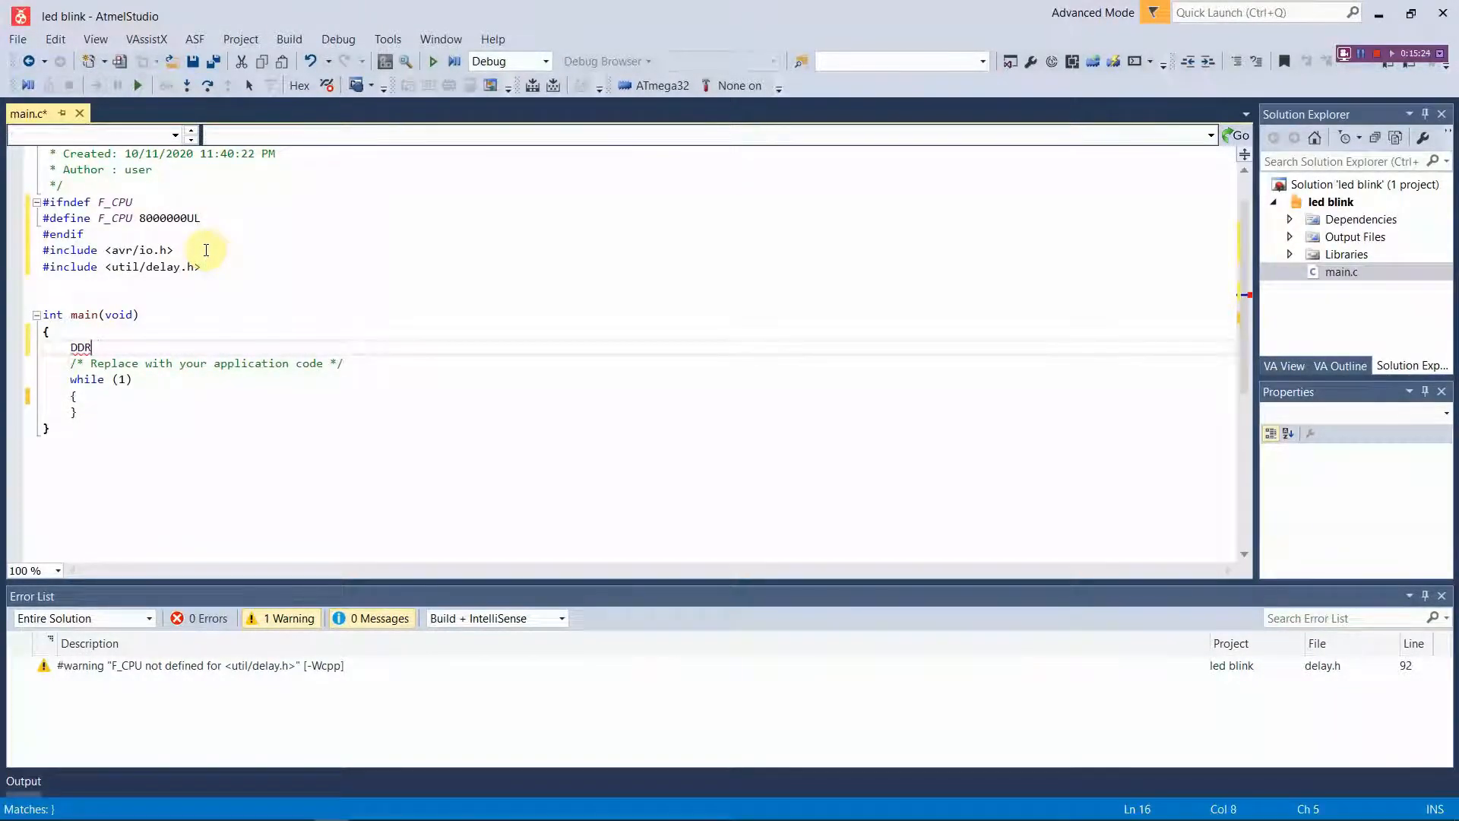
{"action": "type", "text": "B ="}
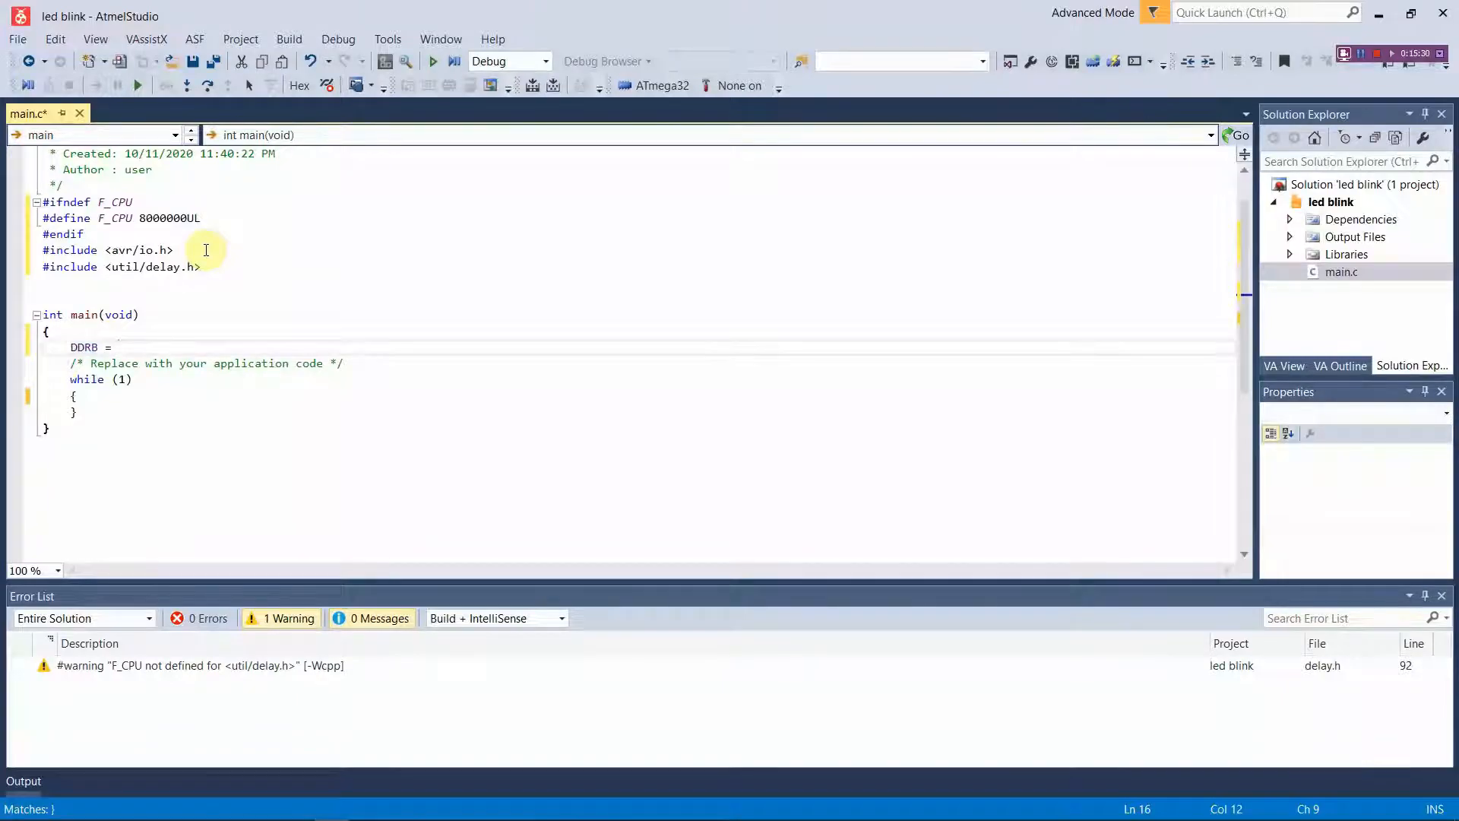
{"action": "type", "text": "0x"}
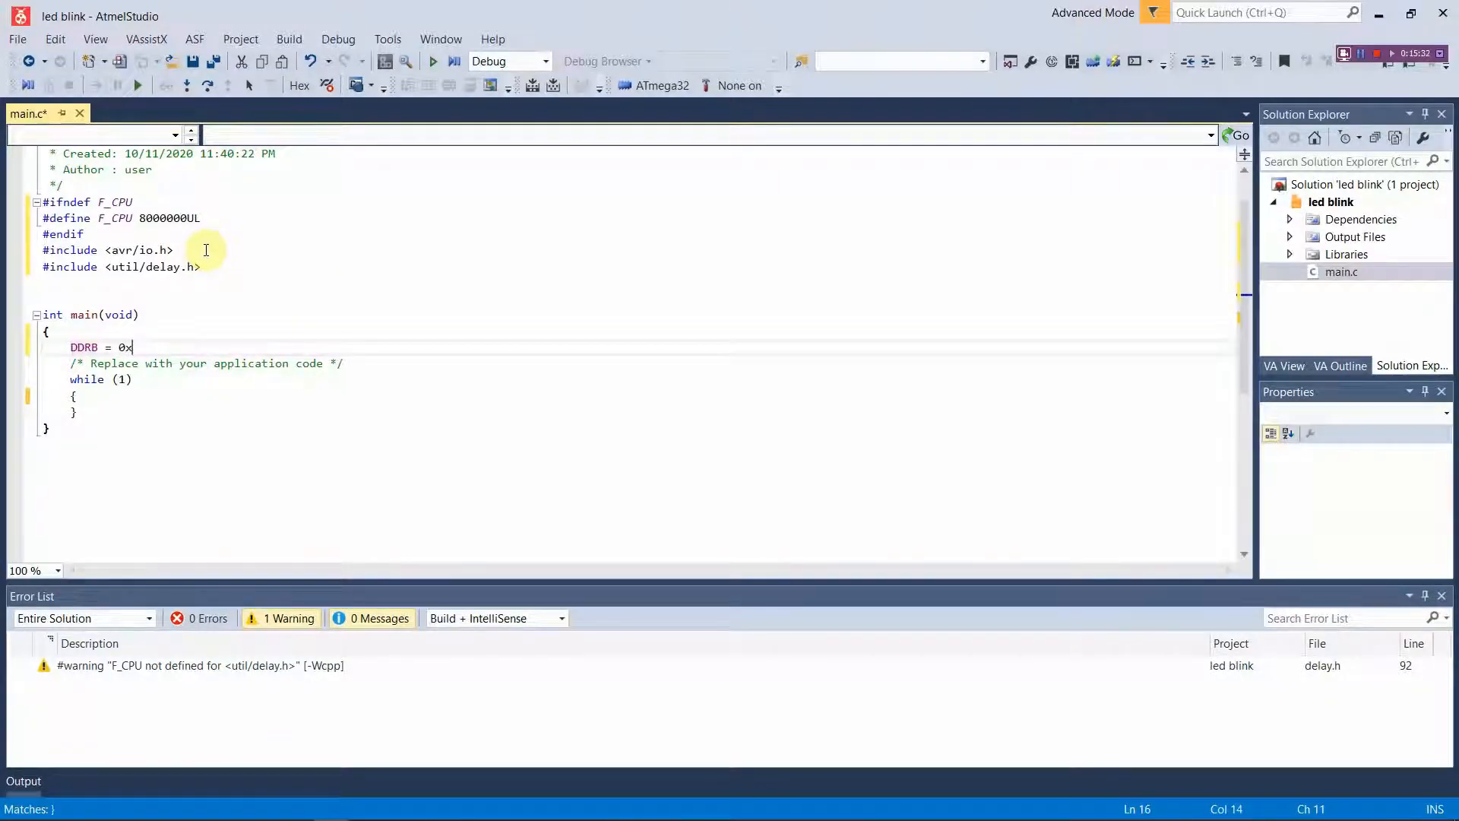
{"action": "type", "text": "FF"}
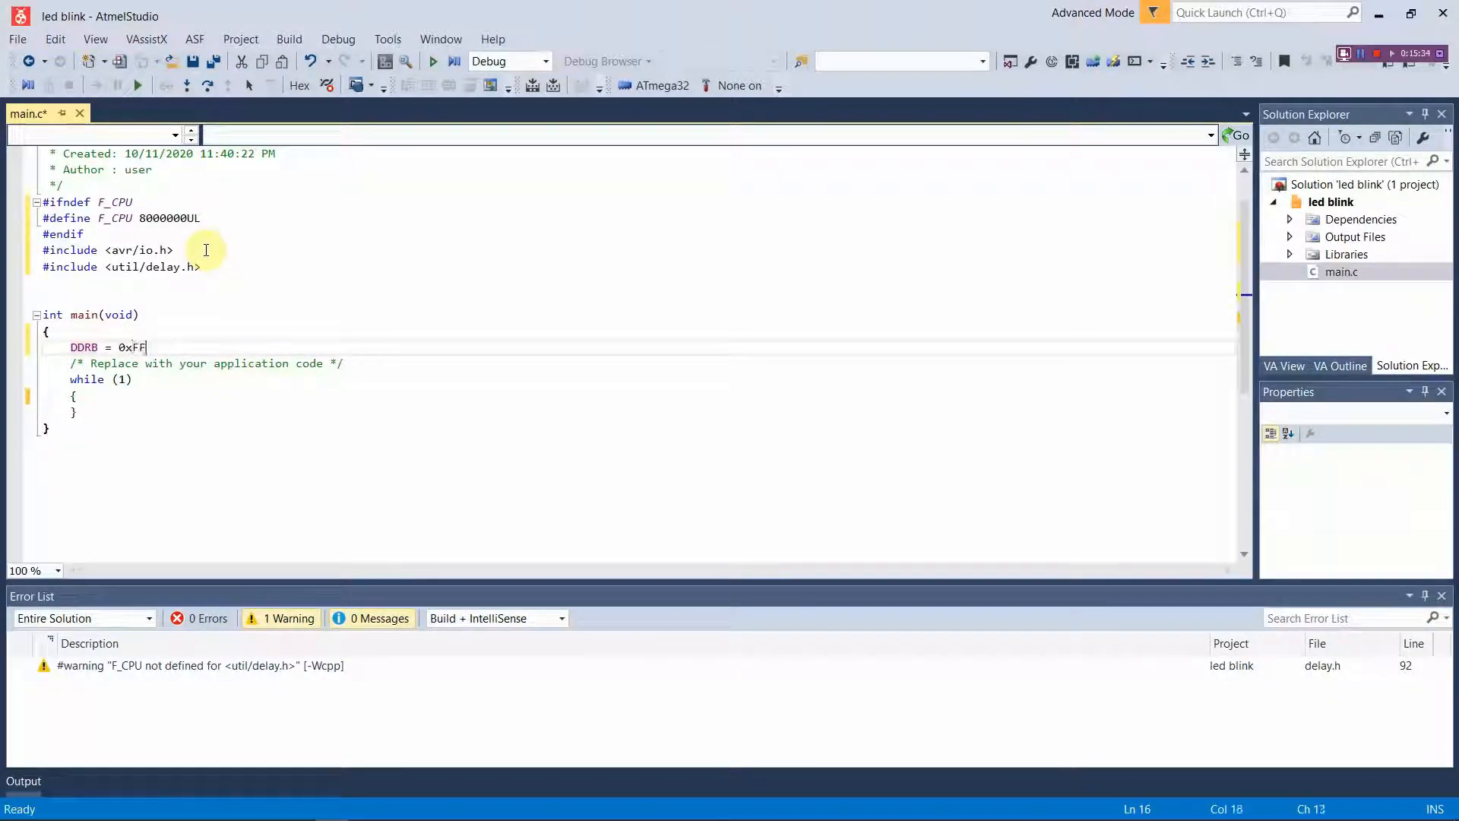
{"action": "type", "text": ";"}
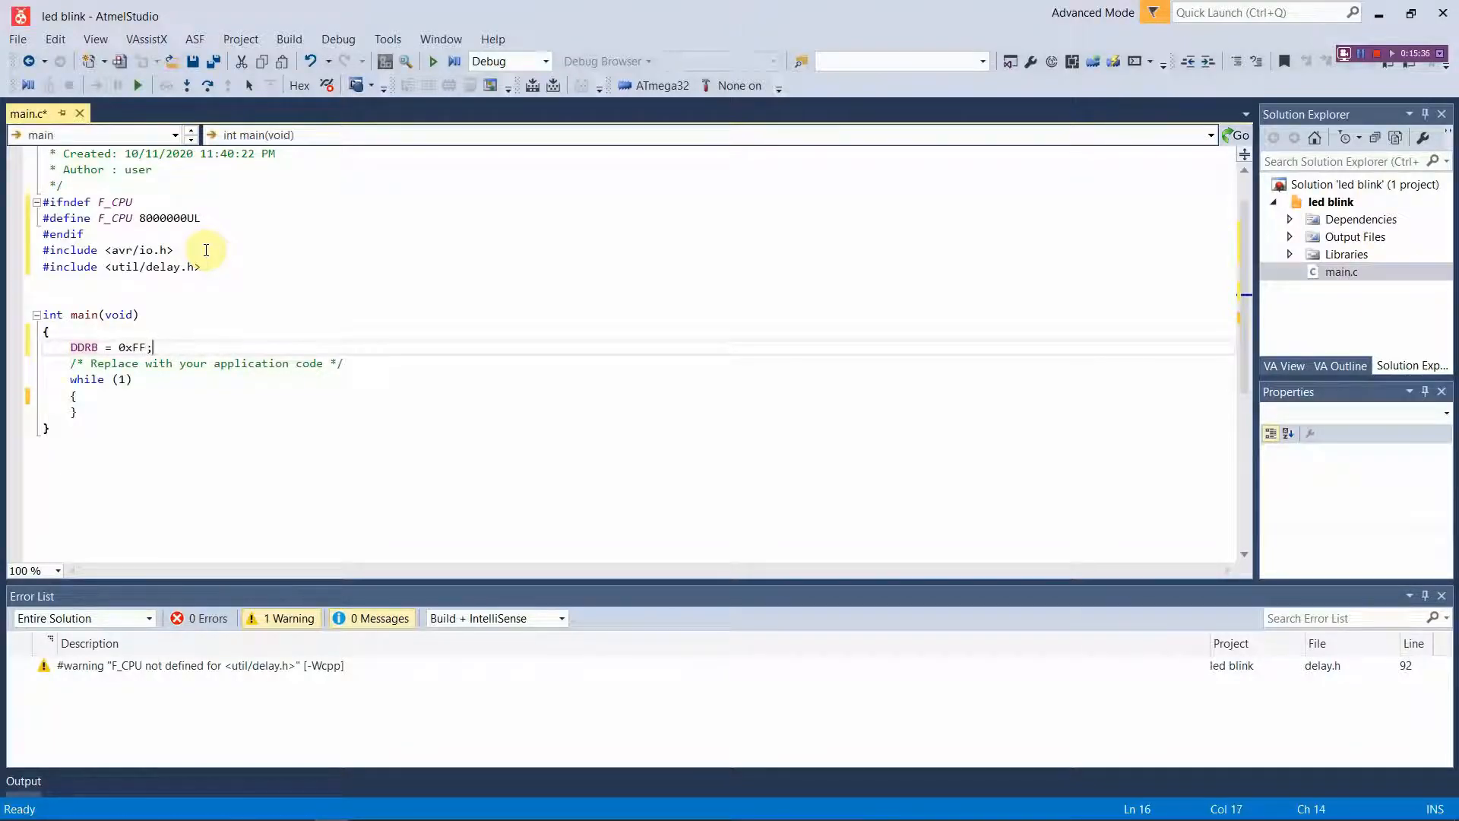
{"action": "type", "text": "//0"}
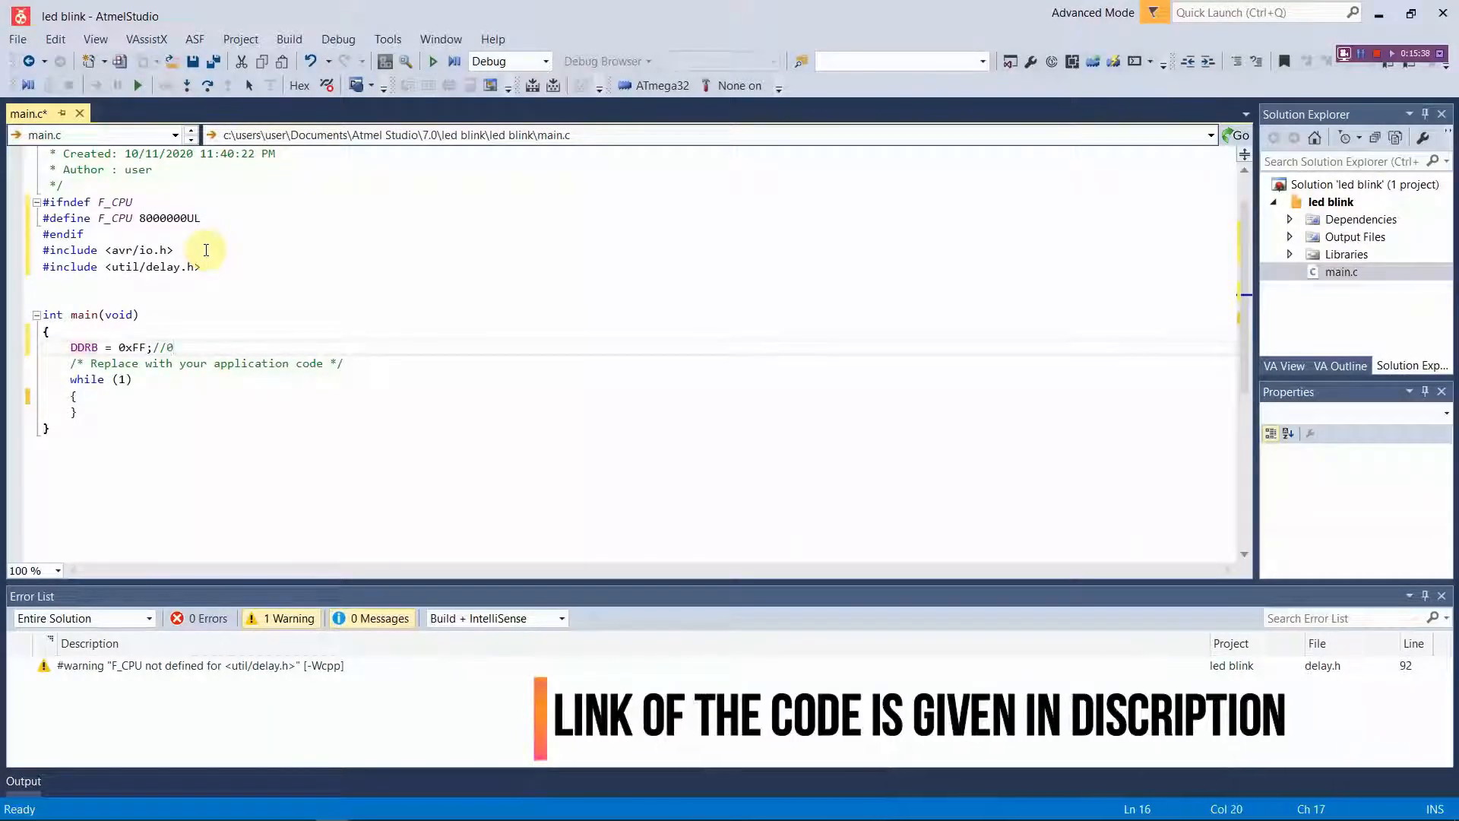
{"action": "type", "text": "0b11111111"}
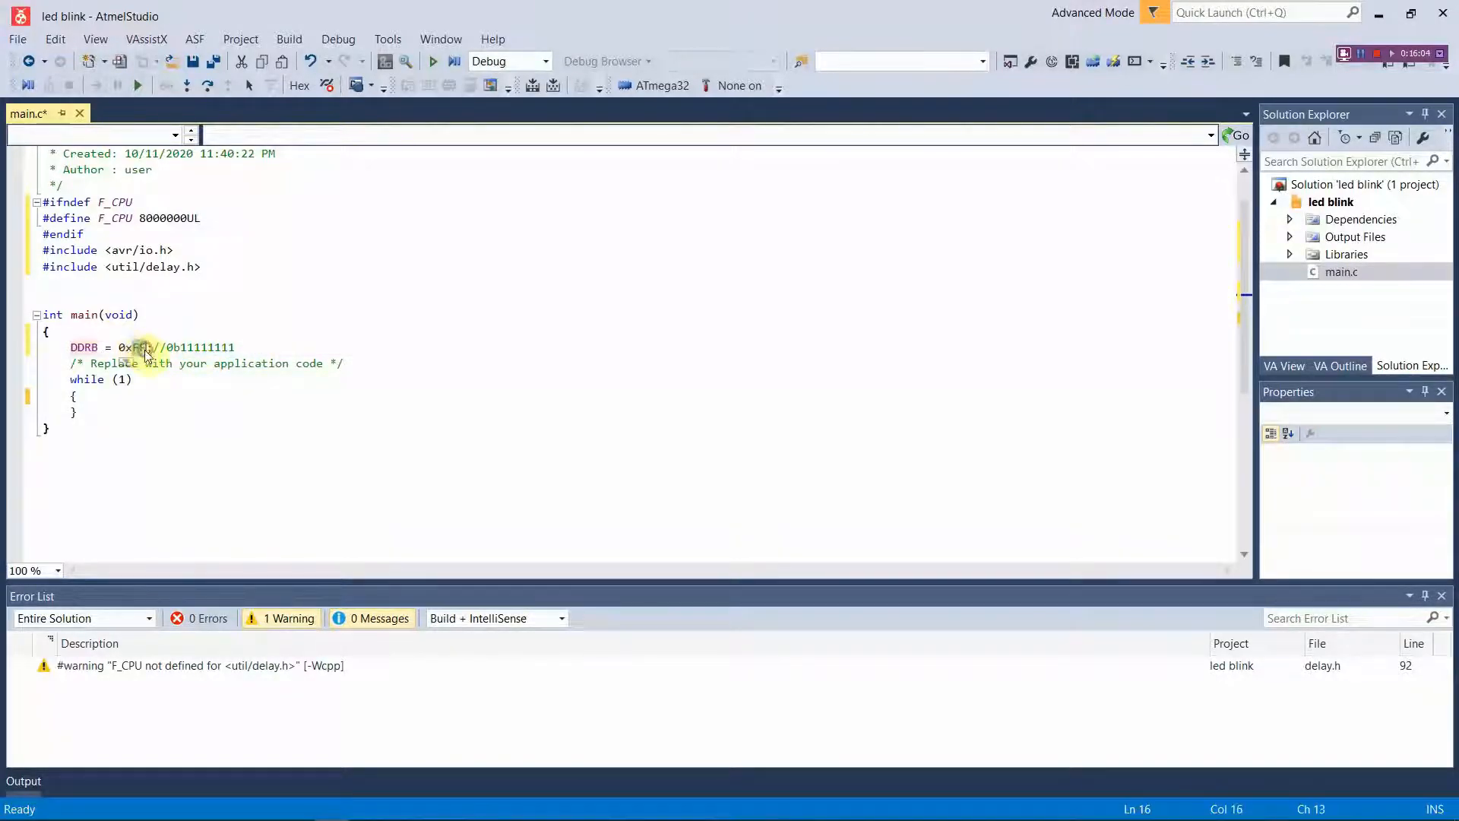
{"action": "left_click", "coordinate": [256, 347]}
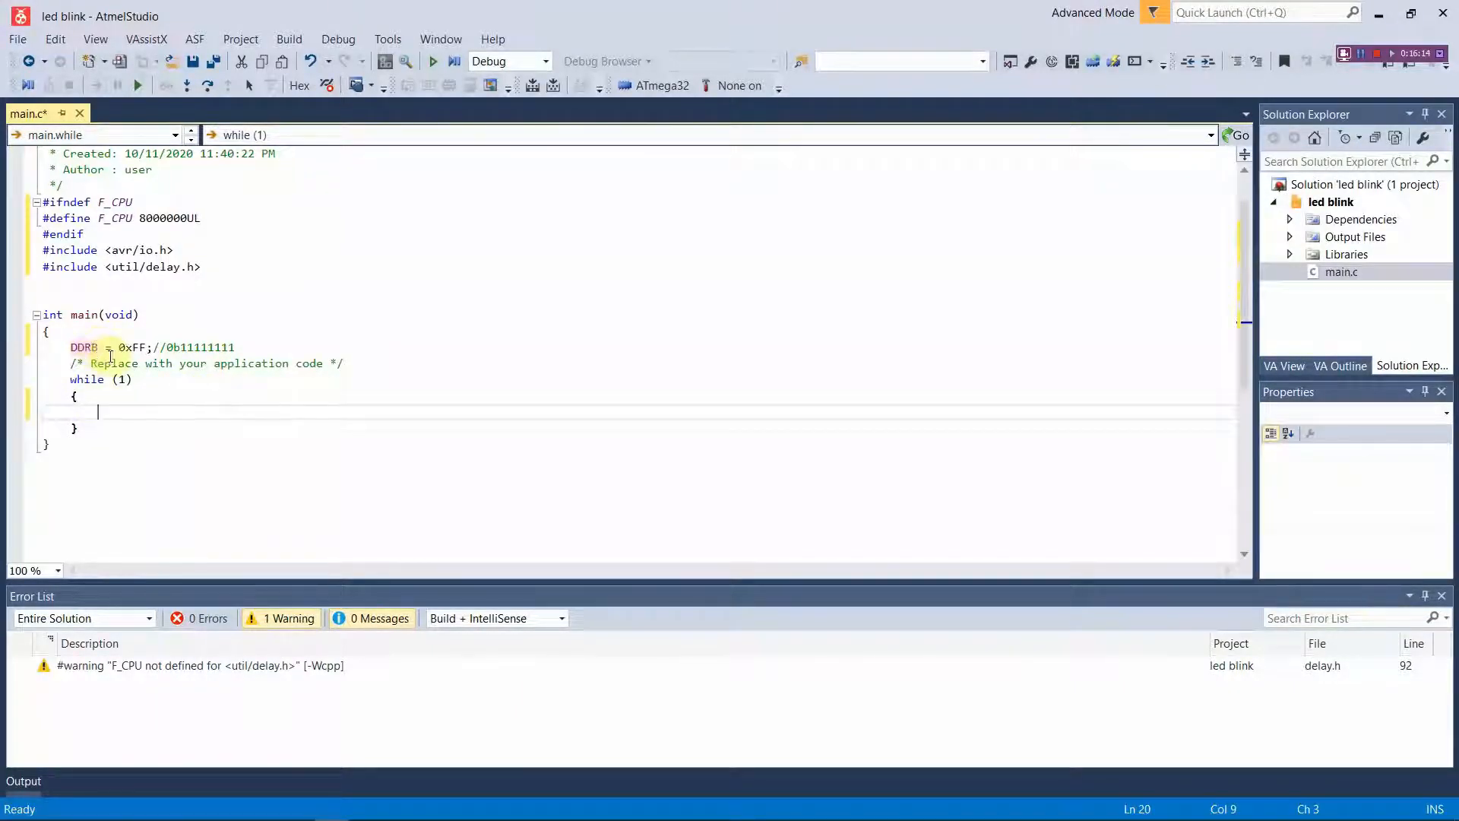
In the while loop write PORTB = 0xFF; followed by _delay_ms(1000);
{"action": "type", "text": "PORTB ="}
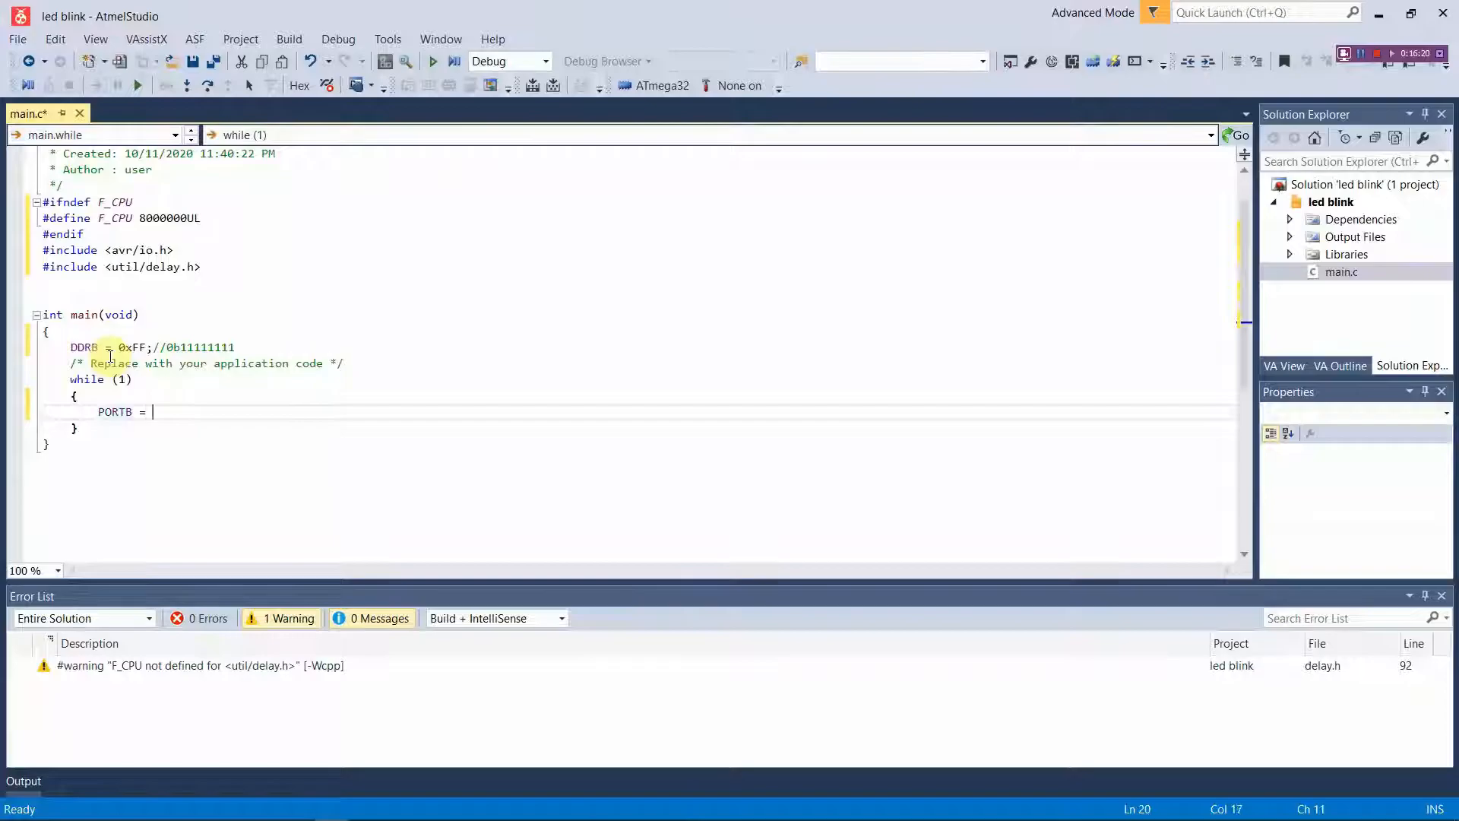
{"action": "type", "text": ")"}
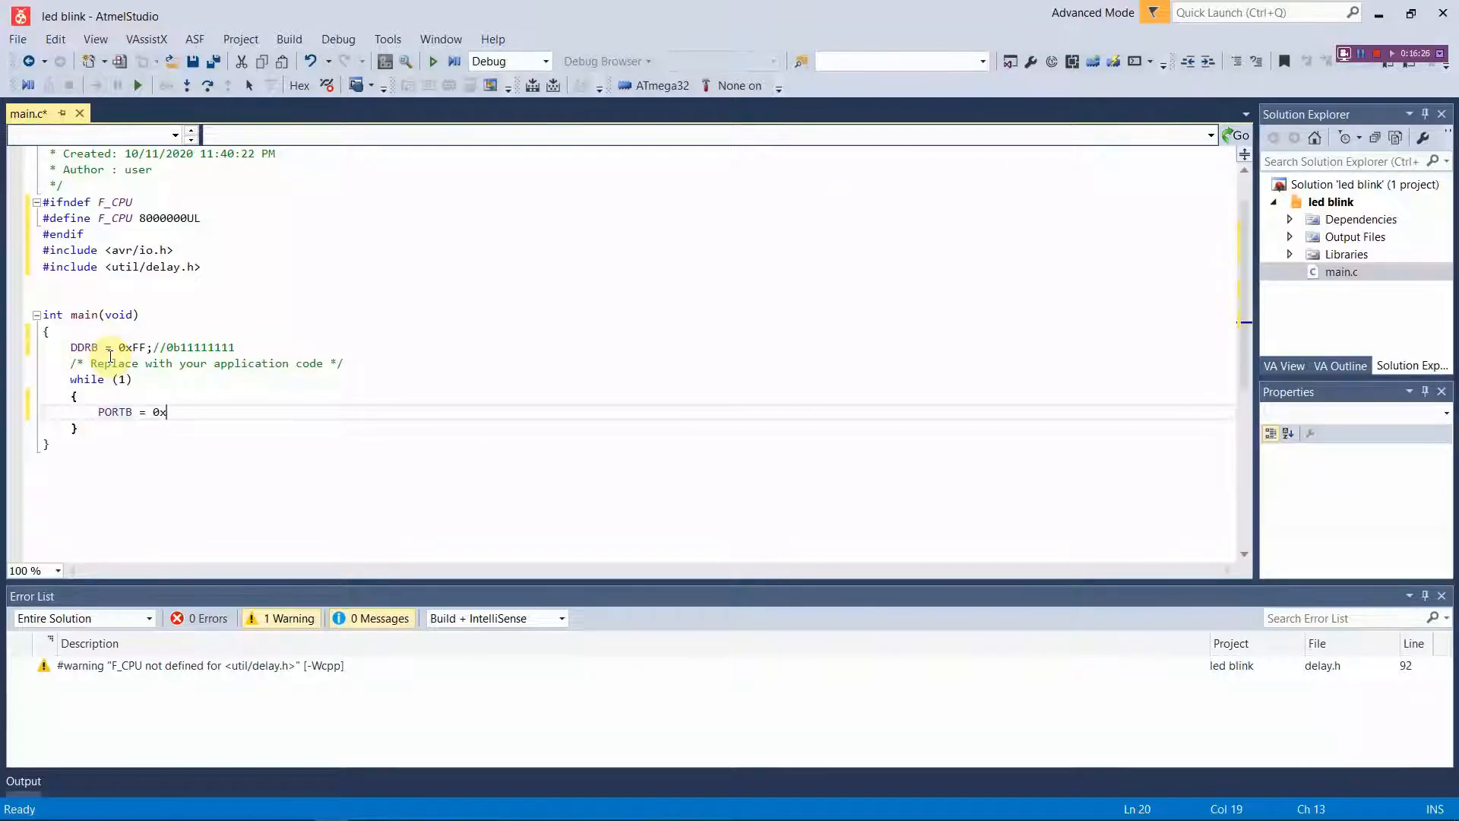
{"action": "type", "text": "FF;"}
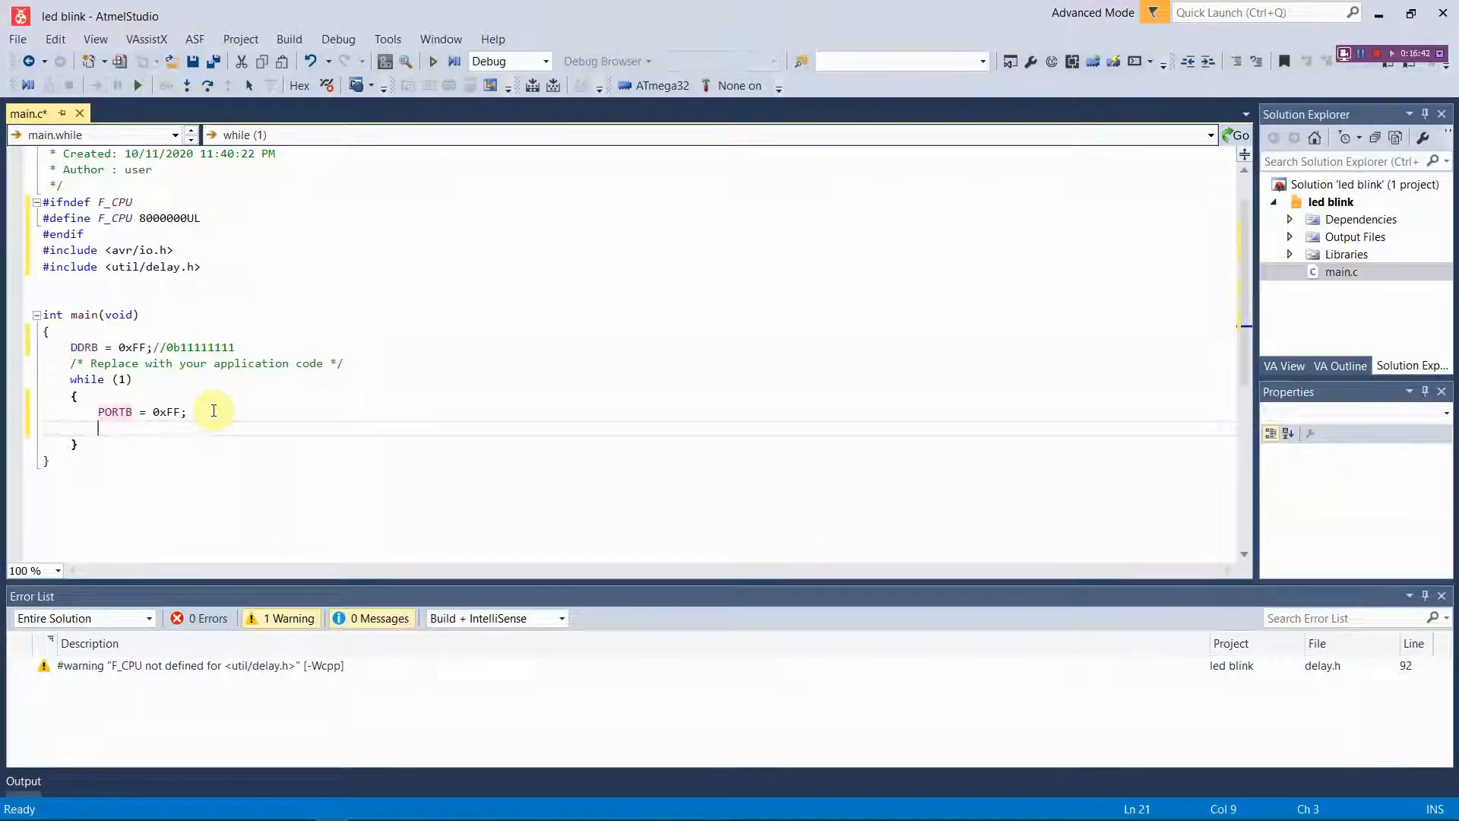
{"action": "type", "text": "_delay_ms()"}
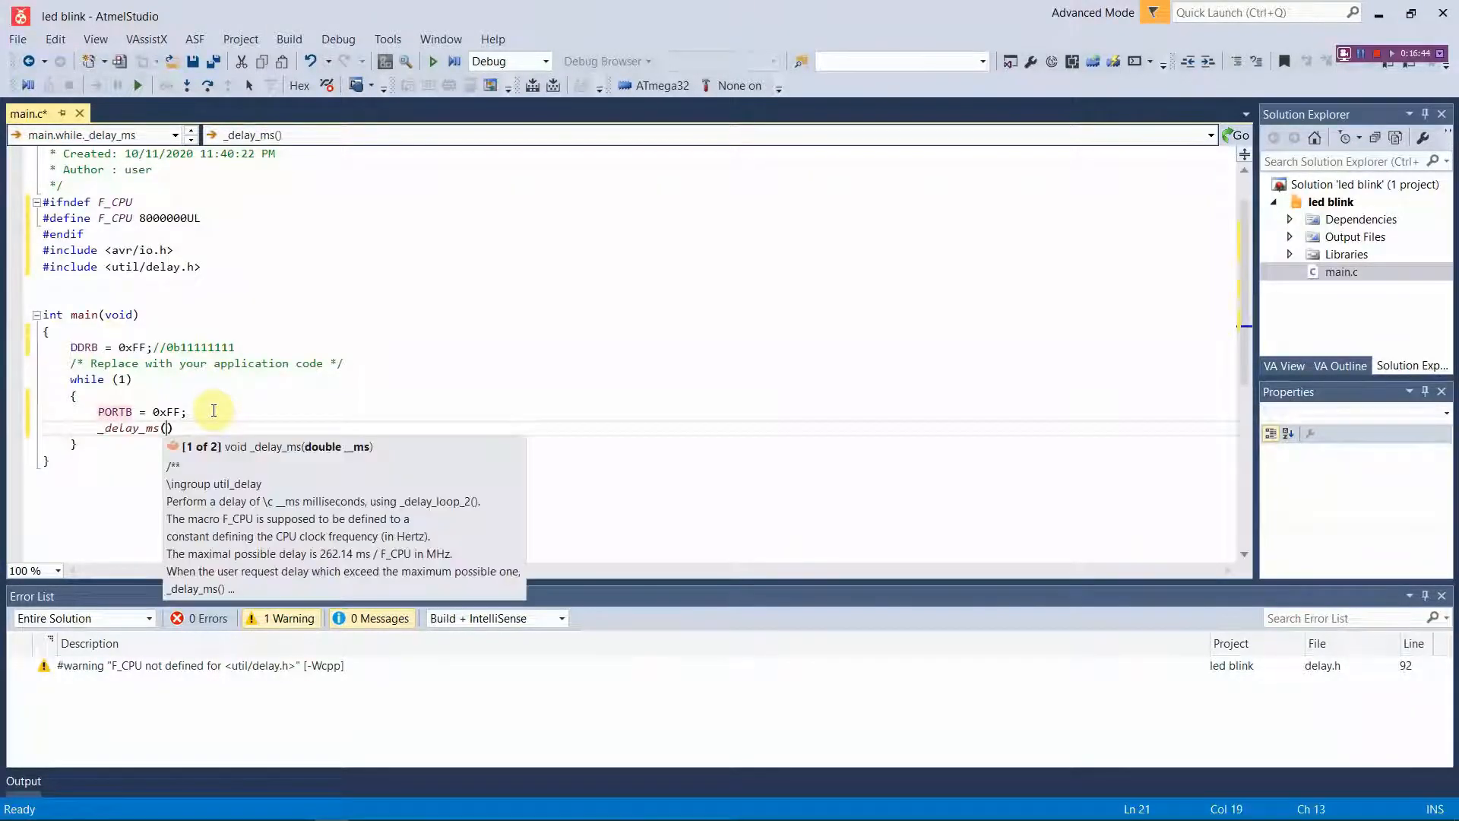
{"action": "type", "text": "1000"}
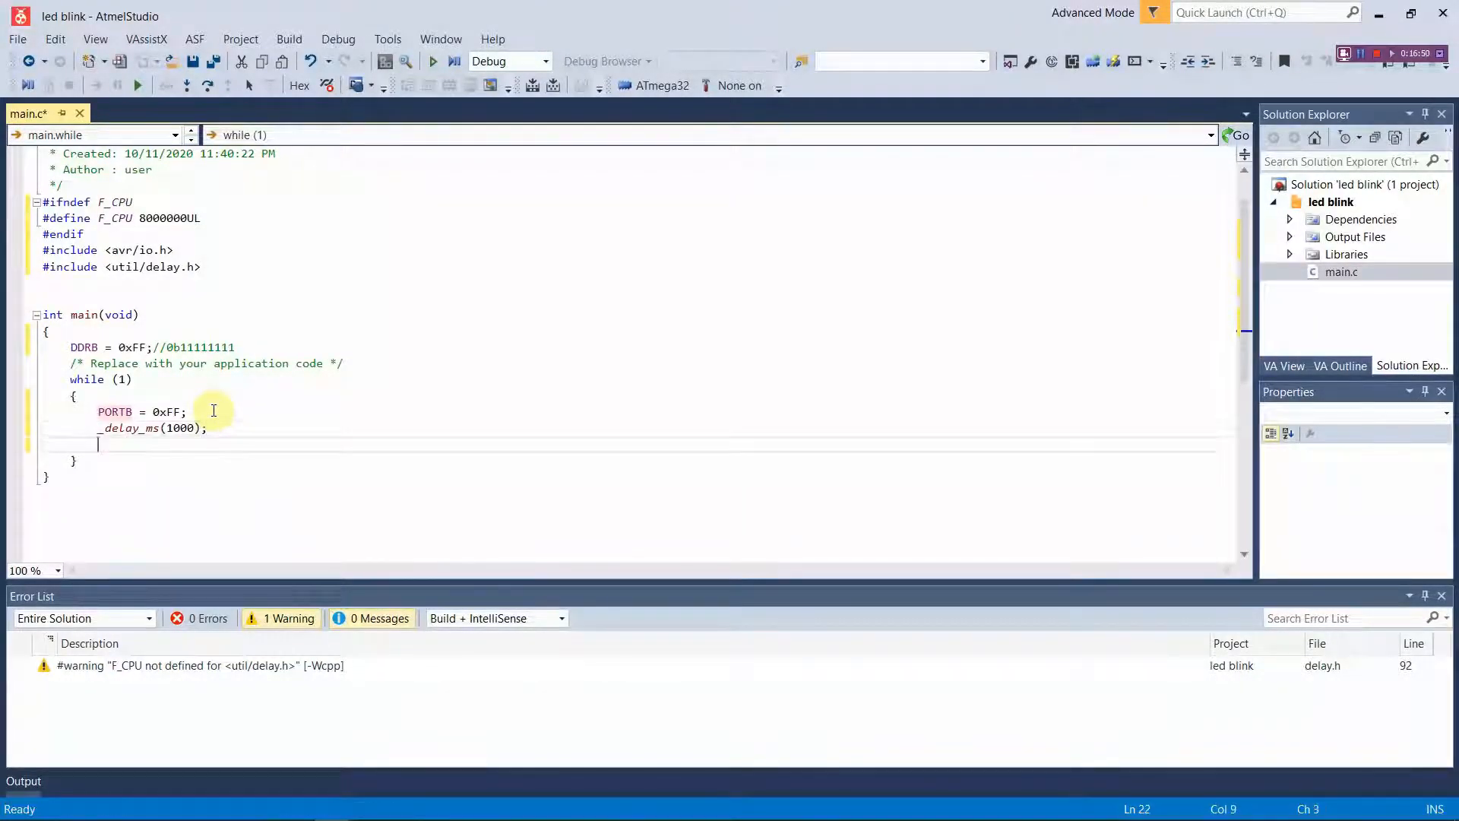
Add PORTB = 0x00; followed by a second _delay_ms(1000);
{"action": "type", "text": "PORTB ="}
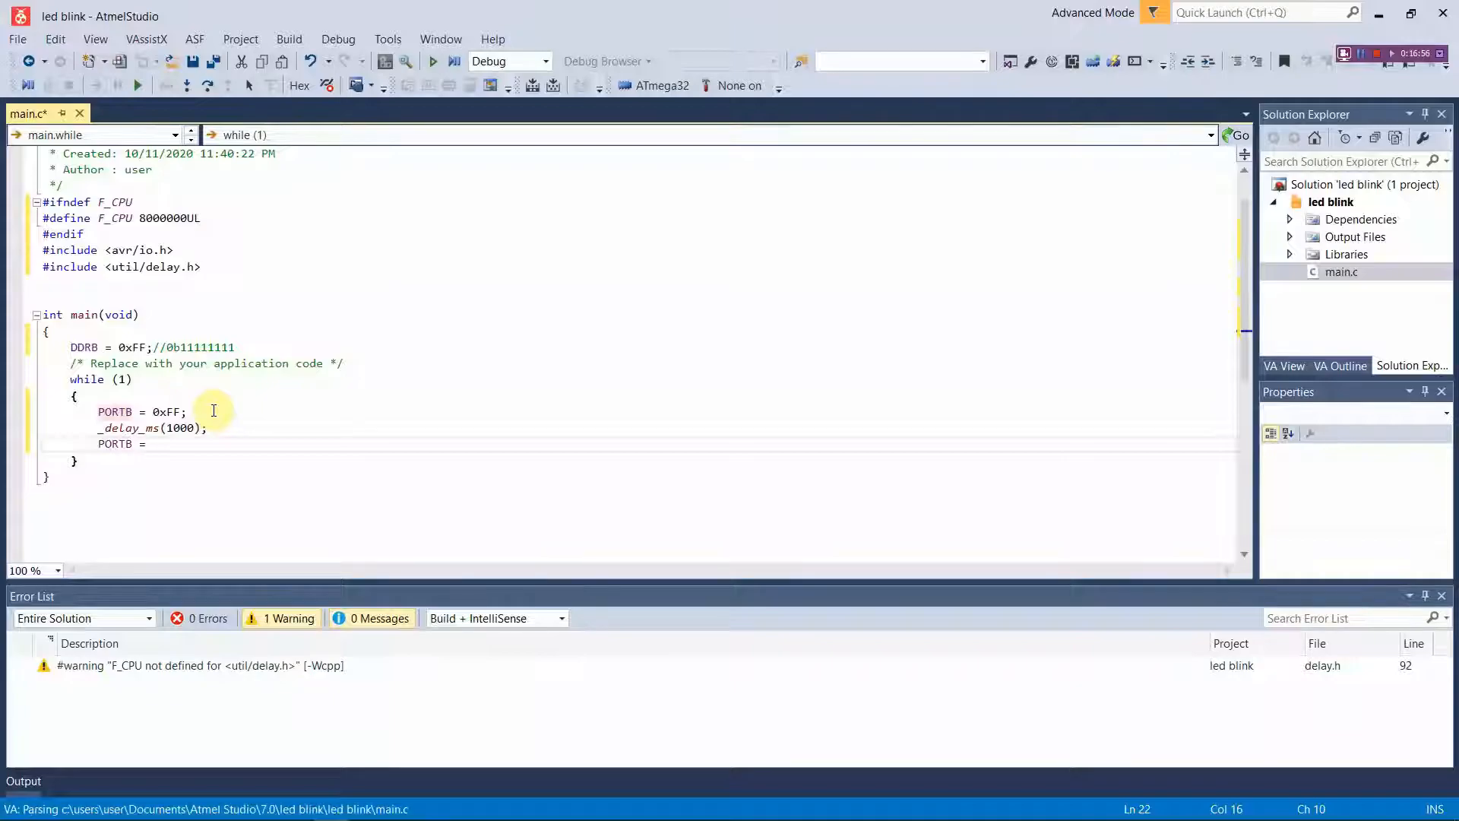
{"action": "type", "text": "0"}
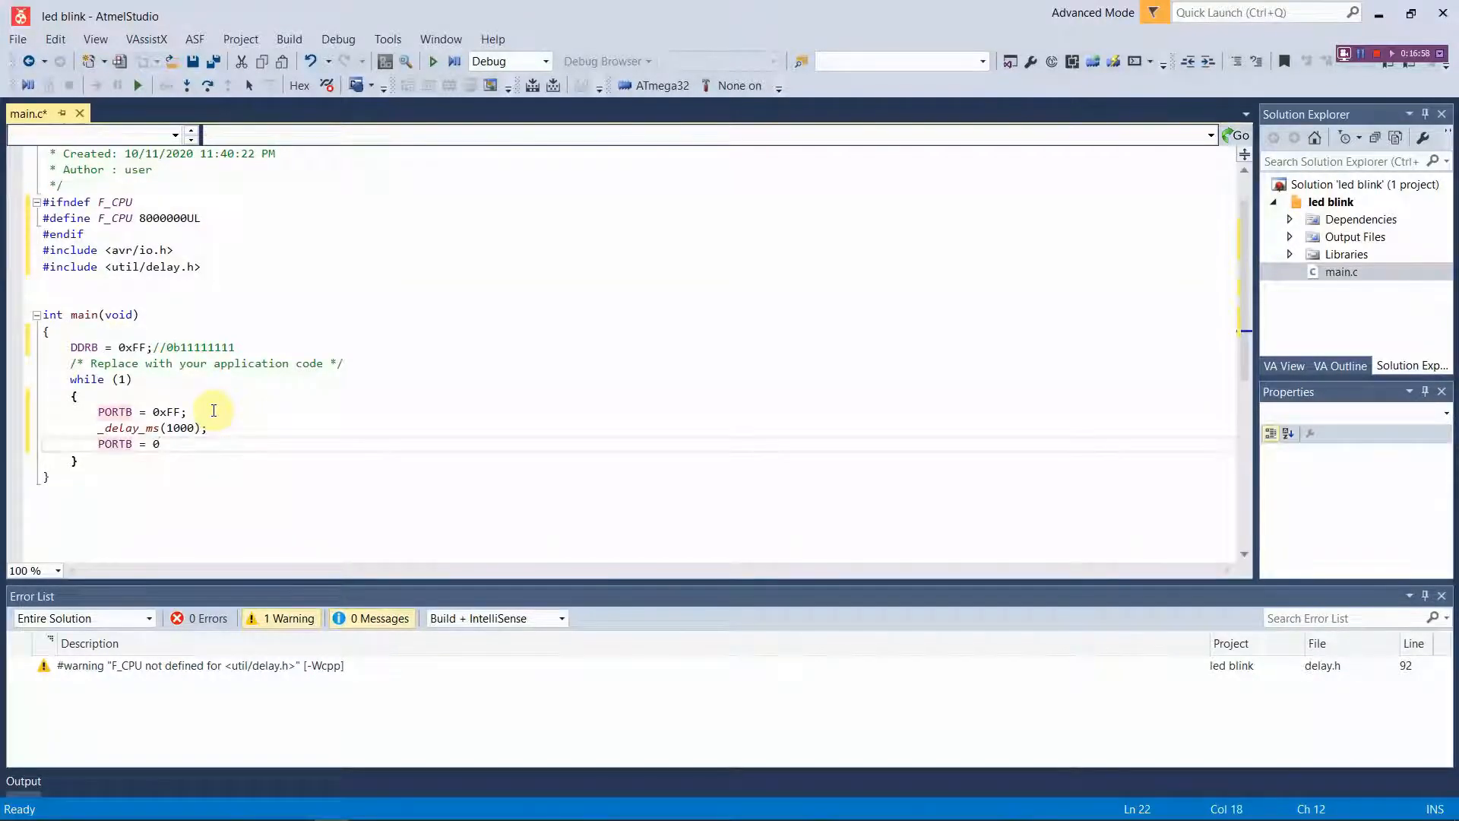
{"action": "type", "text": "x"}
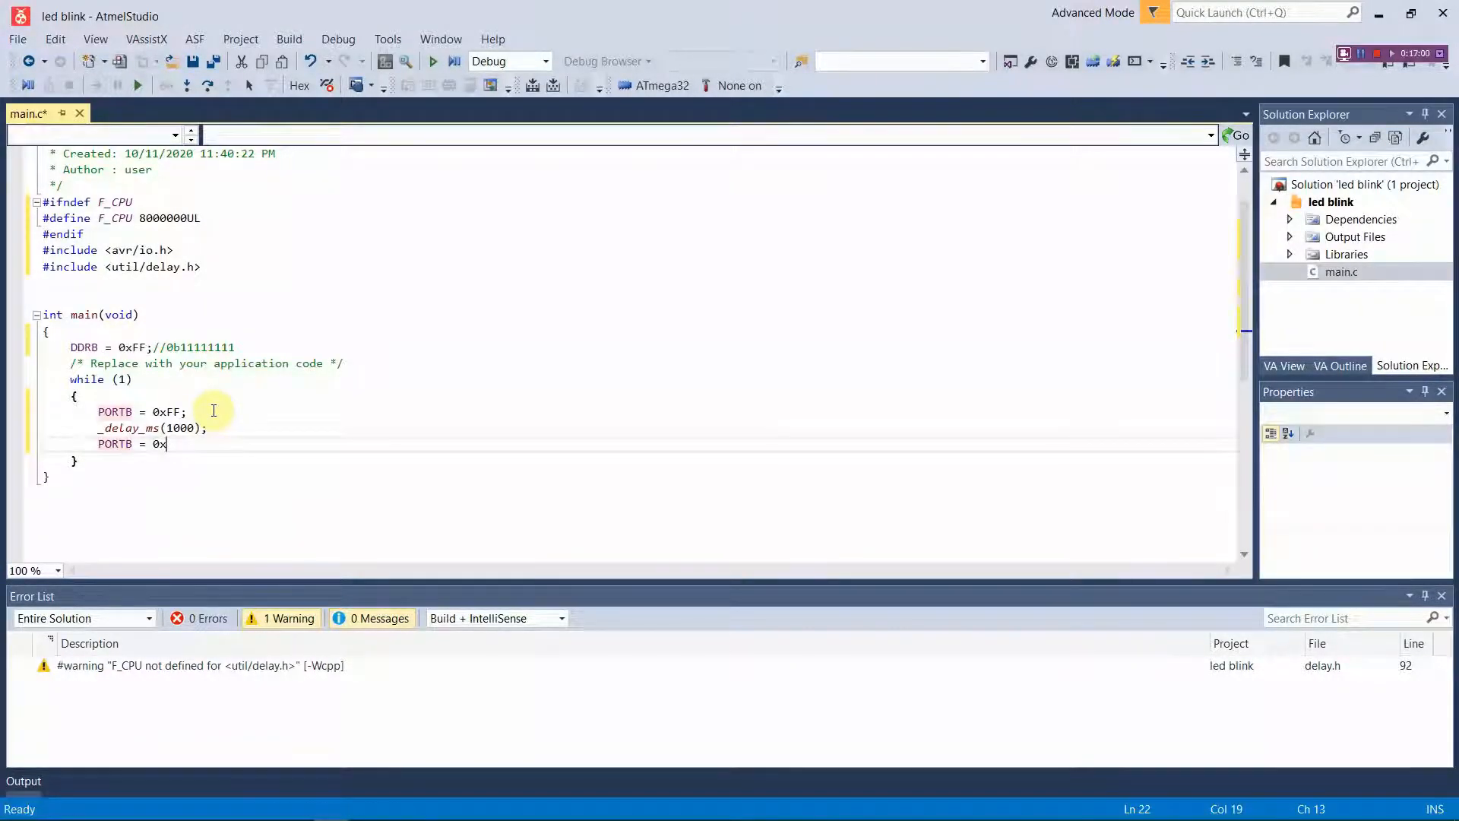
{"action": "type", "text": "00"}
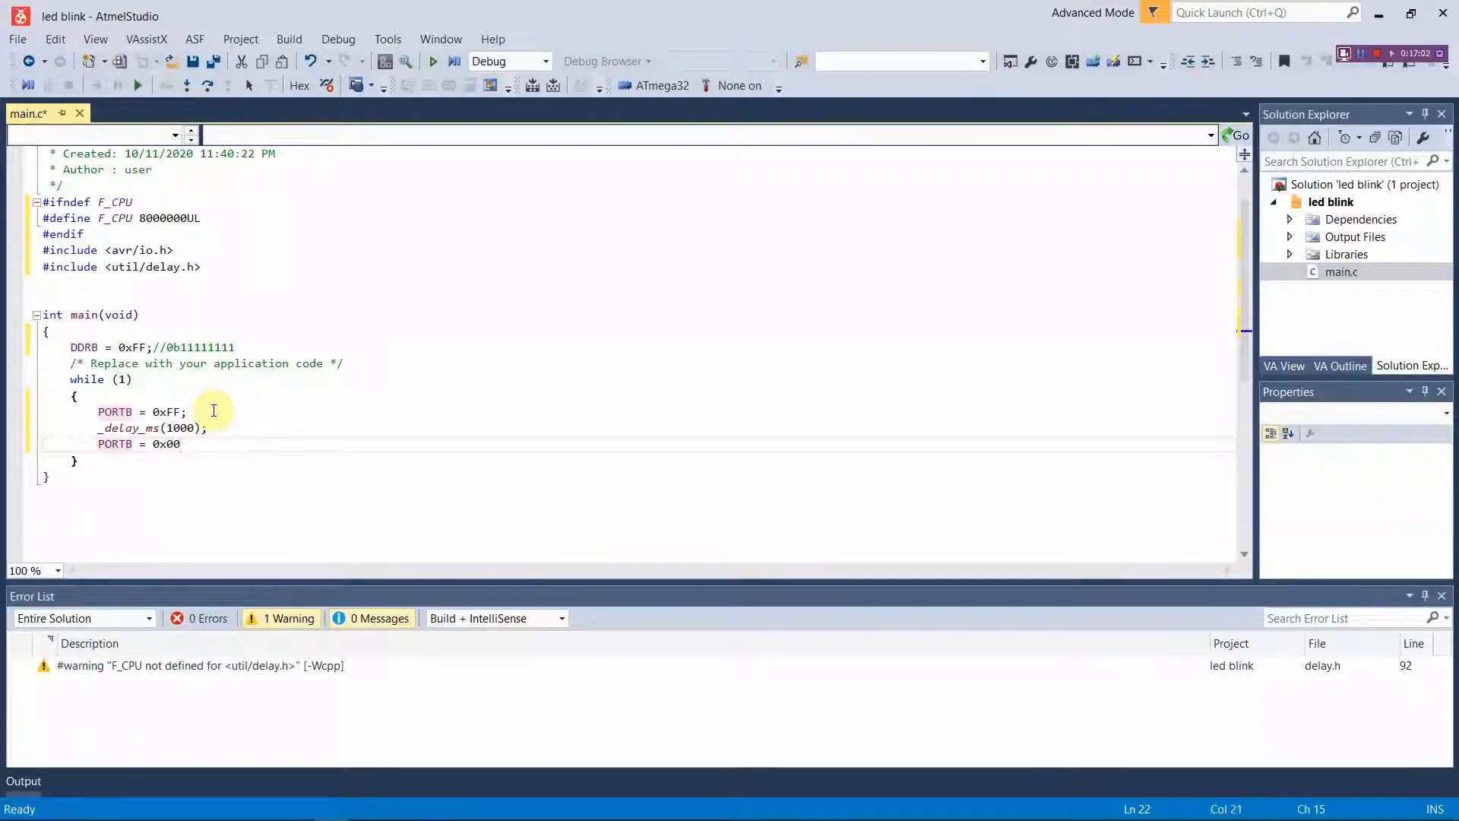
{"action": "type", "text": ";"}
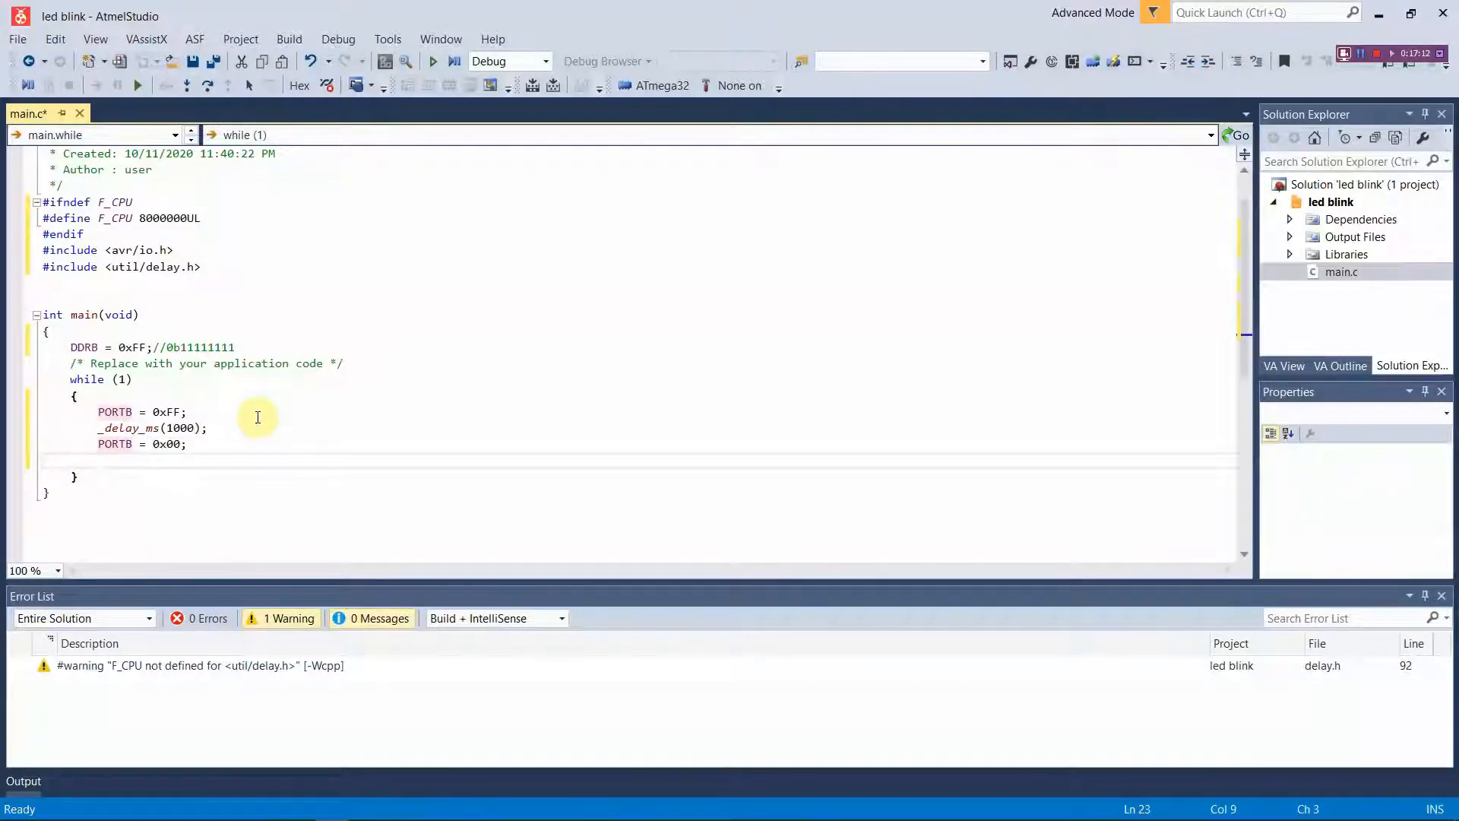
{"action": "type", "text": "_delay_ms"}
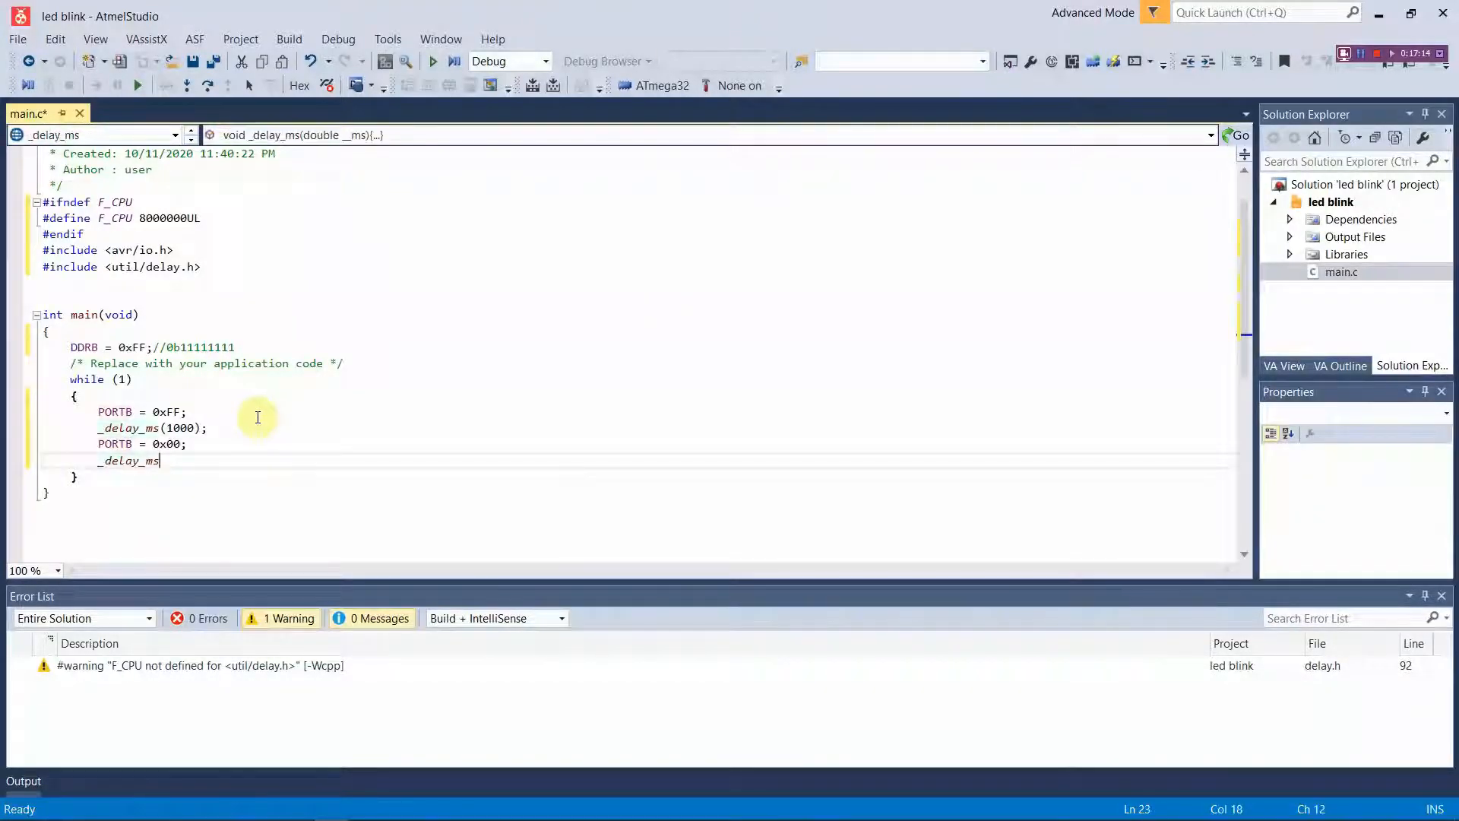
{"action": "type", "text": "("}
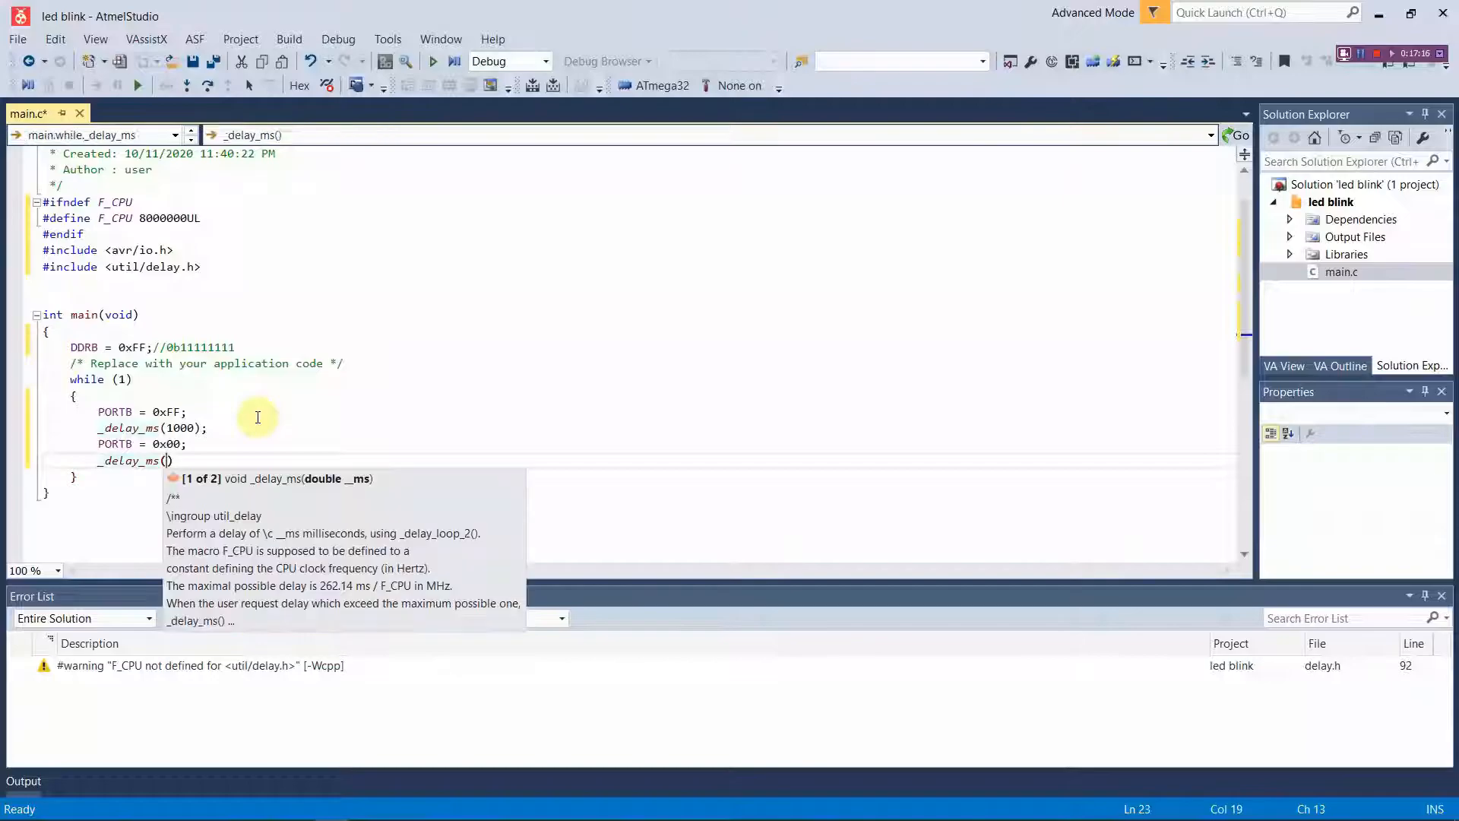
{"action": "type", "text": "100"}
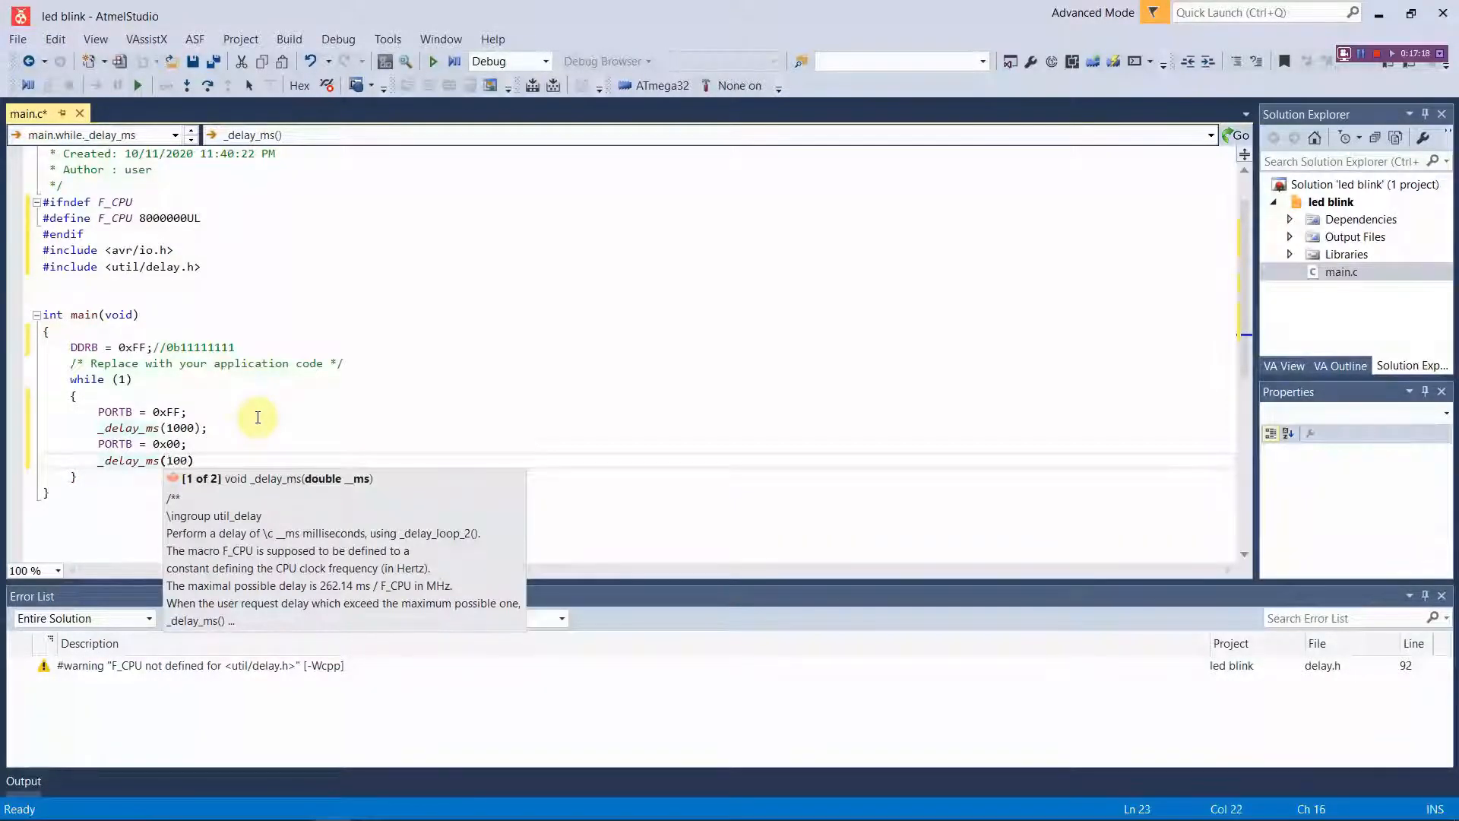
{"action": "type", "text": "0"}
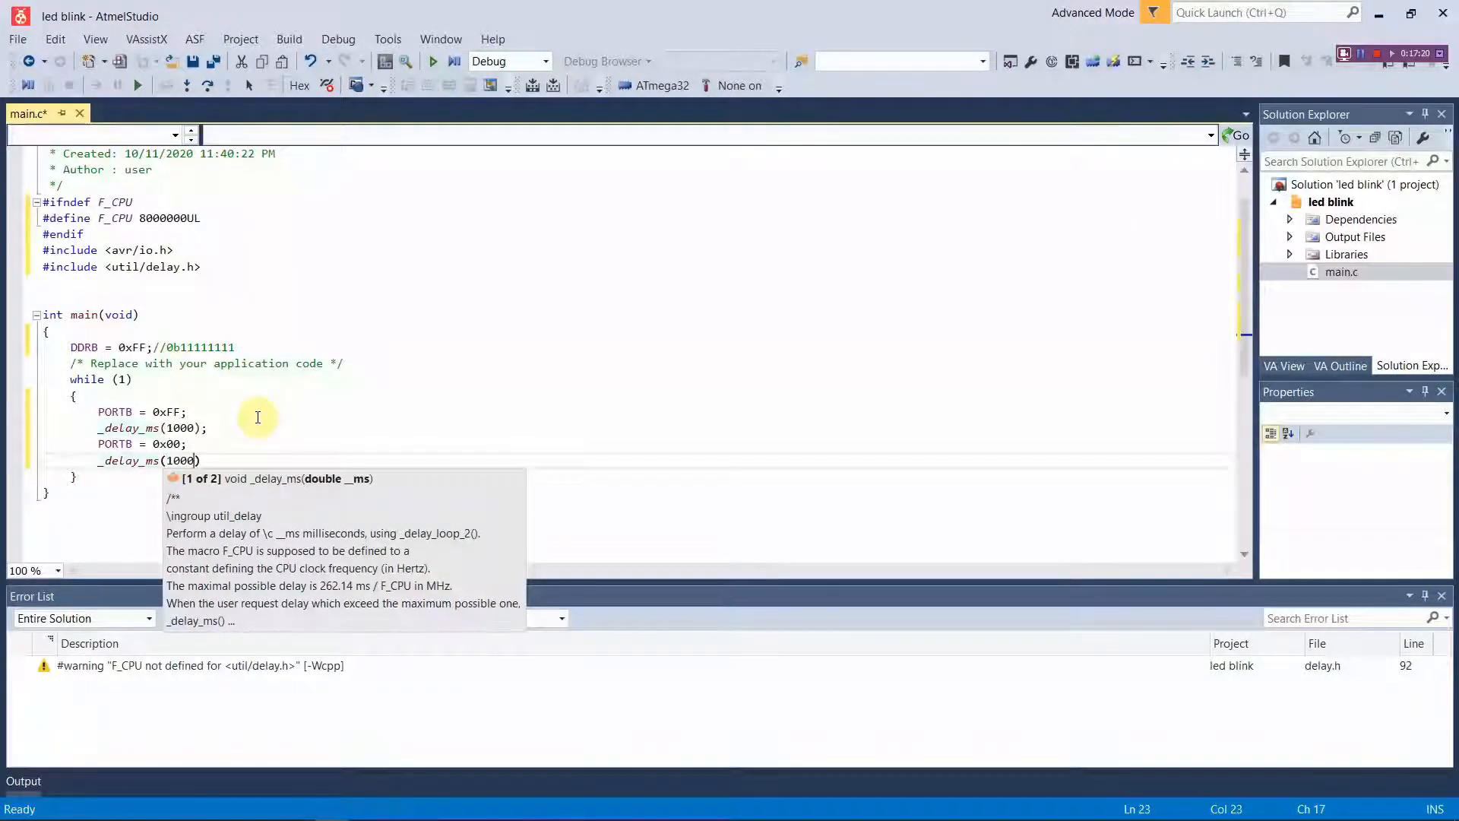
{"action": "type", "text": "0"}
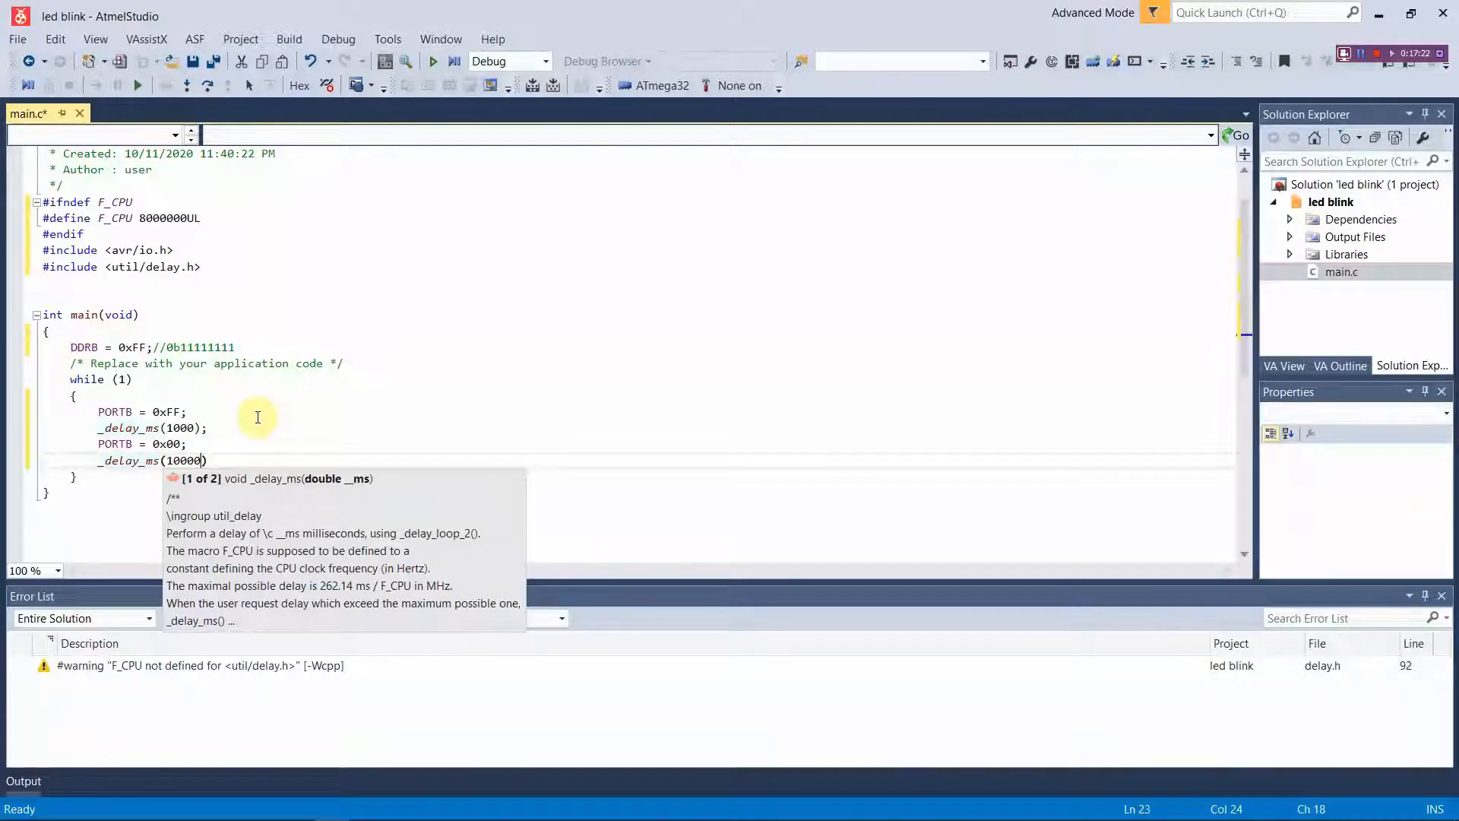
{"action": "key", "text": "Backspace"}
{"action": "type", "text": ";"}
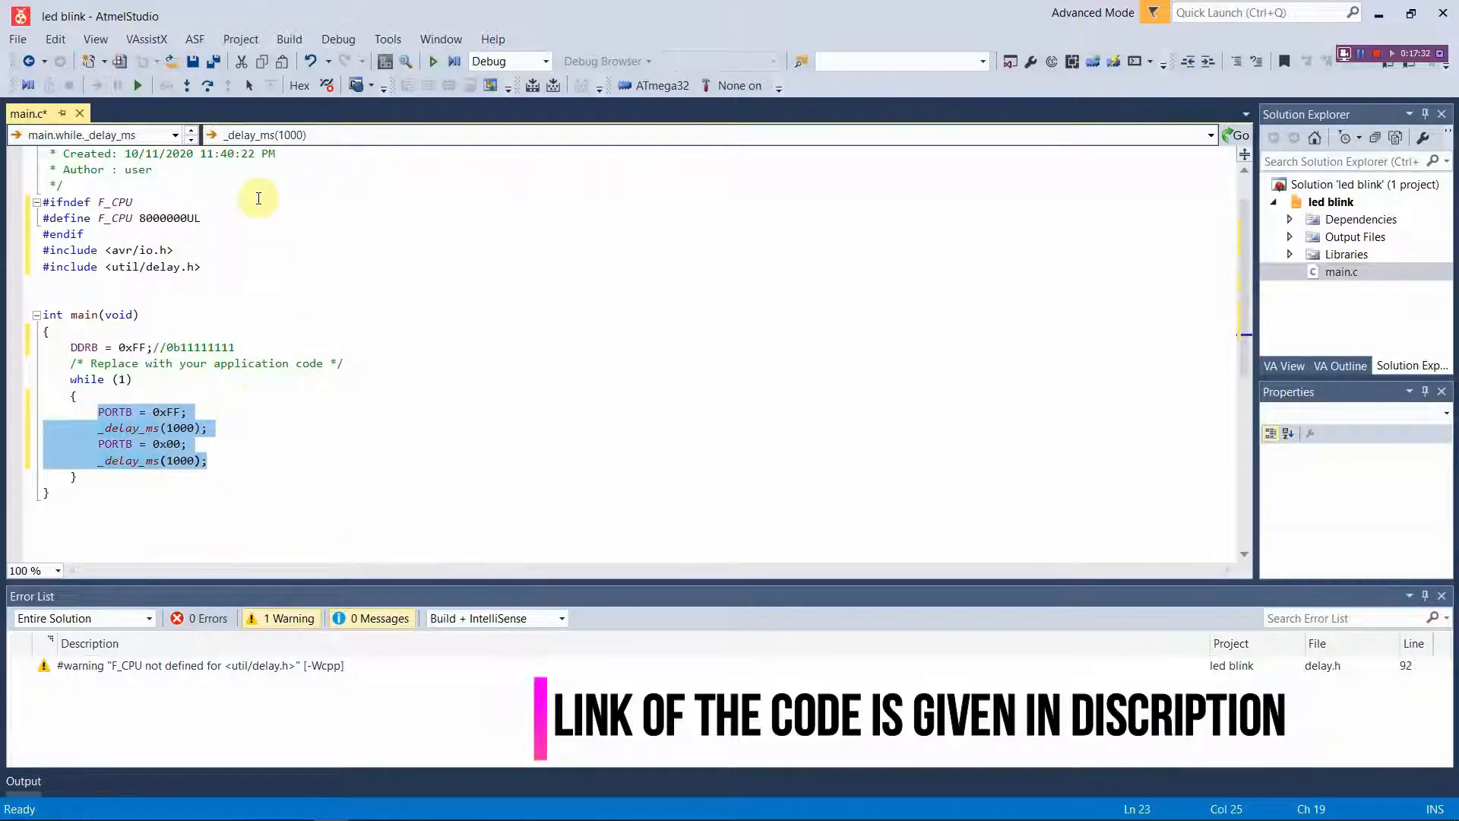
Build the led blink project successfully, then go to the Start menu
{"action": "left_click", "coordinate": [240, 39]}
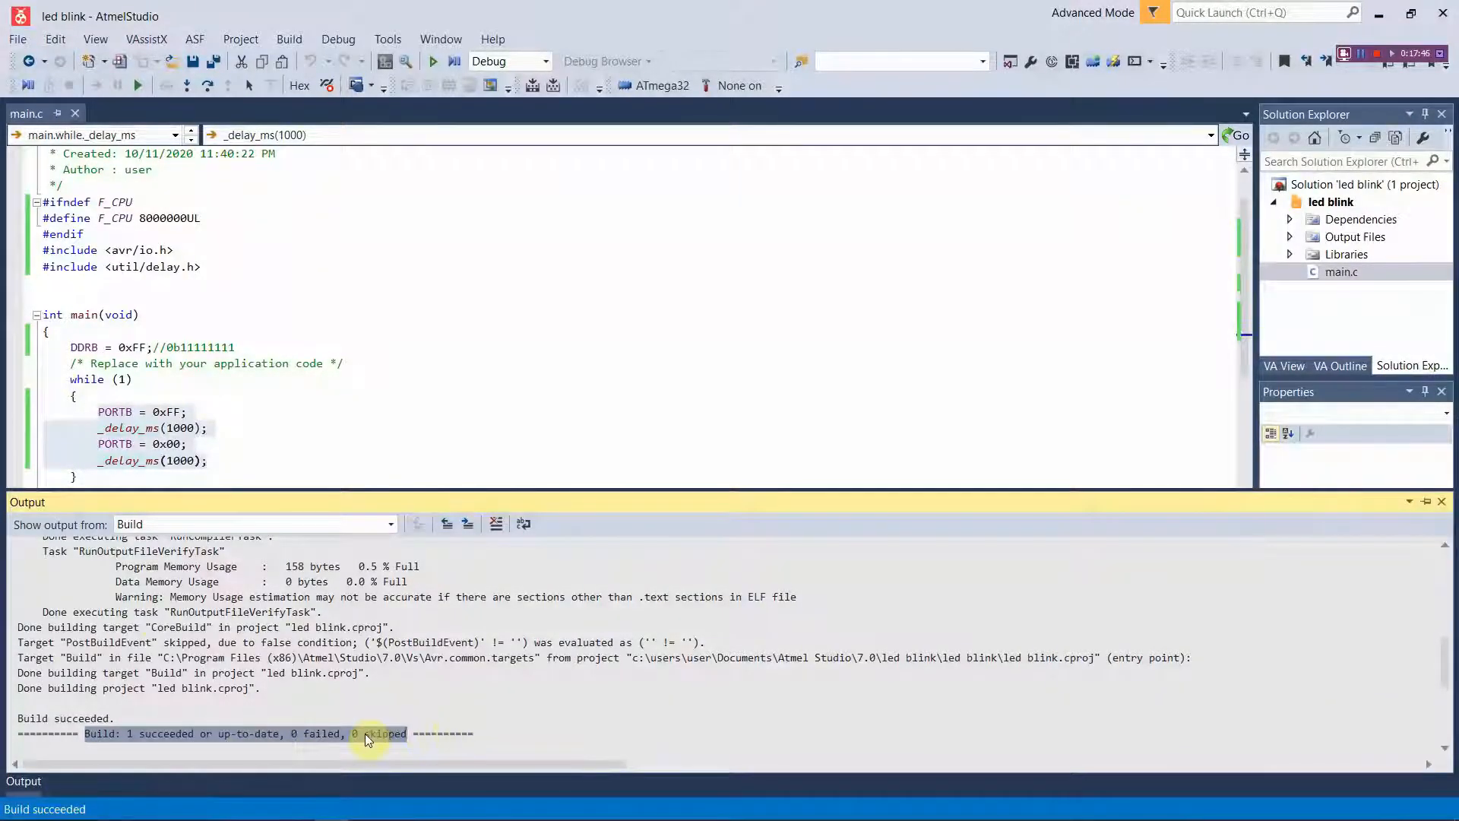
{"action": "mouse_move", "coordinate": [306, 738]}
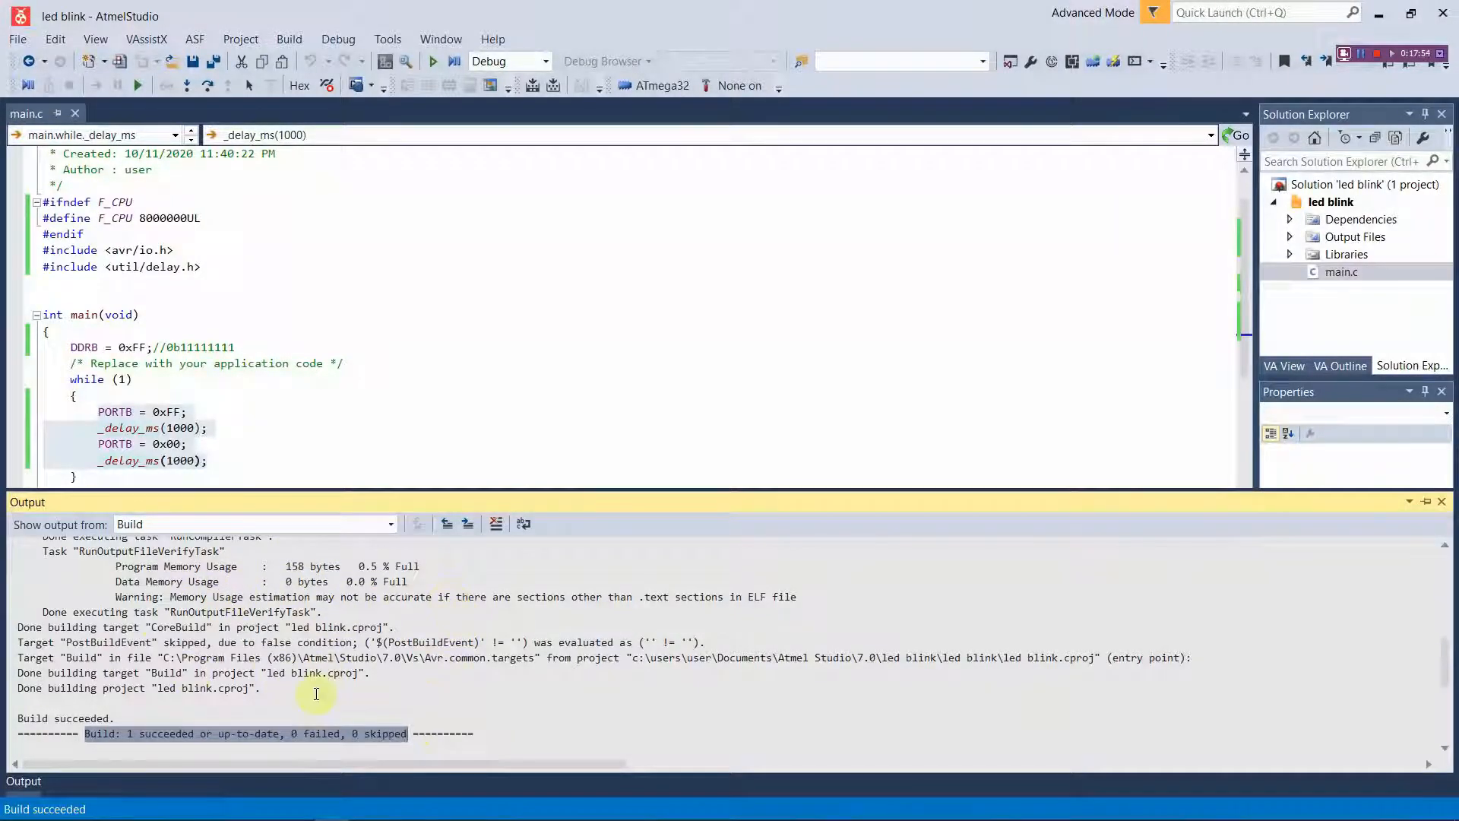
{"action": "mouse_move", "coordinate": [196, 427]}
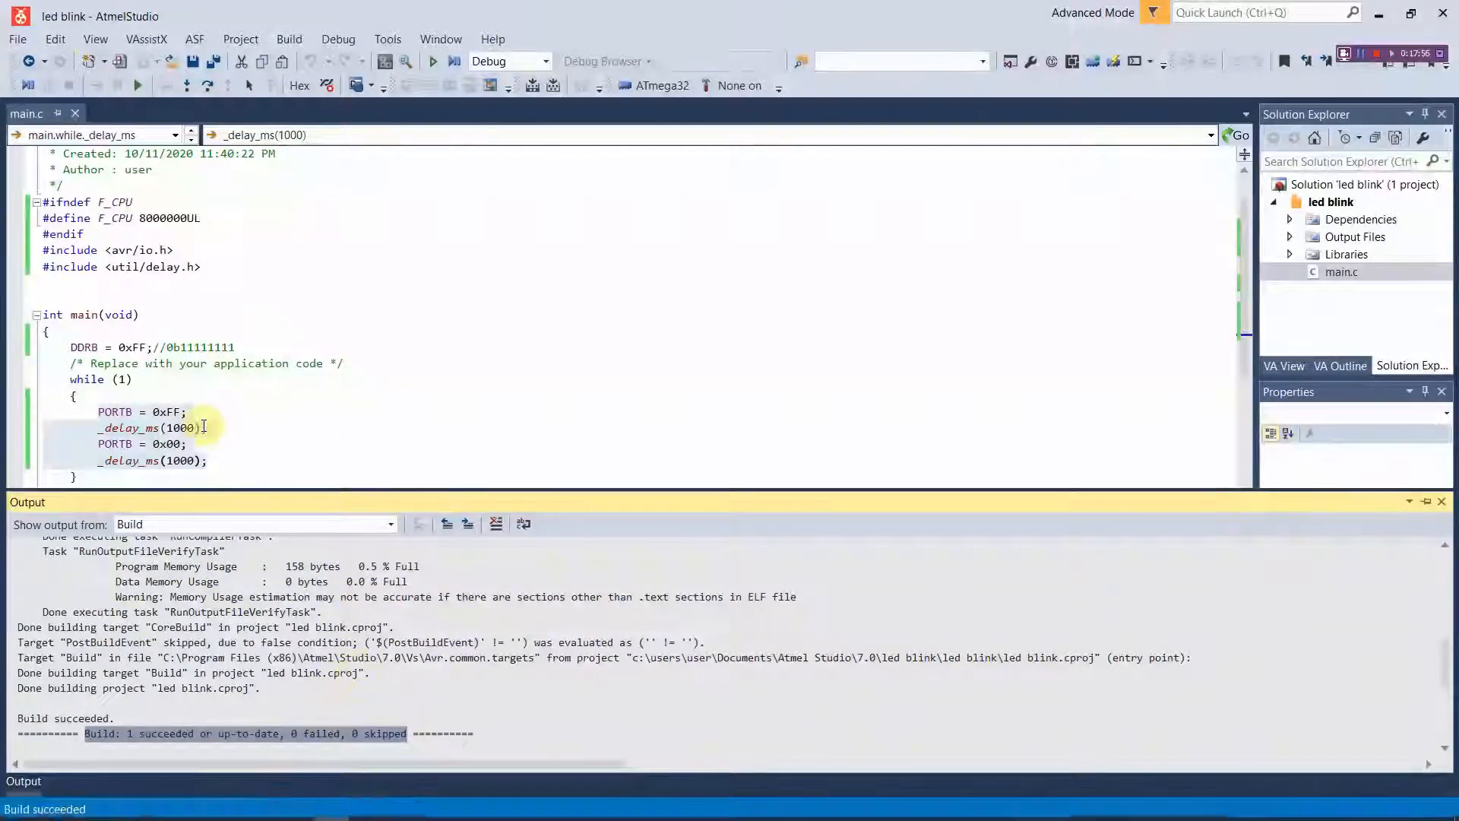
{"action": "mouse_move", "coordinate": [233, 363]}
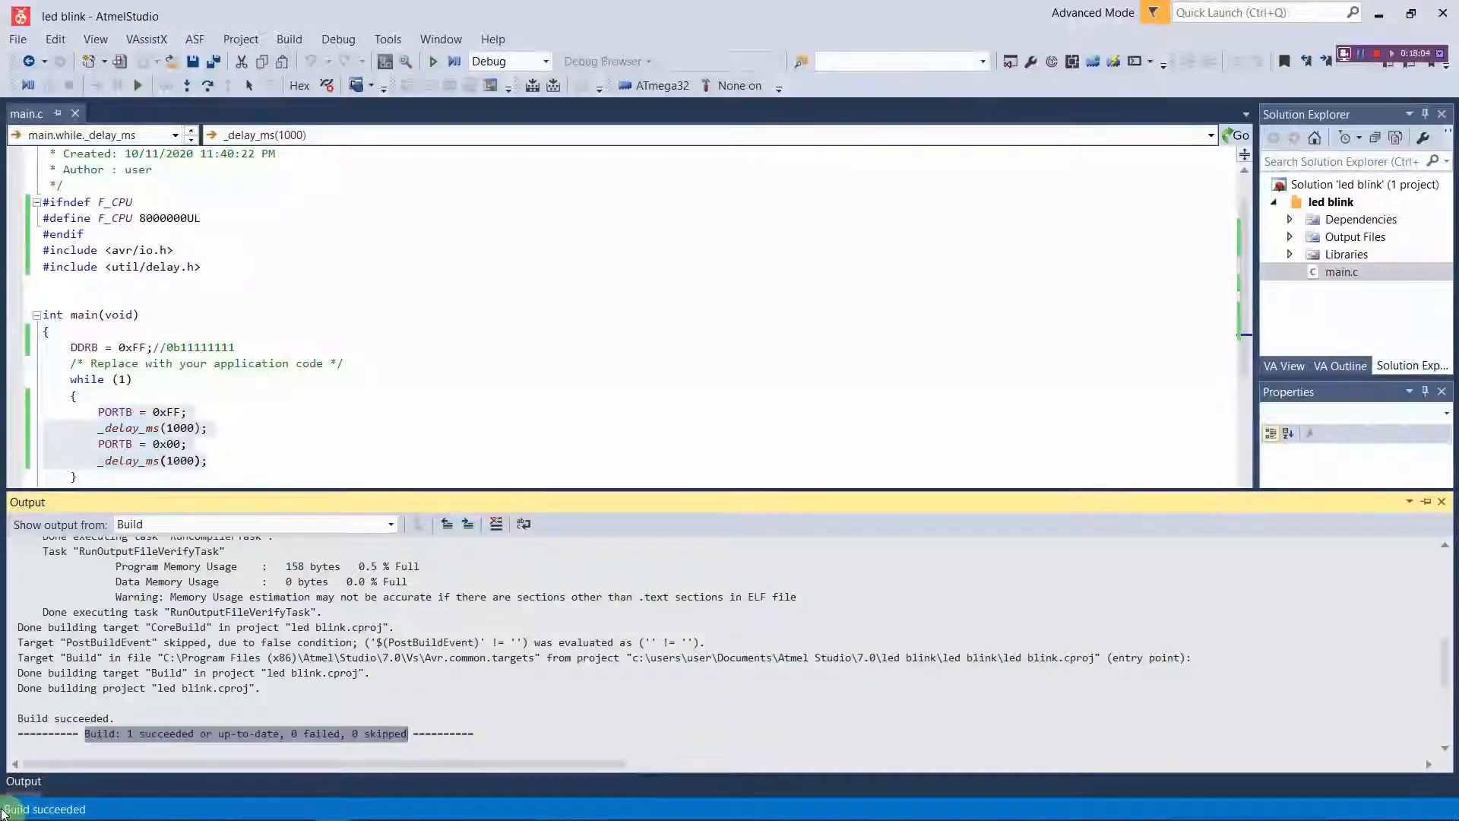
{"action": "left_click", "coordinate": [15, 806]}
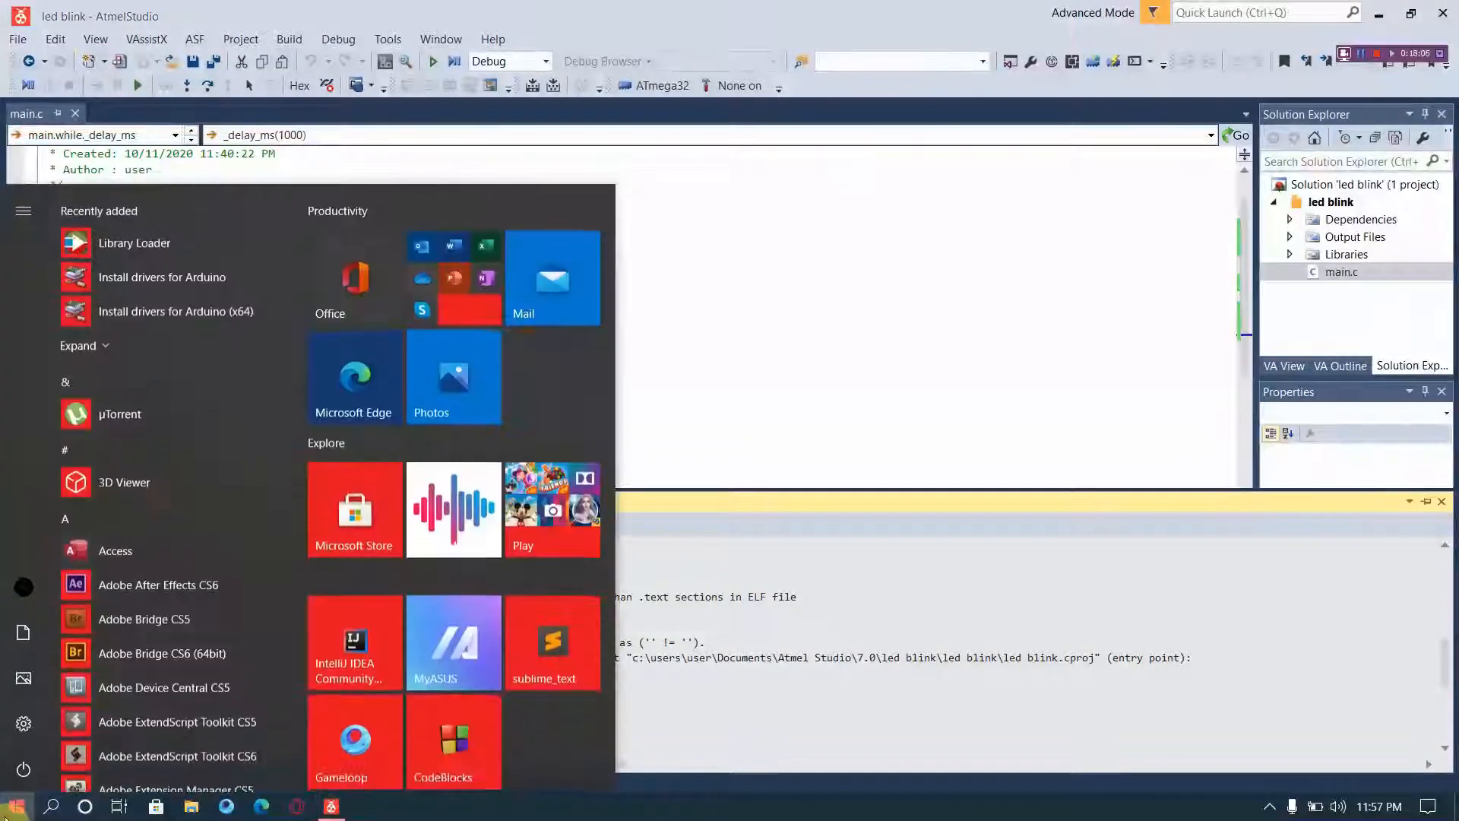
Launch Proteus 8 Professional from the Start menu and begin a new project
{"action": "type", "text": "["}
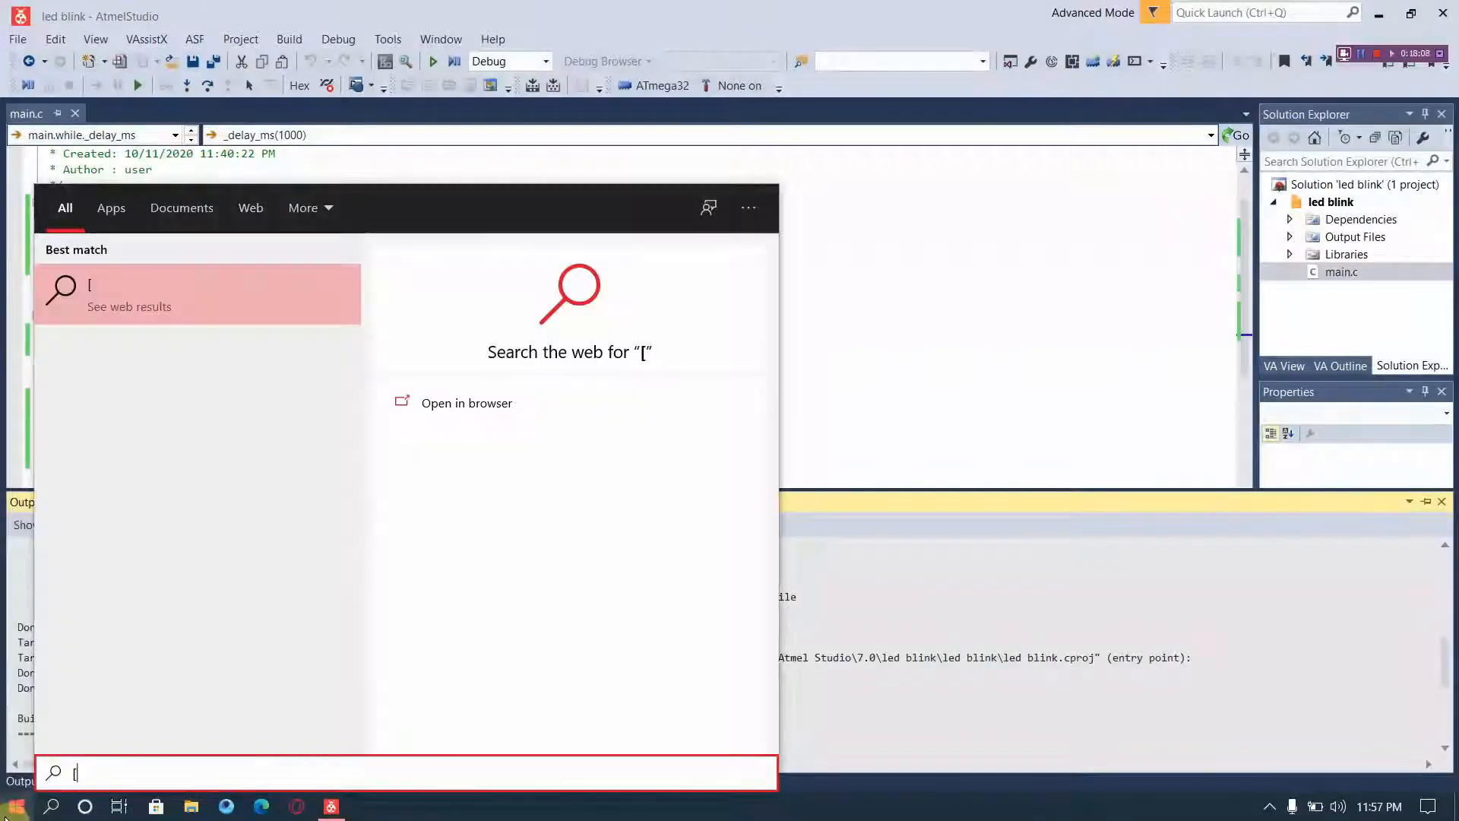
{"action": "type", "text": "Proteus 8 Professional"}
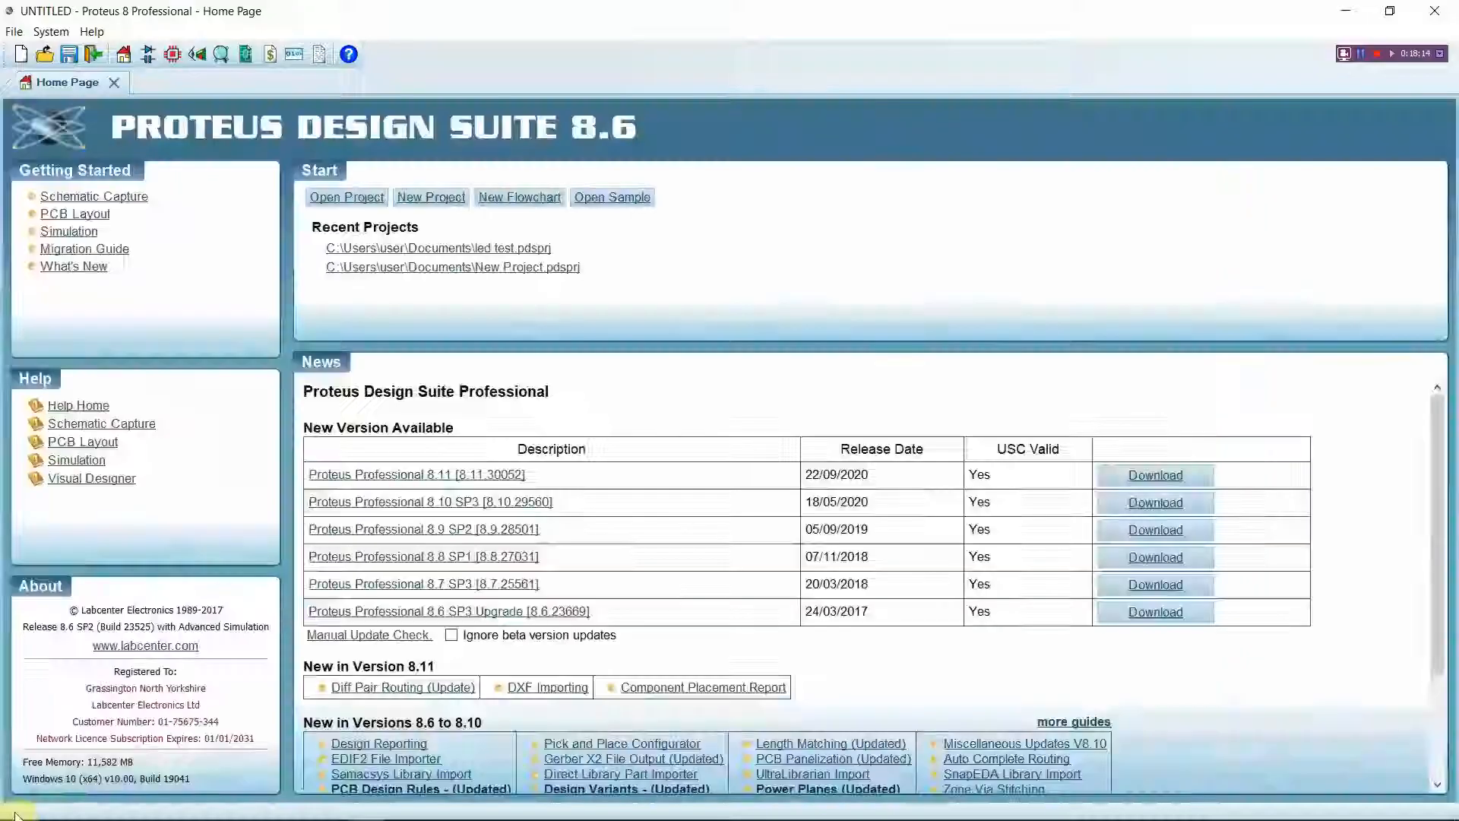
{"action": "left_click", "coordinate": [430, 196]}
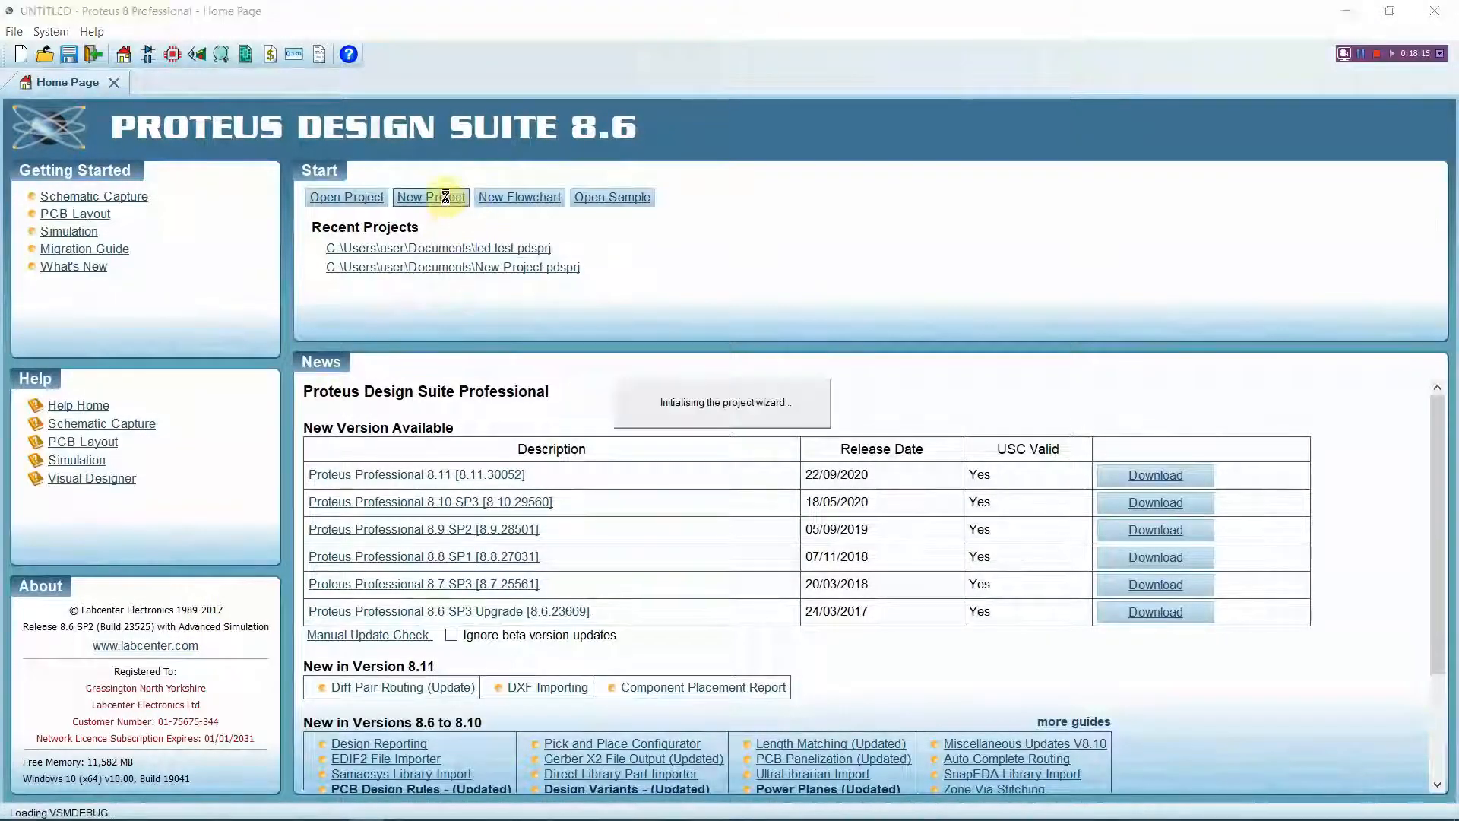
Name the new project LED TESTING in the New Project wizard
{"action": "left_click", "coordinate": [430, 196]}
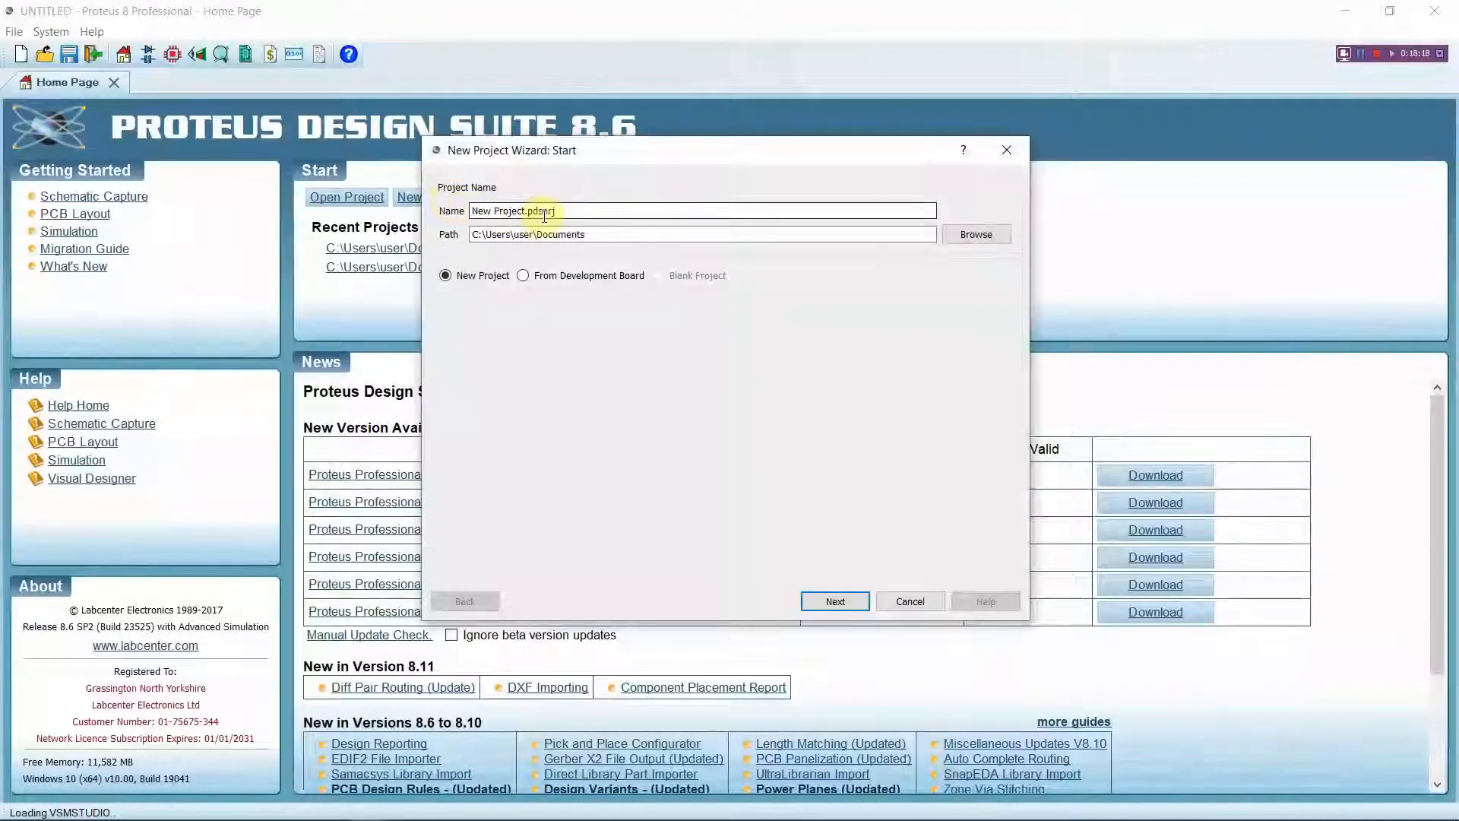
{"action": "triple_click", "coordinate": [514, 210]}
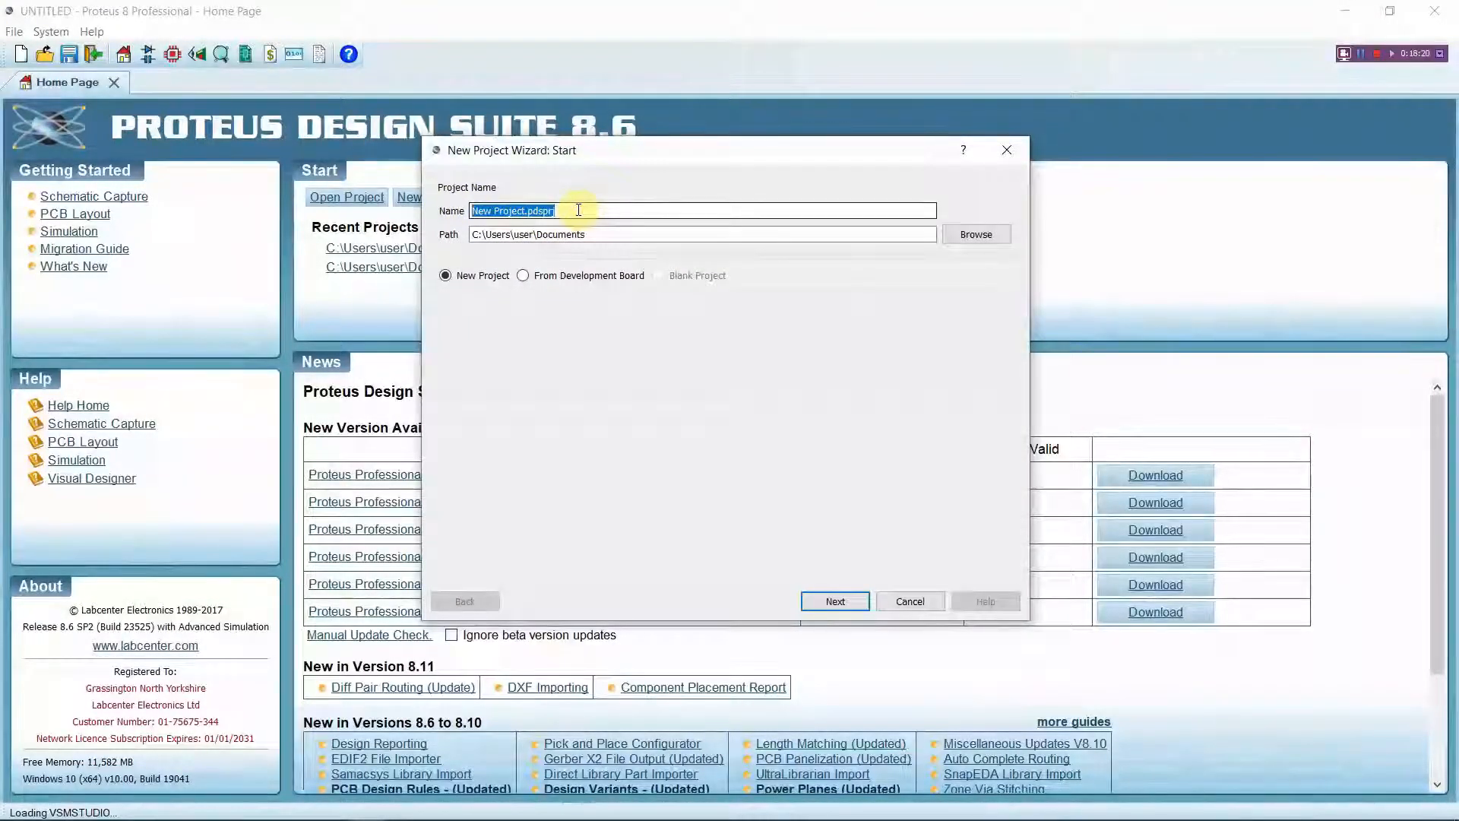
{"action": "type", "text": "LED"}
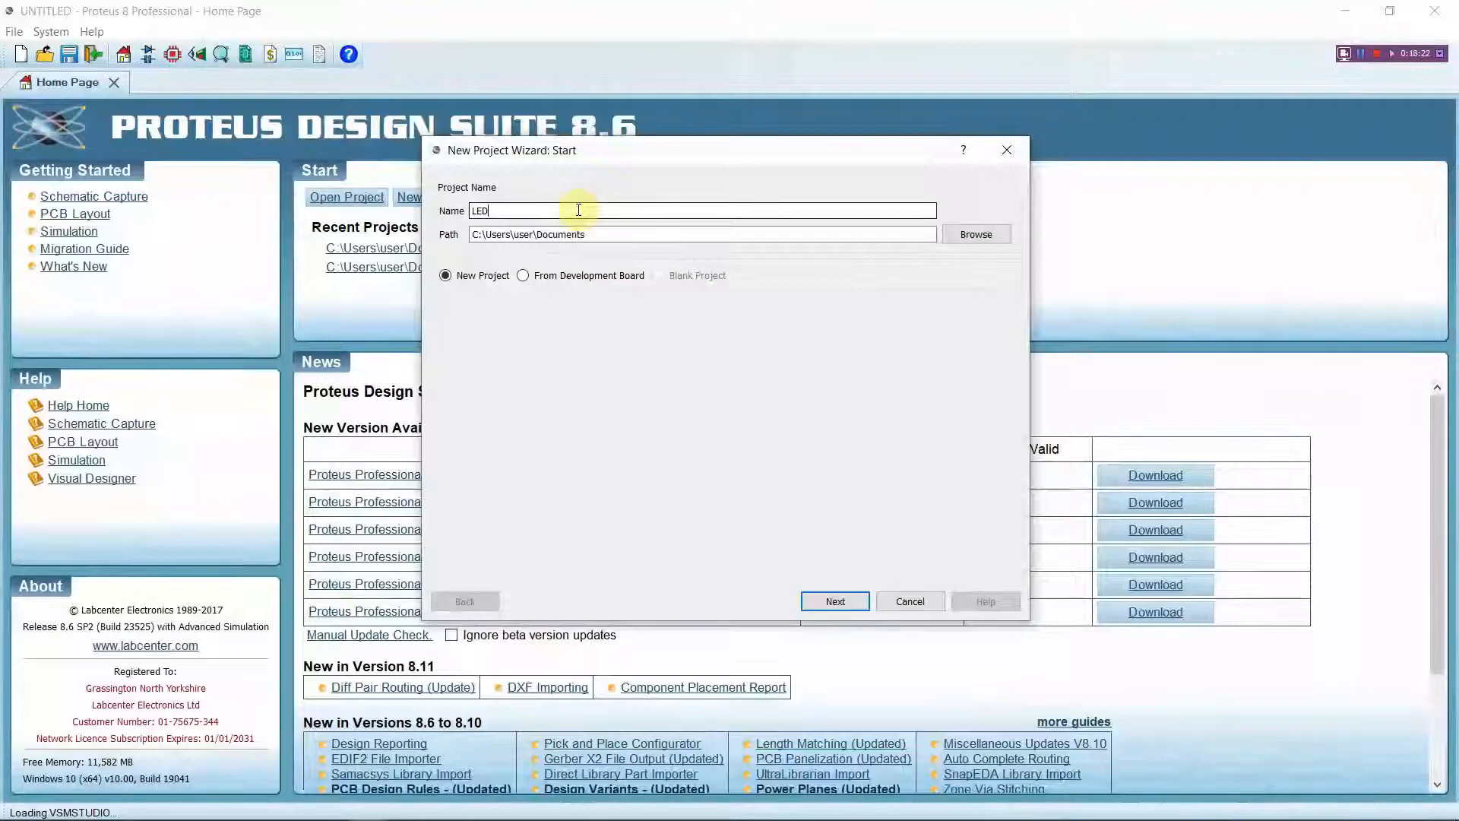
{"action": "type", "text": "TEST"}
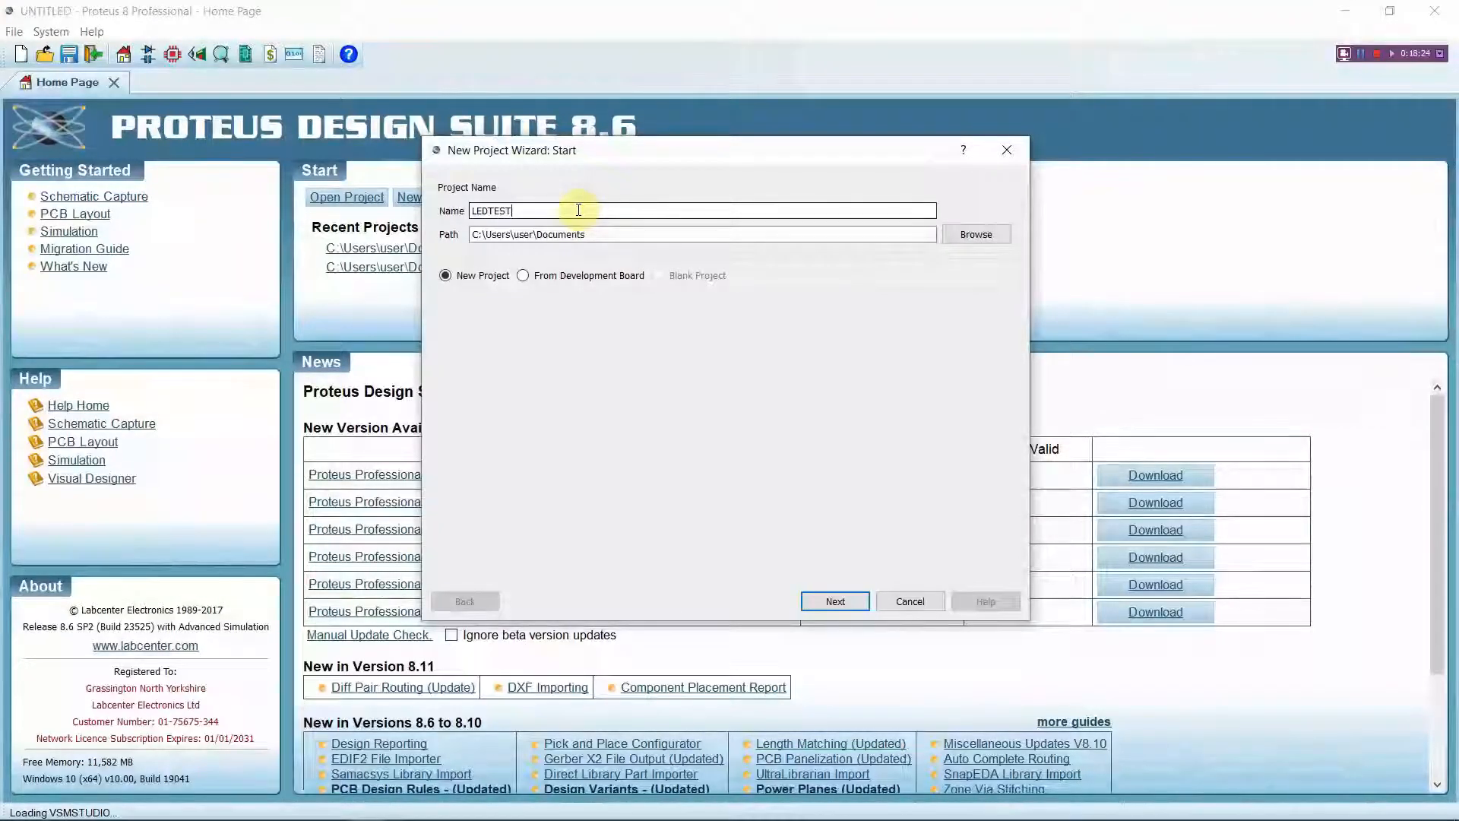
{"action": "type", "text": "ING"}
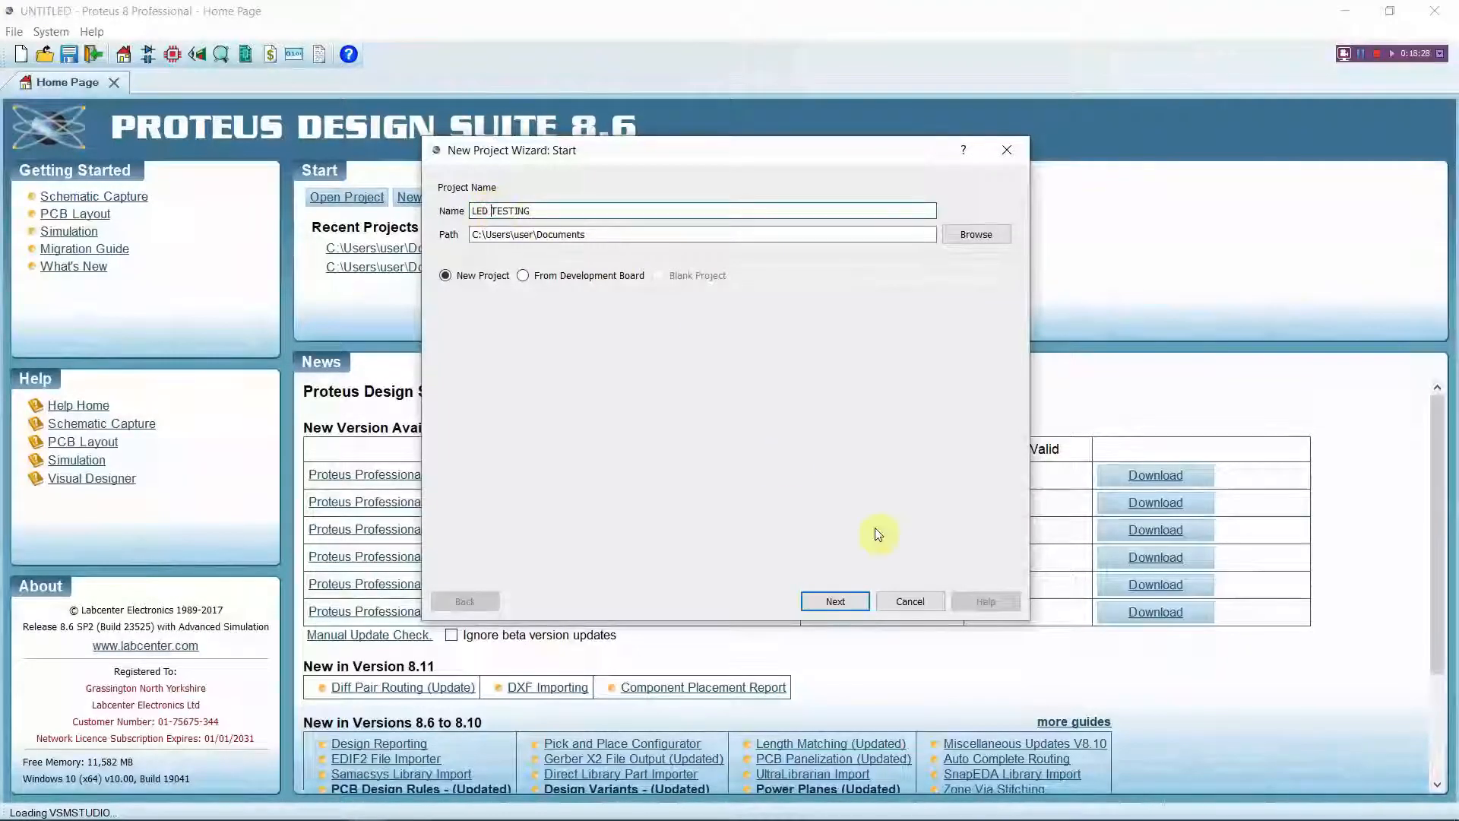
{"action": "left_click", "coordinate": [833, 600]}
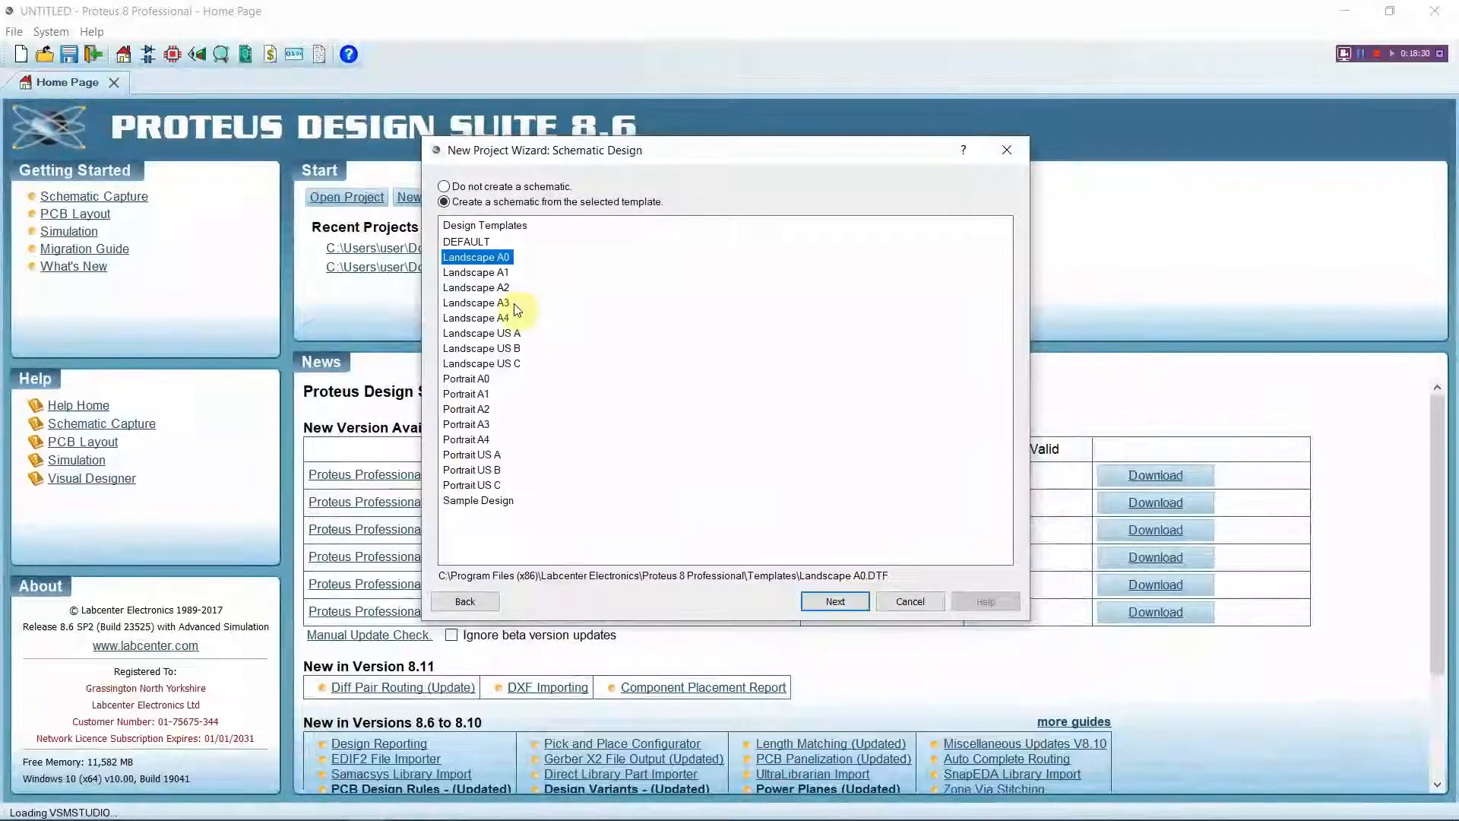
{"action": "mouse_move", "coordinate": [587, 350]}
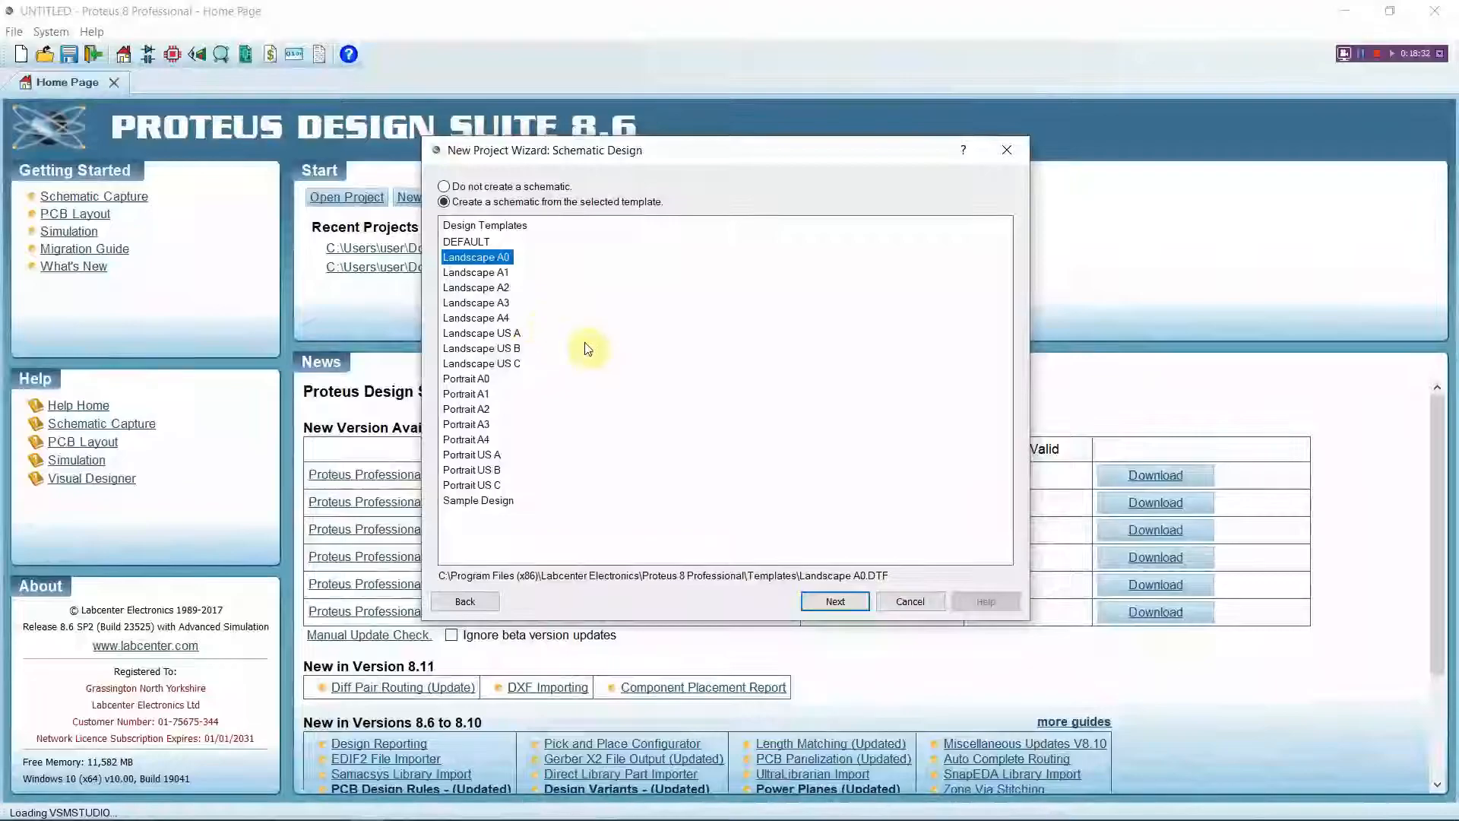
Keep the Landscape A0 schematic, add a PCB layout from the DEFAULT template, skip firmware and finish
{"action": "left_click", "coordinate": [833, 600]}
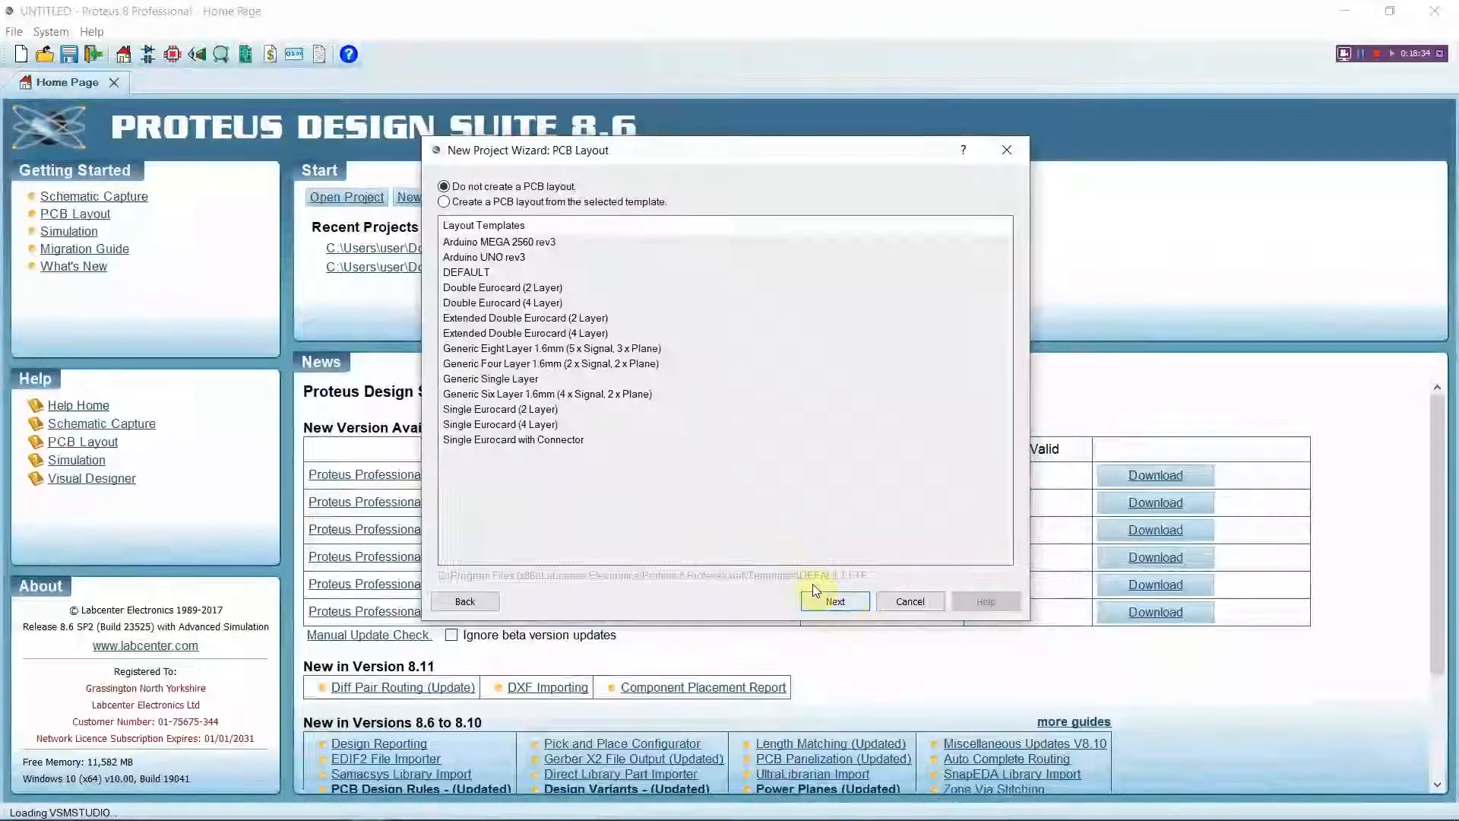
{"action": "left_click", "coordinate": [467, 272]}
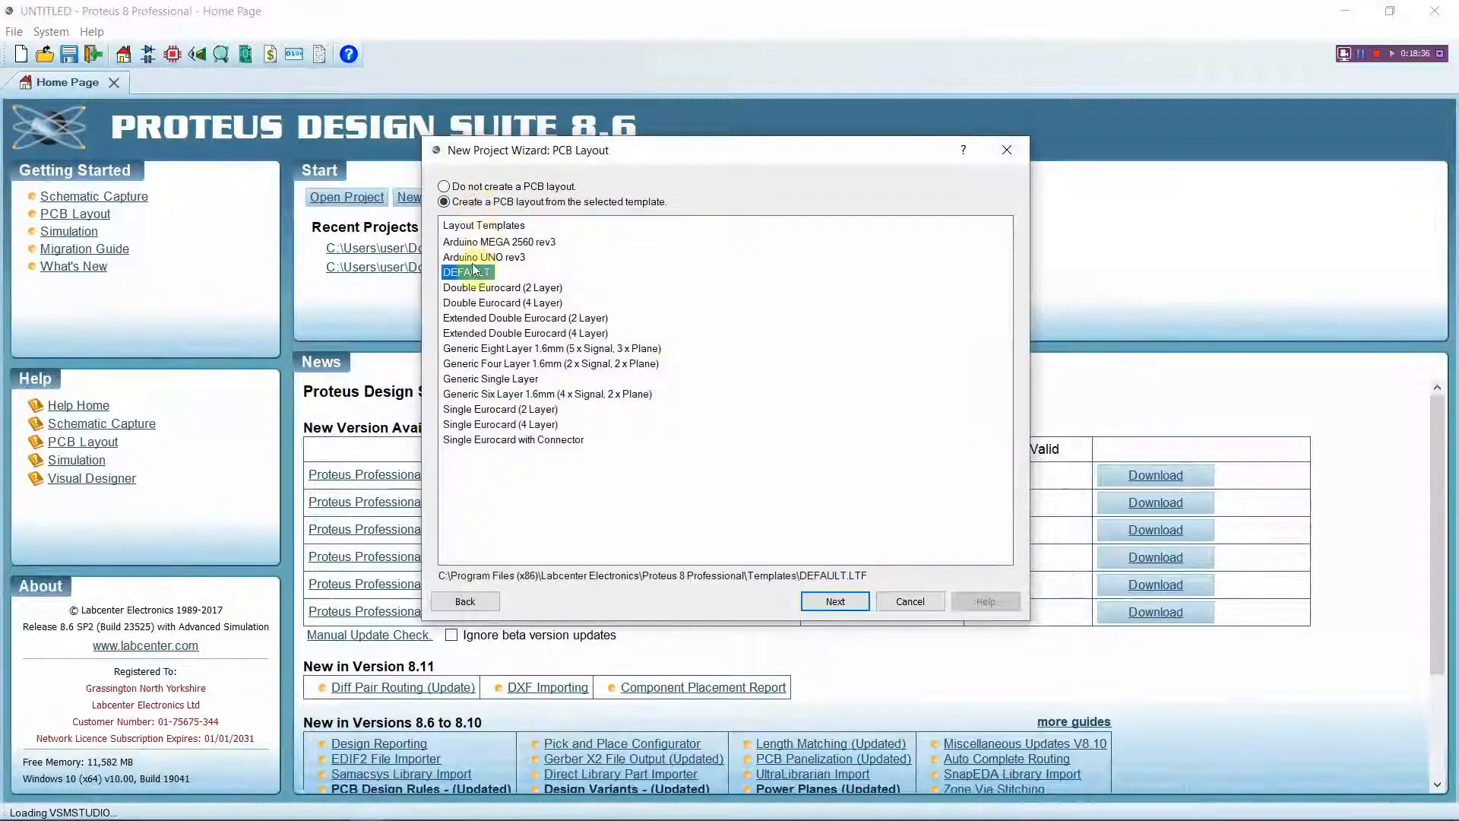
{"action": "left_click", "coordinate": [833, 601]}
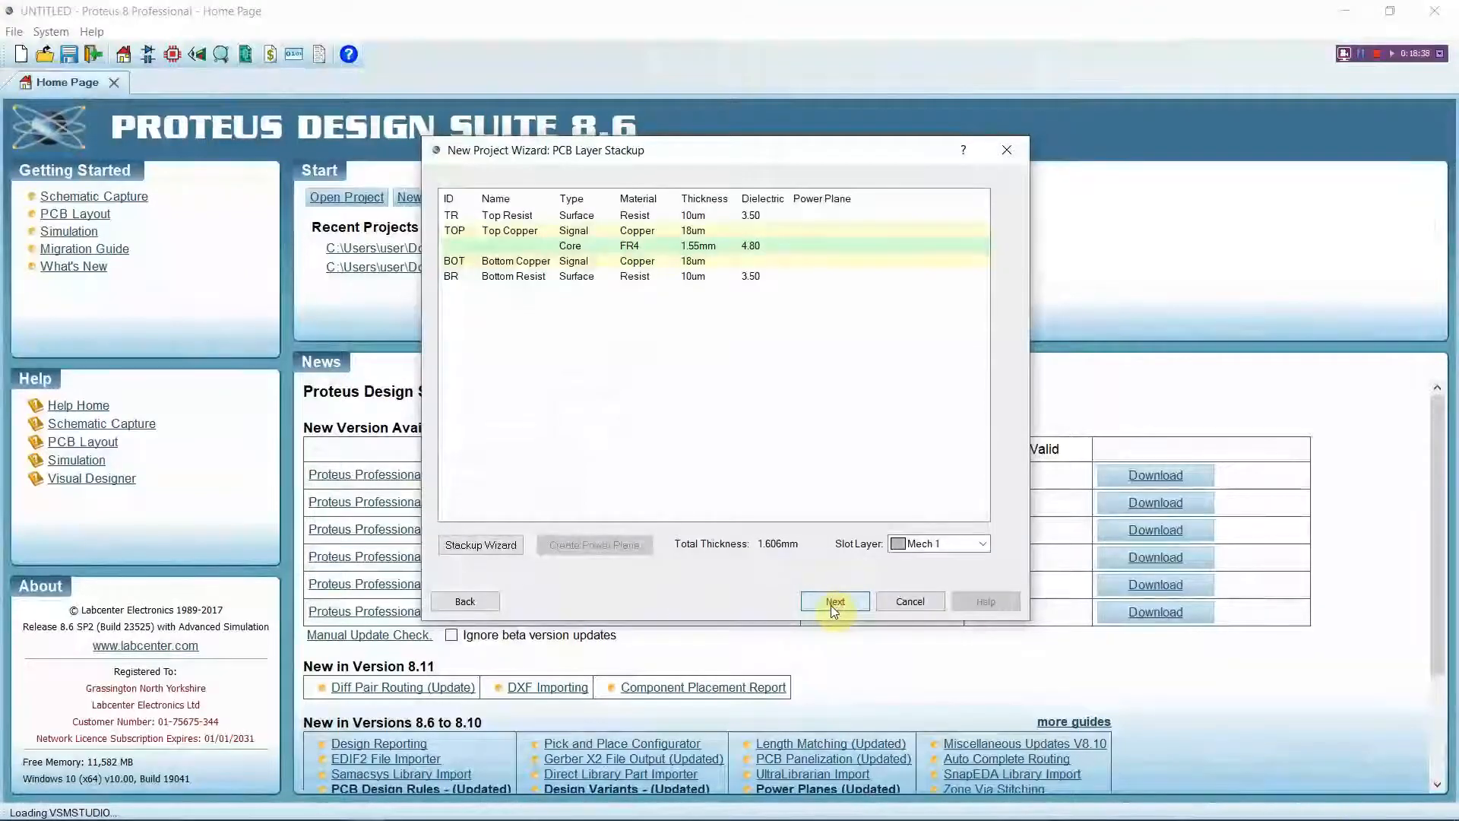
{"action": "left_click", "coordinate": [835, 601]}
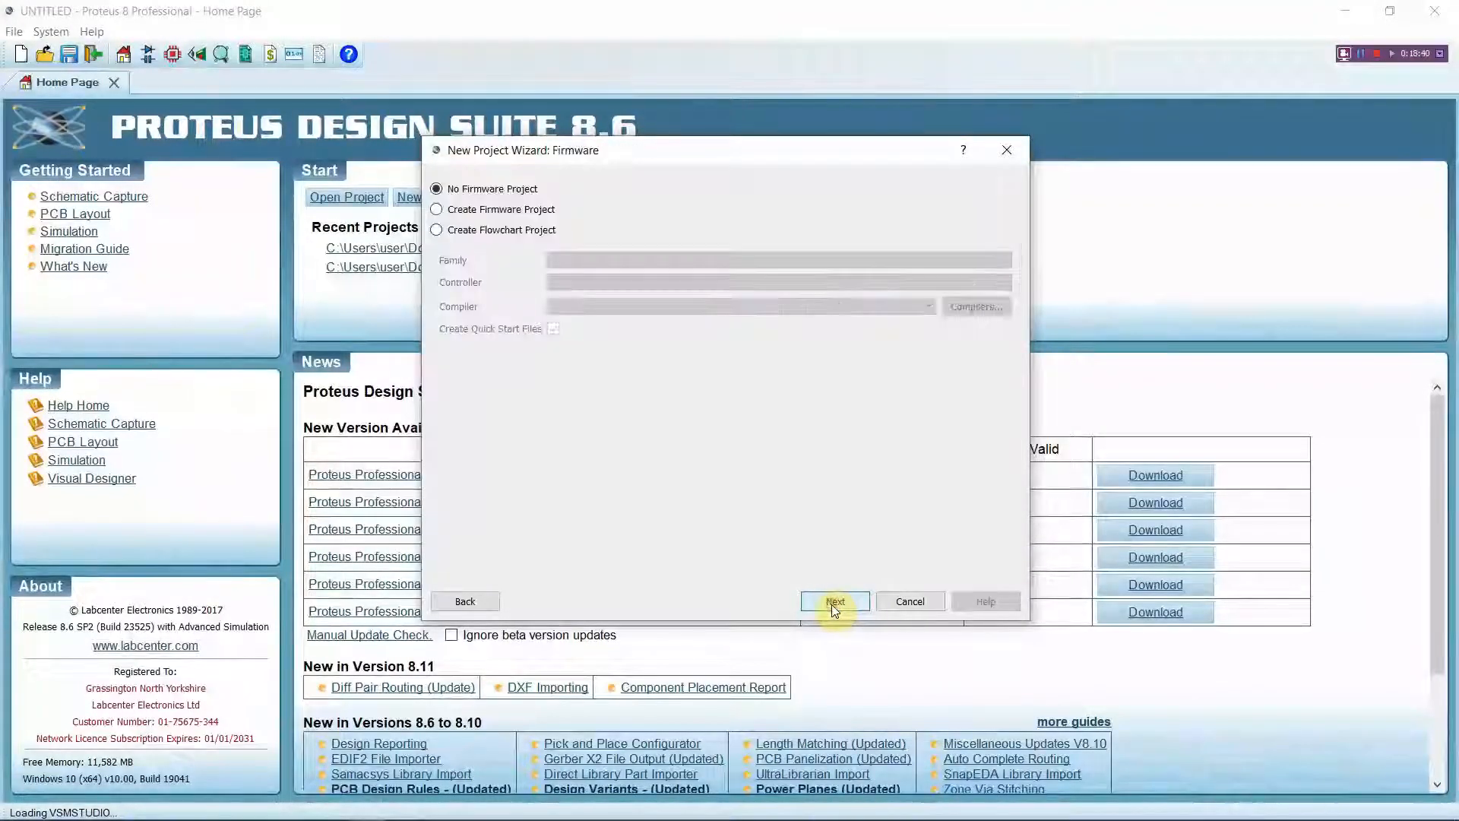
{"action": "left_click", "coordinate": [832, 601]}
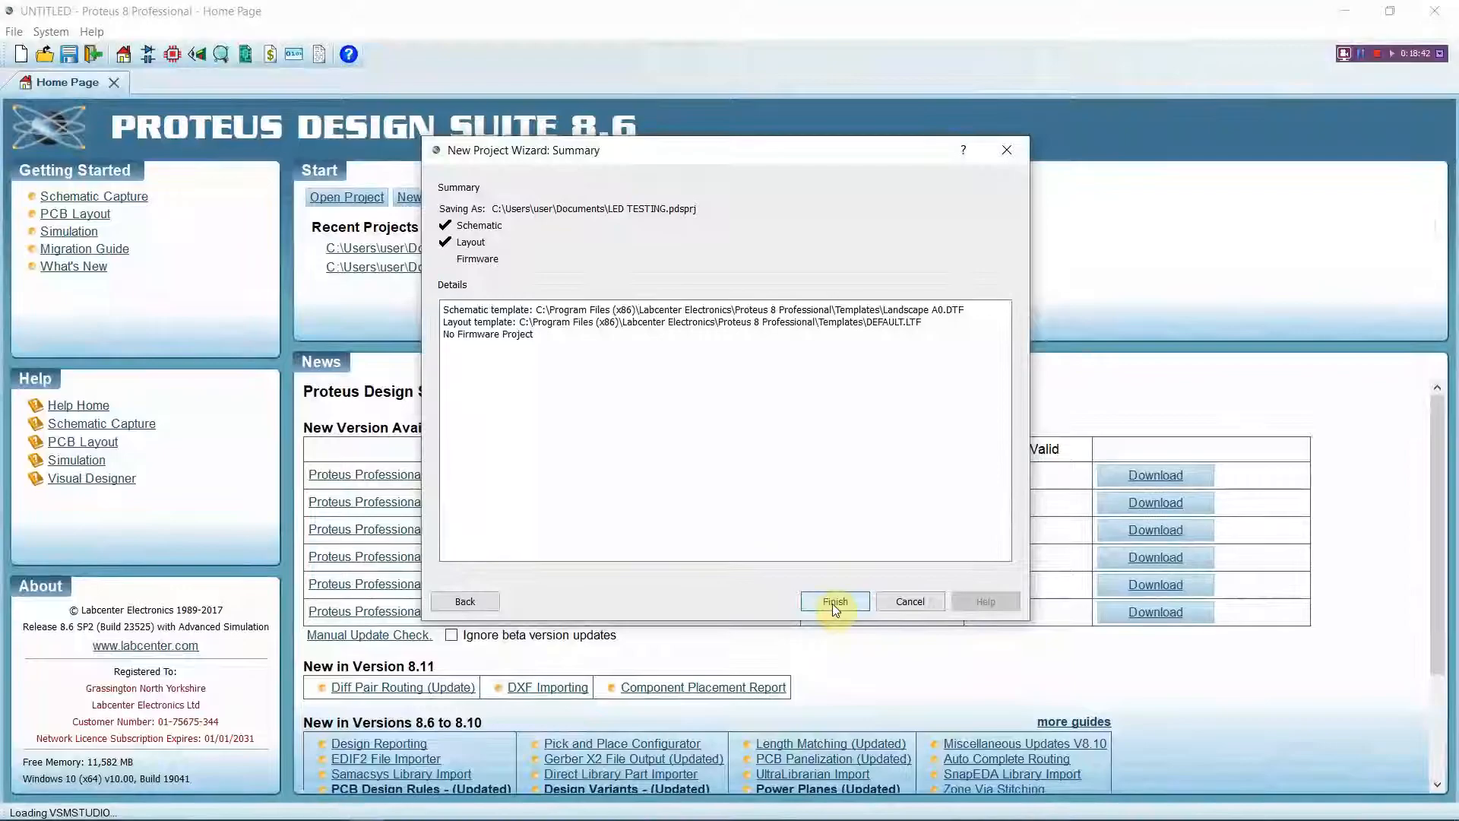
{"action": "left_click", "coordinate": [834, 600]}
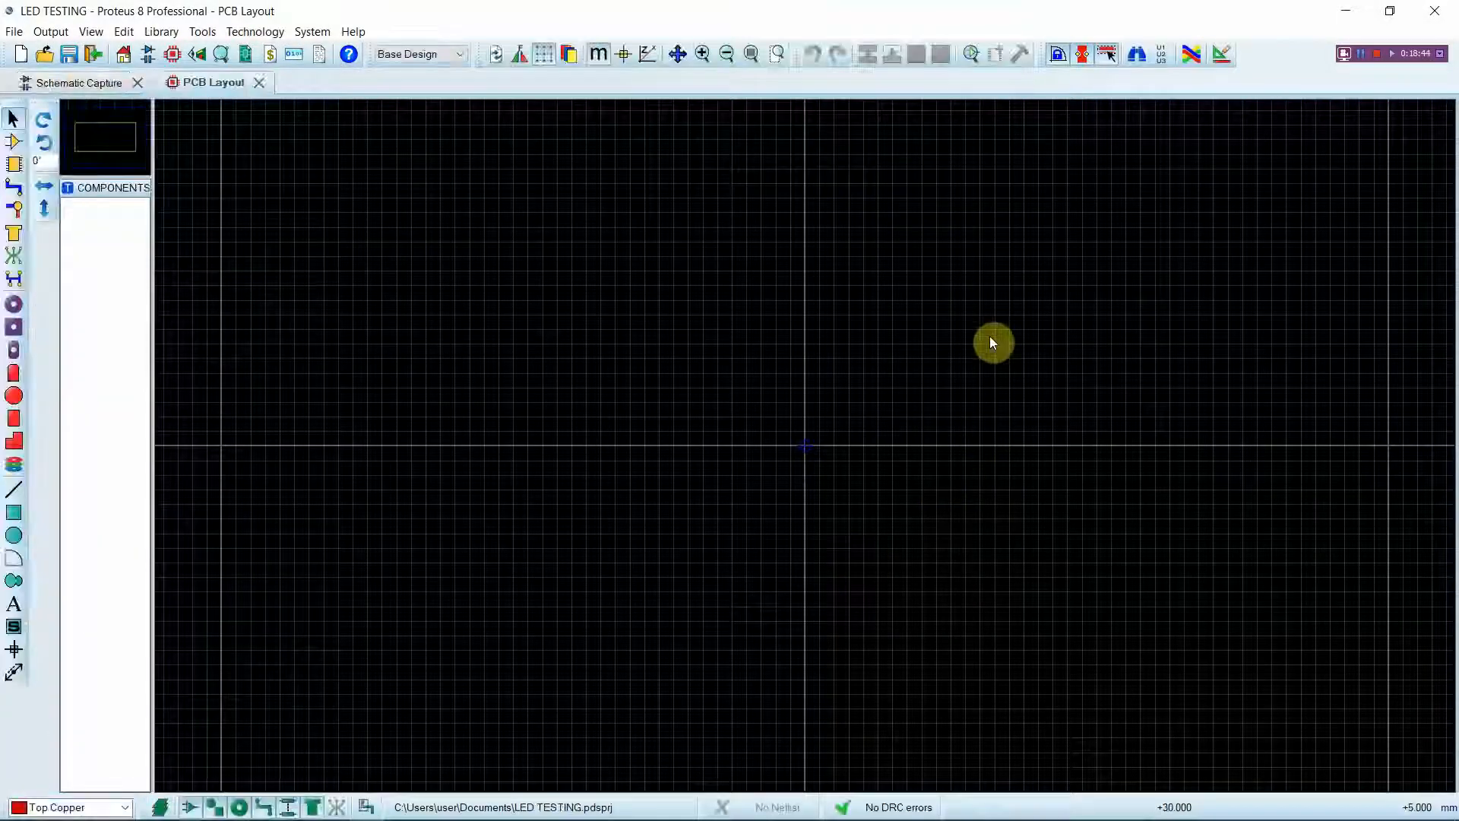
Bring the empty LED TESTING schematic sheet forward and start picking devices
{"action": "left_click", "coordinate": [80, 82]}
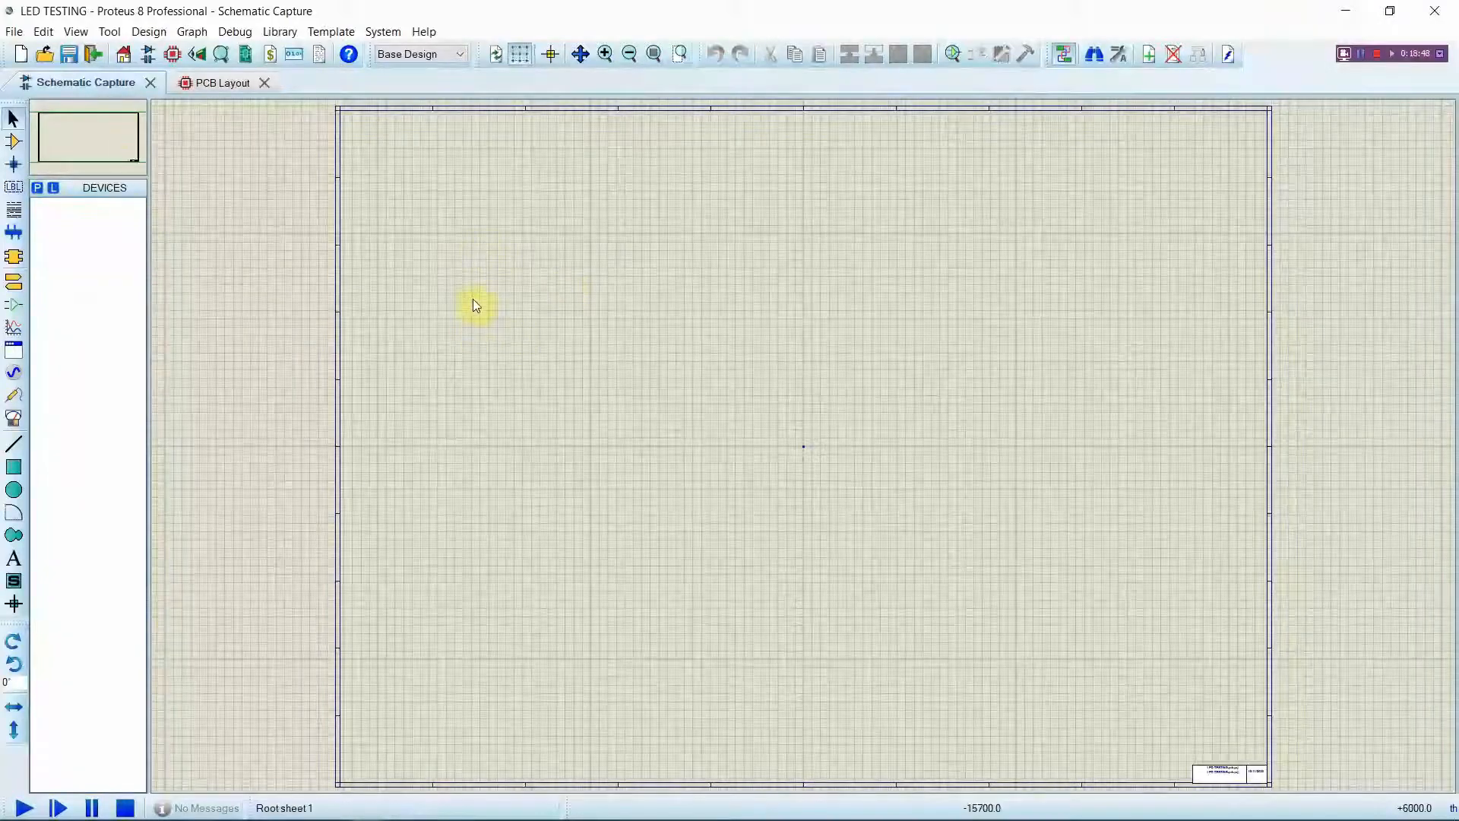
{"action": "mouse_move", "coordinate": [930, 430]}
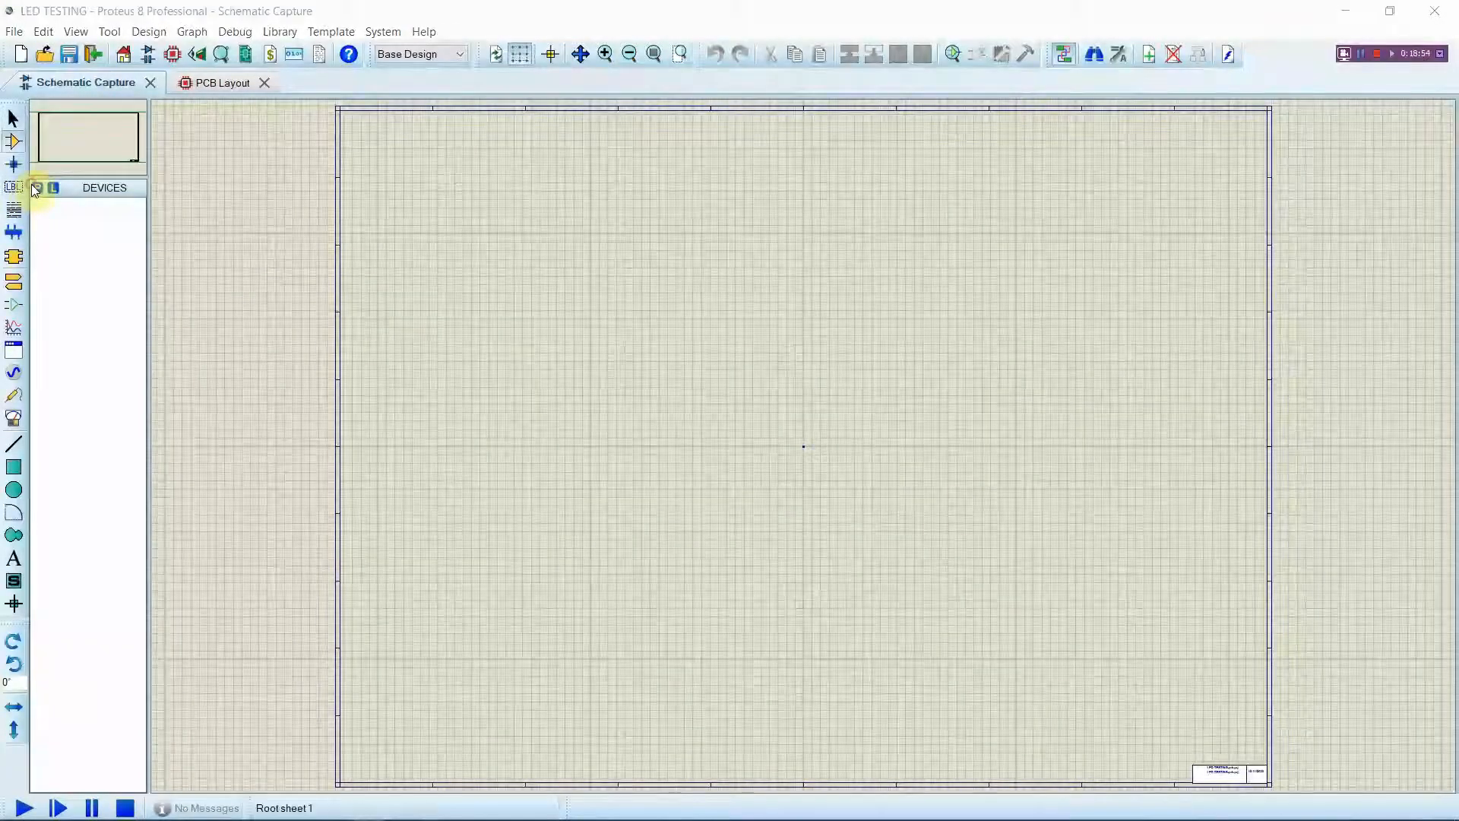
{"action": "left_click", "coordinate": [37, 189]}
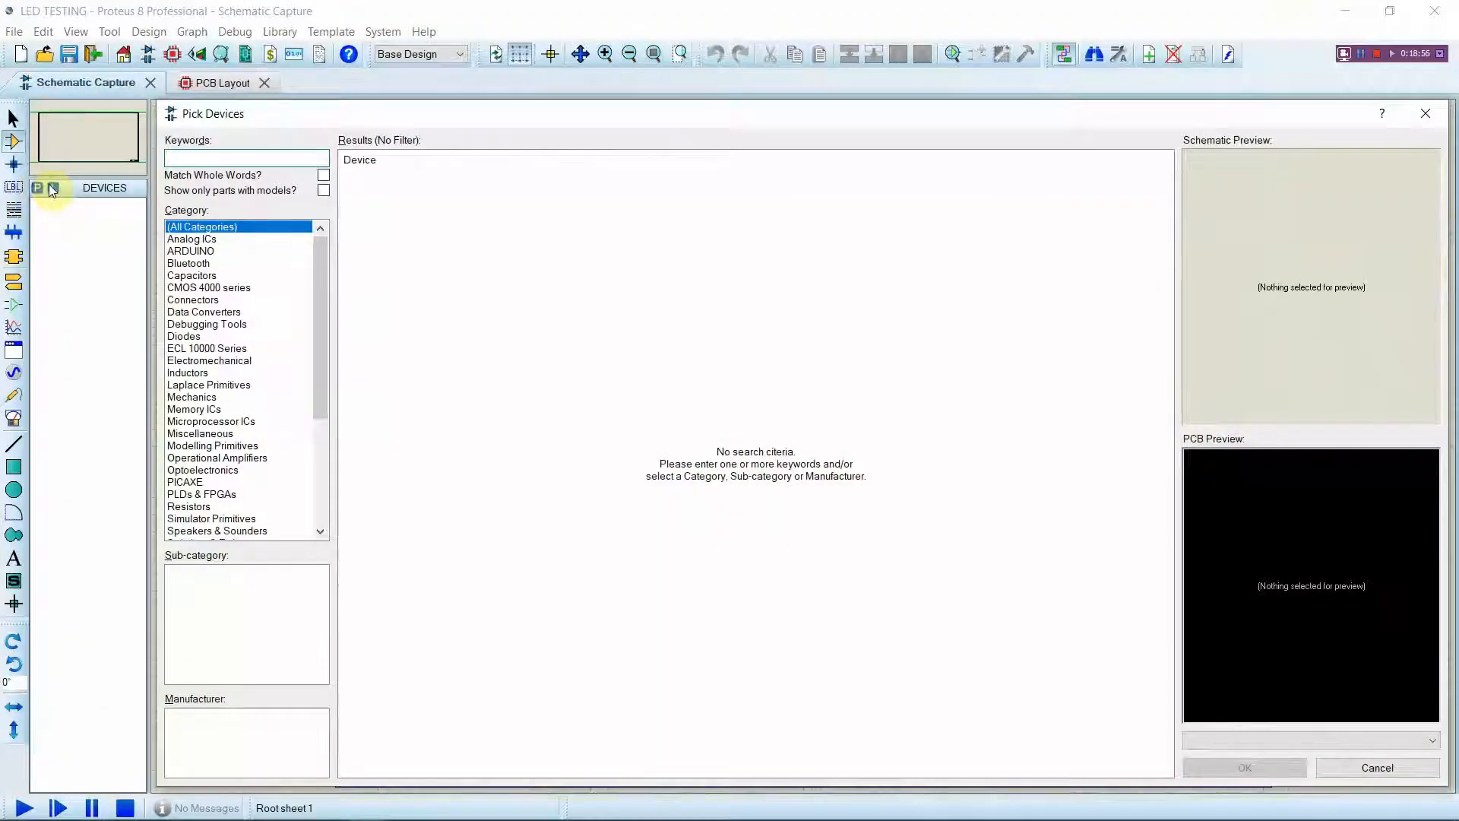
Search ATME and add the ATMEGA32 to the project's device list
{"action": "type", "text": "ATME"}
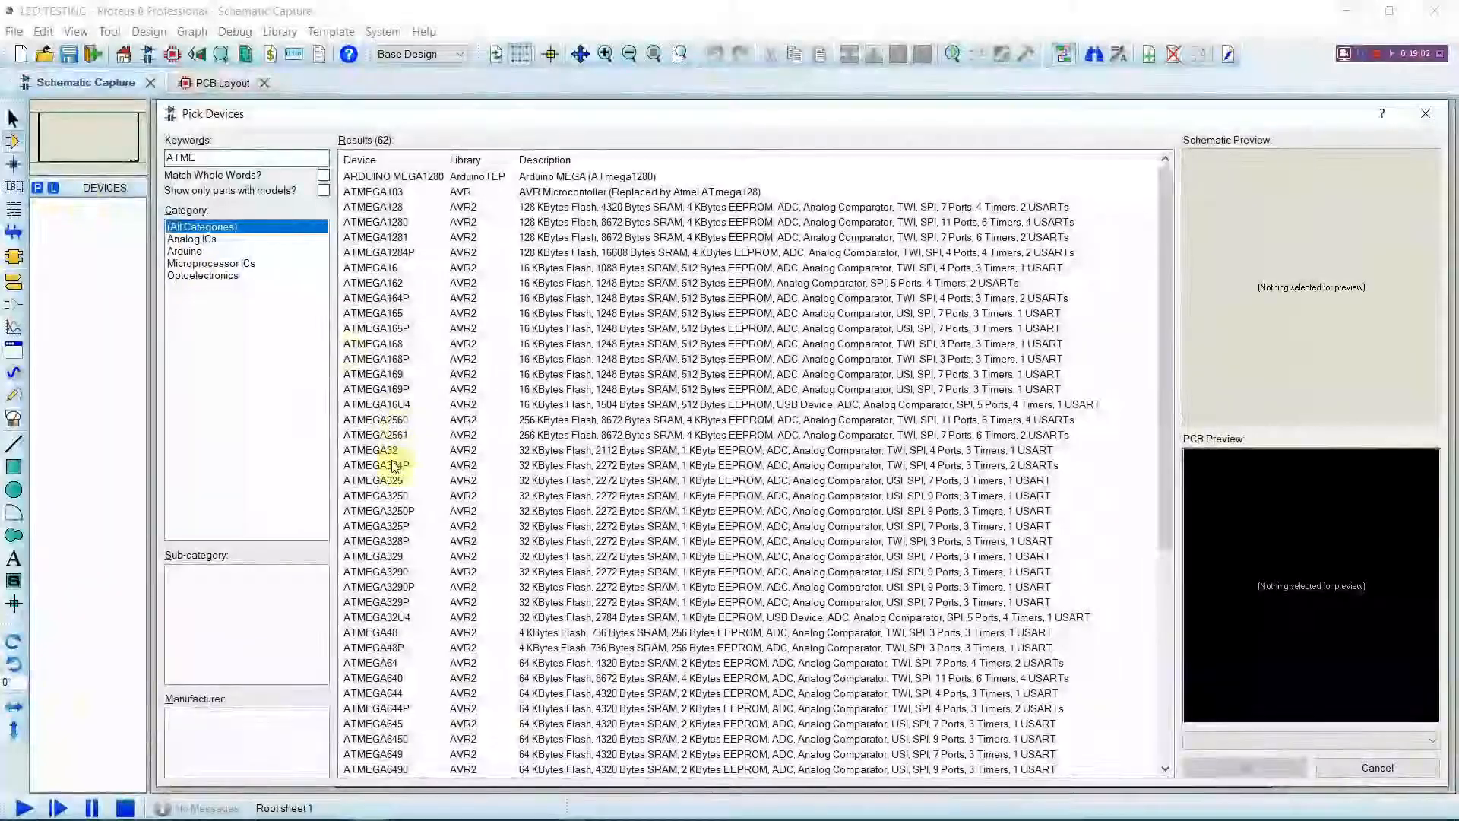
{"action": "mouse_move", "coordinate": [375, 450]}
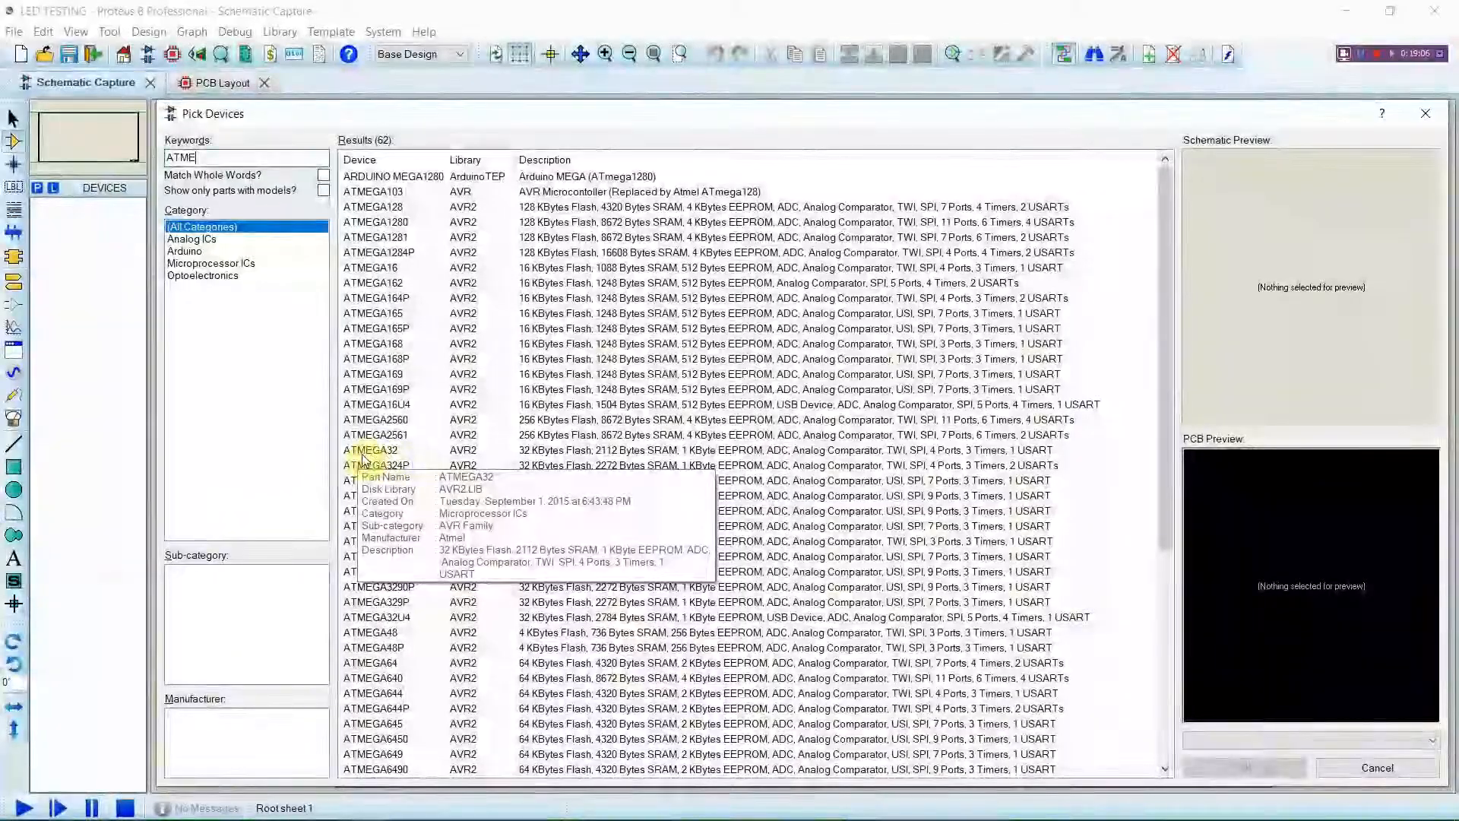
{"action": "left_click", "coordinate": [376, 450]}
{"action": "type", "text": "LED"}
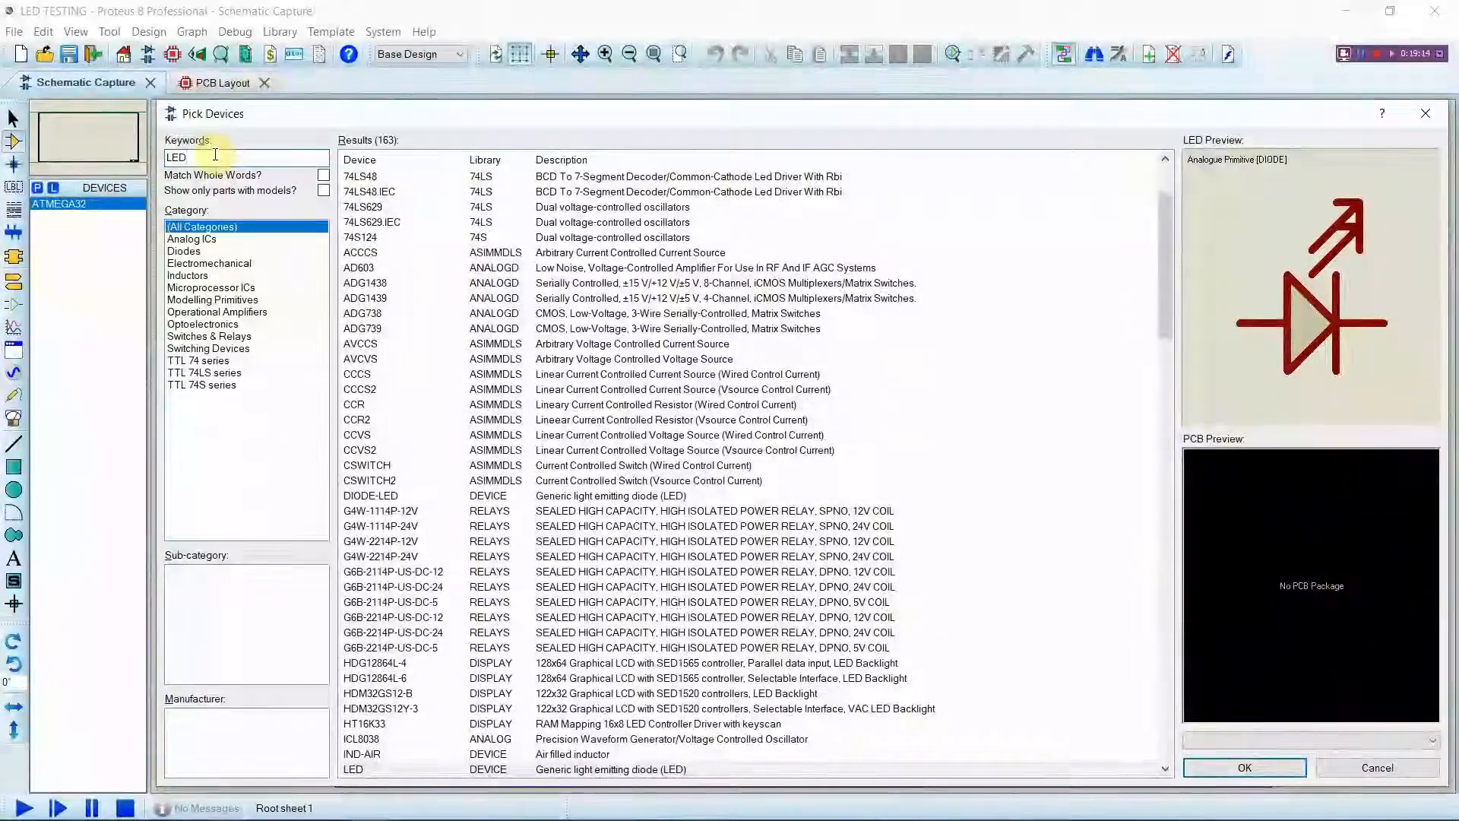
{"action": "mouse_move", "coordinate": [262, 150]}
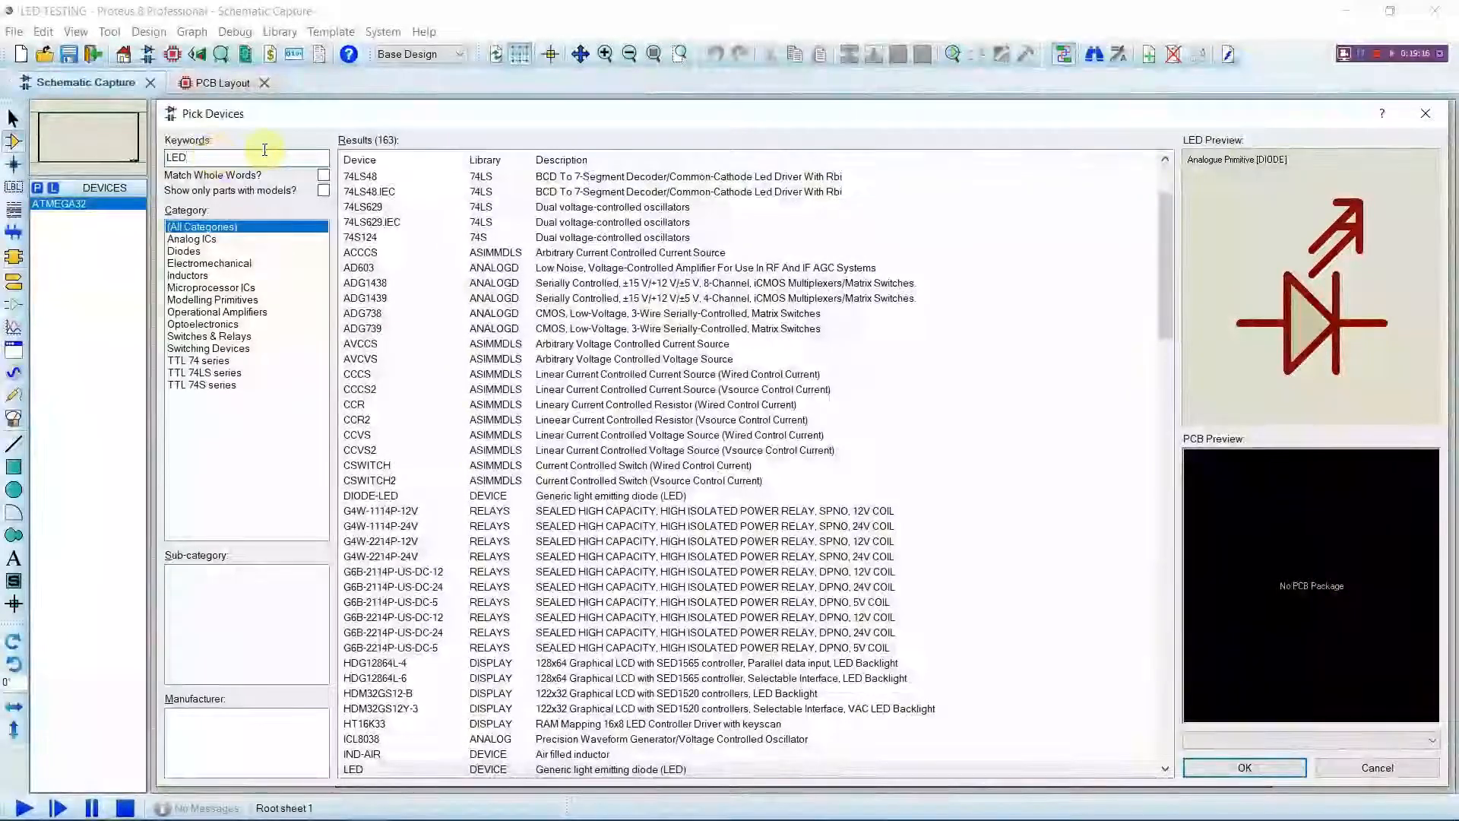
Add the animated LED-GREEN model to the device list and return to the sheet
{"action": "scroll", "scroll_direction": "down", "scroll_amount": 3}
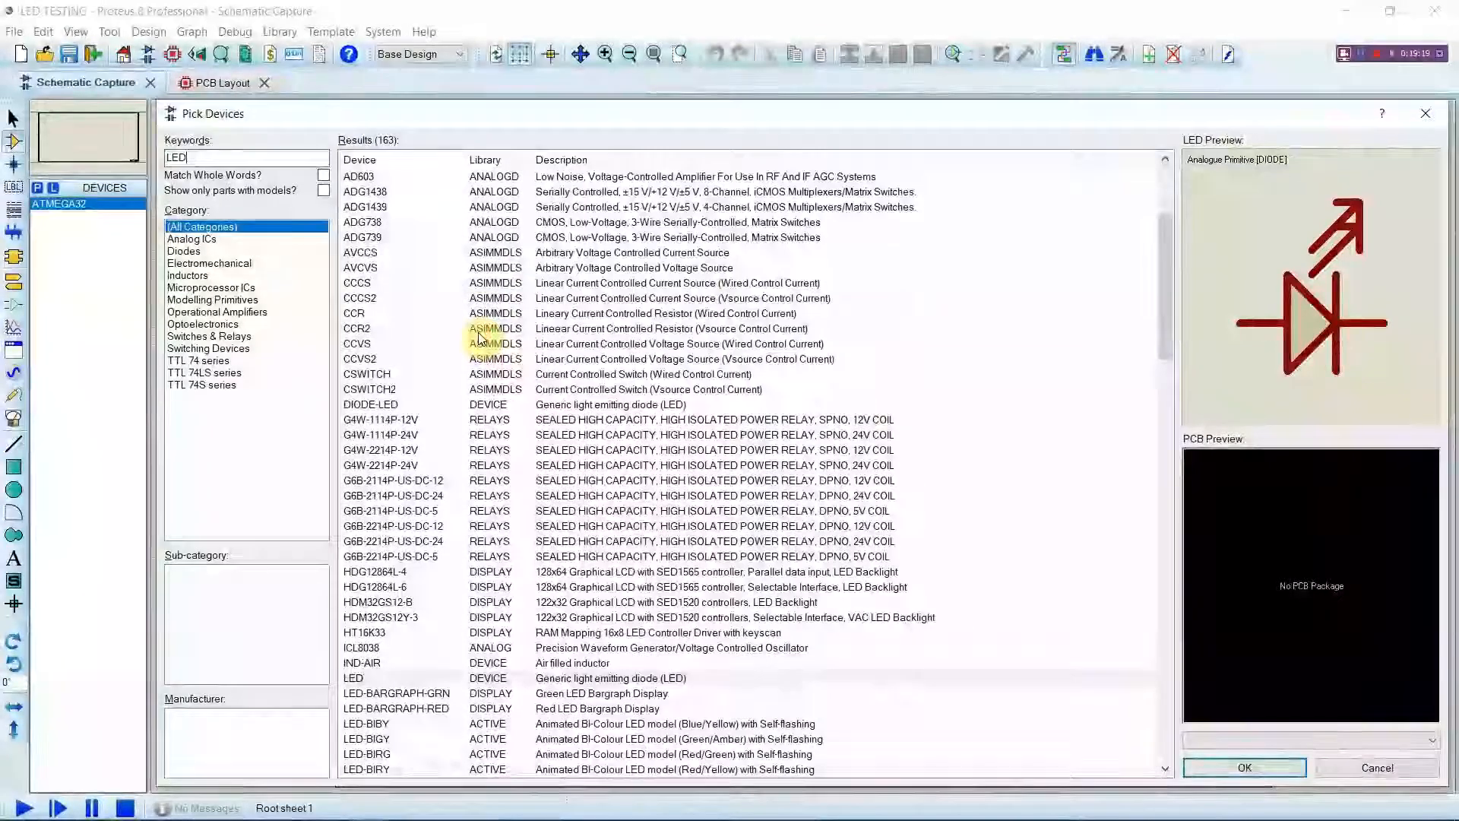
{"action": "scroll", "scroll_direction": "down", "scroll_amount": 3}
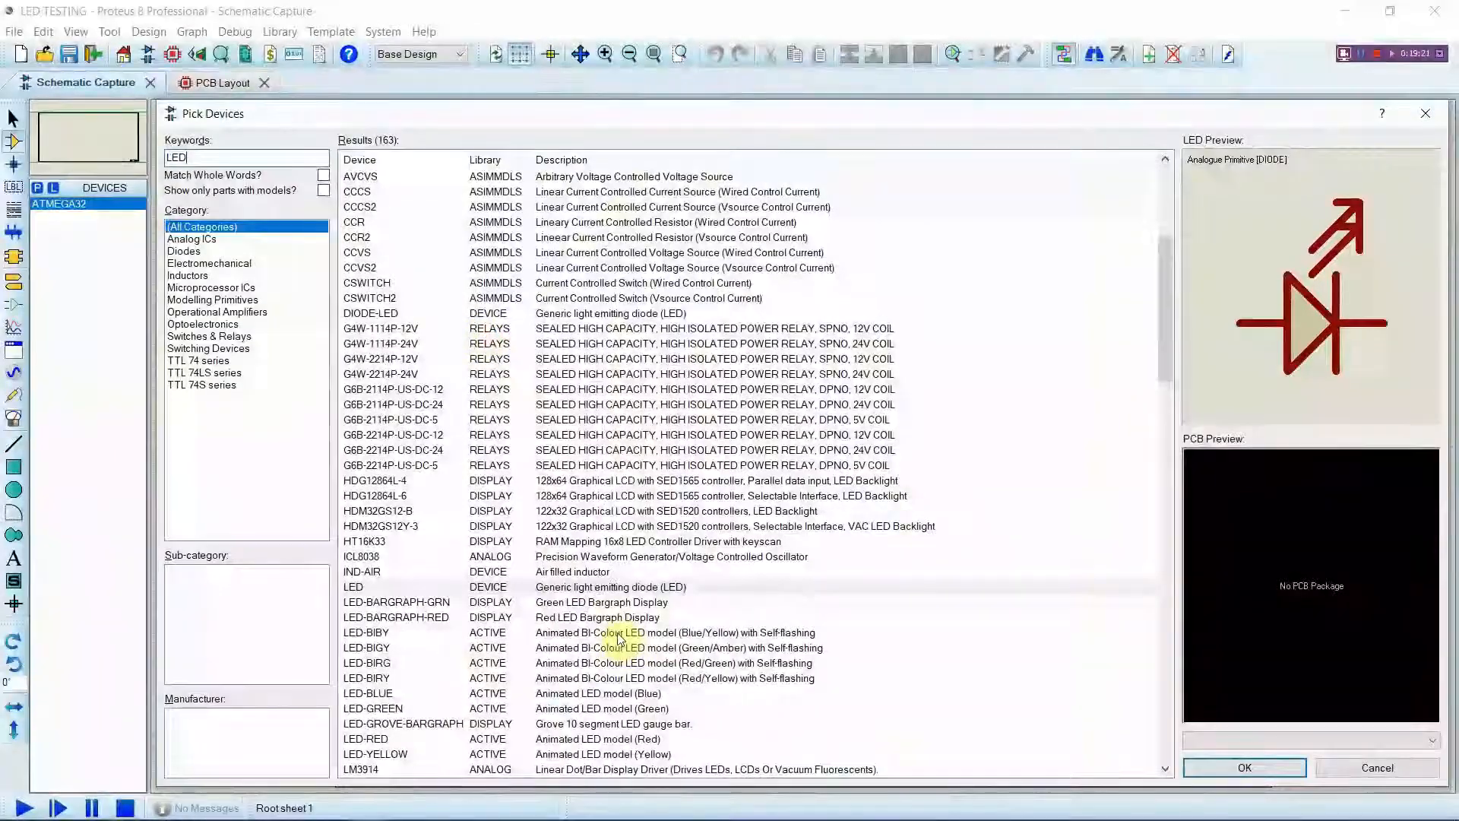
{"action": "mouse_move", "coordinate": [524, 677]}
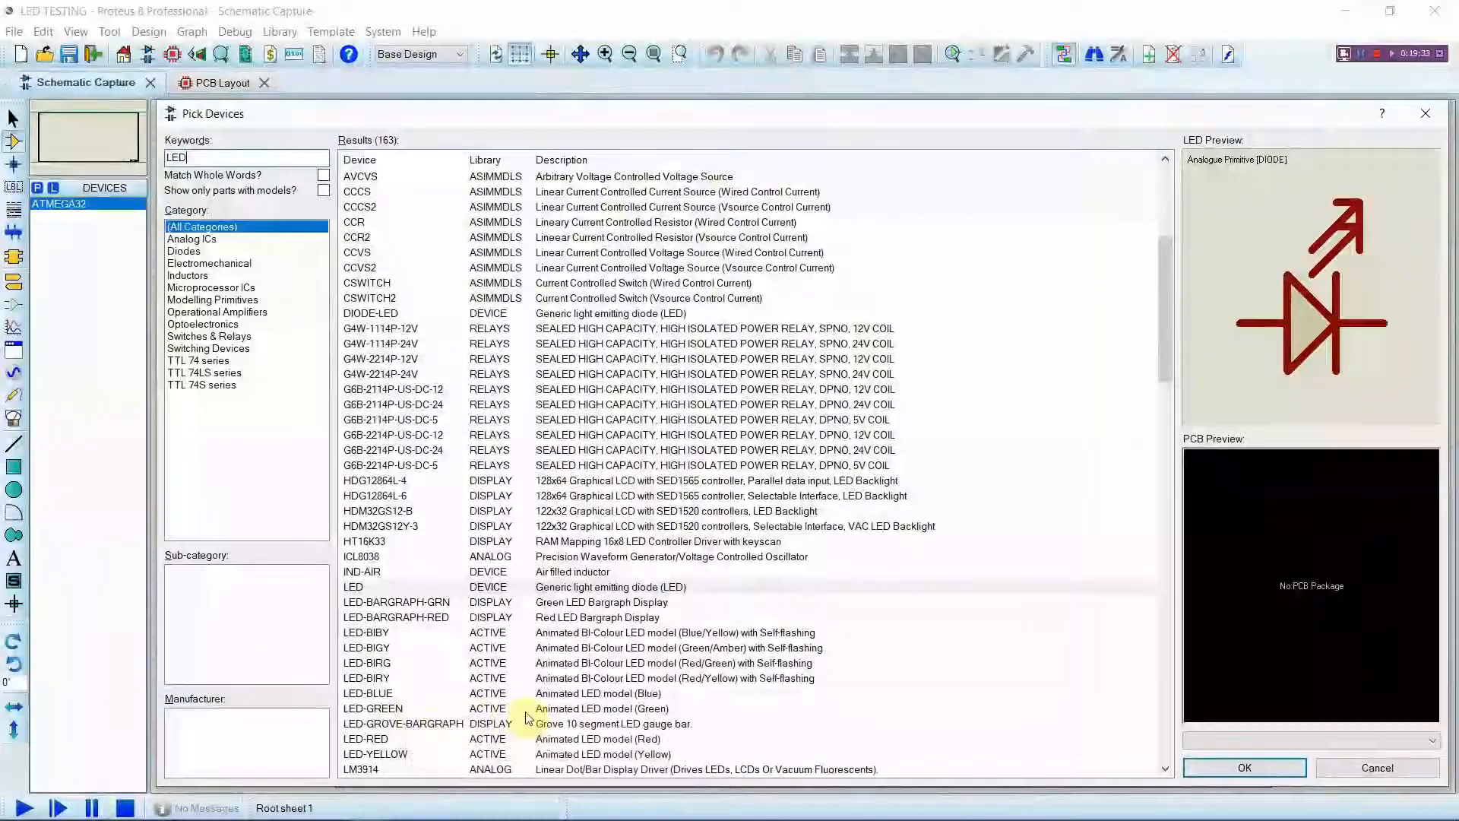
{"action": "left_click", "coordinate": [373, 709]}
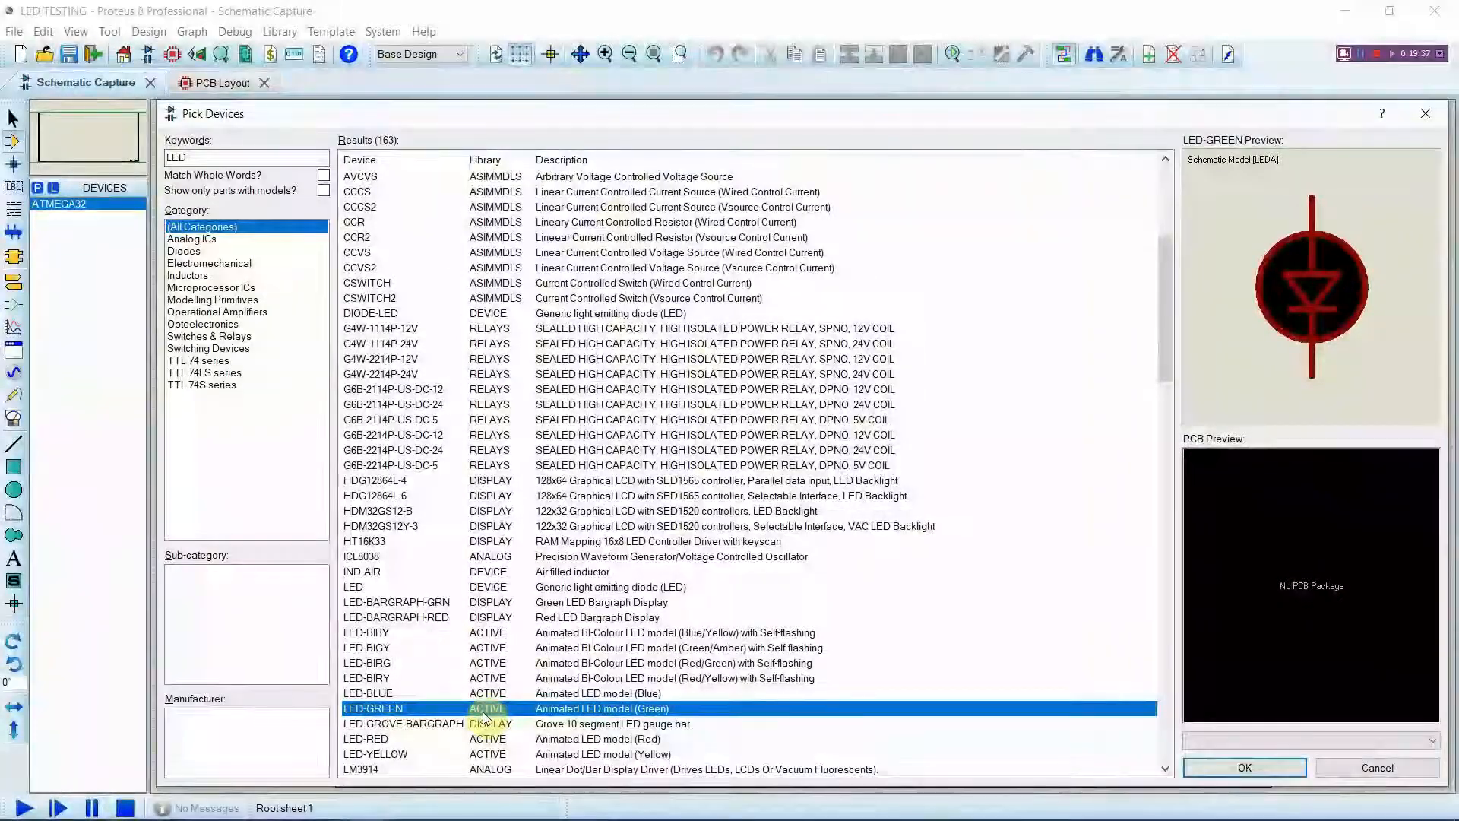
{"action": "left_click", "coordinate": [1245, 766]}
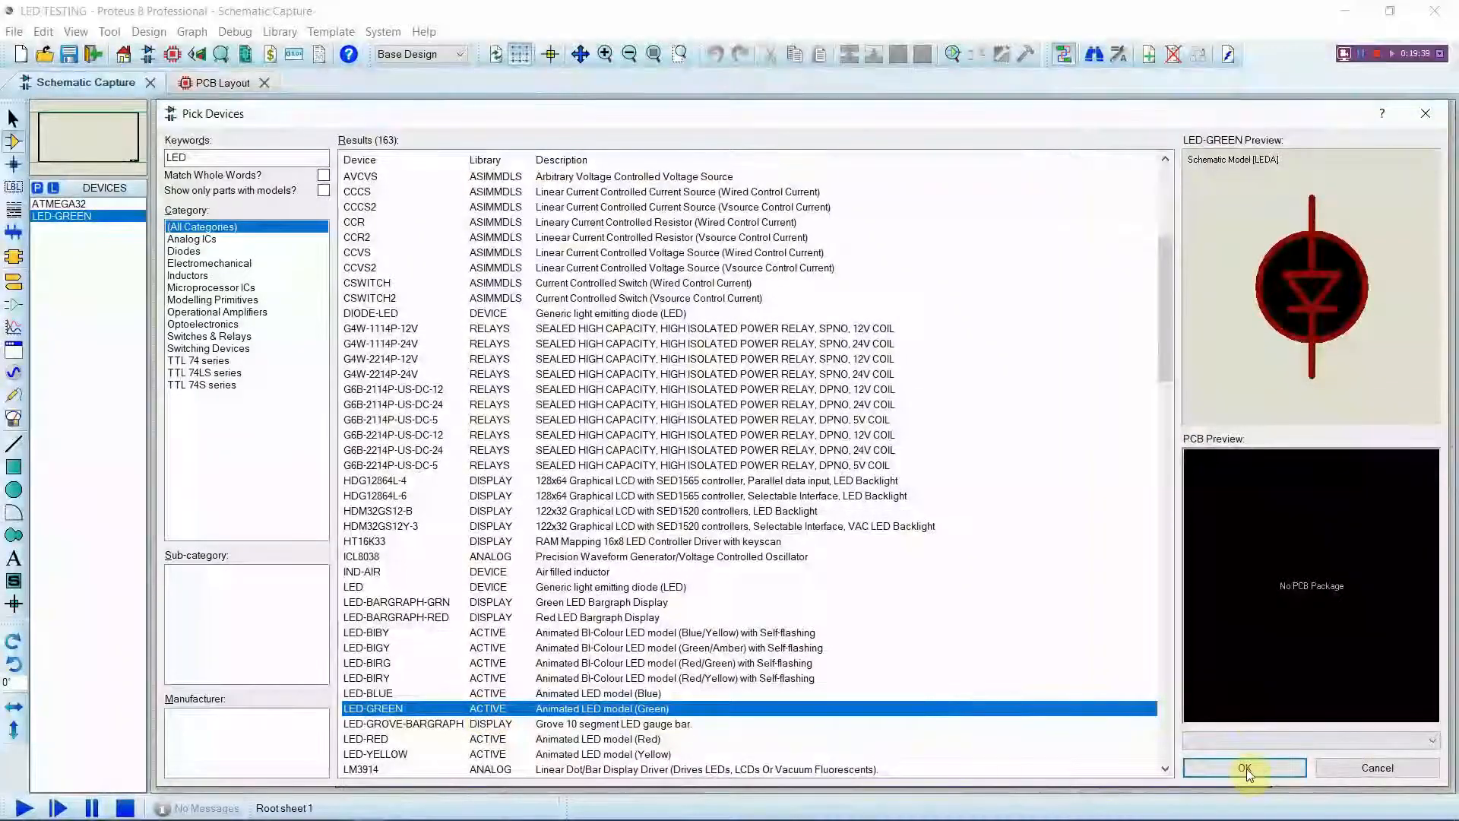
{"action": "left_click", "coordinate": [1245, 767]}
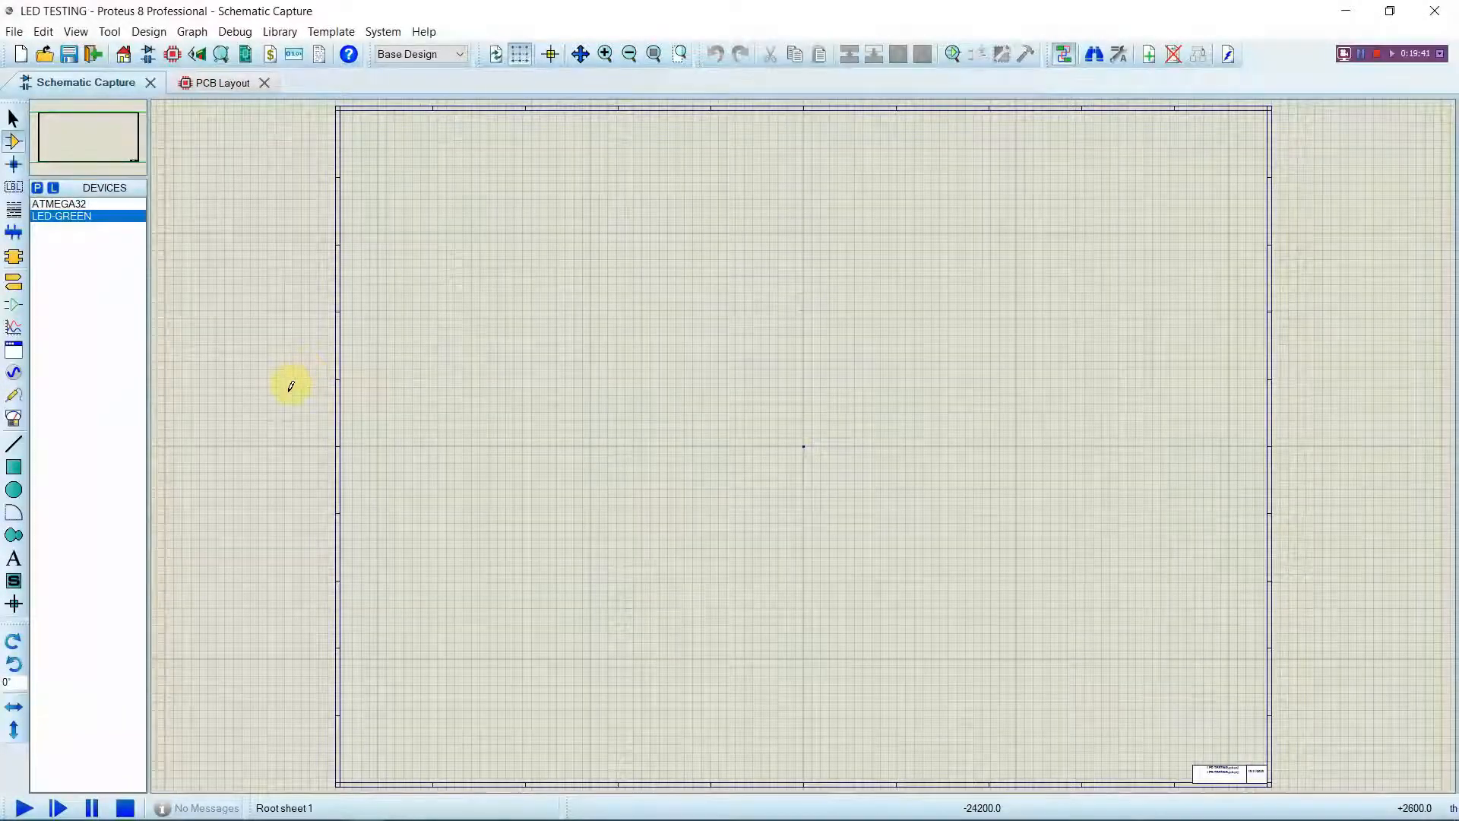
Place the ATMEGA32 as U1 on the sheet and zoom in until its pin names are readable
{"action": "left_click", "coordinate": [58, 203]}
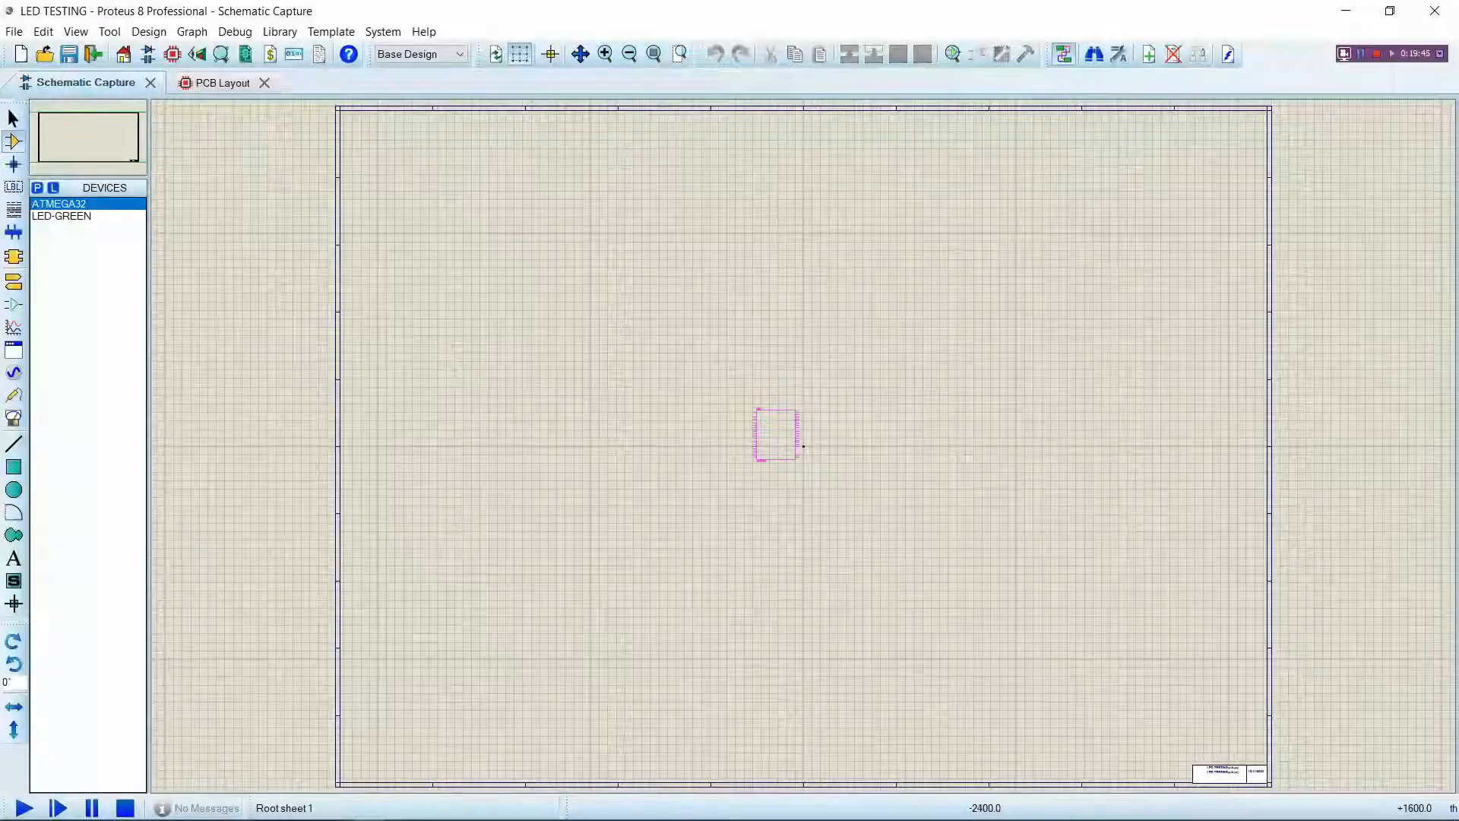
{"action": "left_click", "coordinate": [763, 424]}
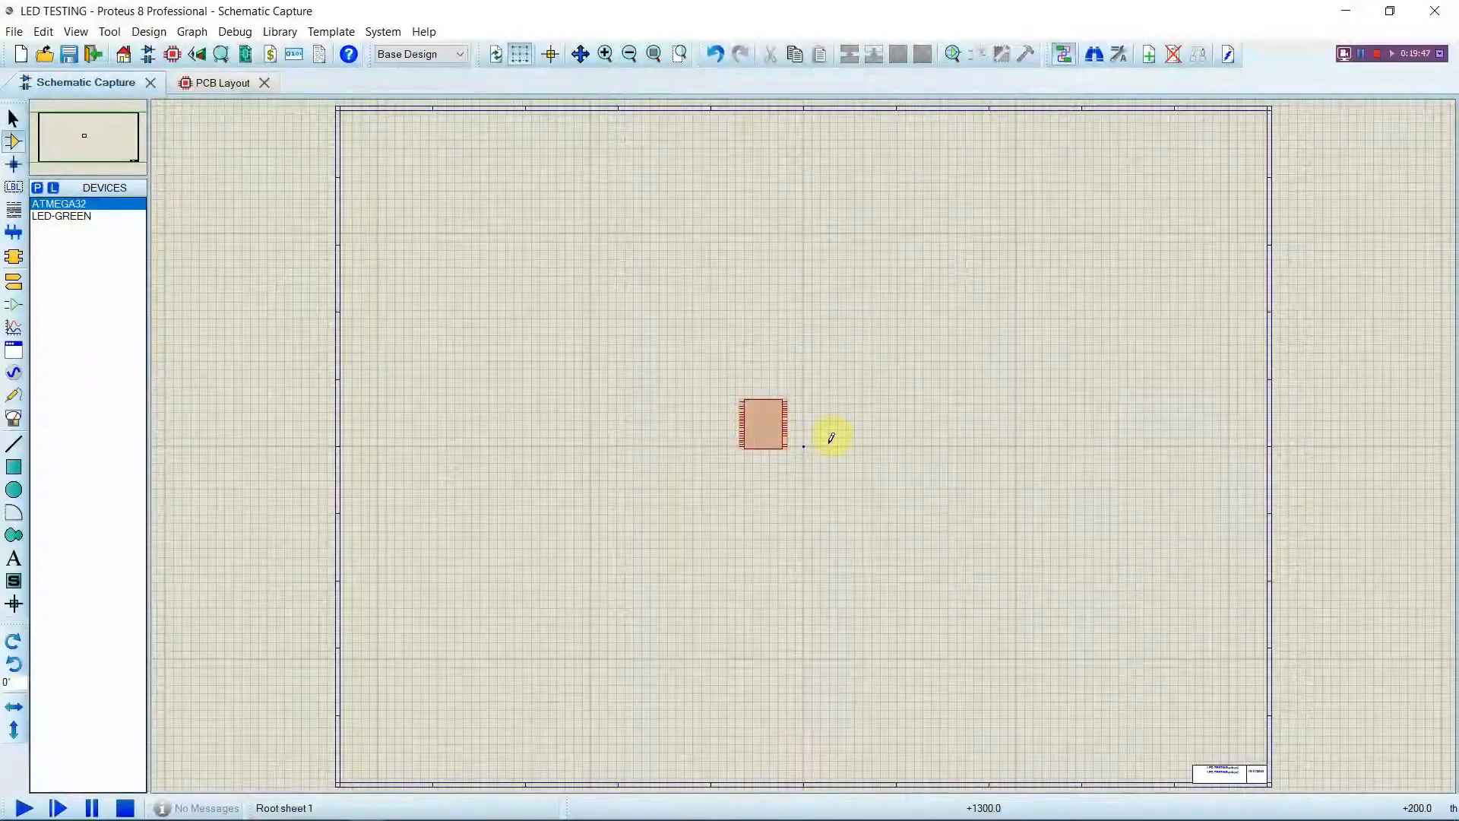
{"action": "left_click", "coordinate": [761, 425]}
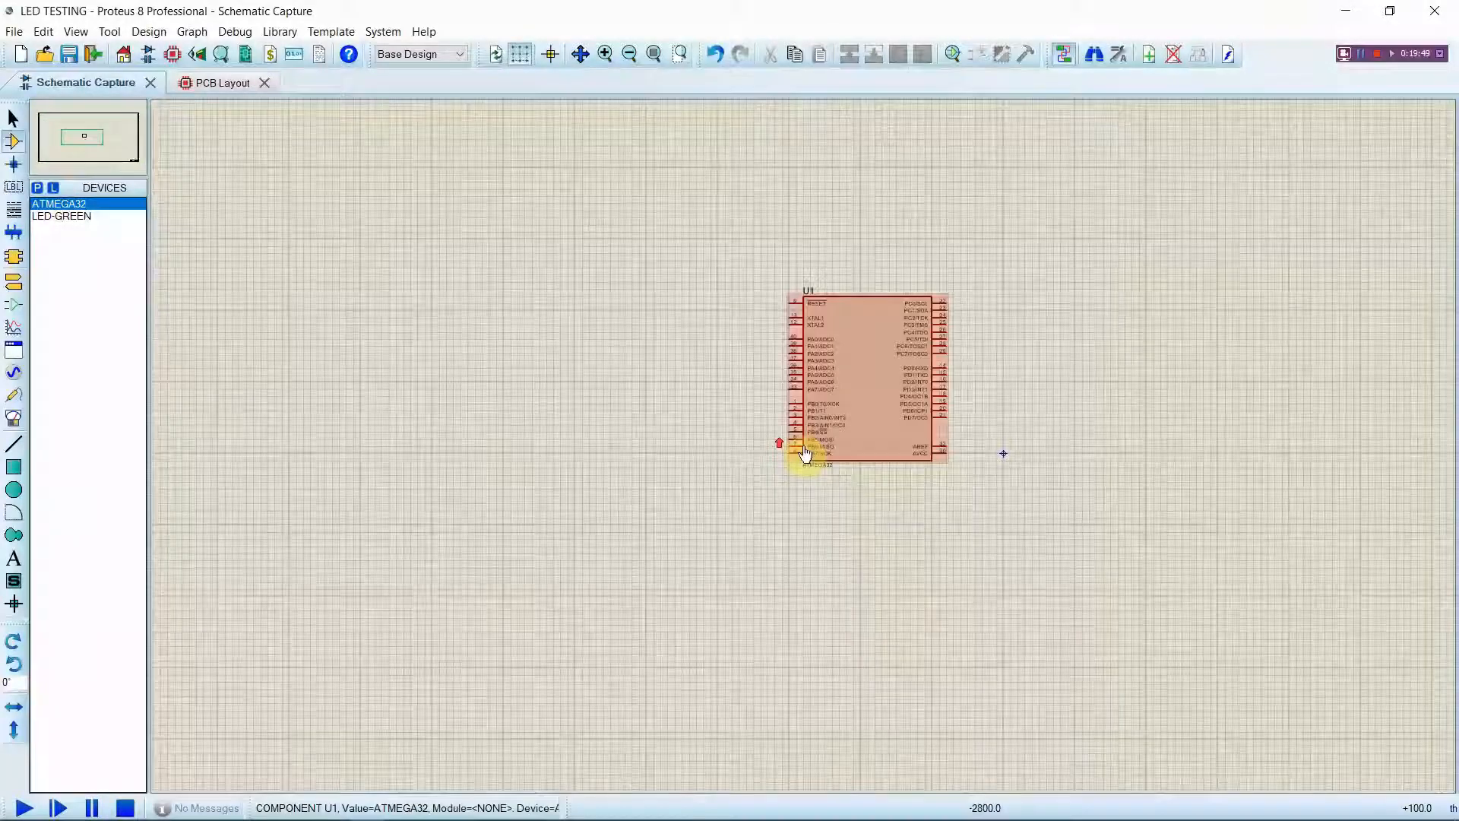
{"action": "scroll", "scroll_direction": "up", "scroll_amount": 3}
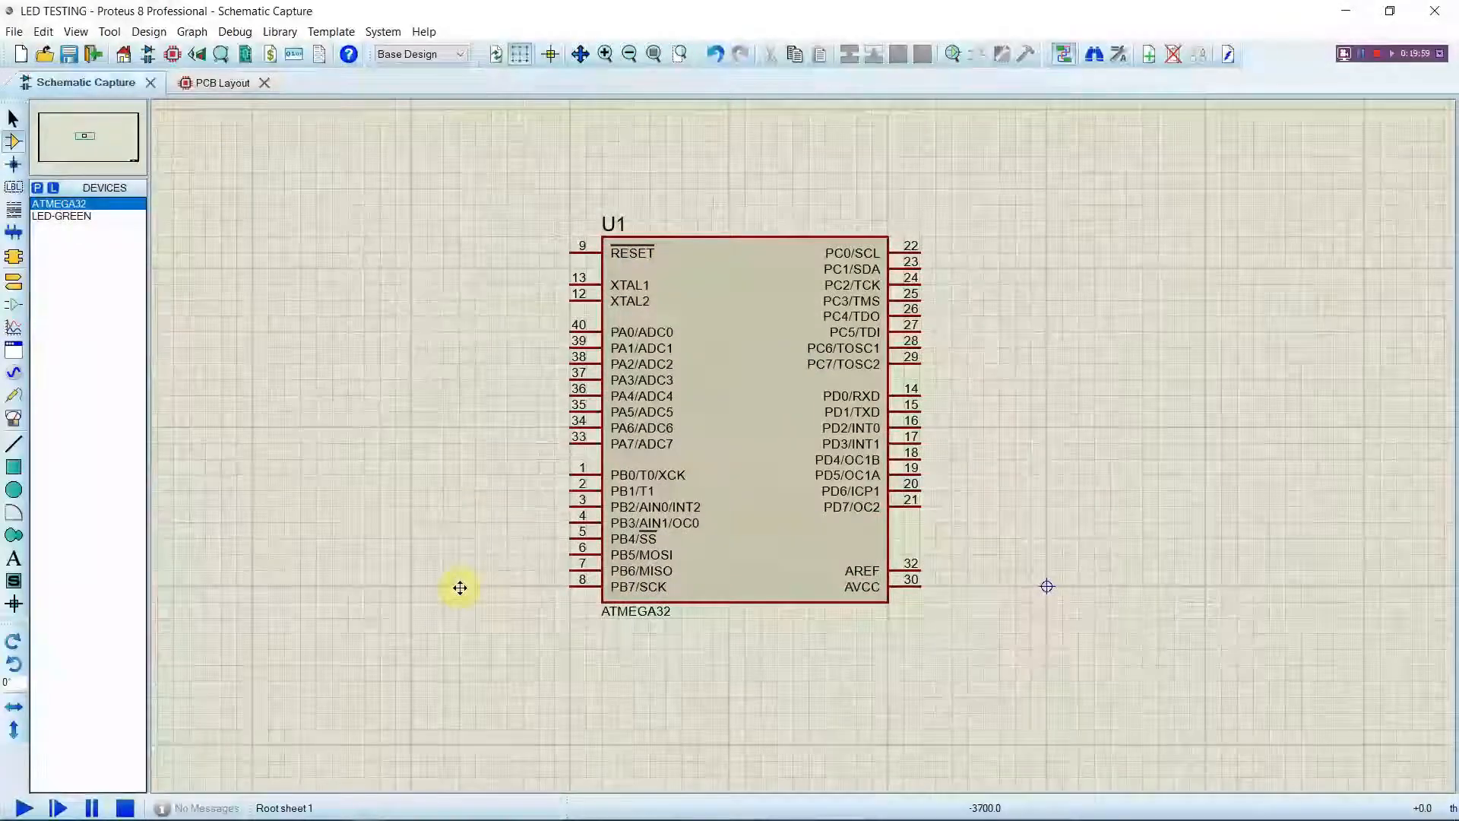
{"action": "left_click", "coordinate": [727, 419]}
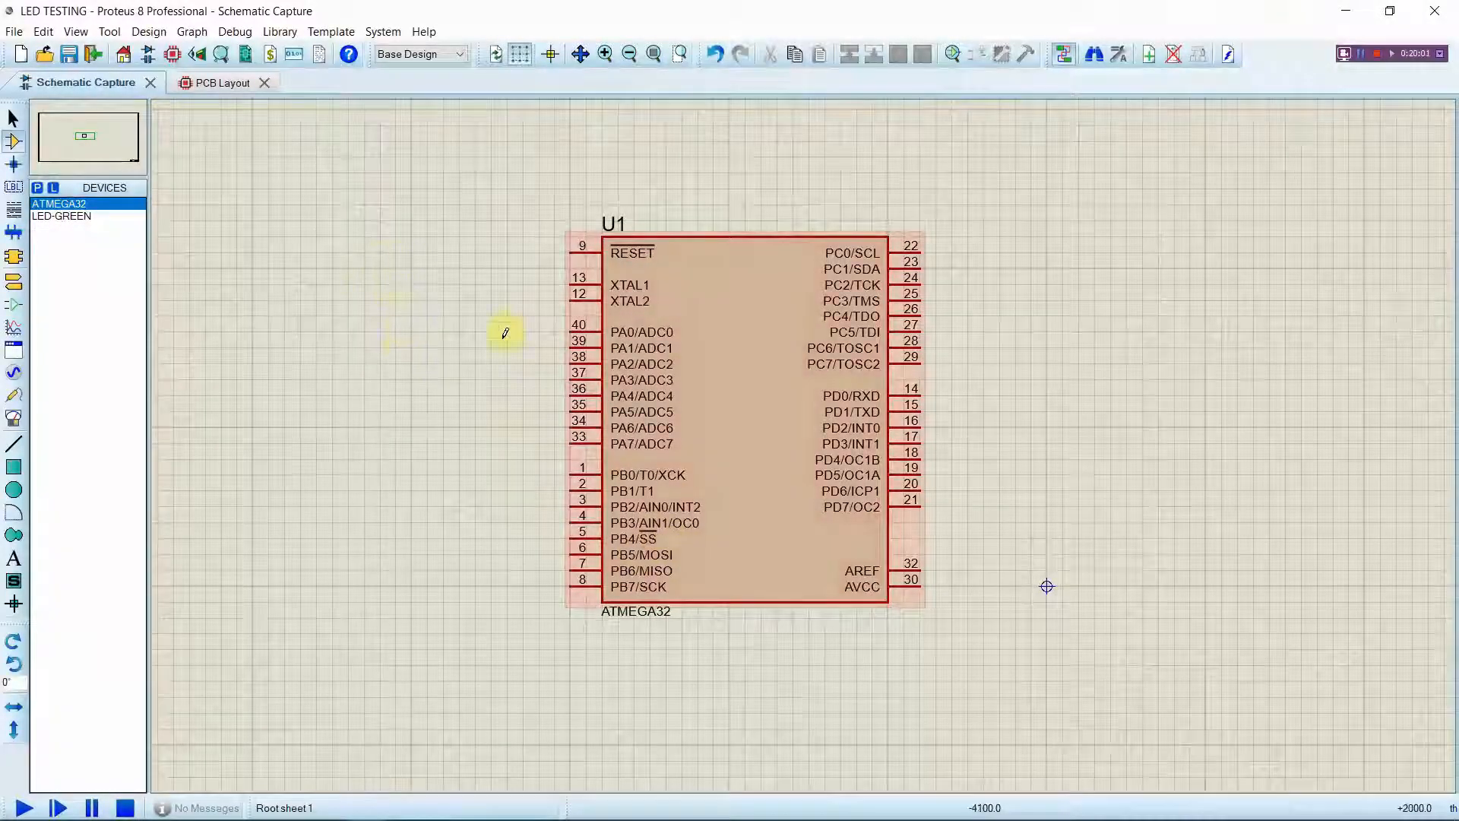
{"action": "scroll", "scroll_direction": "up", "scroll_amount": 3}
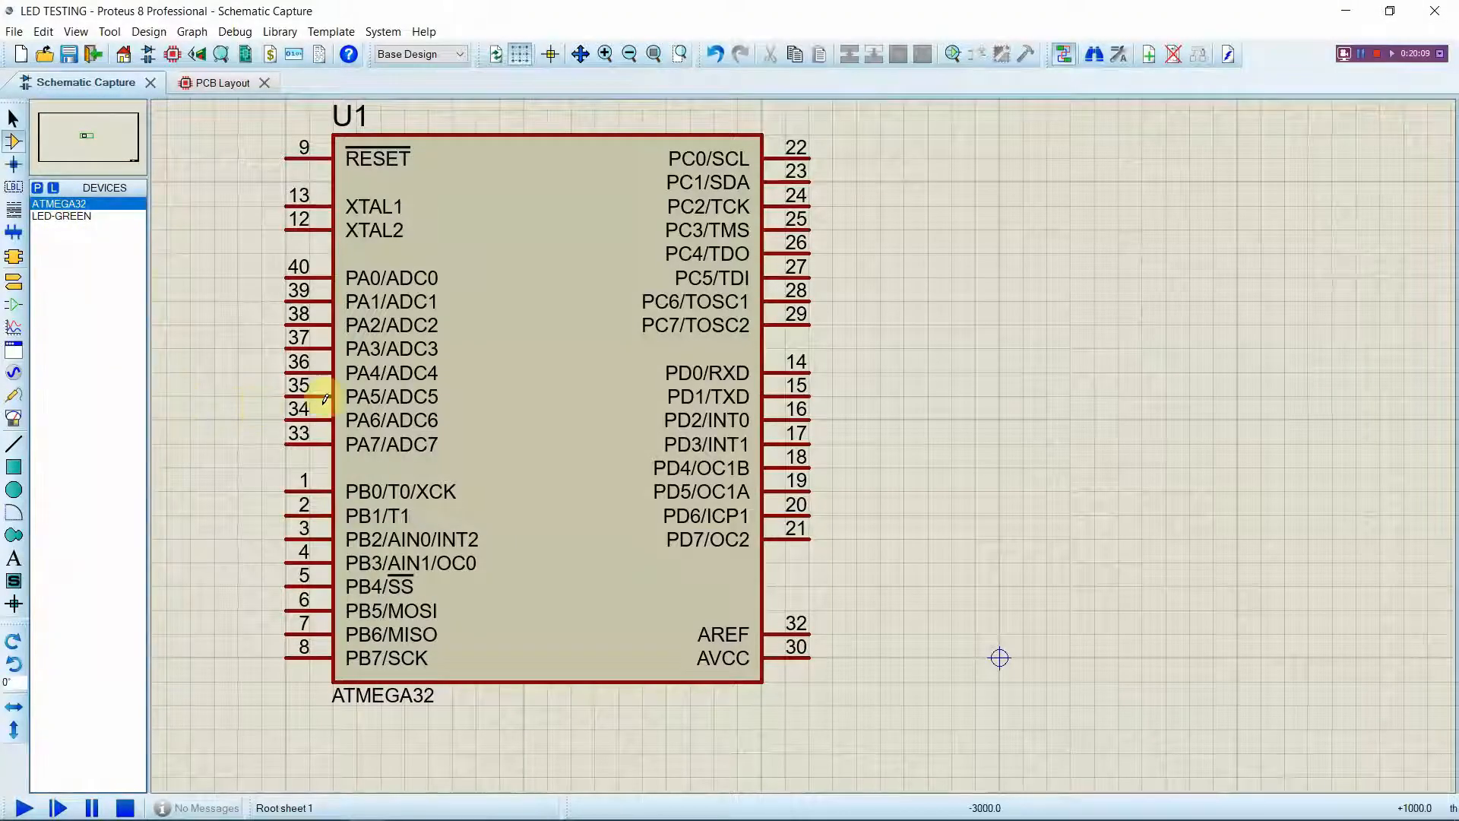
{"action": "scroll", "scroll_direction": "right", "scroll_amount": 3}
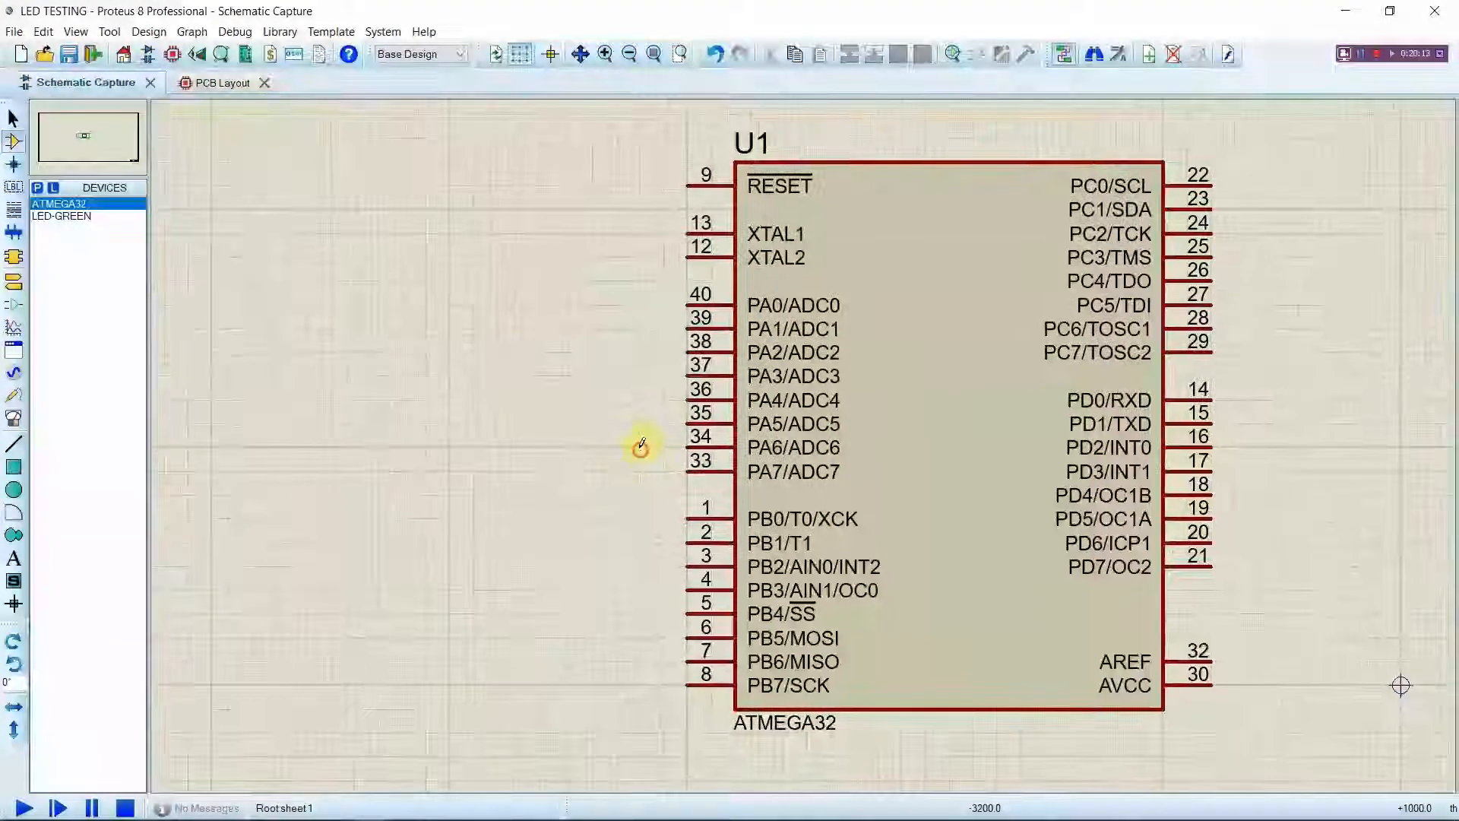
Place LED-GREEN D1 left of U1 on PB1 and pick a GROUND terminal for its cathode
{"action": "left_click", "coordinate": [63, 215]}
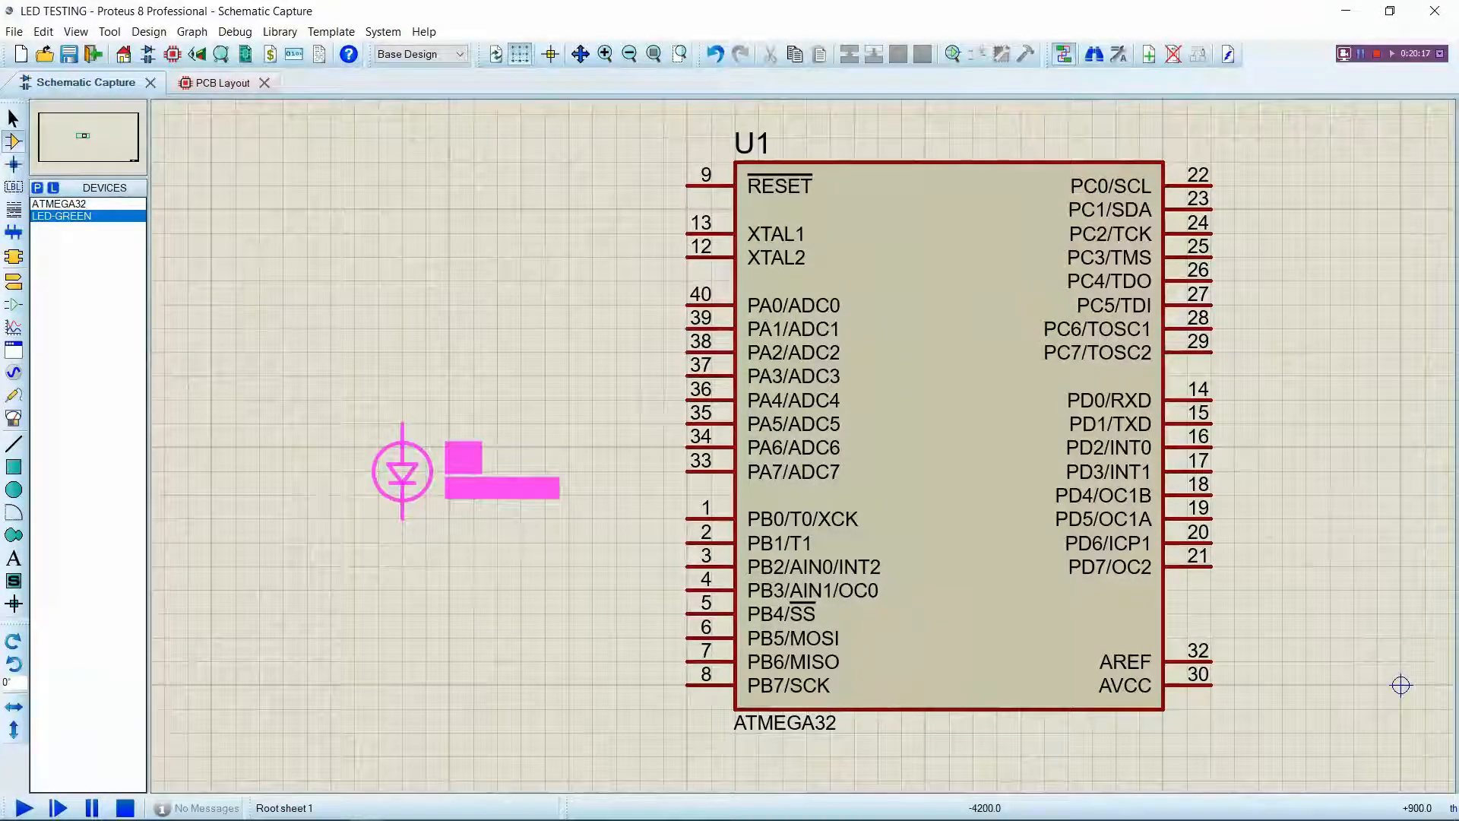
{"action": "left_click", "coordinate": [401, 591]}
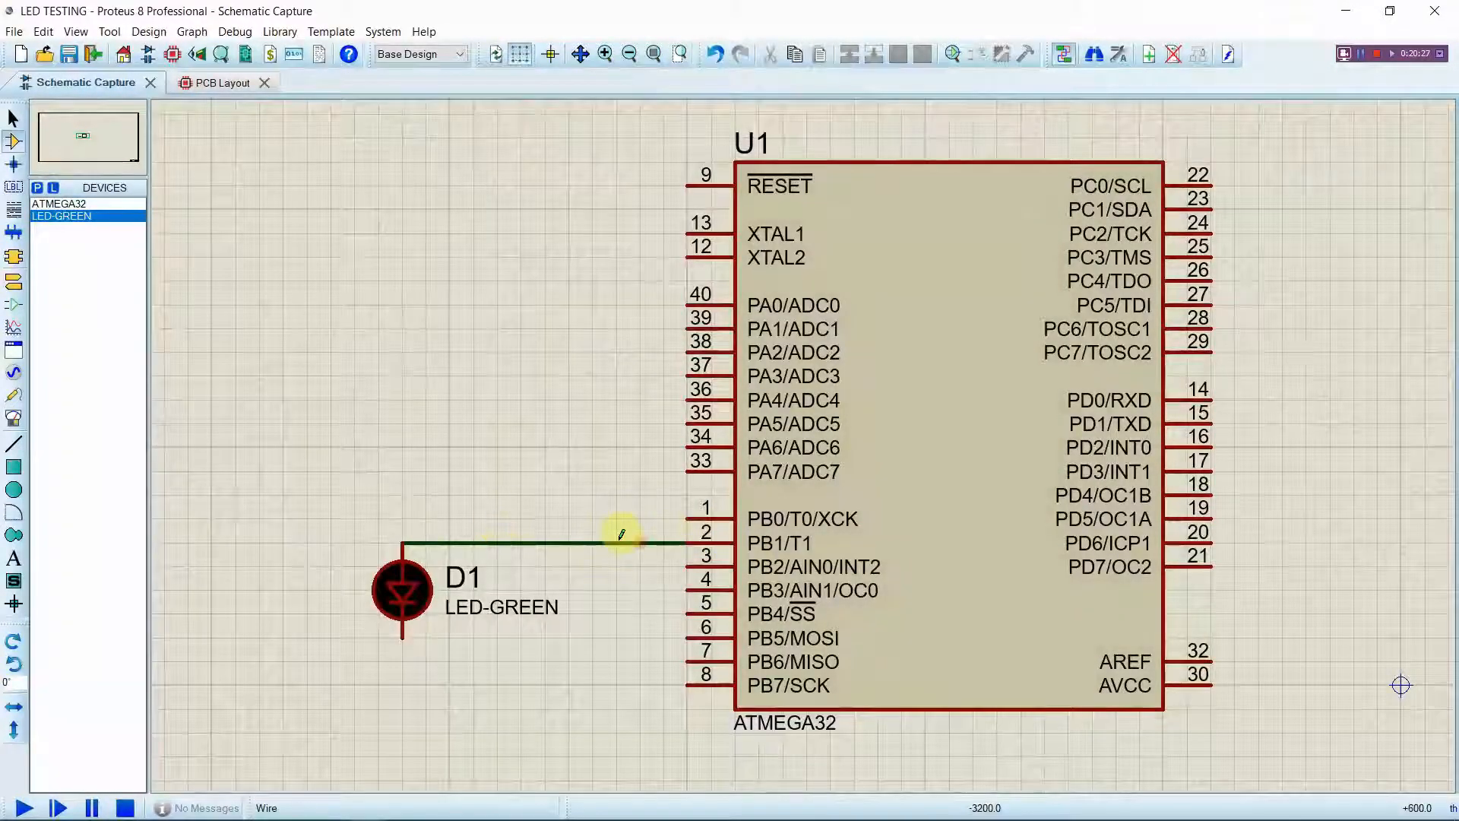
{"action": "mouse_move", "coordinate": [447, 538]}
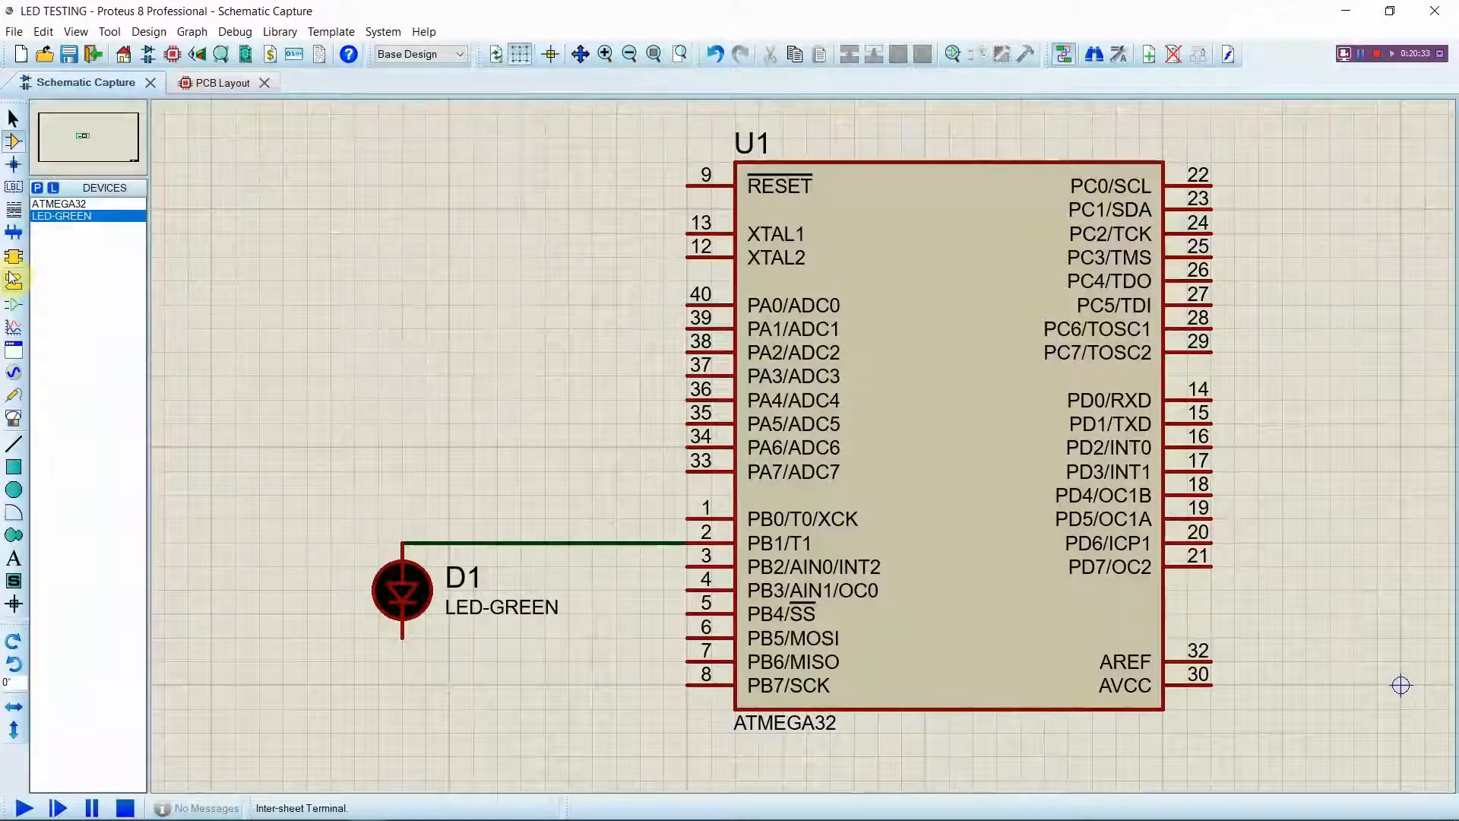
{"action": "left_click", "coordinate": [13, 278]}
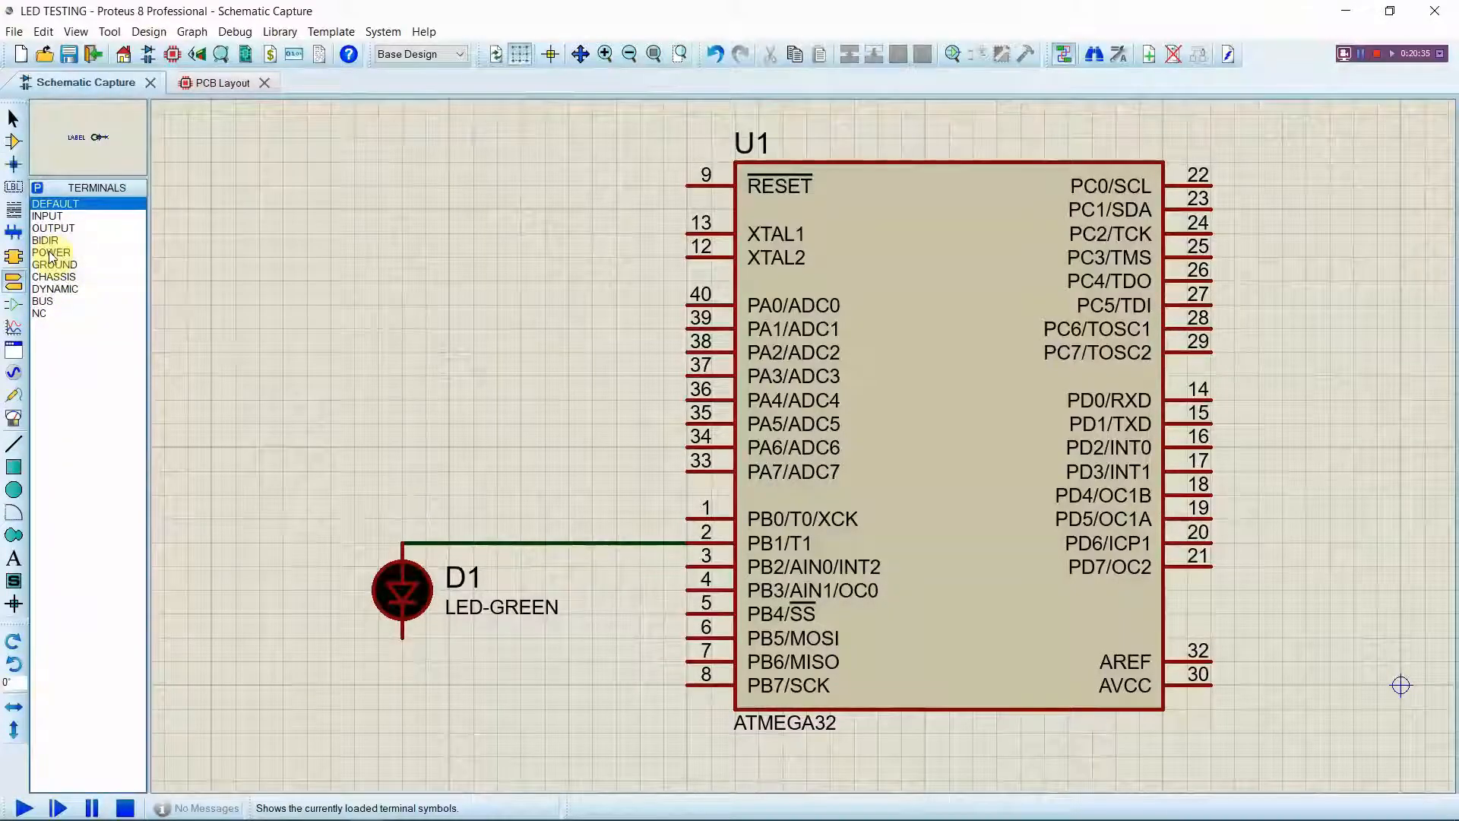
{"action": "left_click", "coordinate": [54, 263]}
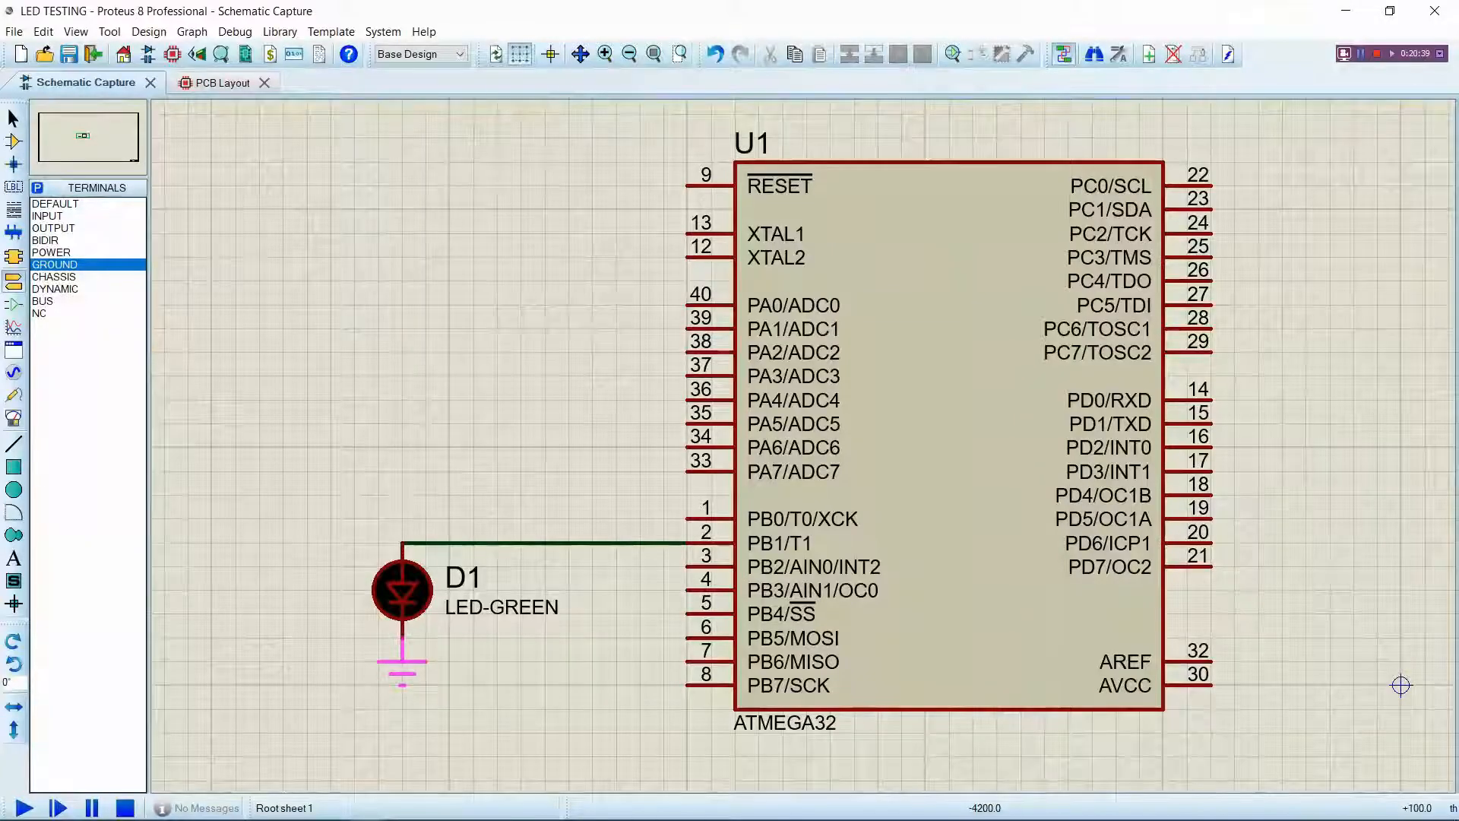
{"action": "mouse_move", "coordinate": [184, 534]}
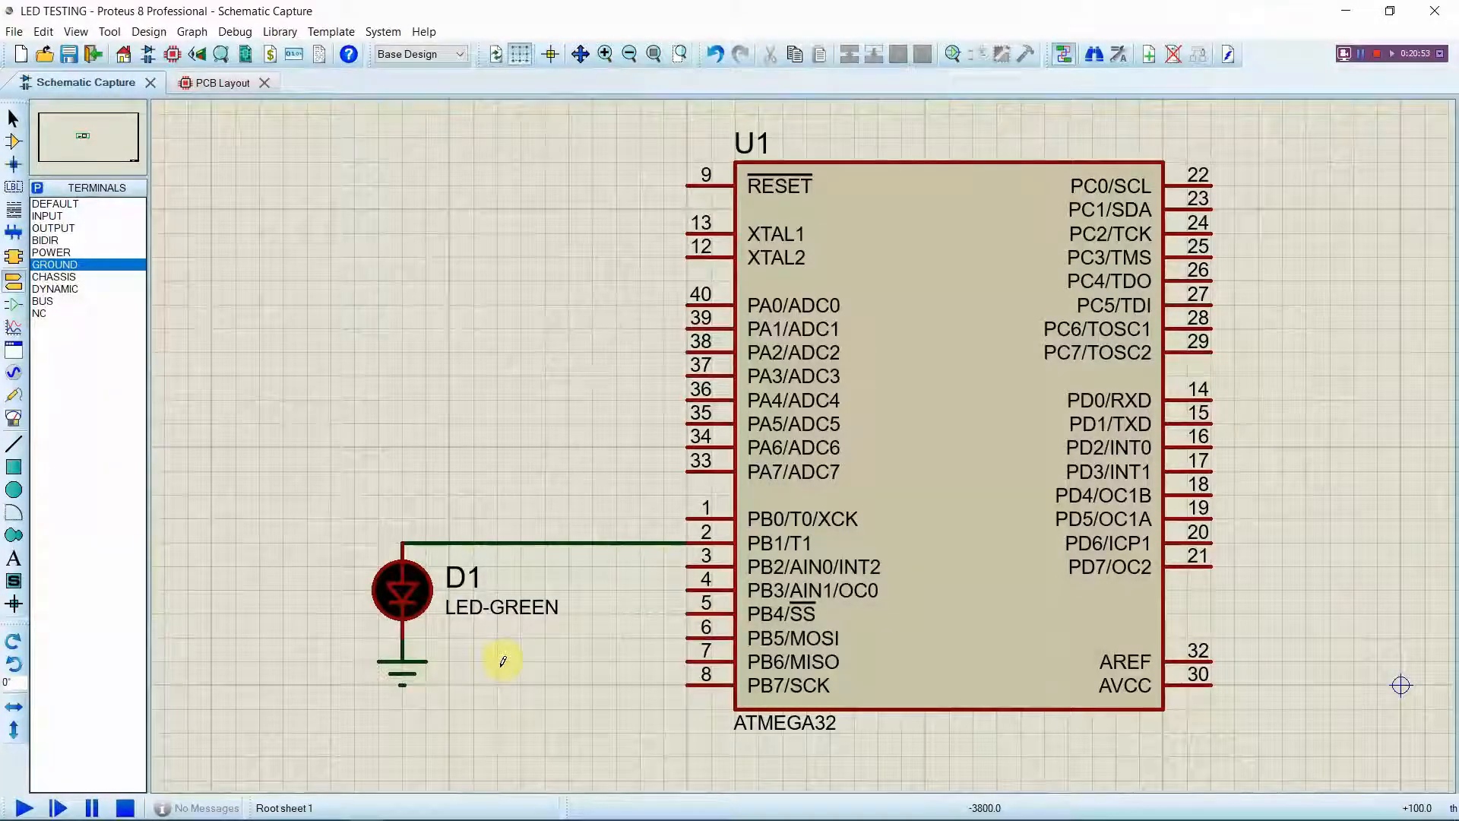
{"action": "mouse_move", "coordinate": [529, 620]}
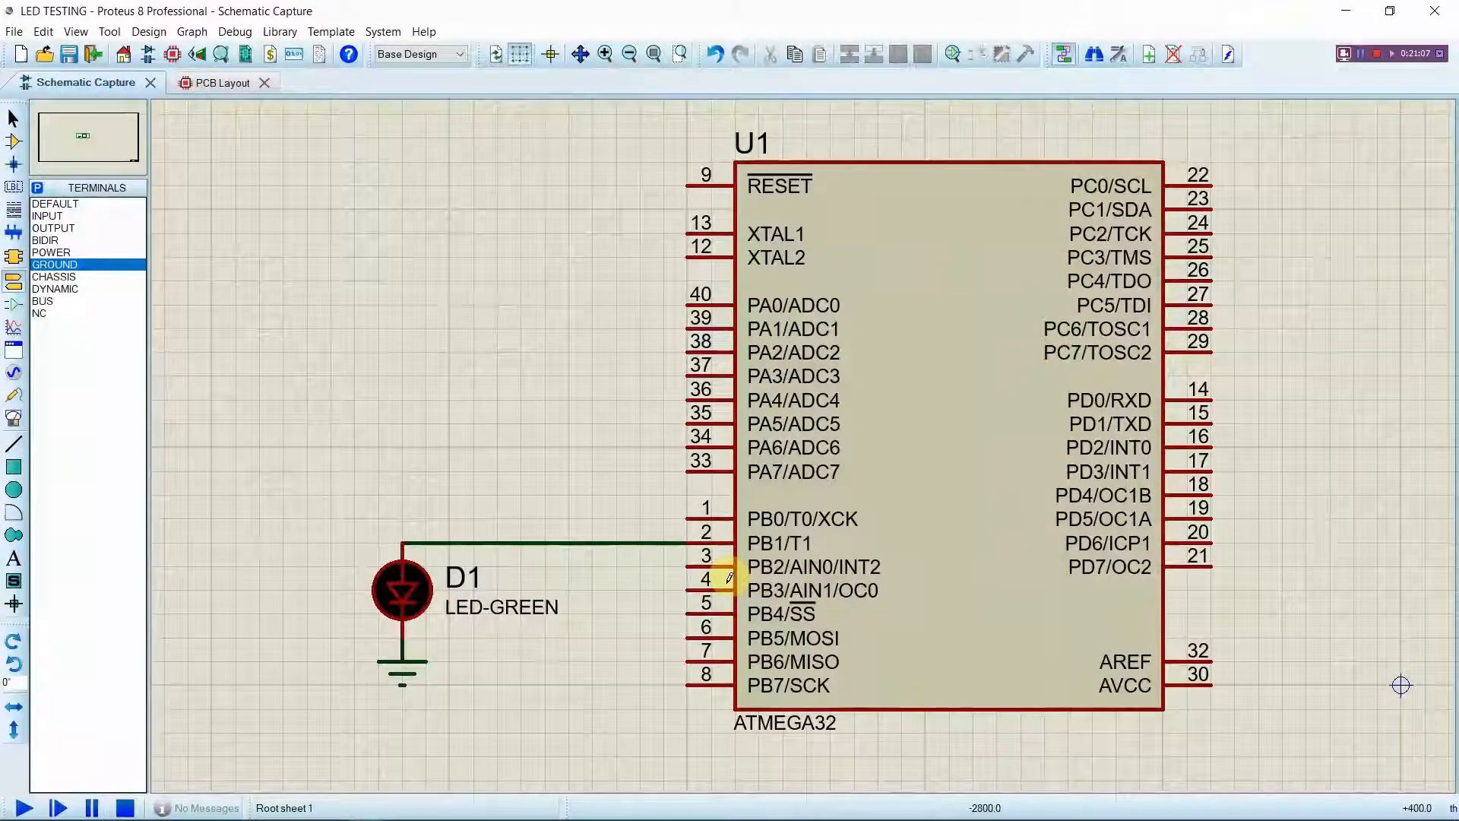
In U1's properties, browse for a program file into Atmel Studio > 7.0
{"action": "left_click", "coordinate": [875, 558]}
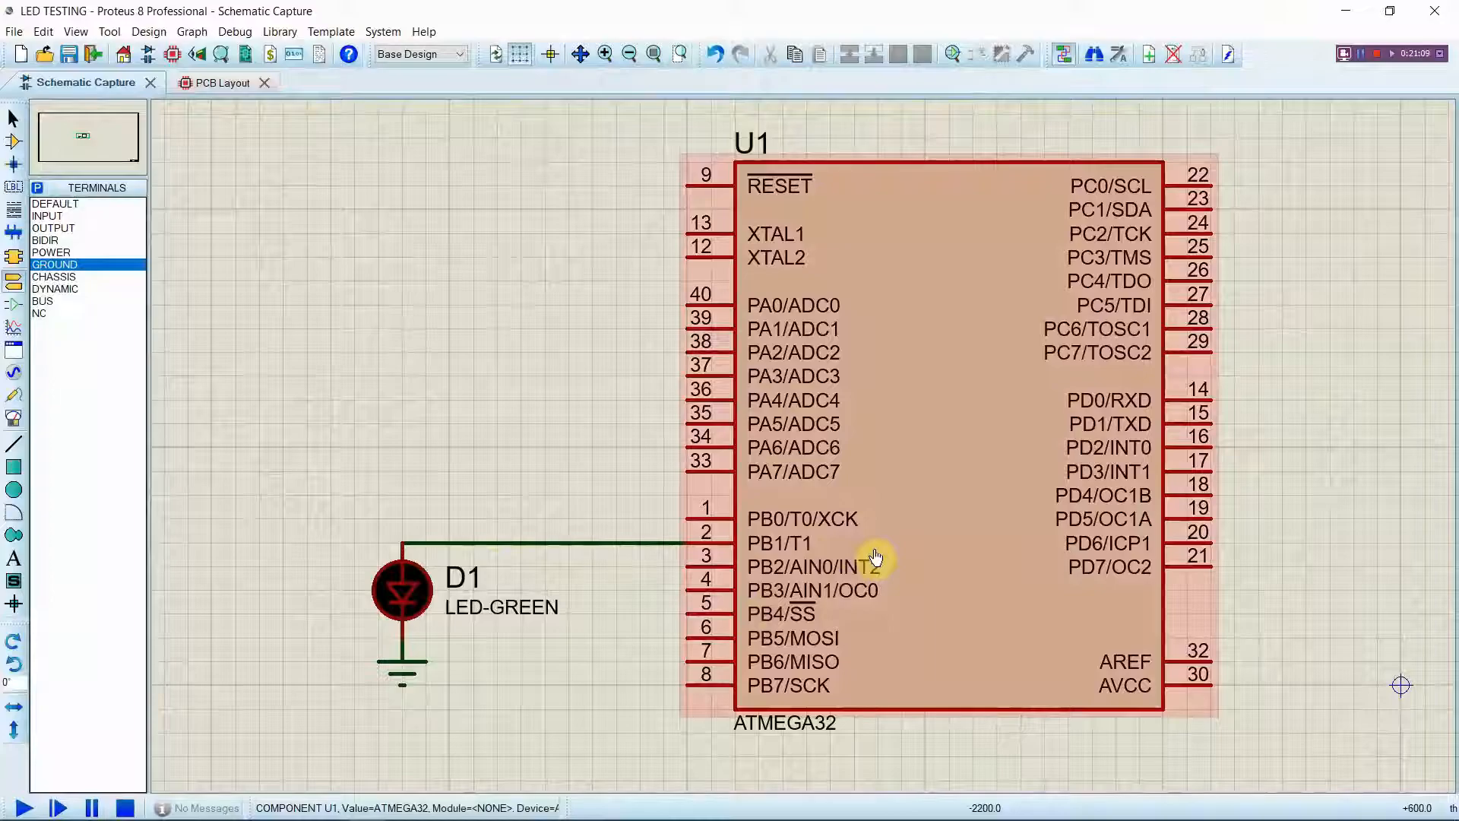
{"action": "double_click", "coordinate": [875, 556]}
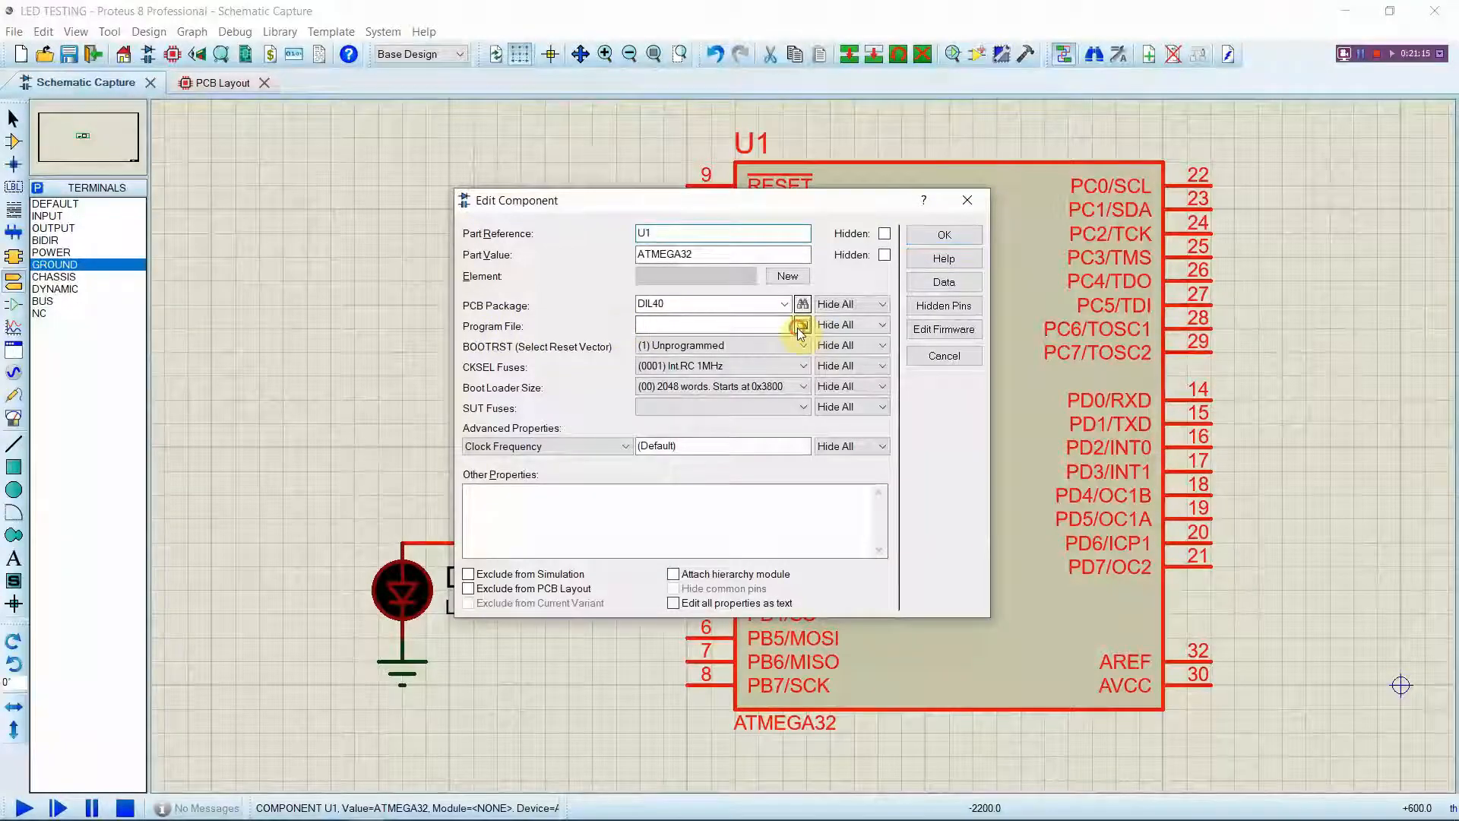
{"action": "left_click", "coordinate": [801, 326]}
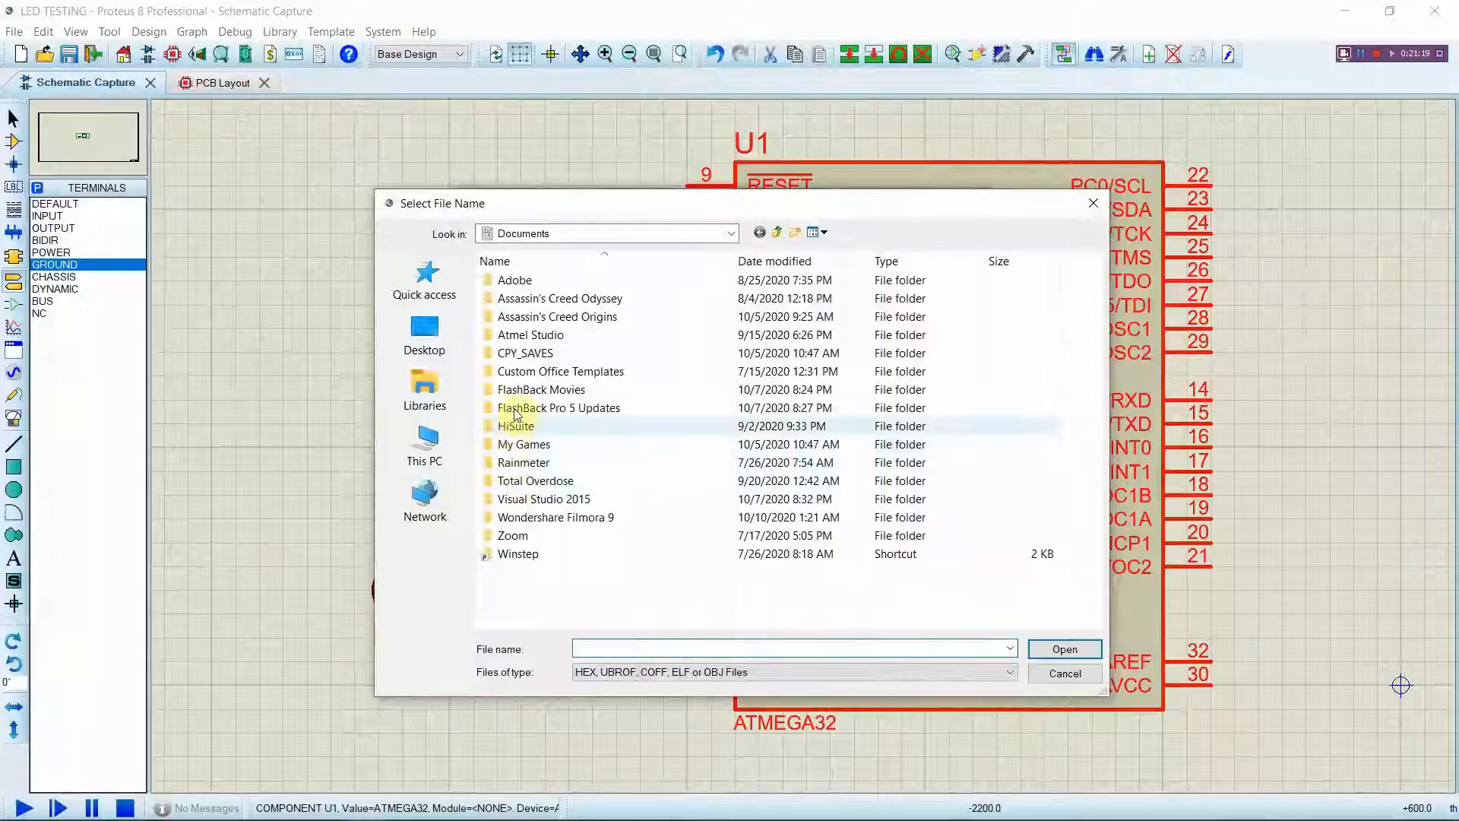
{"action": "double_click", "coordinate": [530, 334]}
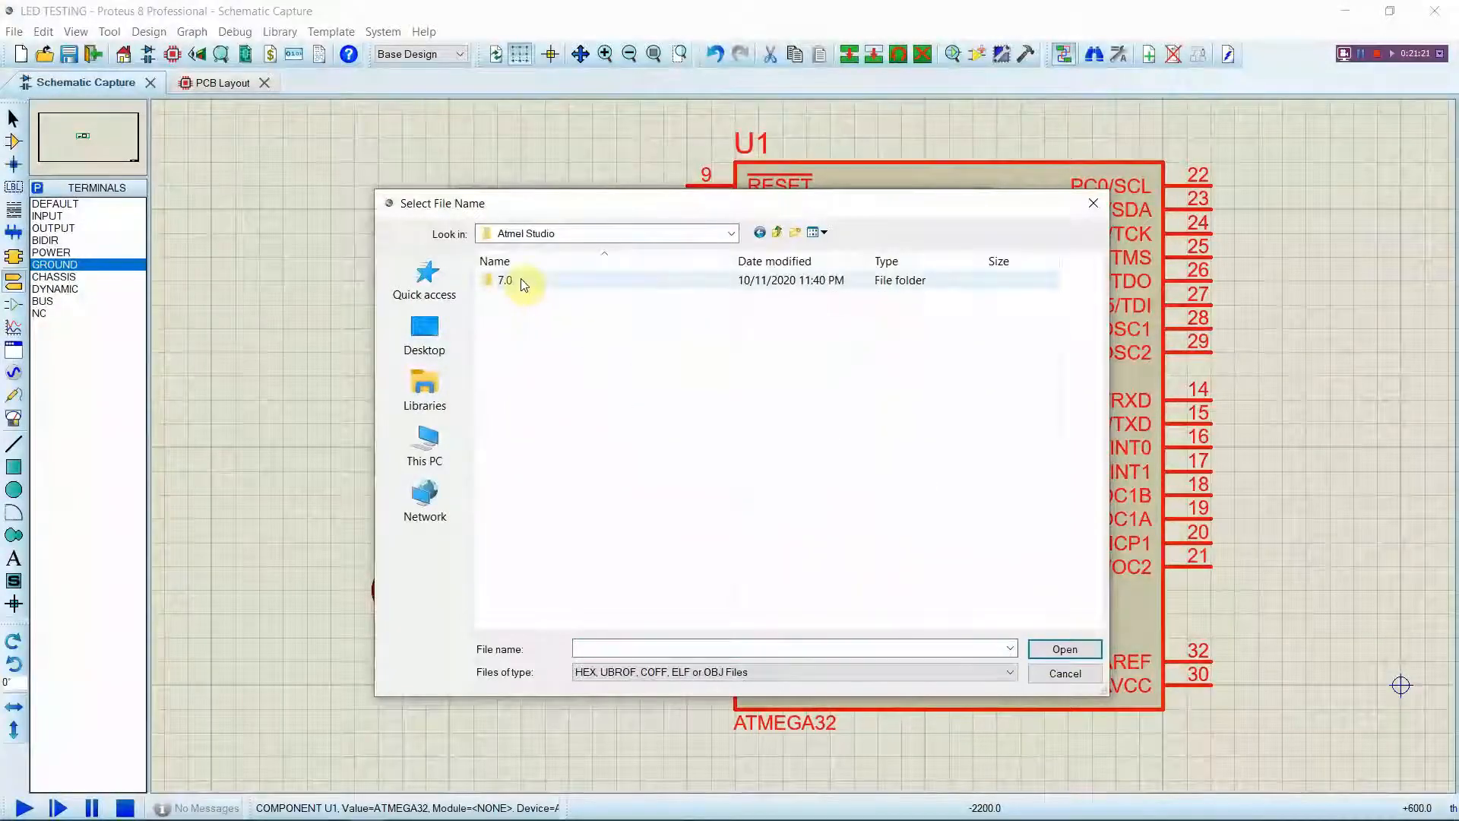
{"action": "double_click", "coordinate": [505, 279]}
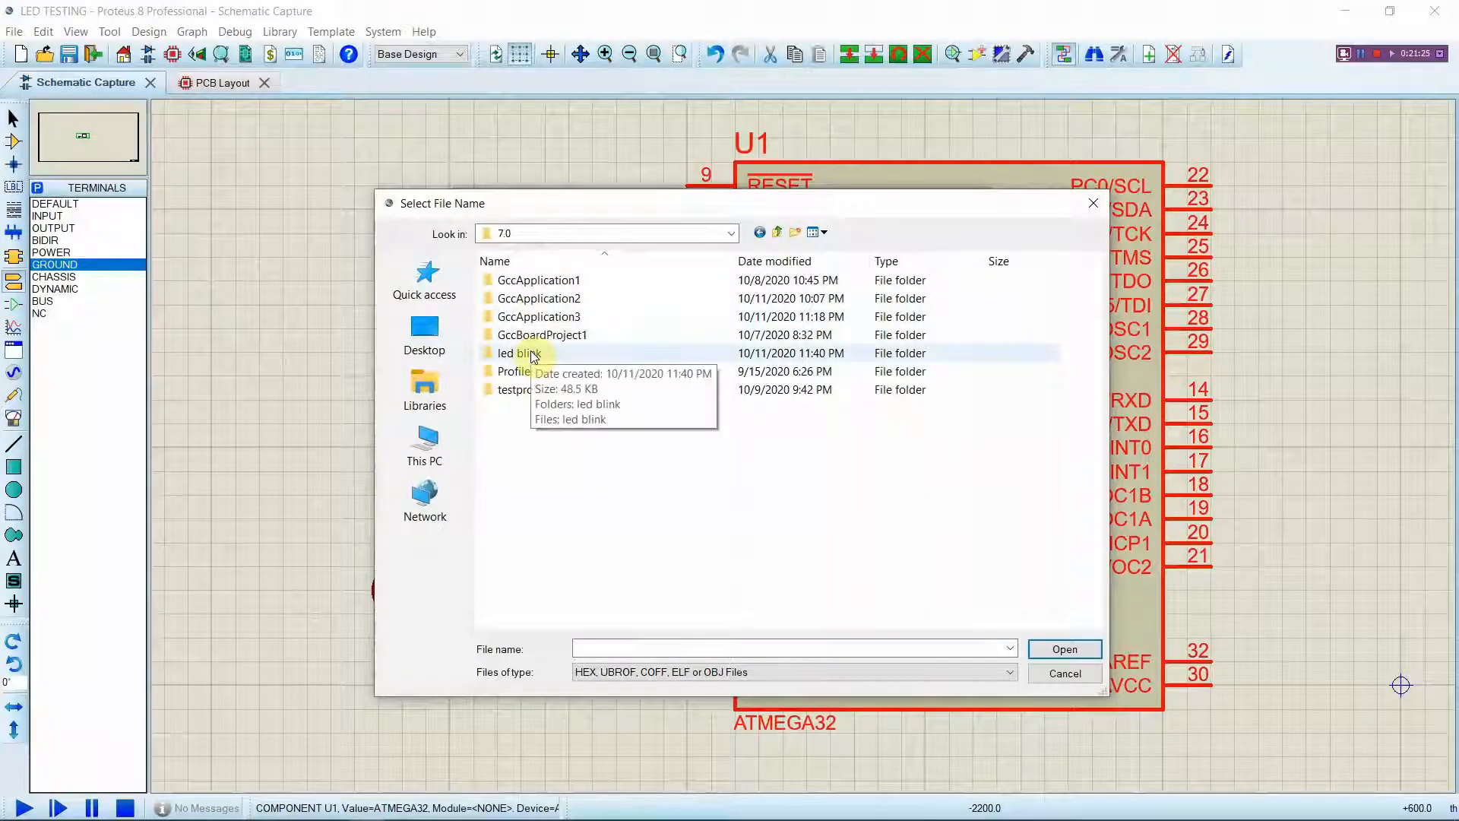
Load led blink.hex from the led blink Debug folder as U1's program file and confirm
{"action": "double_click", "coordinate": [518, 353]}
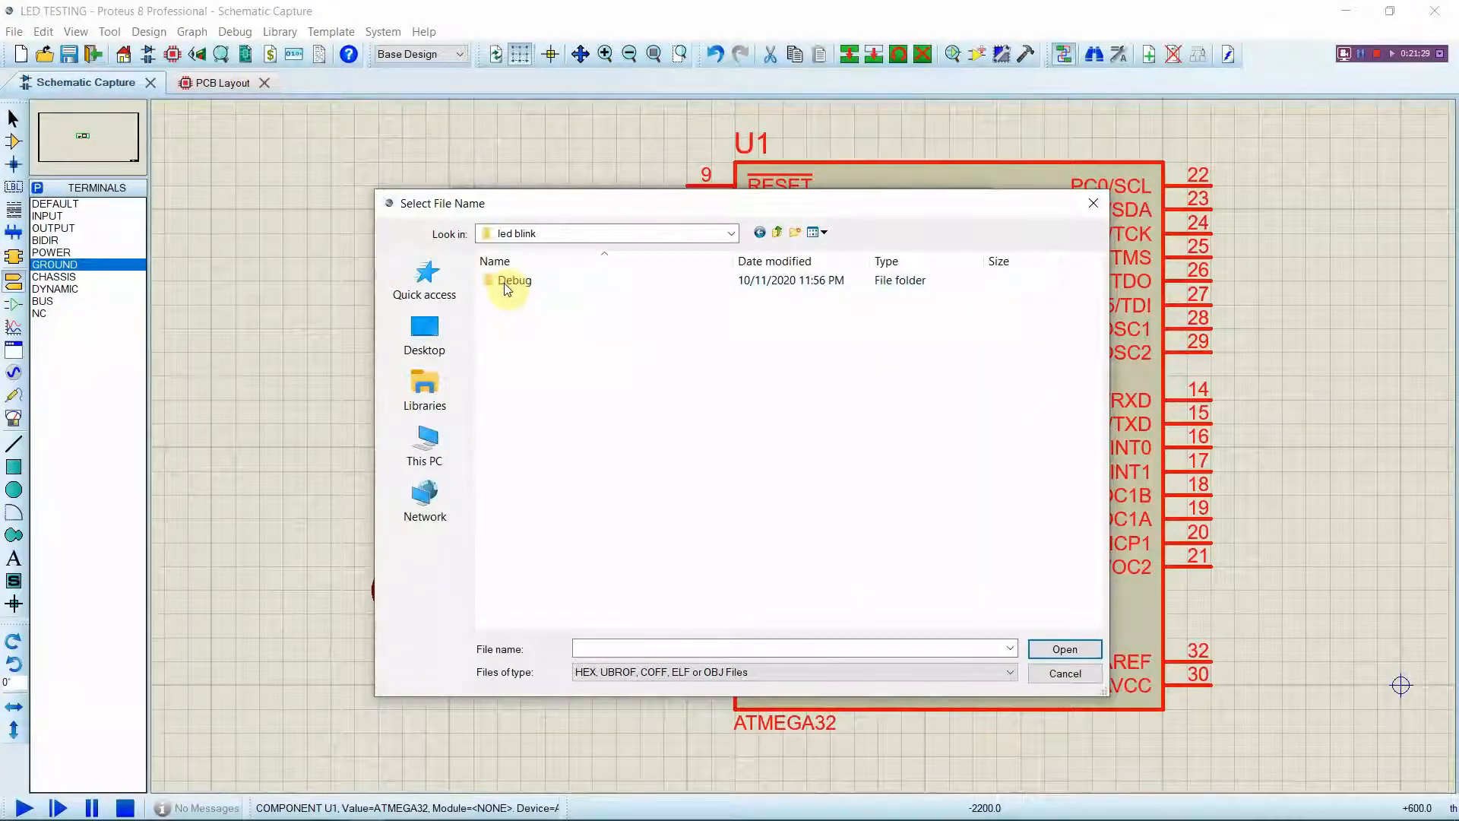
{"action": "double_click", "coordinate": [515, 280]}
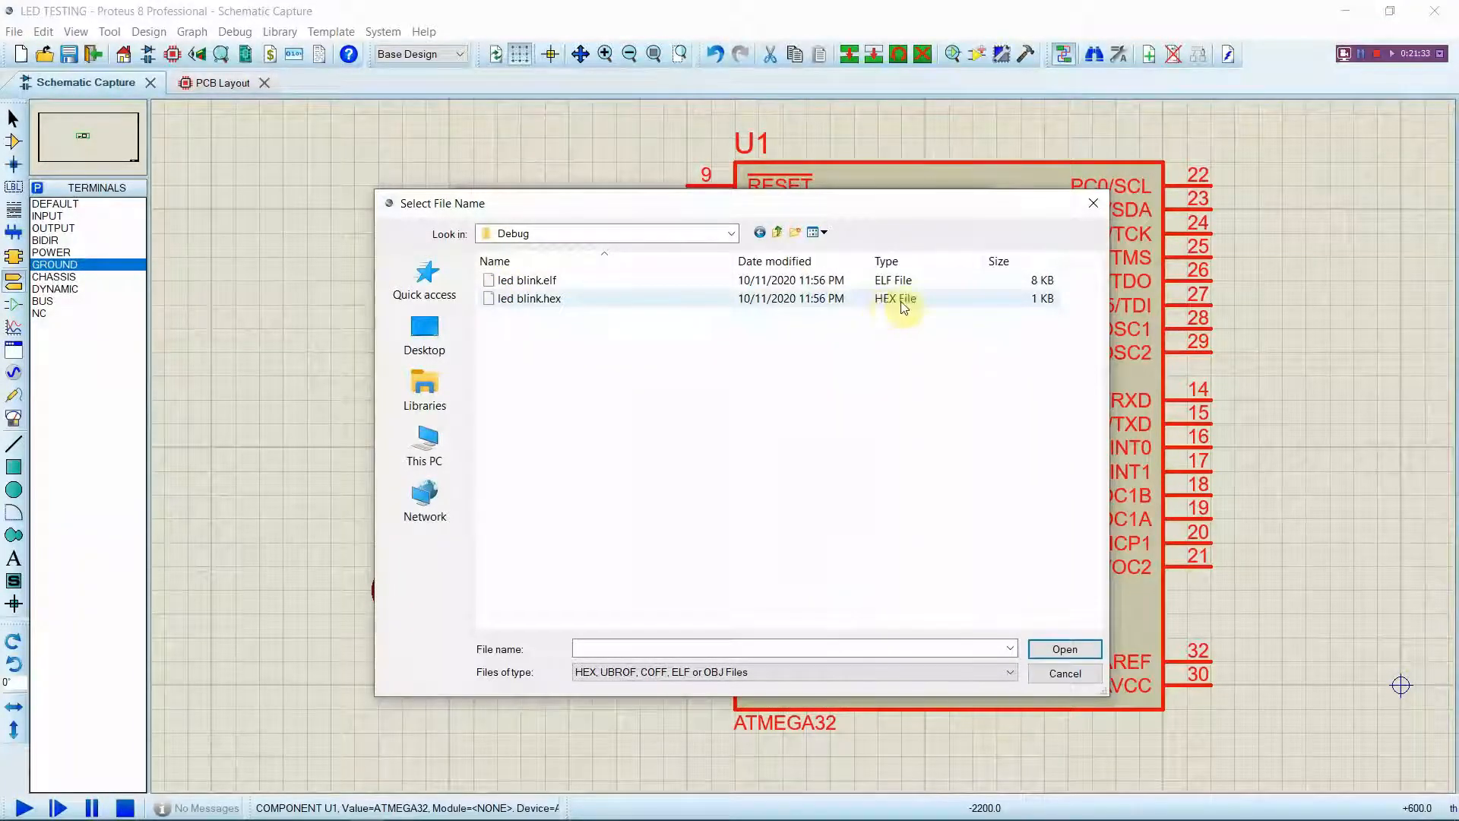
{"action": "left_click", "coordinate": [528, 298]}
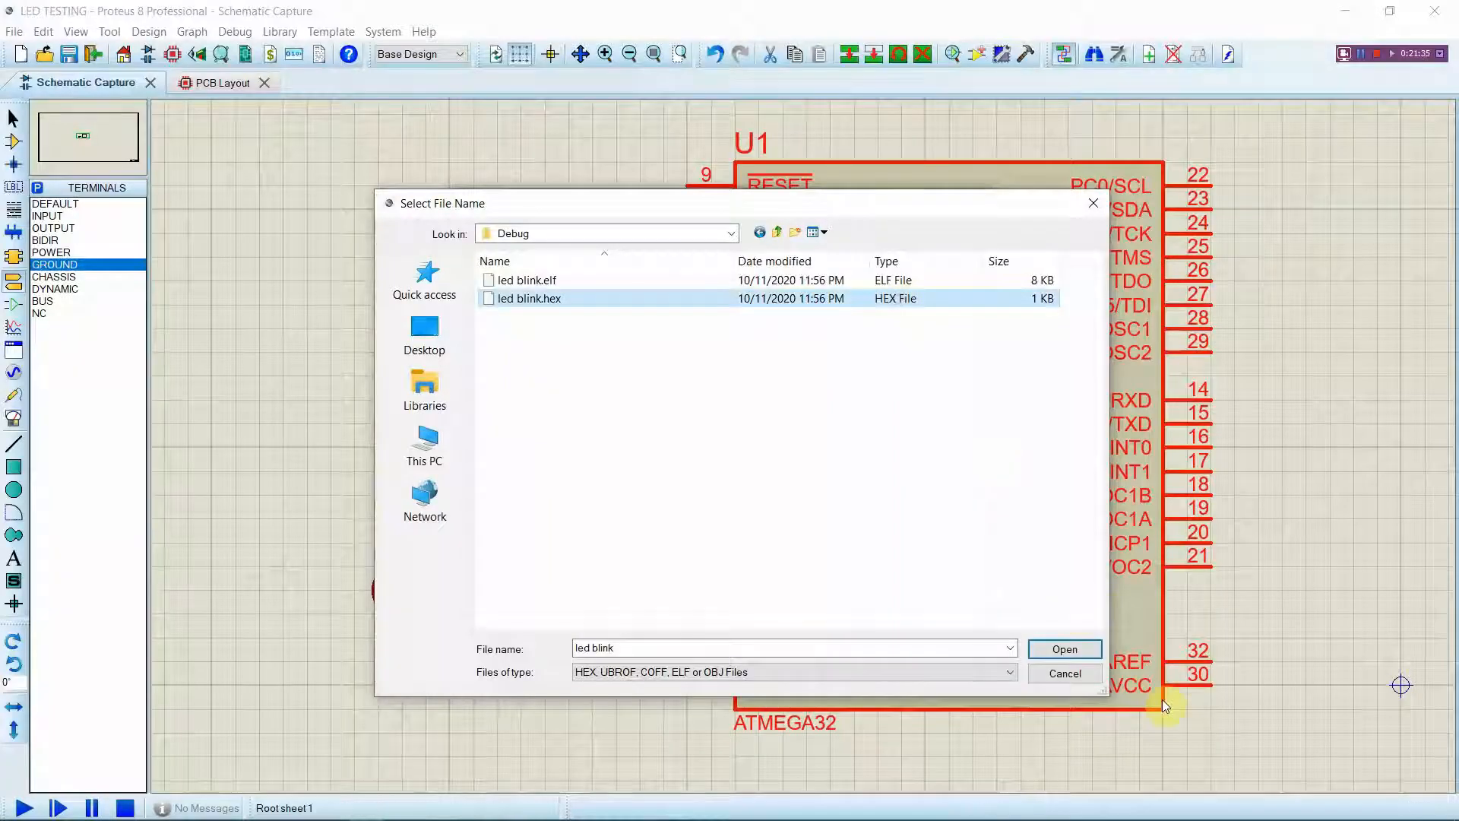
{"action": "left_click", "coordinate": [1064, 649]}
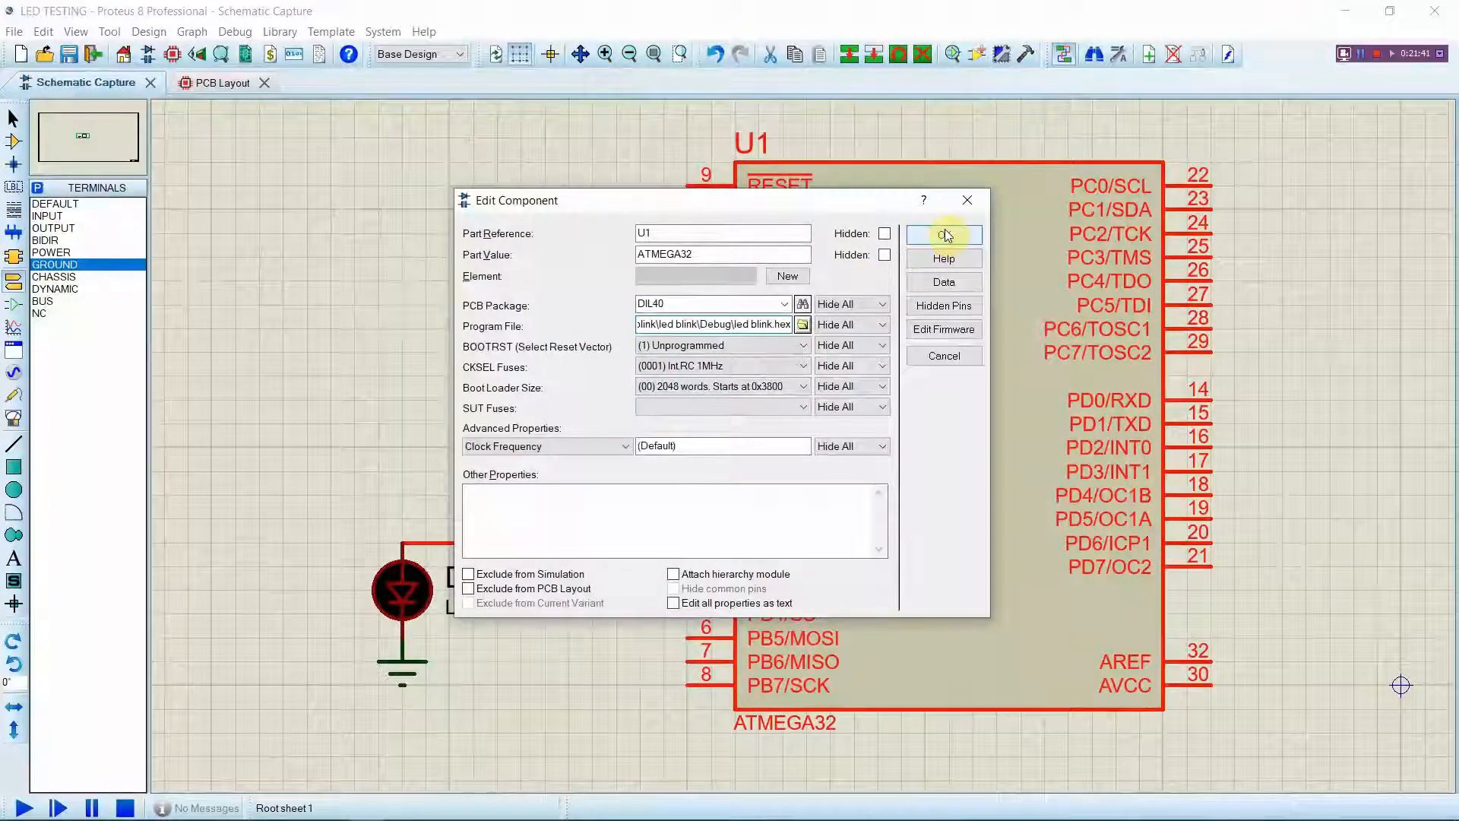
{"action": "left_click", "coordinate": [943, 234]}
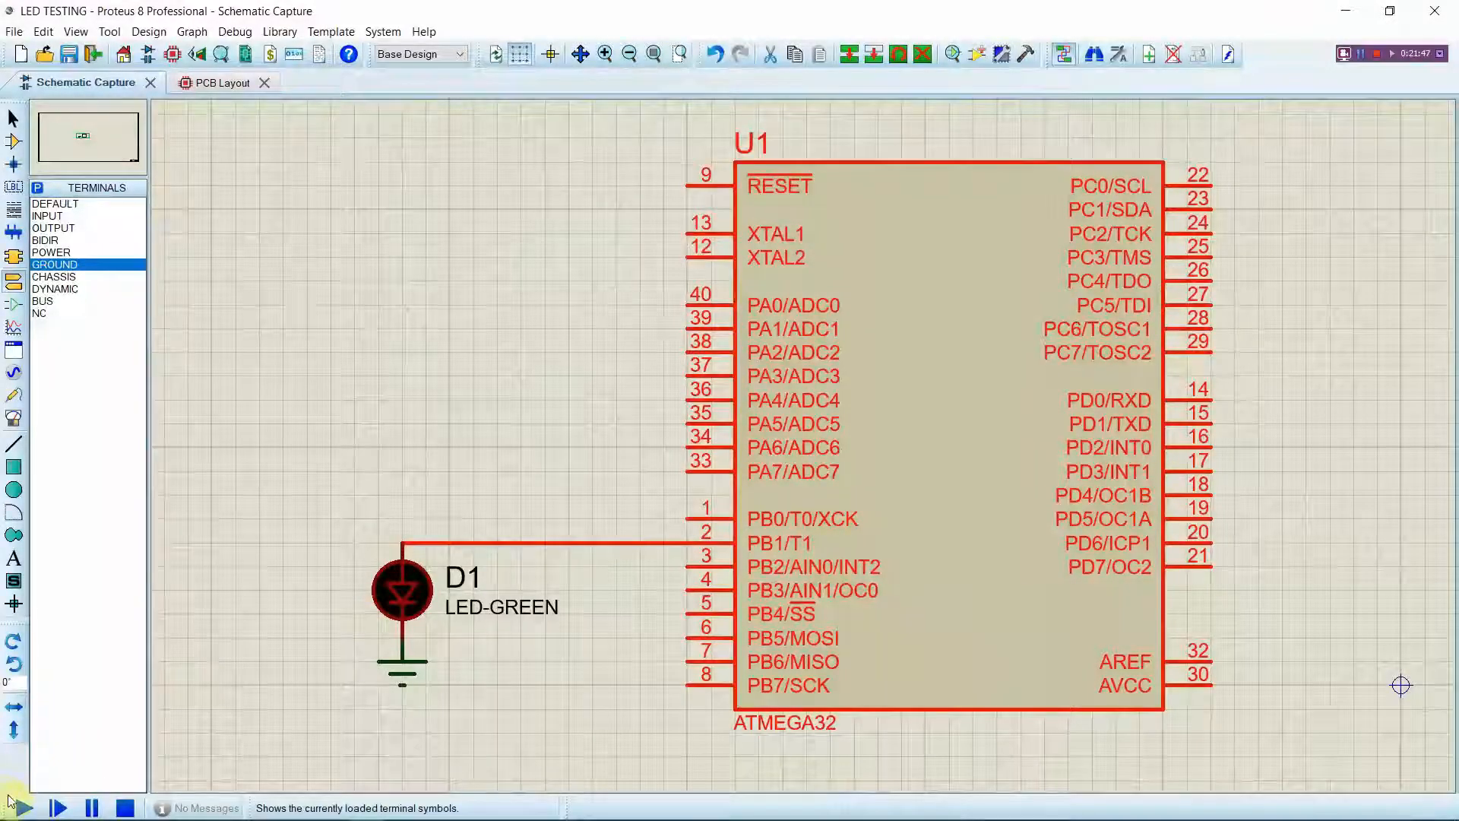
Run the simulation so LED D1 on PB1 starts blinking
{"action": "left_click", "coordinate": [57, 807]}
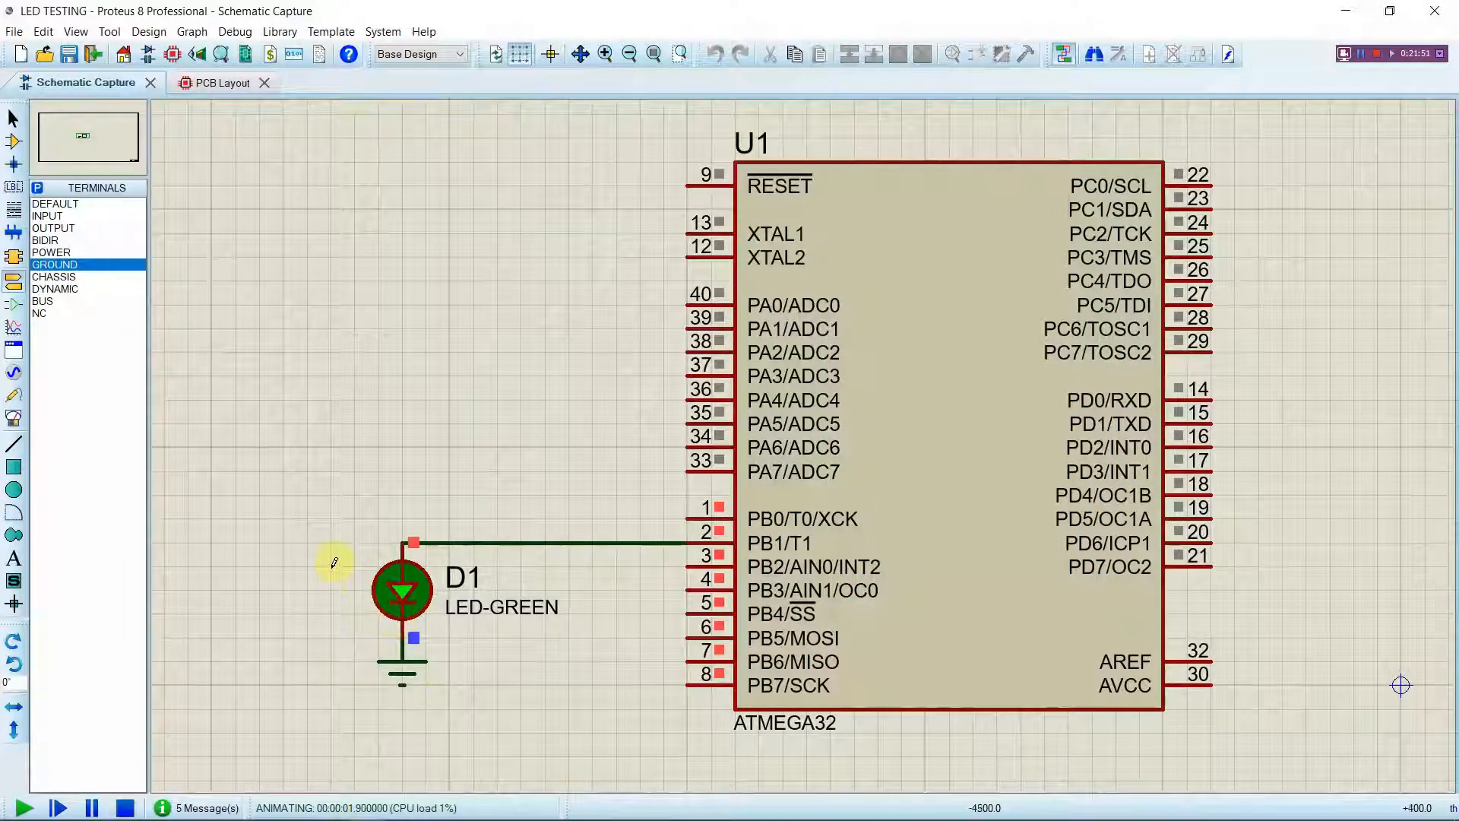
{"action": "mouse_move", "coordinate": [419, 573]}
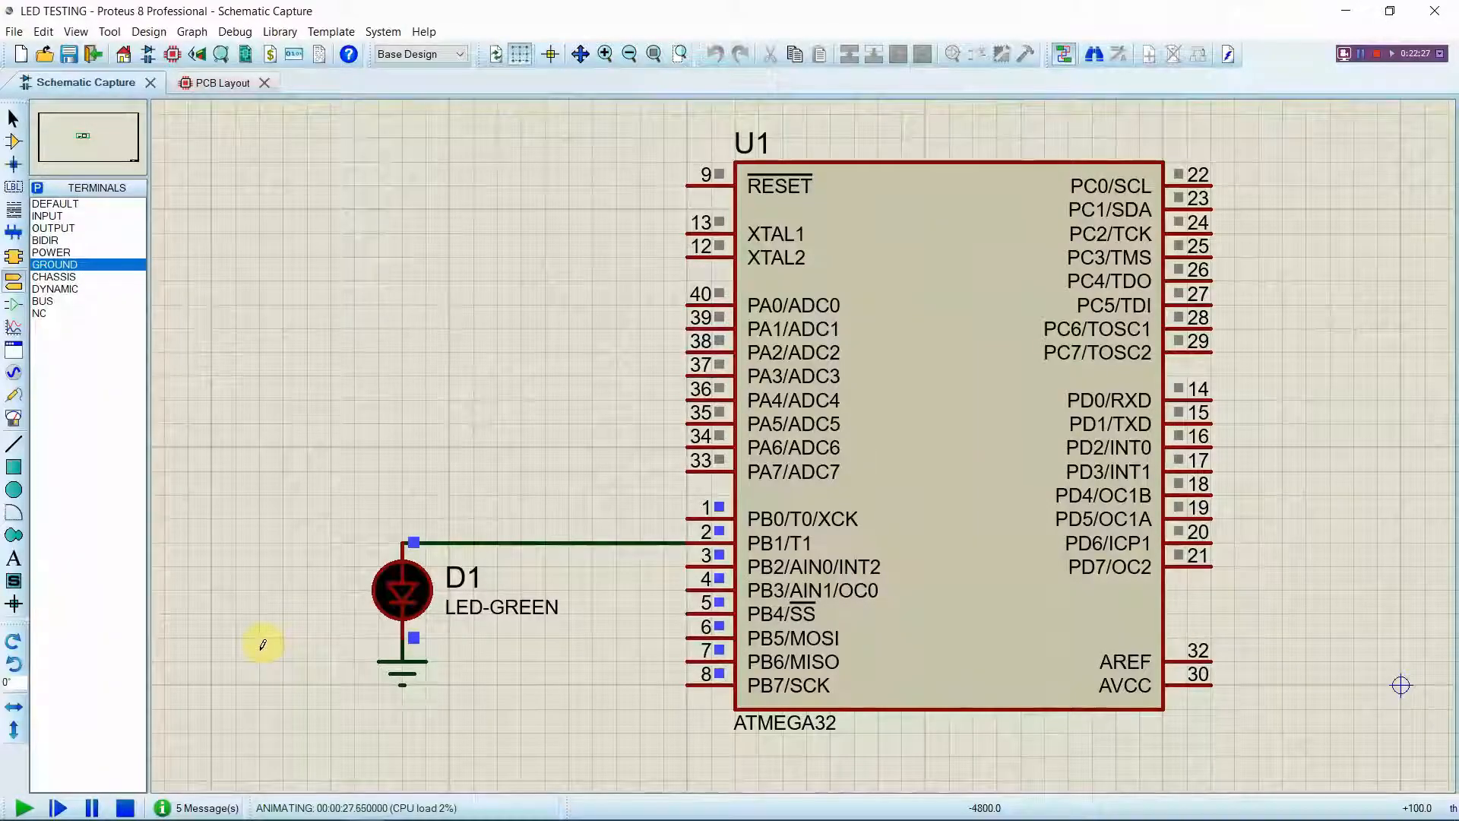
{"action": "mouse_move", "coordinate": [32, 776]}
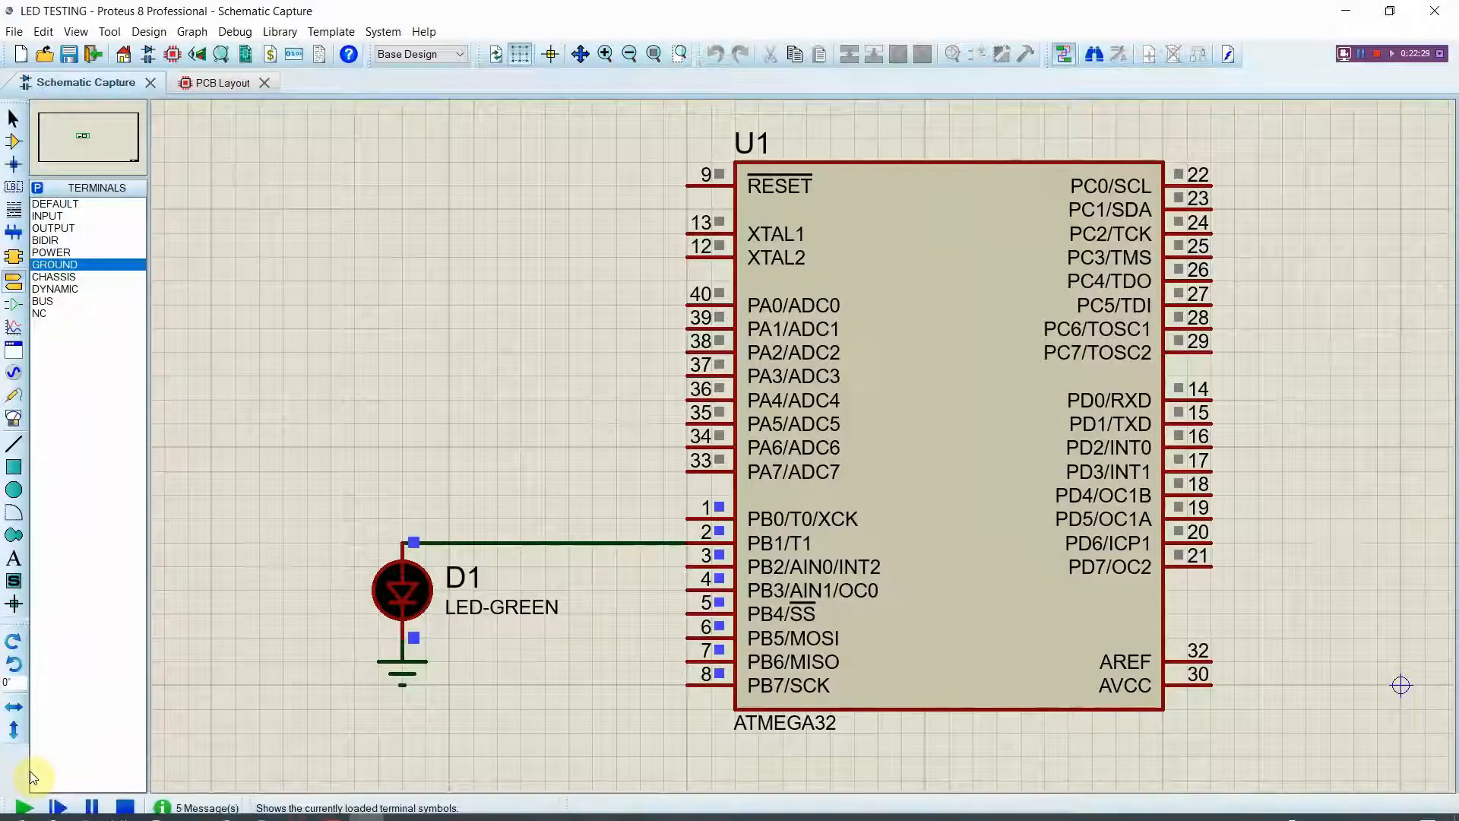